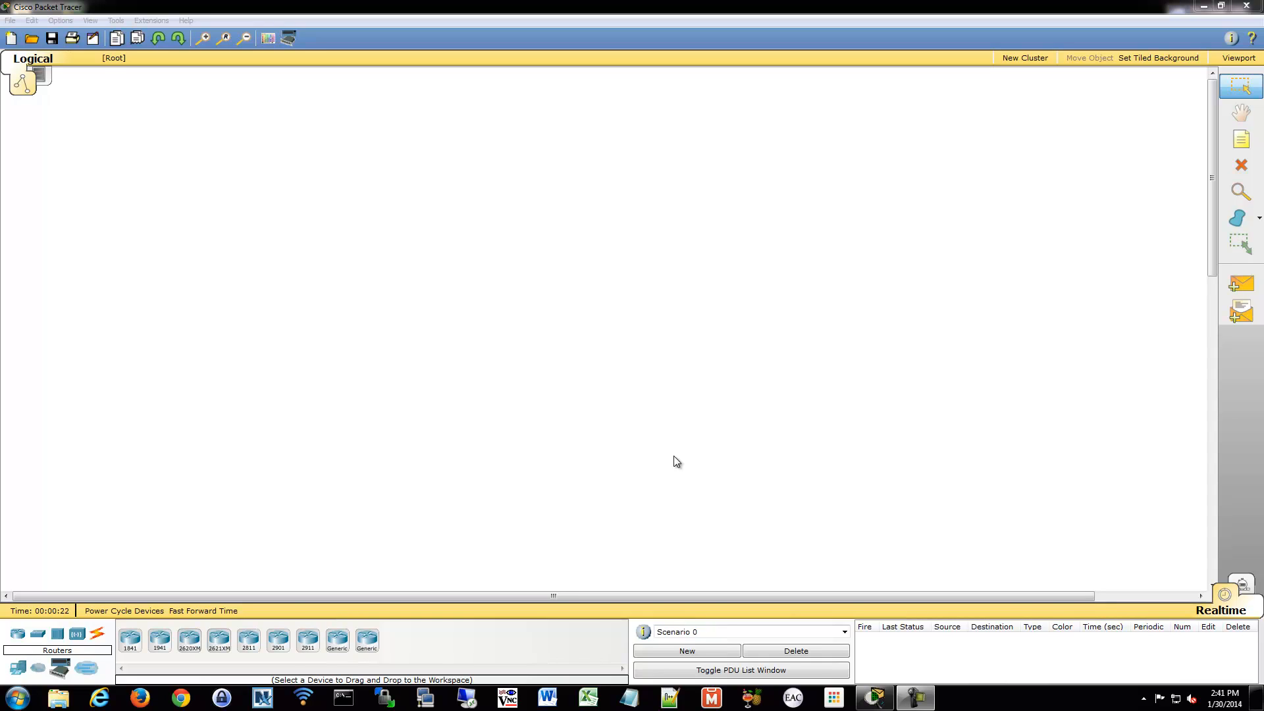
{"action": "mouse_move", "coordinate": [541, 215]}
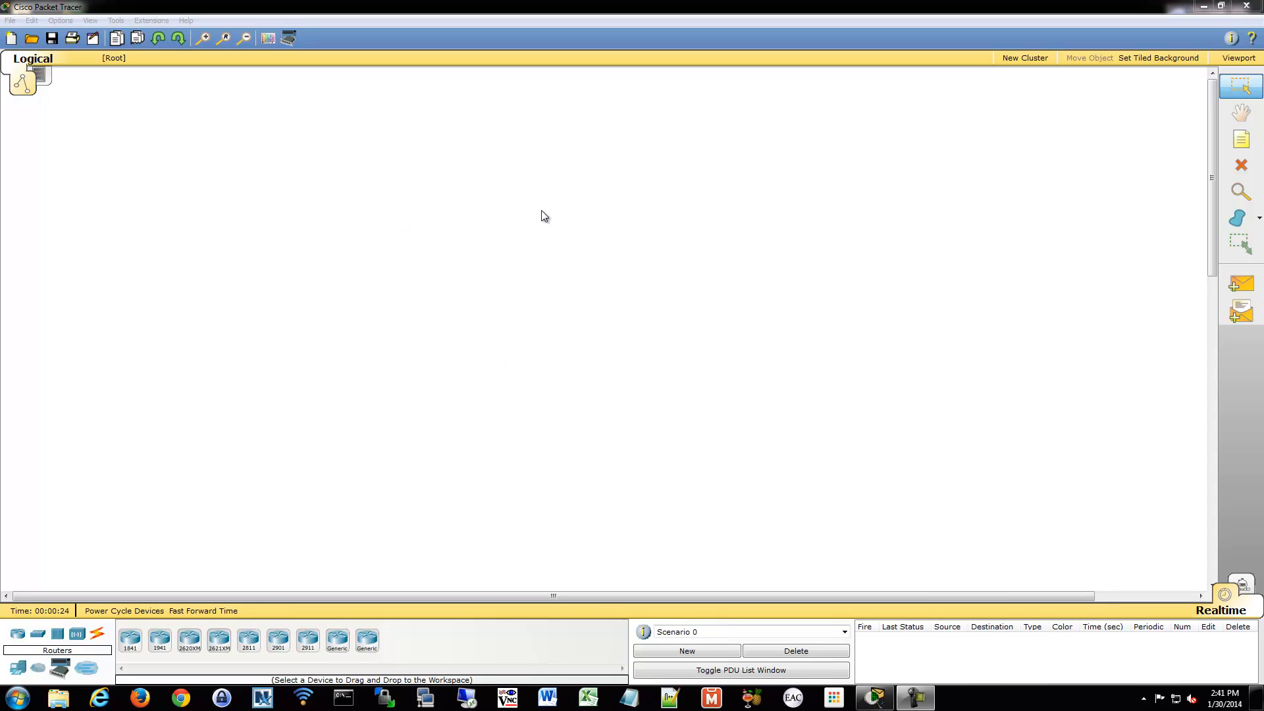
{"action": "mouse_move", "coordinate": [376, 244]}
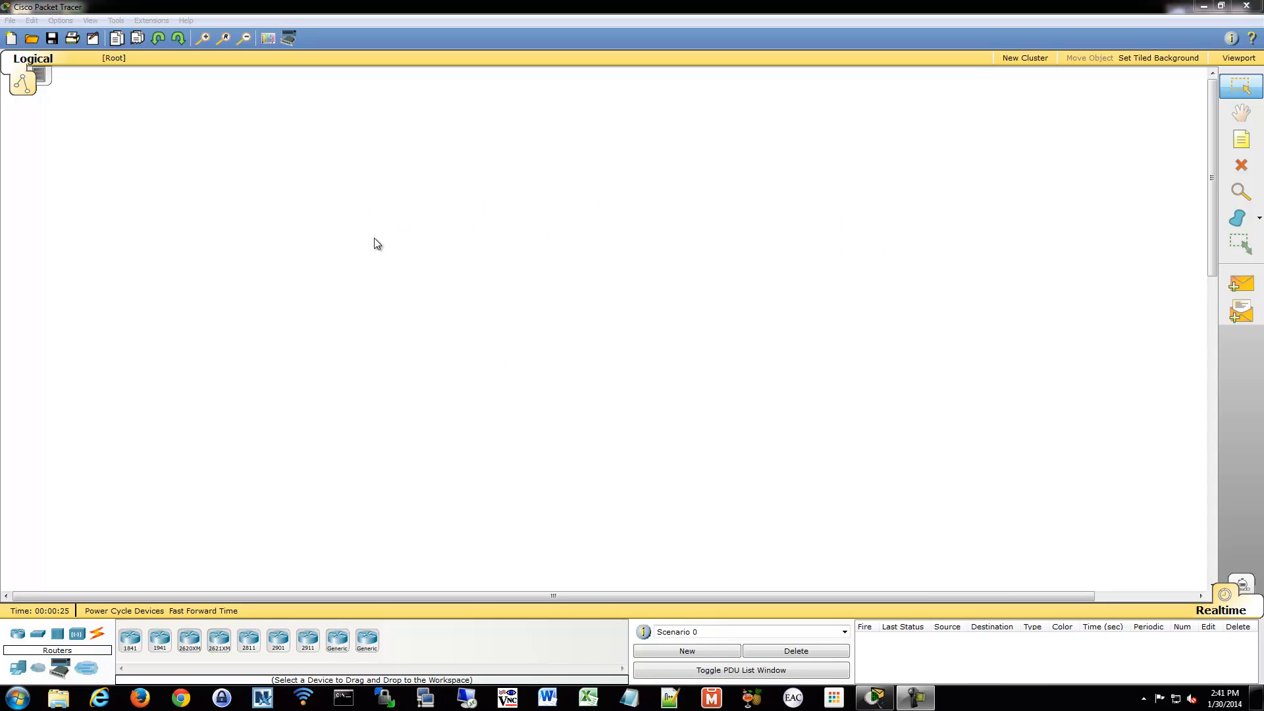
{"action": "mouse_move", "coordinate": [603, 272]}
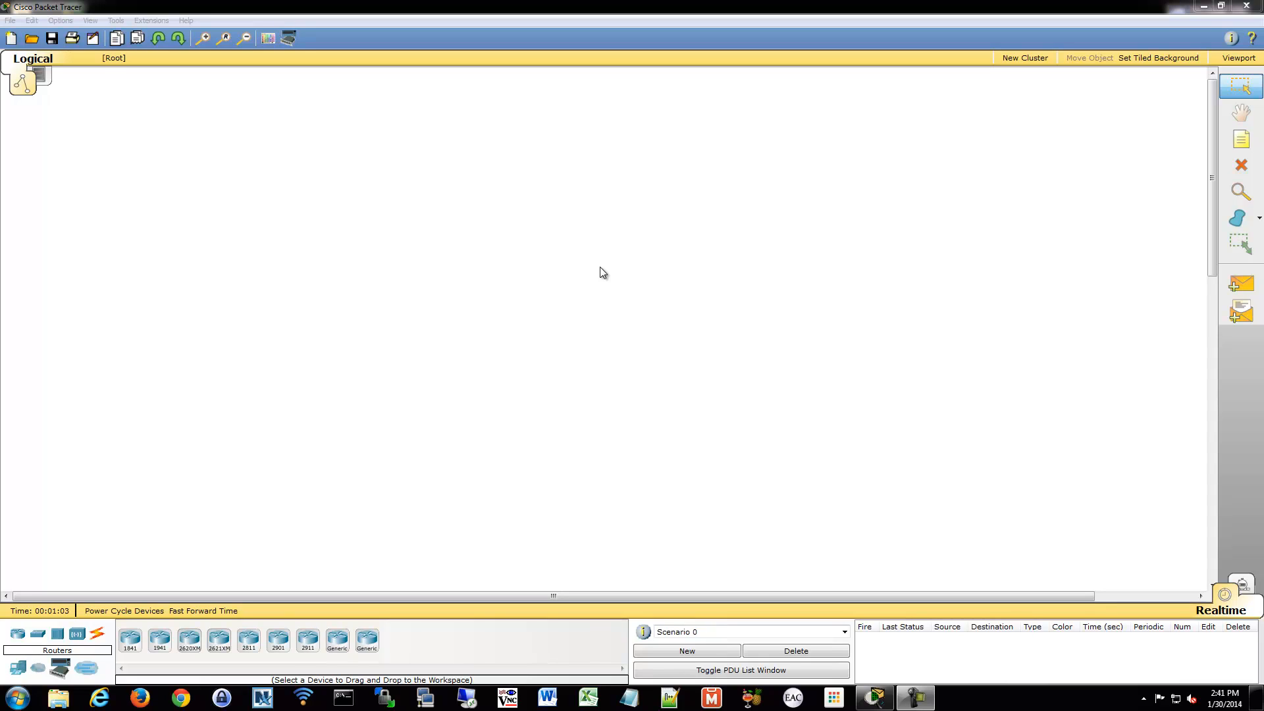
{"action": "mouse_move", "coordinate": [545, 285]}
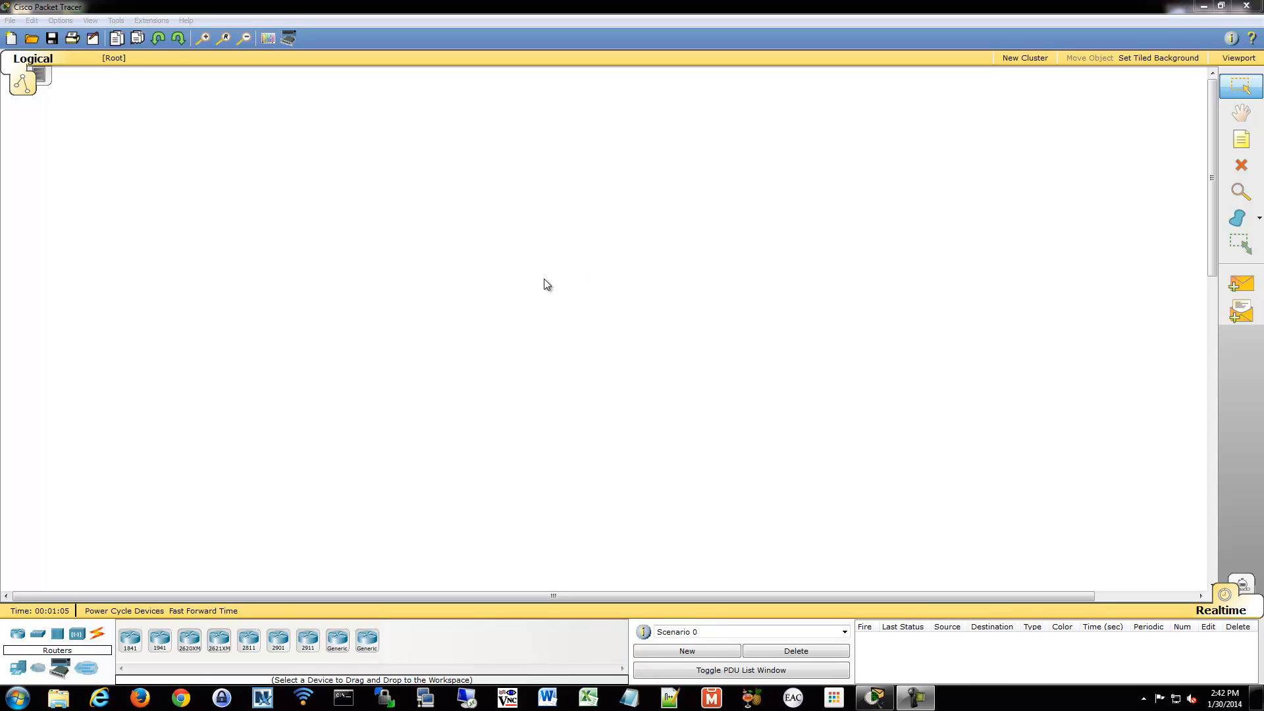
{"action": "mouse_move", "coordinate": [246, 503]}
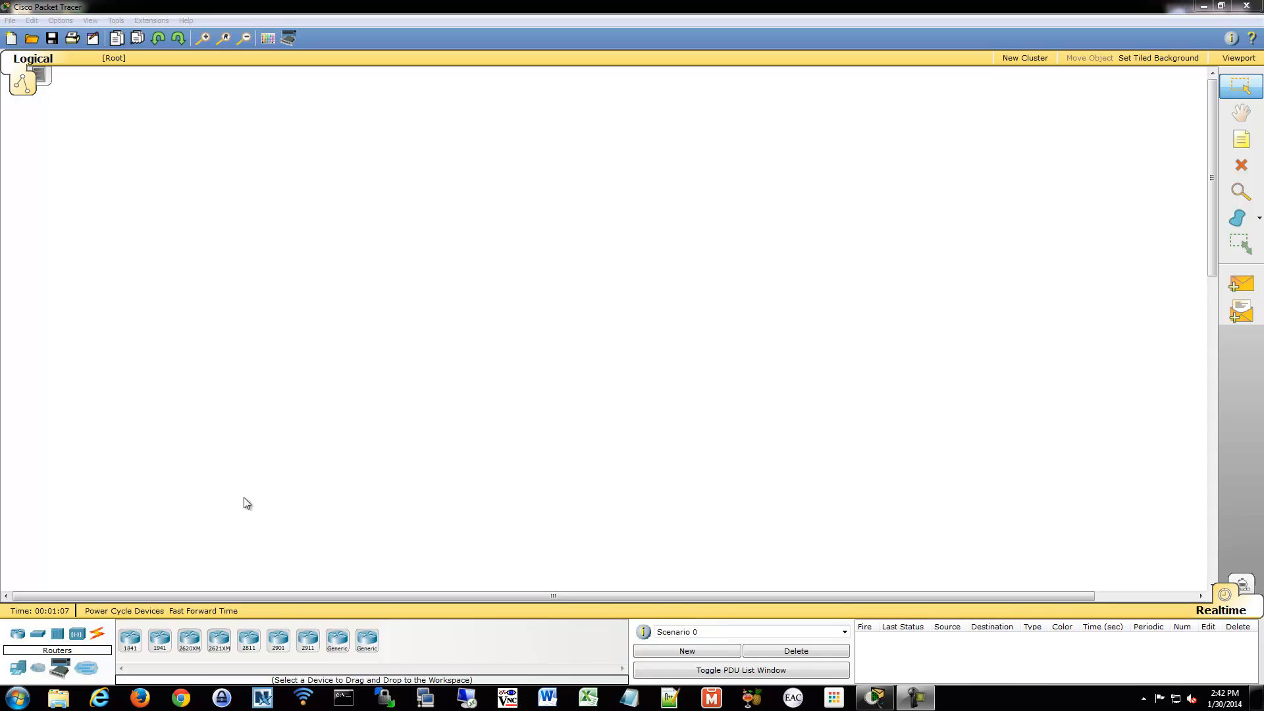
{"action": "mouse_move", "coordinate": [180, 396]}
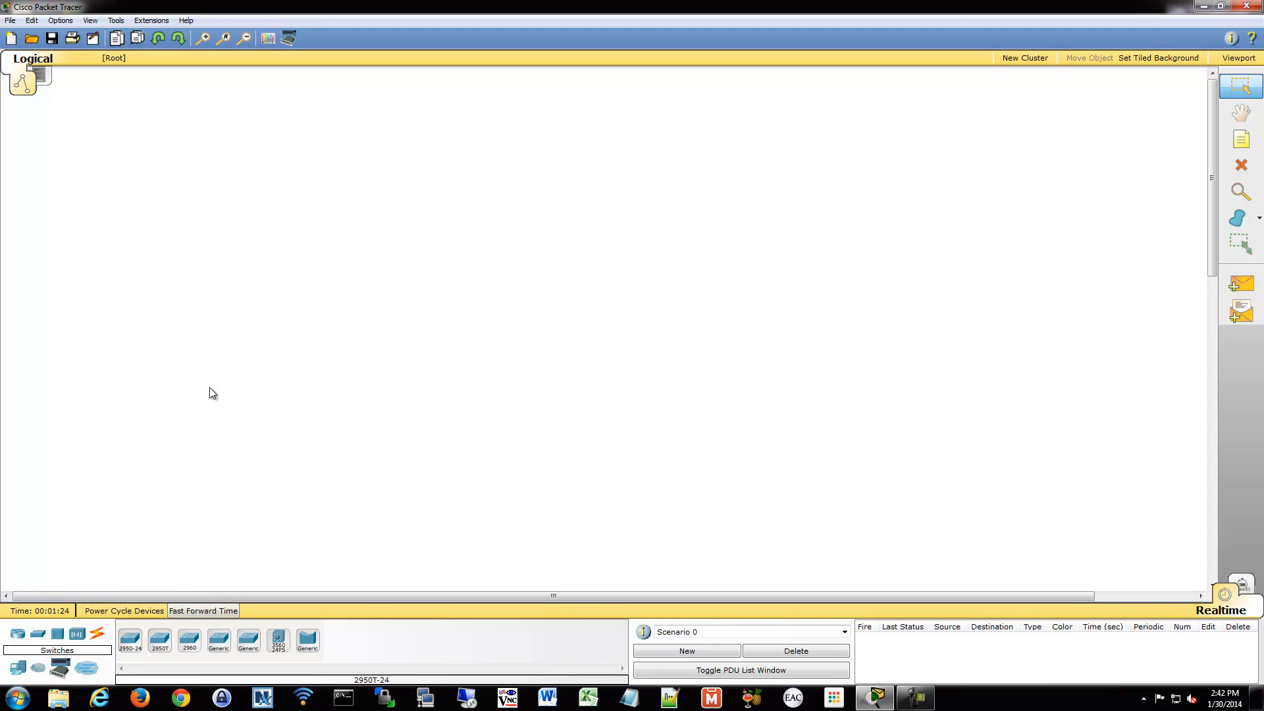
Switch to GNS3 and place an Ethernet switch SW1 on the workspace.
{"action": "left_click", "coordinate": [1226, 6]}
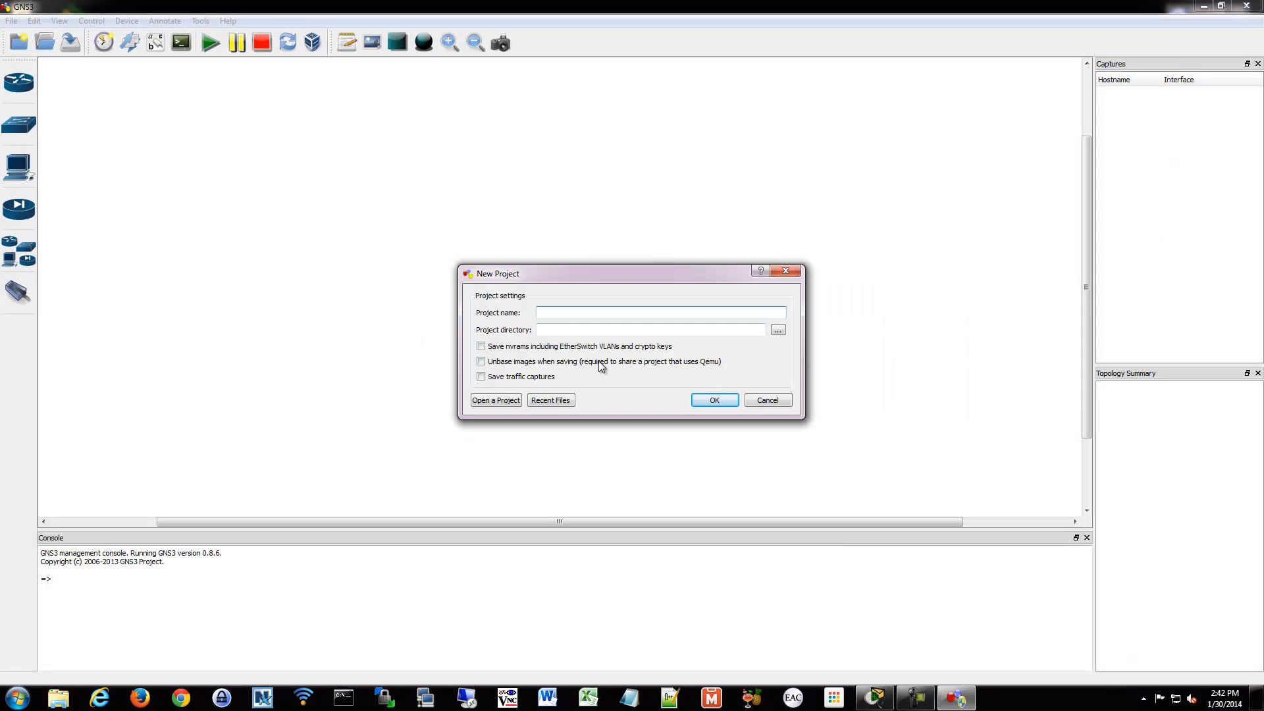
{"action": "left_click", "coordinate": [714, 401]}
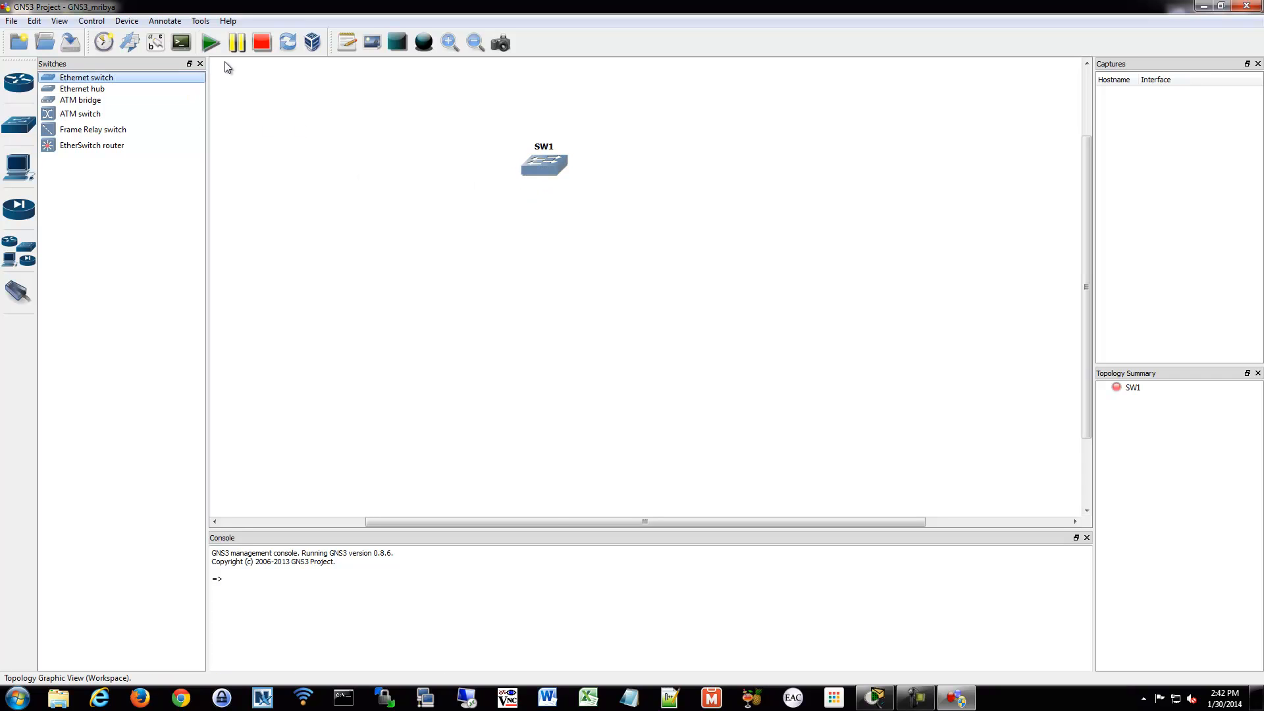
{"action": "left_click", "coordinate": [199, 64]}
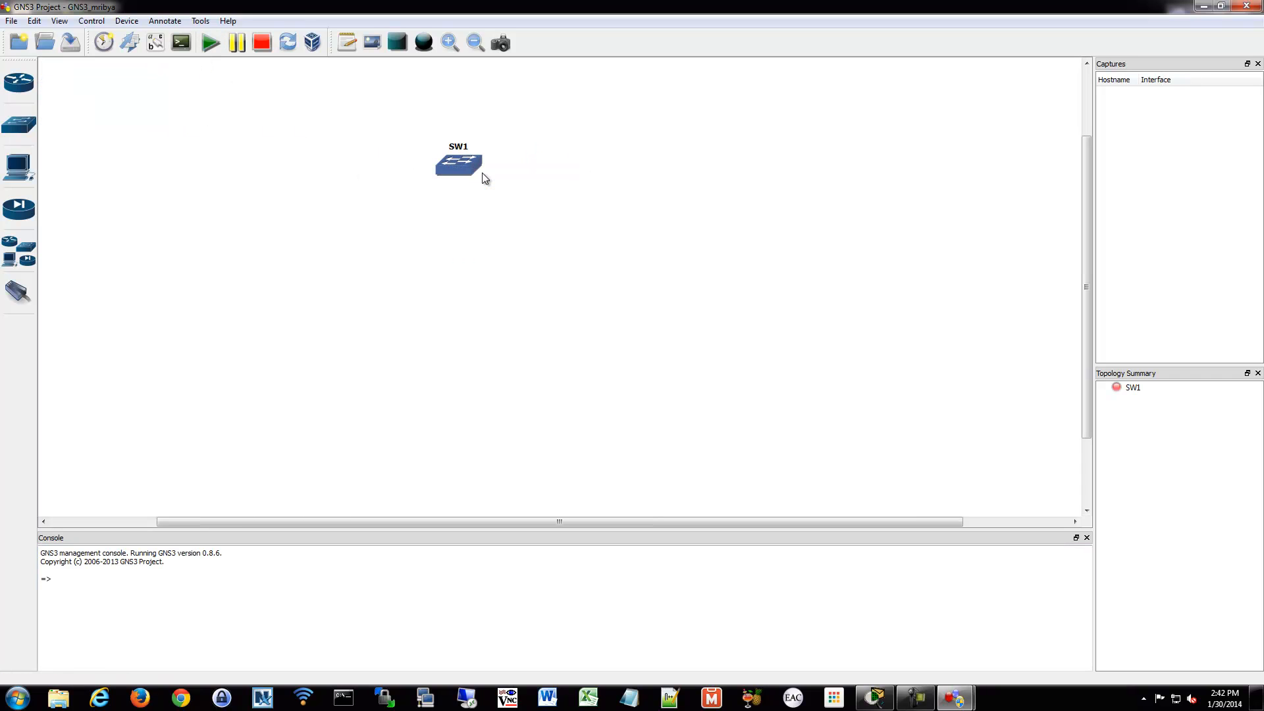
In SW1's node configuration set port 1 to type dot1q and add it.
{"action": "double_click", "coordinate": [459, 165]}
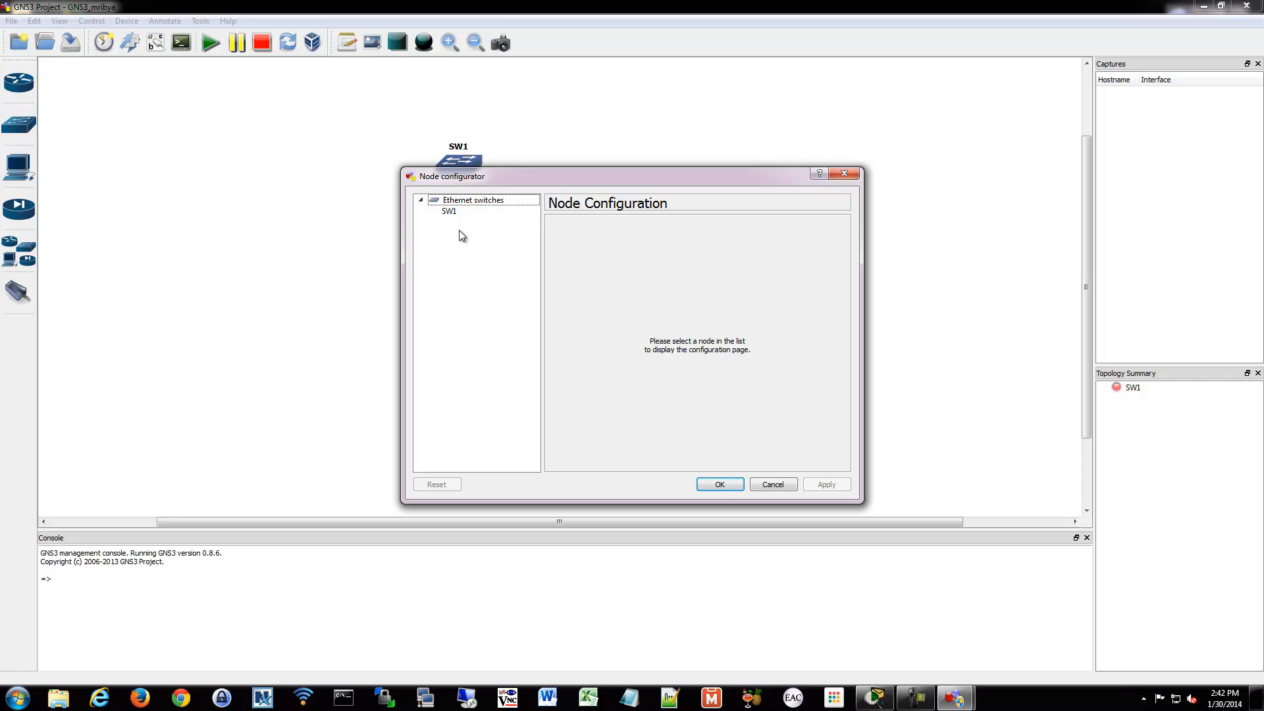
{"action": "left_click", "coordinate": [449, 210]}
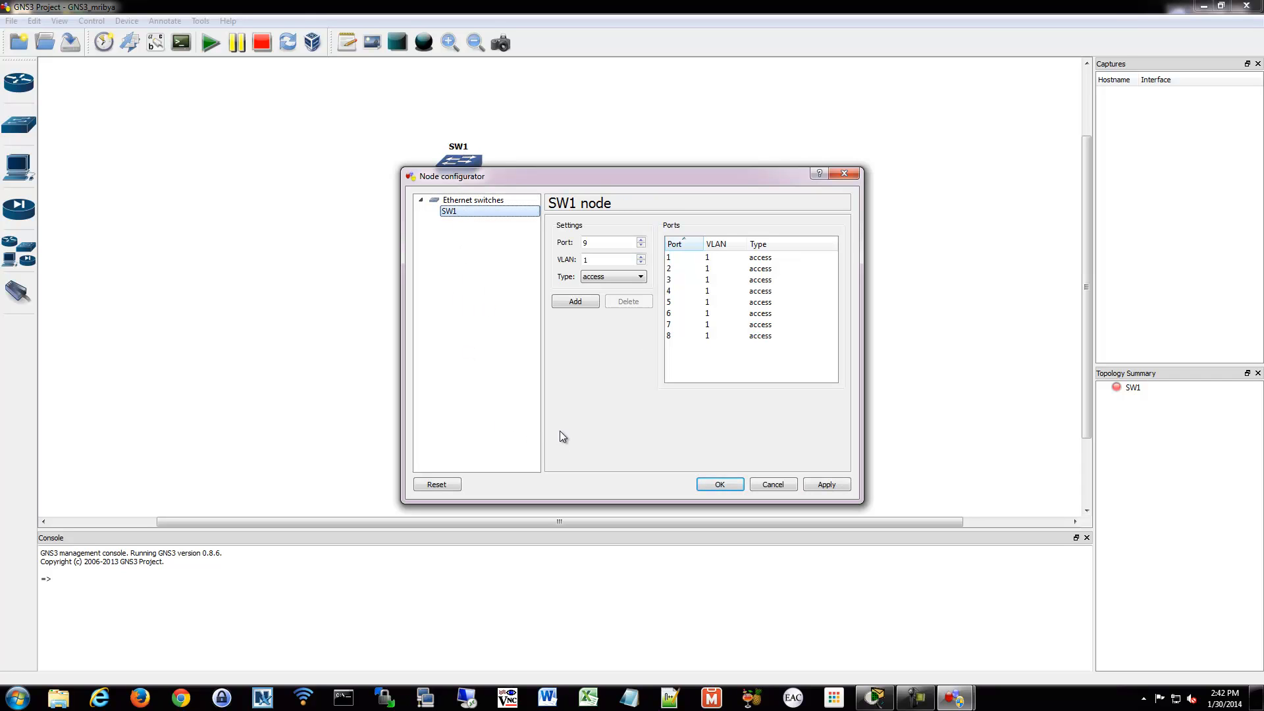
{"action": "left_click", "coordinate": [707, 256]}
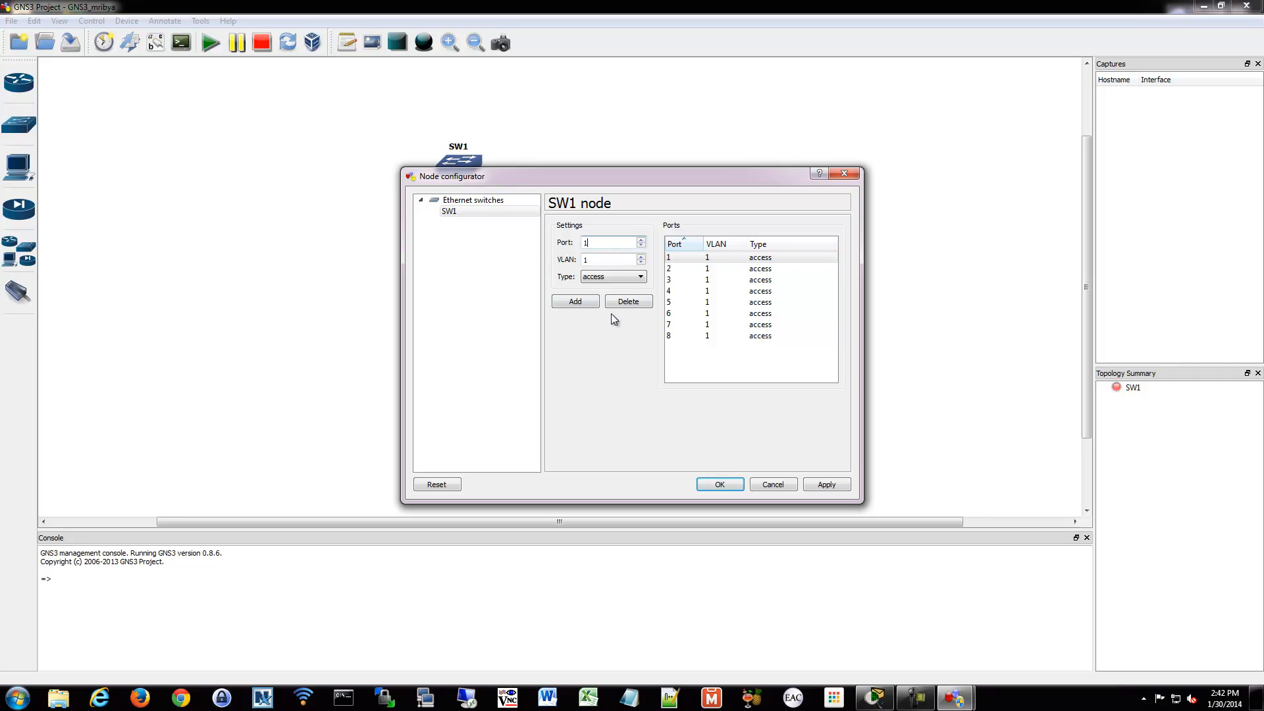
{"action": "left_click", "coordinate": [613, 276]}
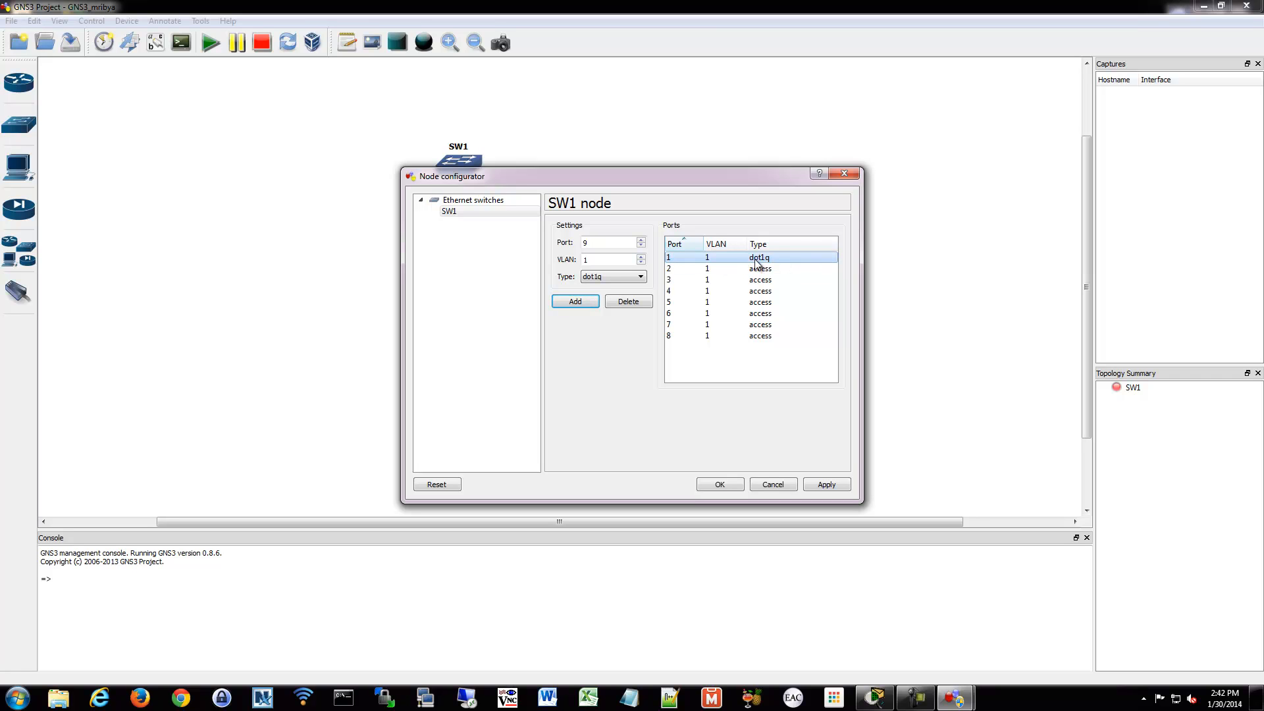
{"action": "mouse_move", "coordinate": [681, 261]}
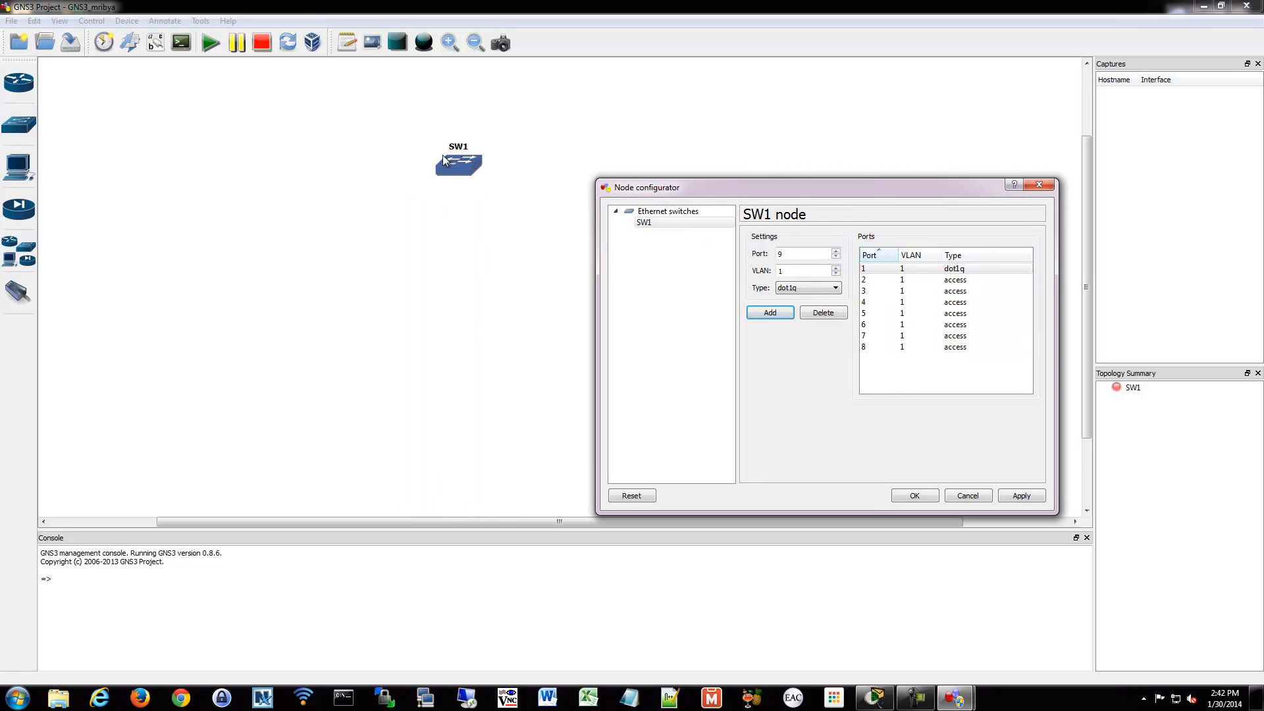
{"action": "left_click", "coordinate": [955, 346]}
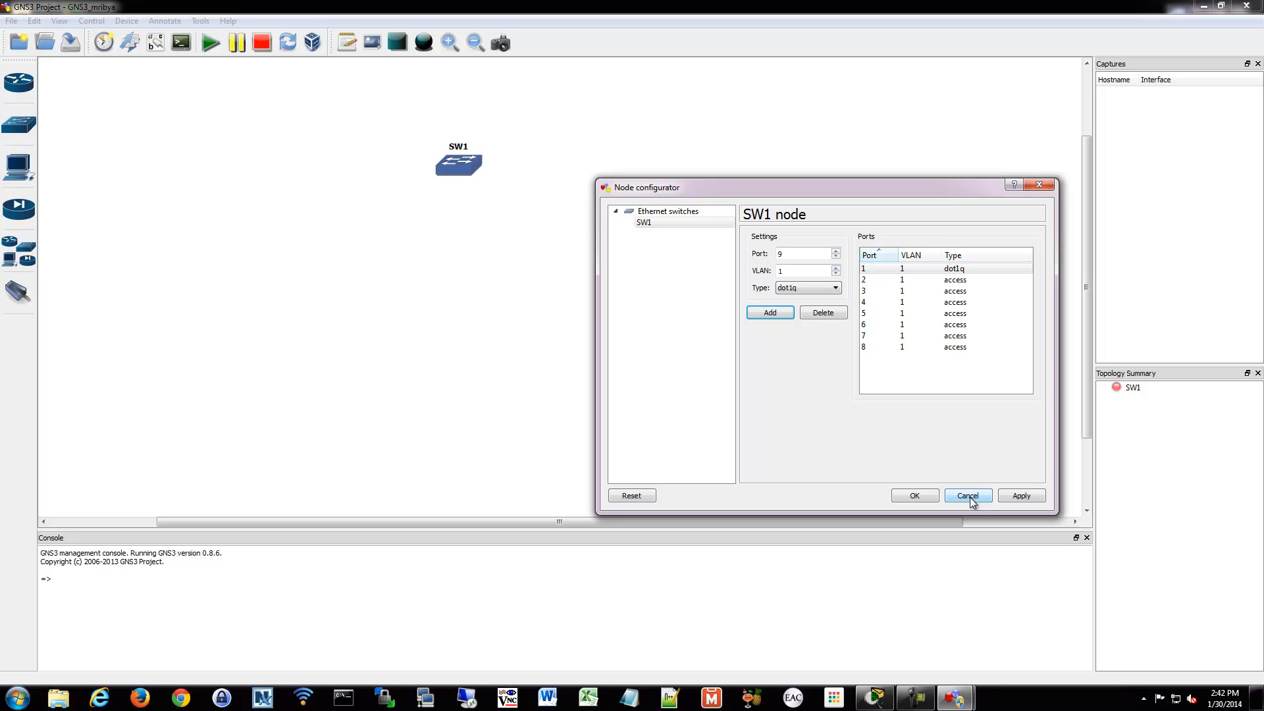
{"action": "mouse_move", "coordinate": [946, 466]}
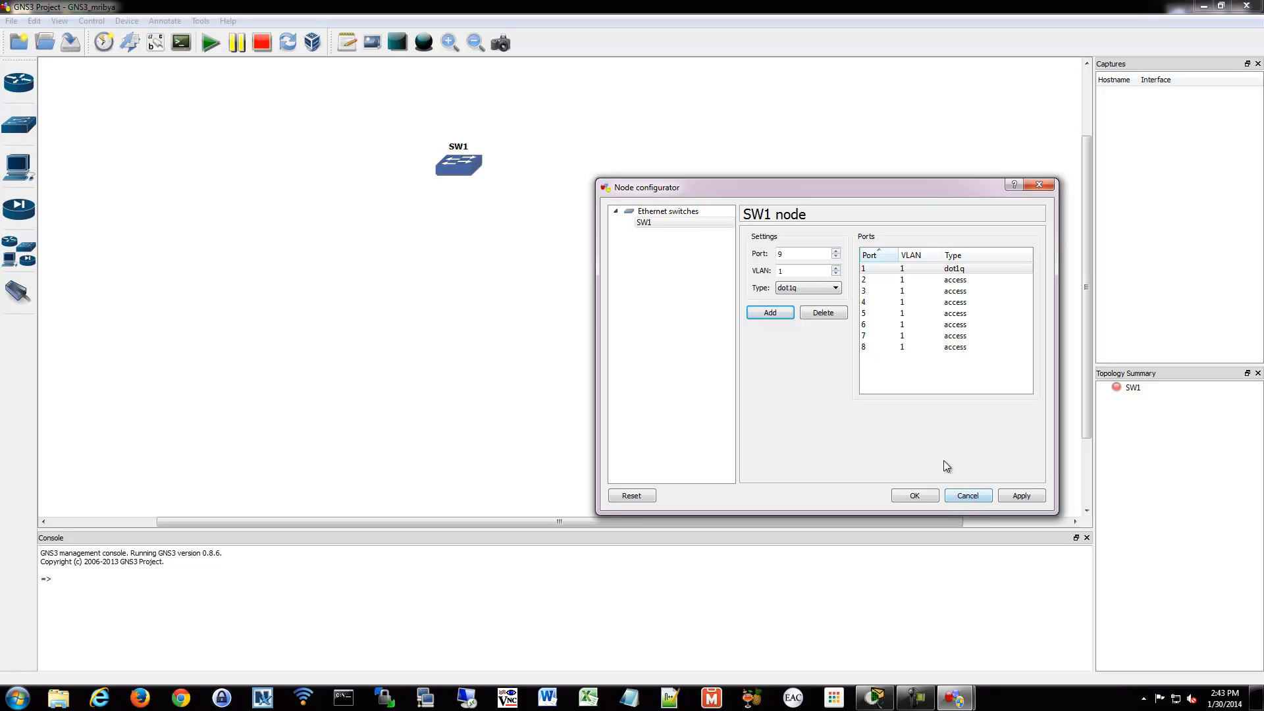
Place PC0, PC1, a 2950-24 switch and a 2811 router and cable them with copper straight-through.
{"action": "left_click", "coordinate": [968, 495]}
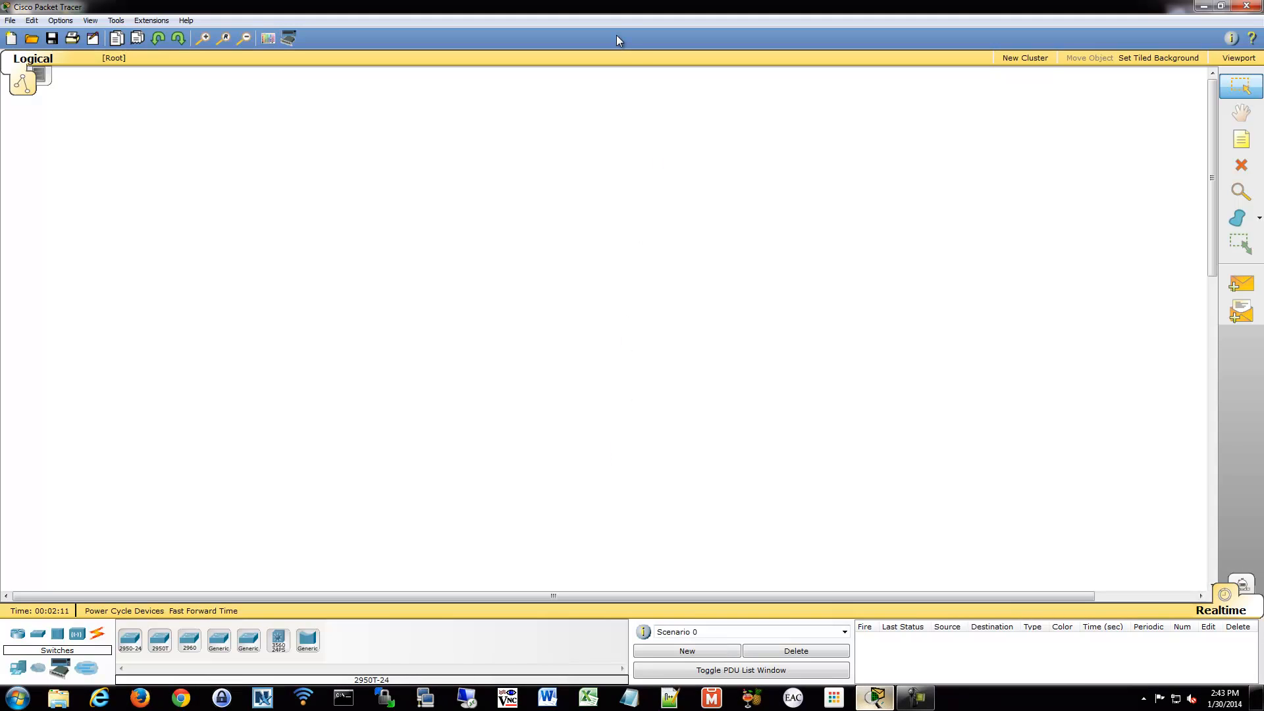
{"action": "mouse_move", "coordinate": [176, 335]}
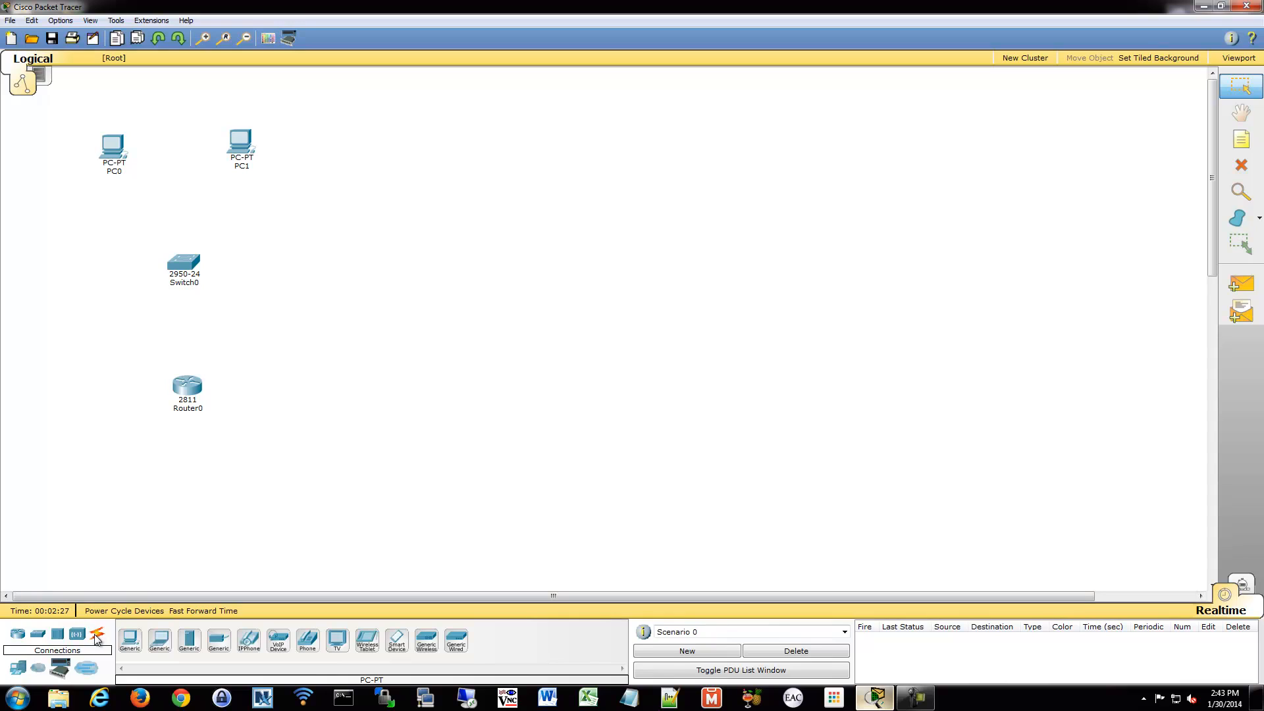
{"action": "left_click", "coordinate": [95, 634]}
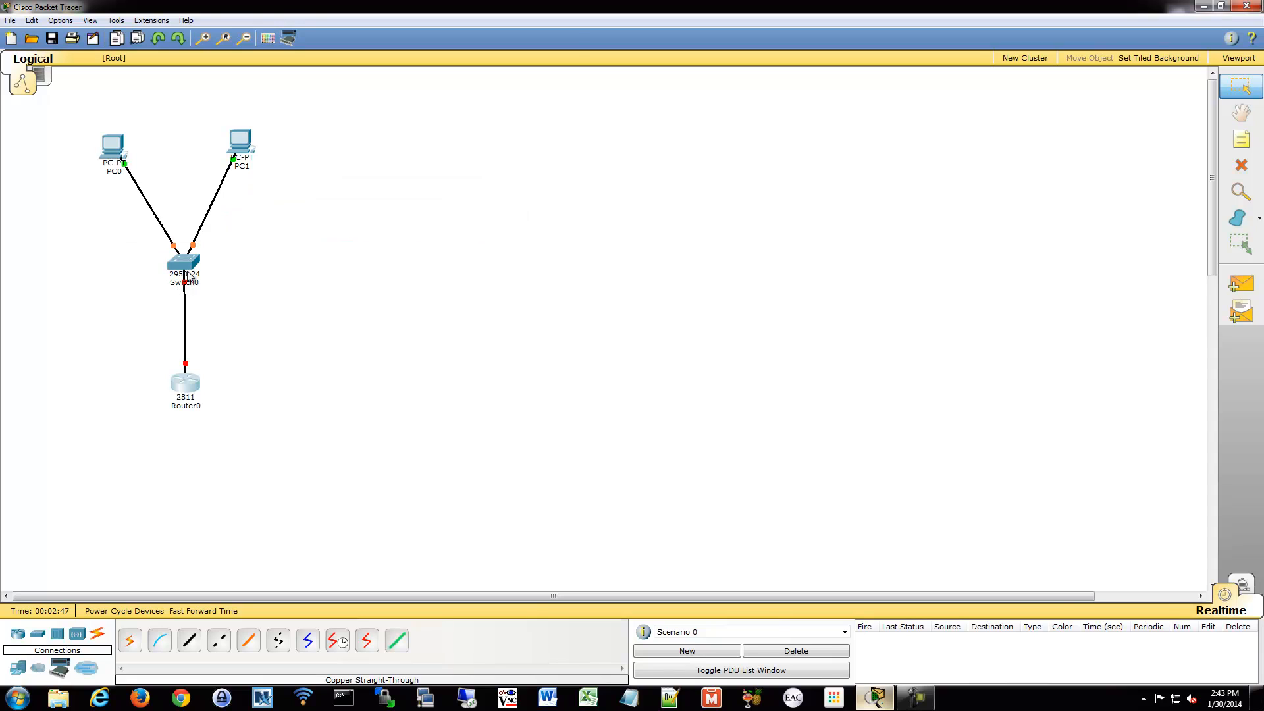
On Switch0 create VLAN 2 named IT and VLAN 3 named HR, then list them with sh vlan.
{"action": "left_click", "coordinate": [185, 263]}
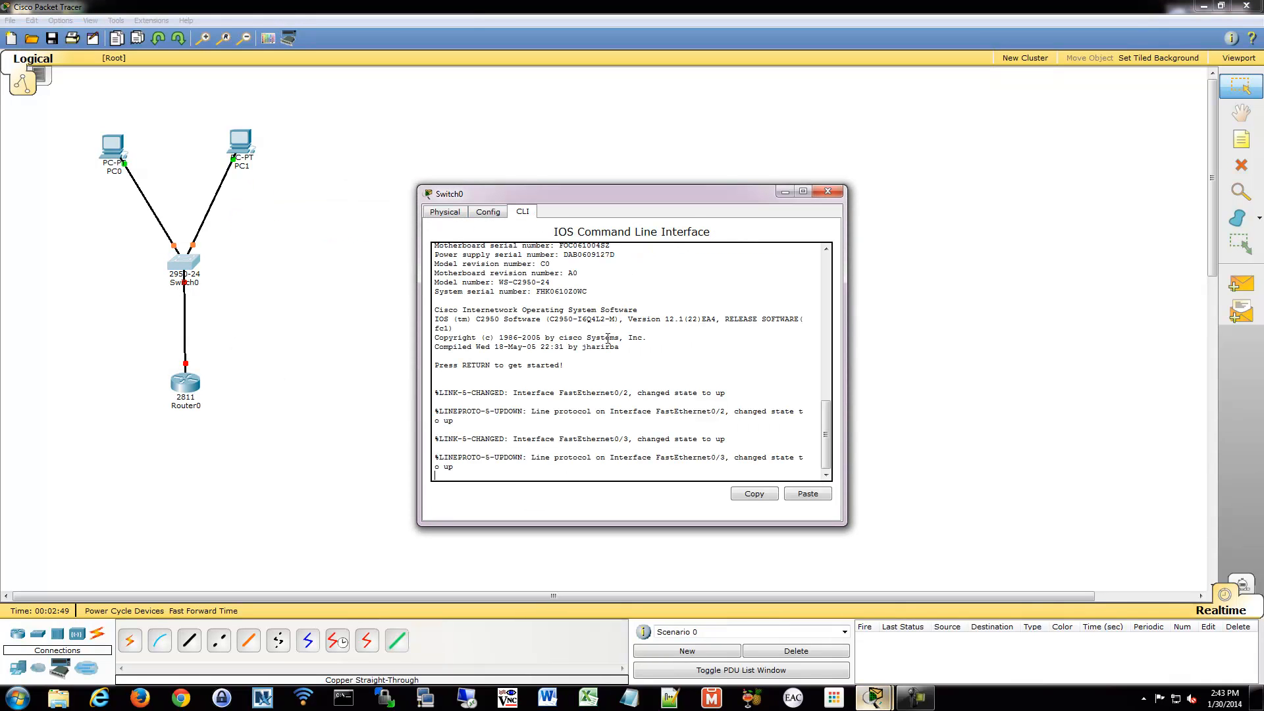
{"action": "type", "text": "en"}
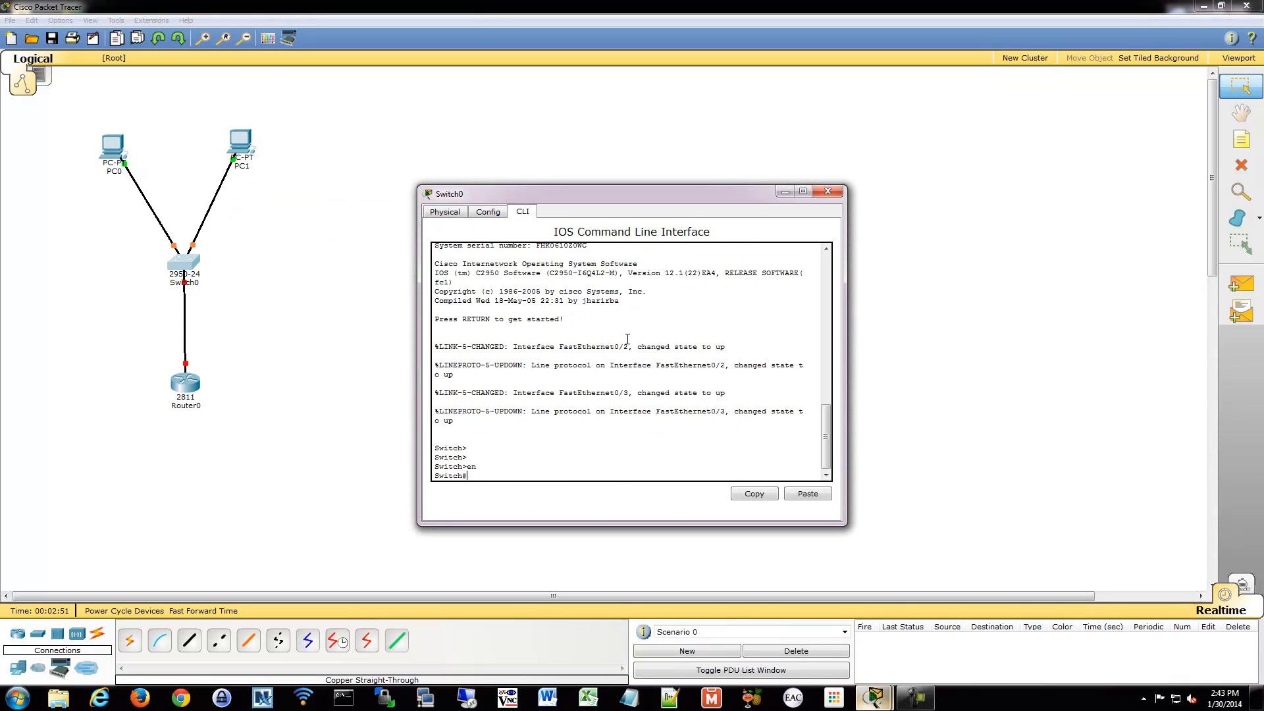
{"action": "type", "text": "conf t"}
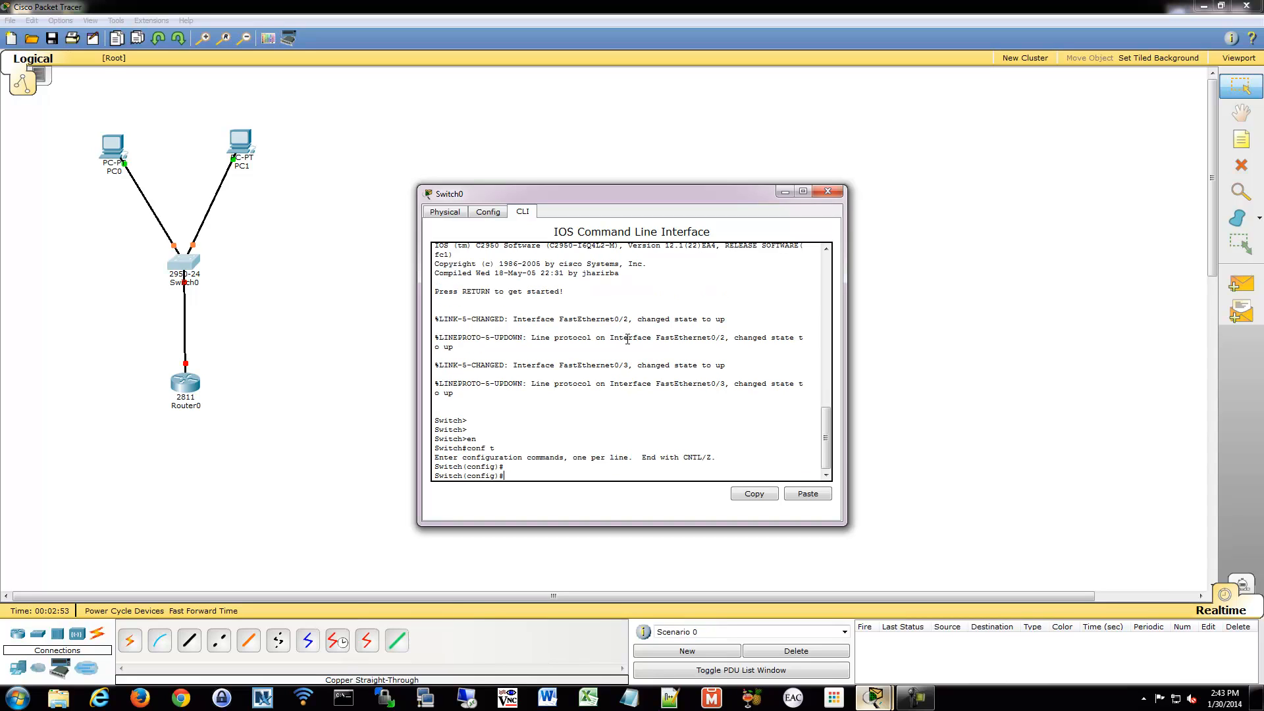
{"action": "key", "text": "enter"}
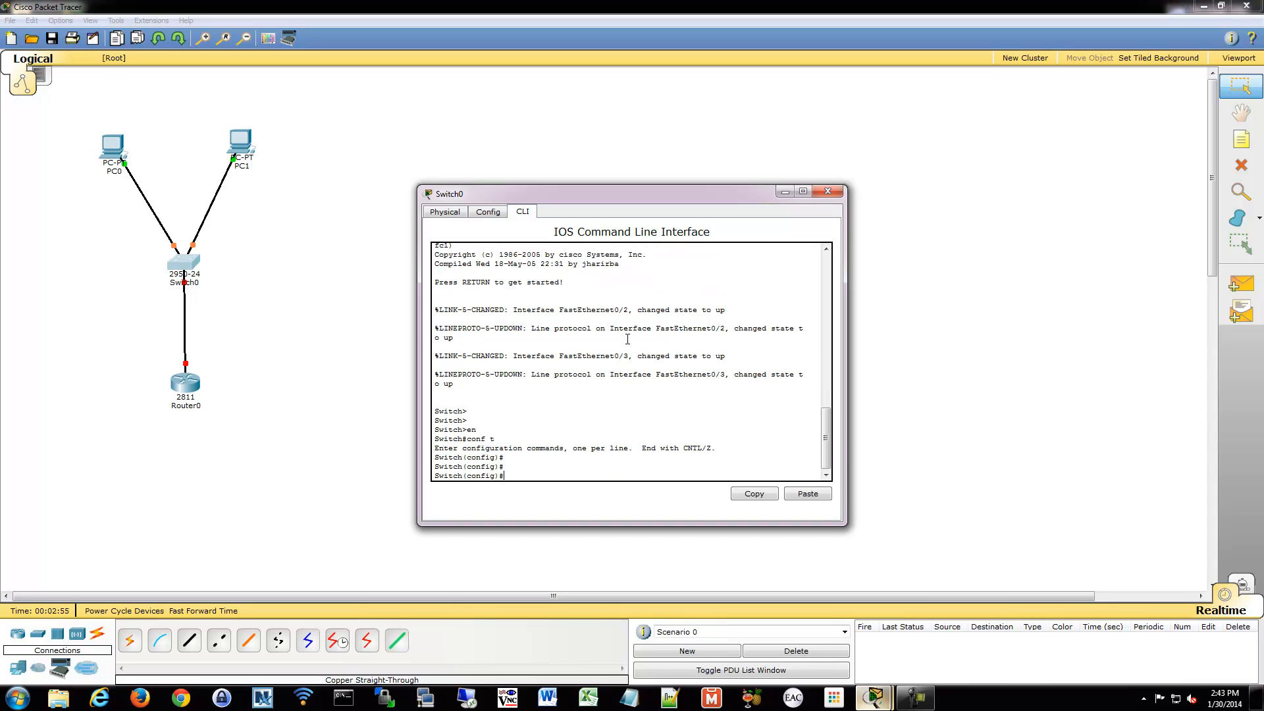
{"action": "type", "text": "vlan 2"}
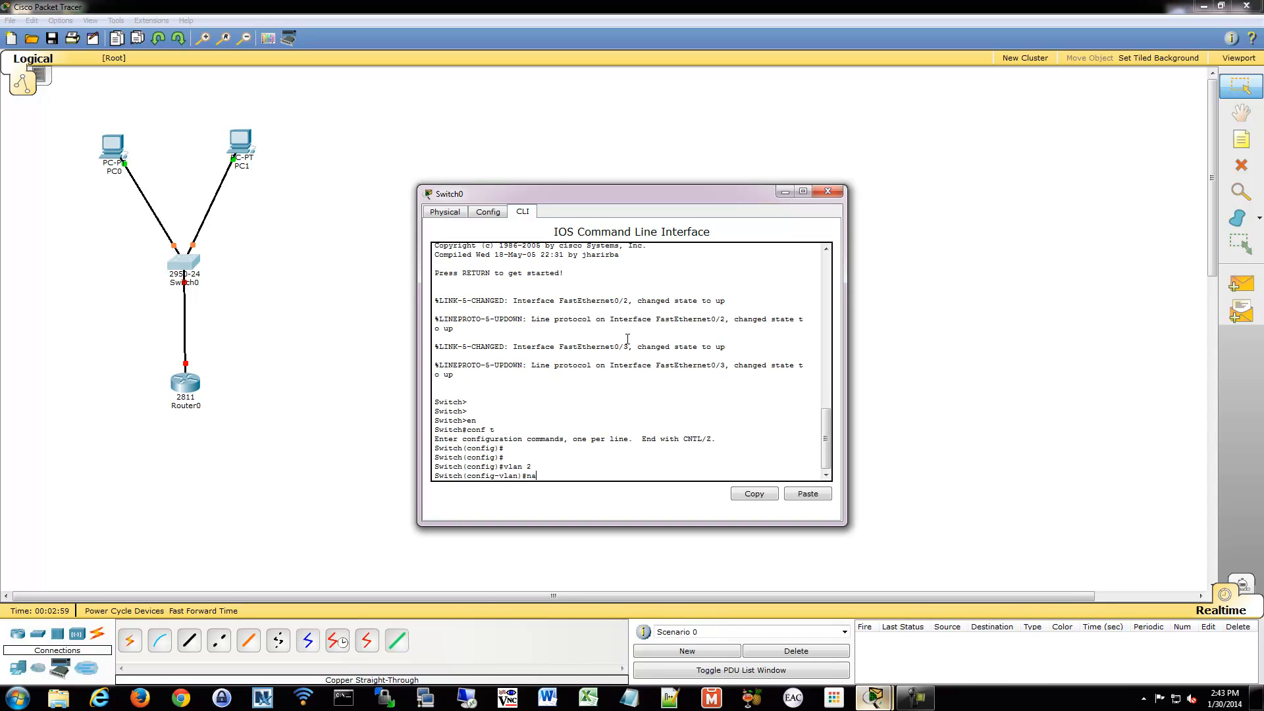
{"action": "type", "text": "name IT"}
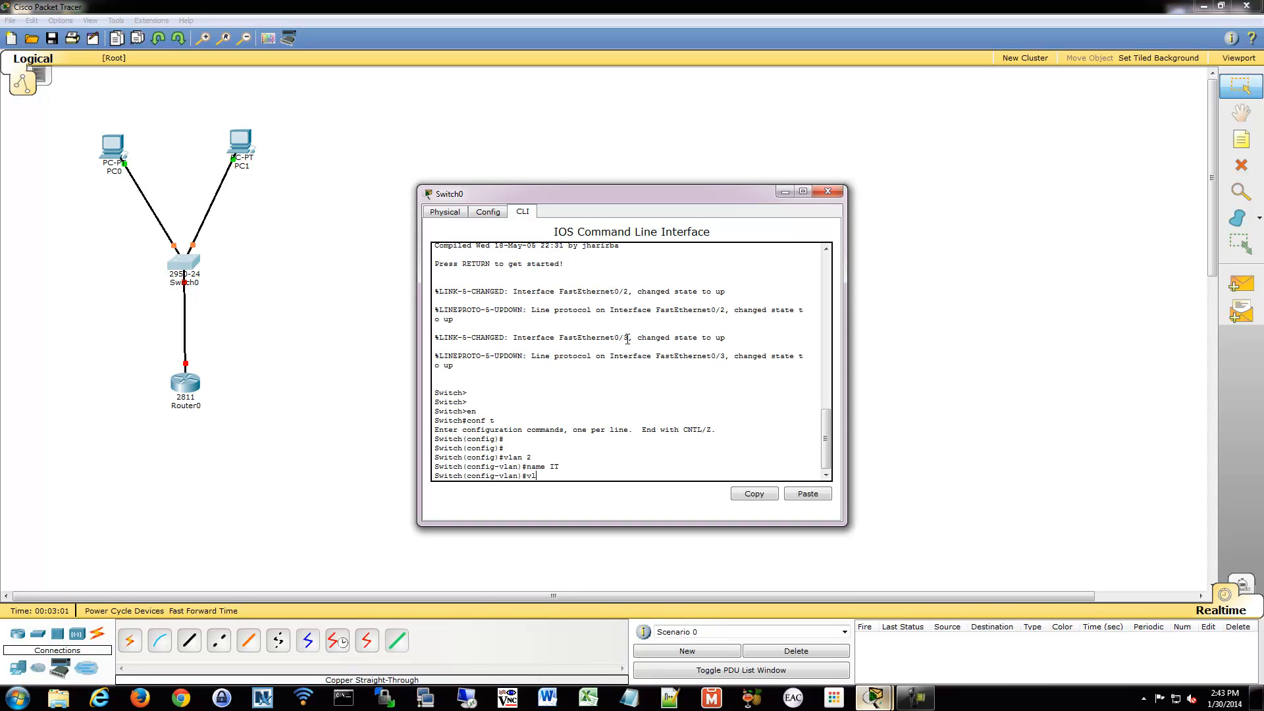
{"action": "type", "text": "vlan 3"}
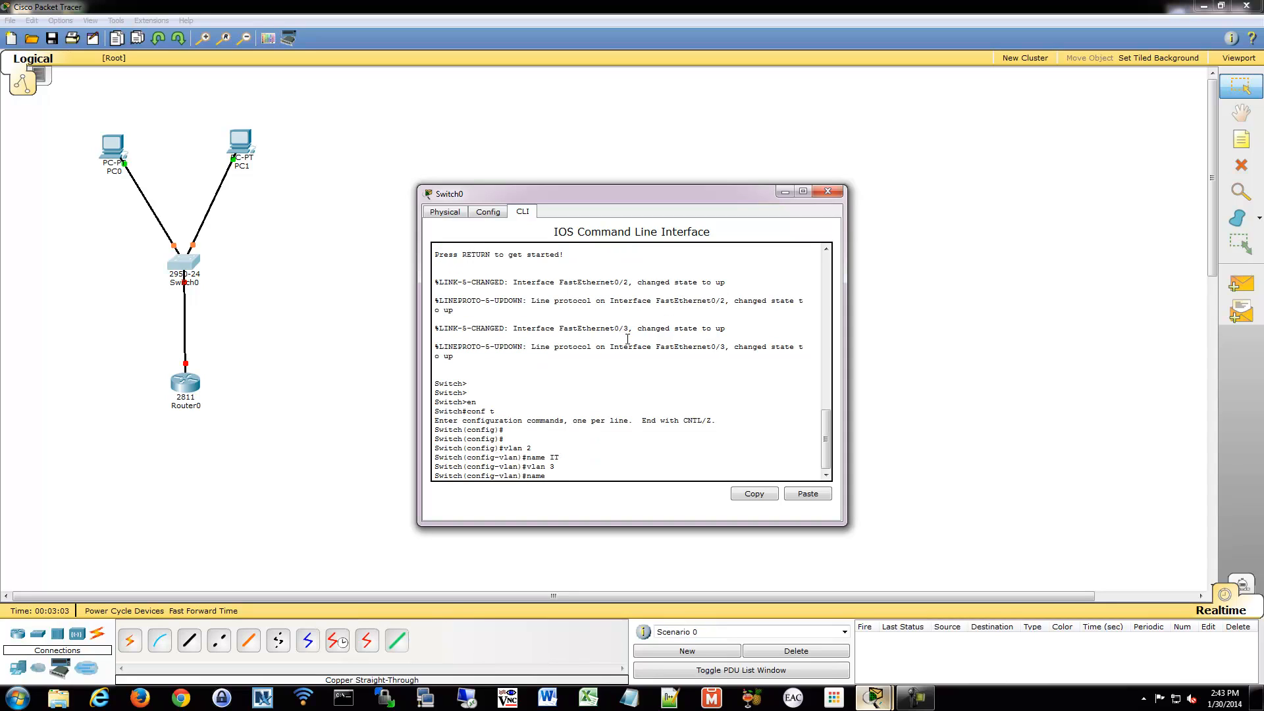
{"action": "type", "text": "HR"}
{"action": "type", "text": "exit"}
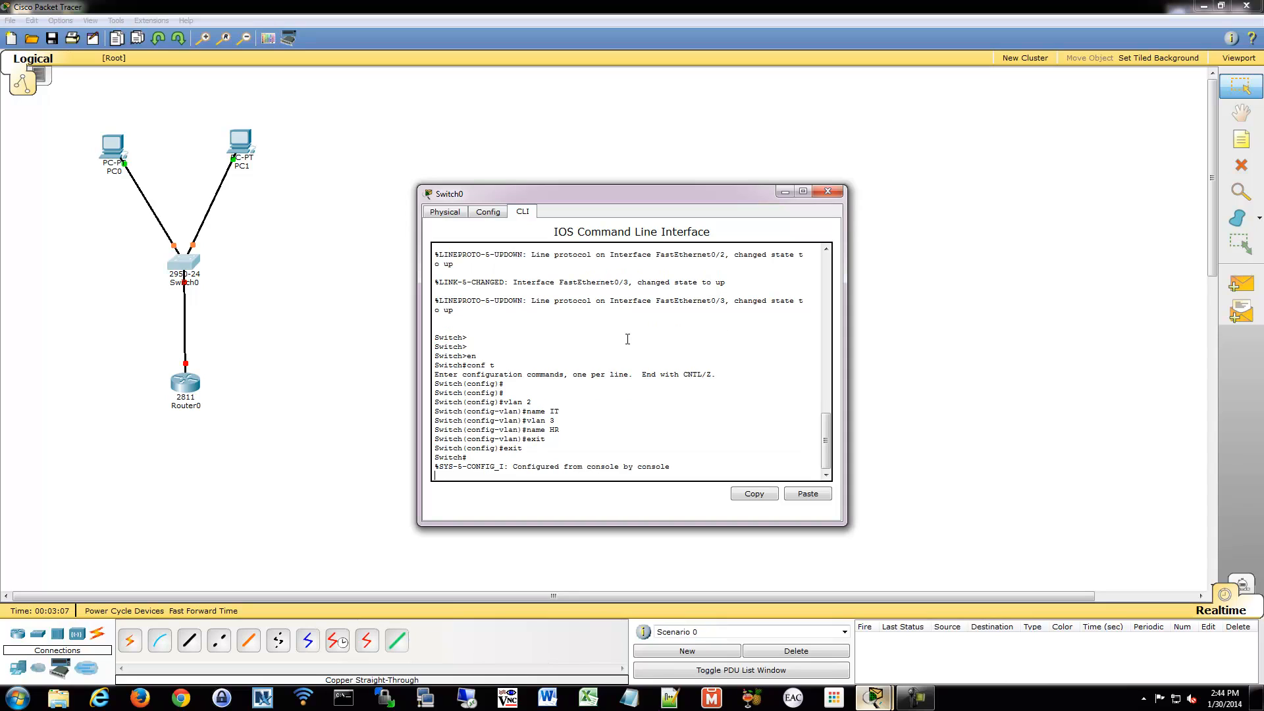
{"action": "type", "text": "sh vlan"}
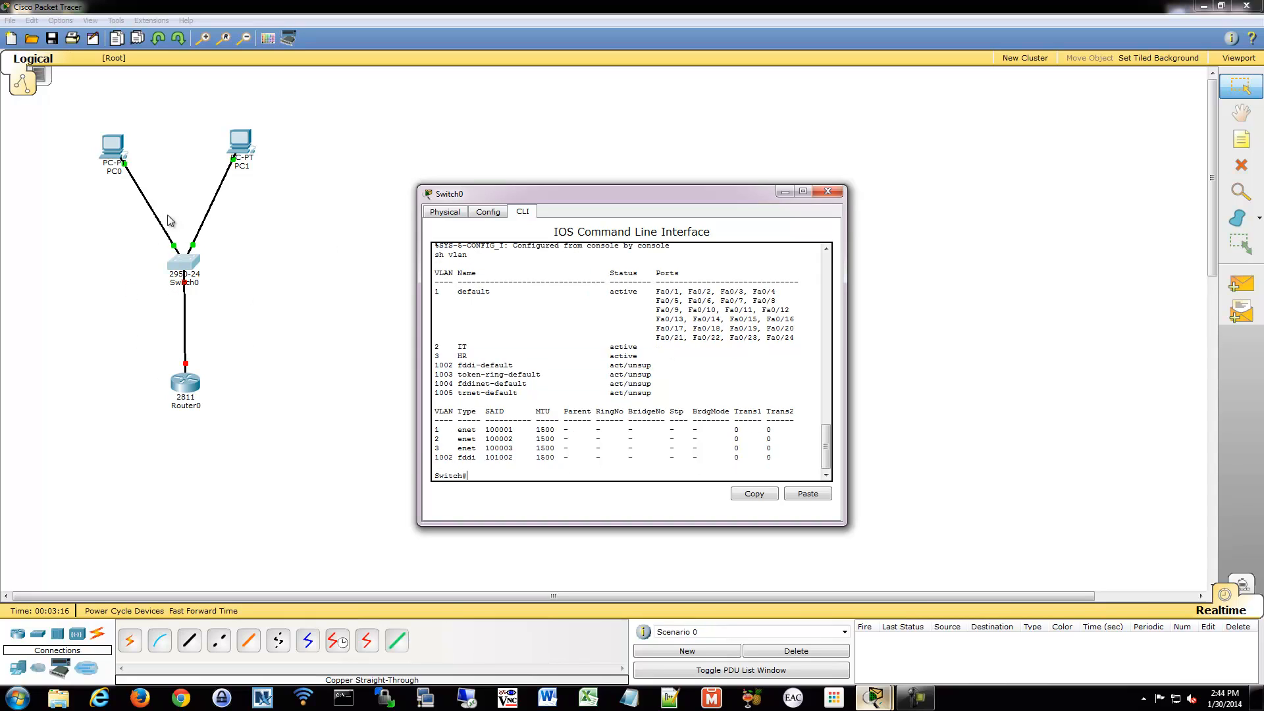
{"action": "mouse_move", "coordinate": [290, 255]}
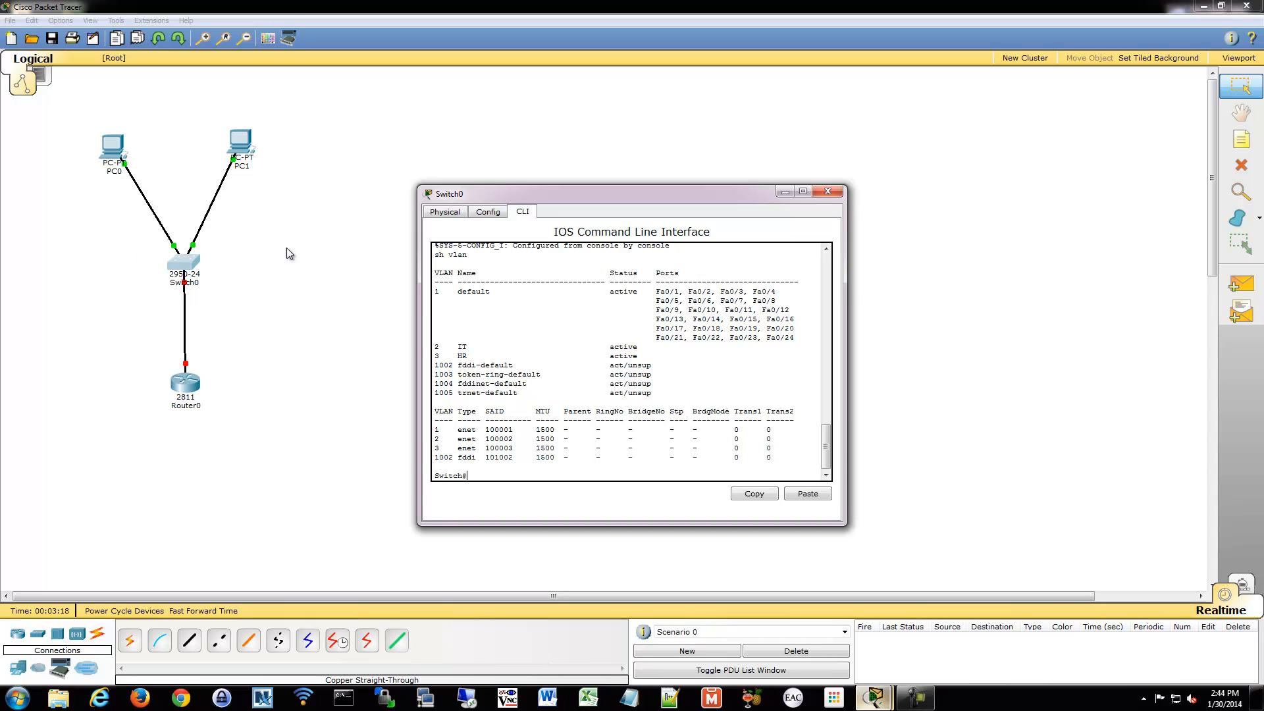
{"action": "mouse_move", "coordinate": [117, 238]}
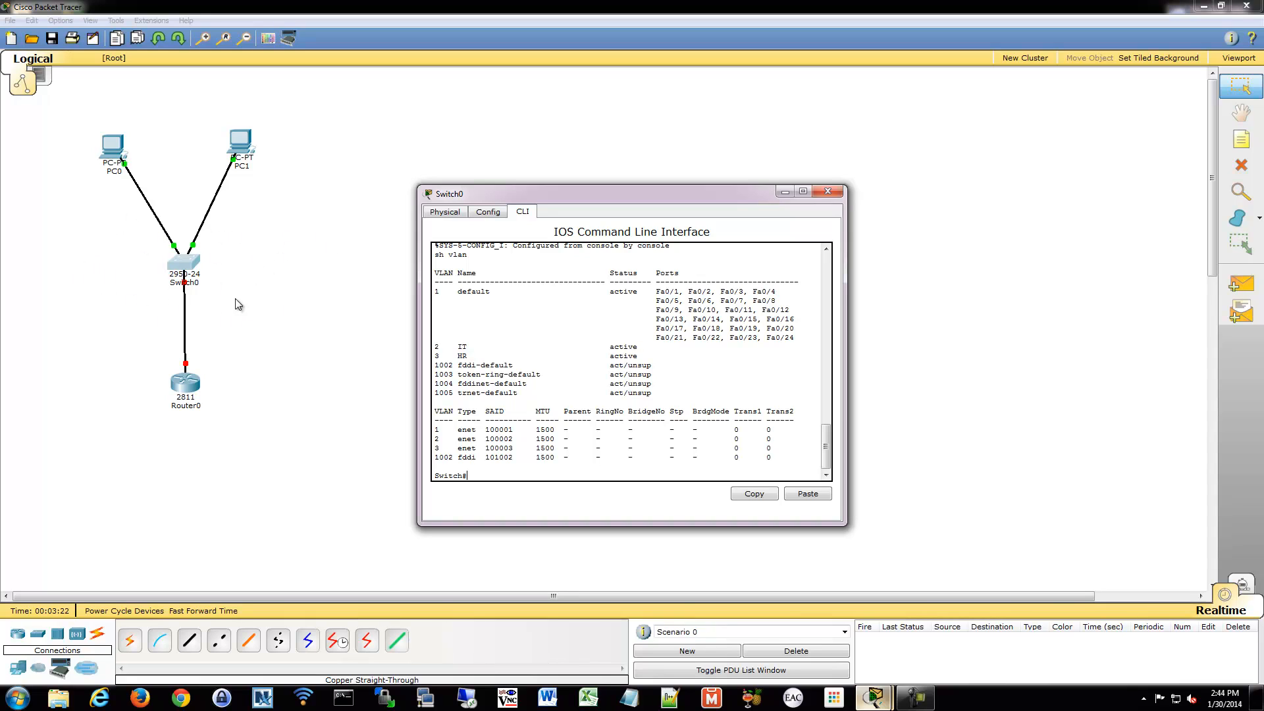
{"action": "mouse_move", "coordinate": [554, 376]}
{"action": "type", "text": "int fa0/2"}
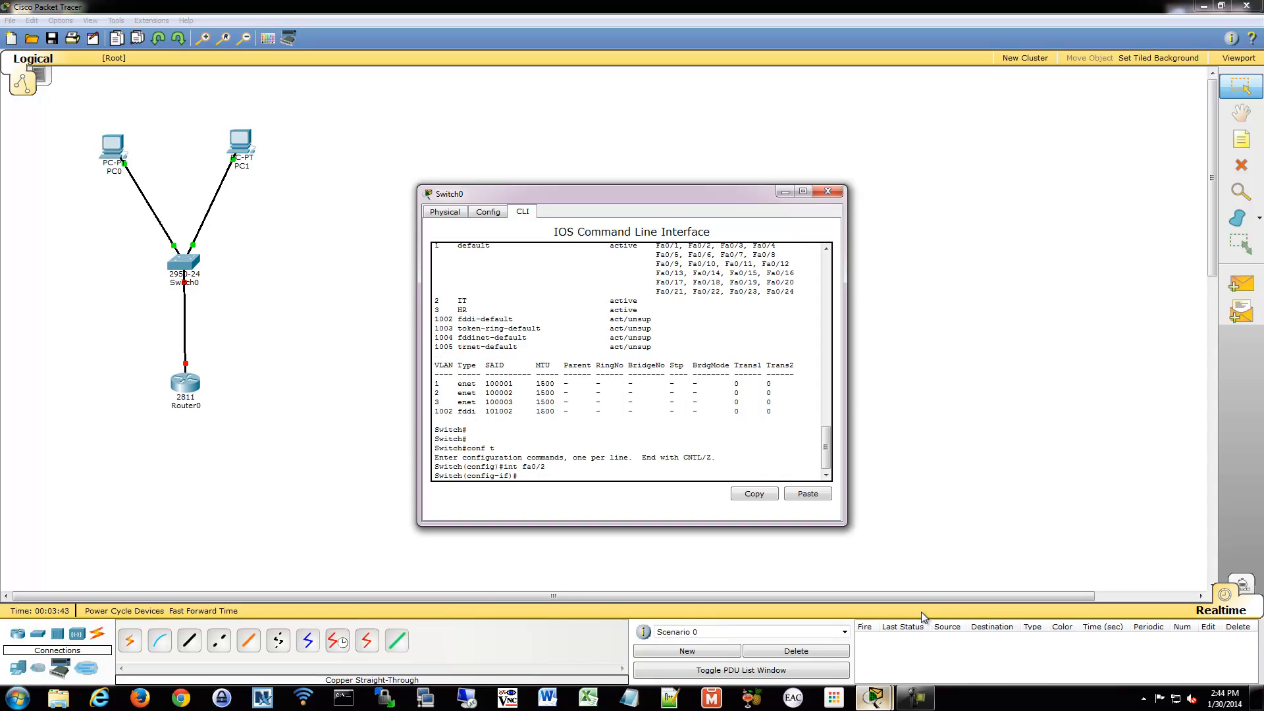
Make Fa0/2 an access port in VLAN 2 and enable it with no shut.
{"action": "key", "text": "enter"}
{"action": "type", "text": "switchport access vlan"}
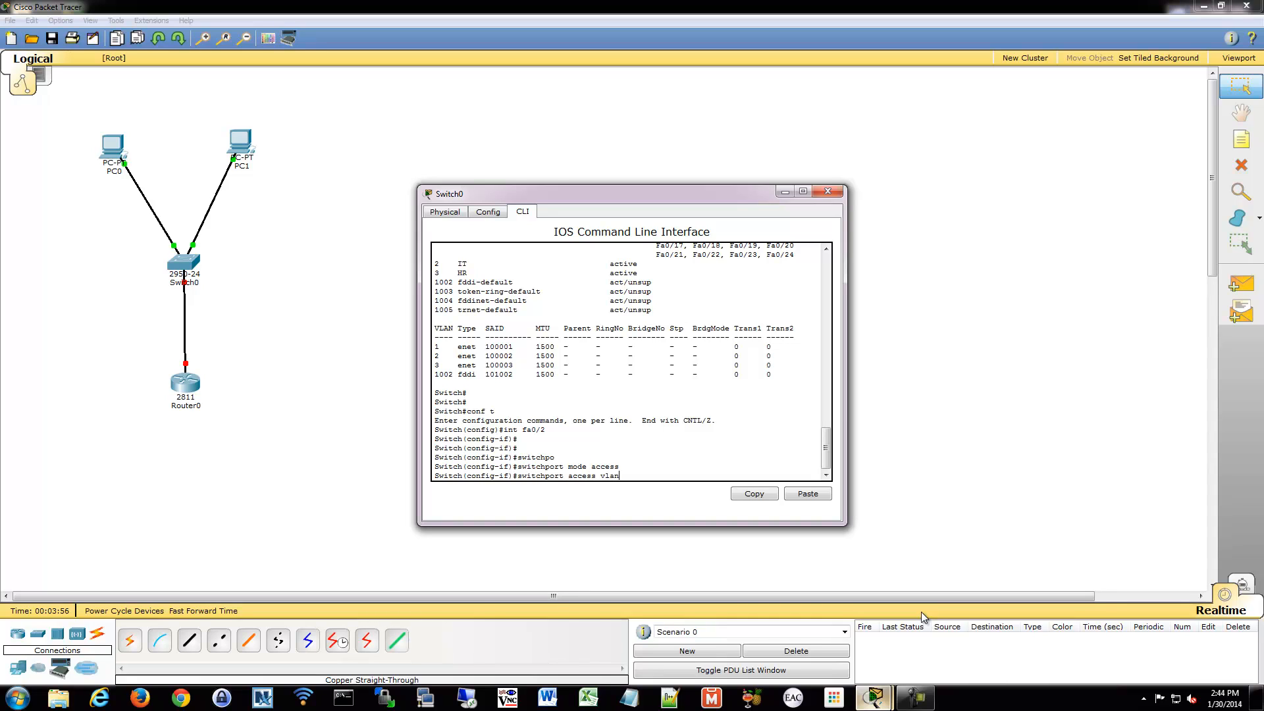
{"action": "type", "text": "2"}
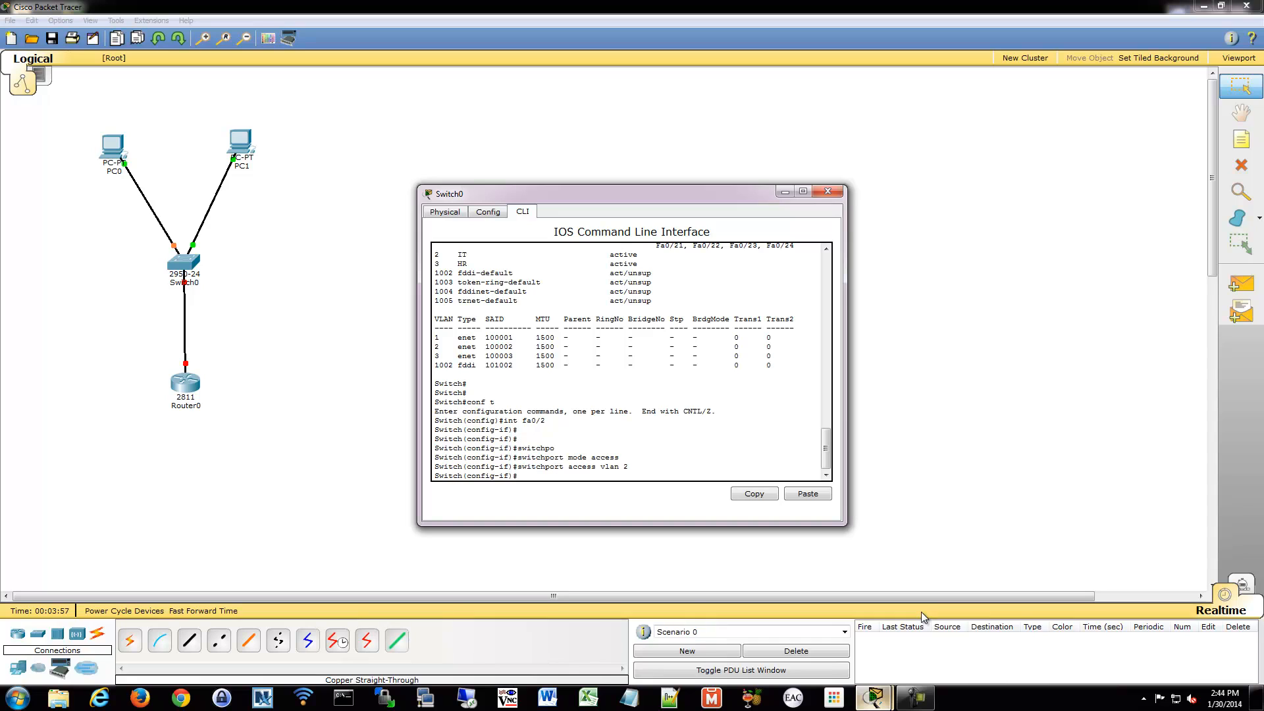
{"action": "type", "text": "no shut"}
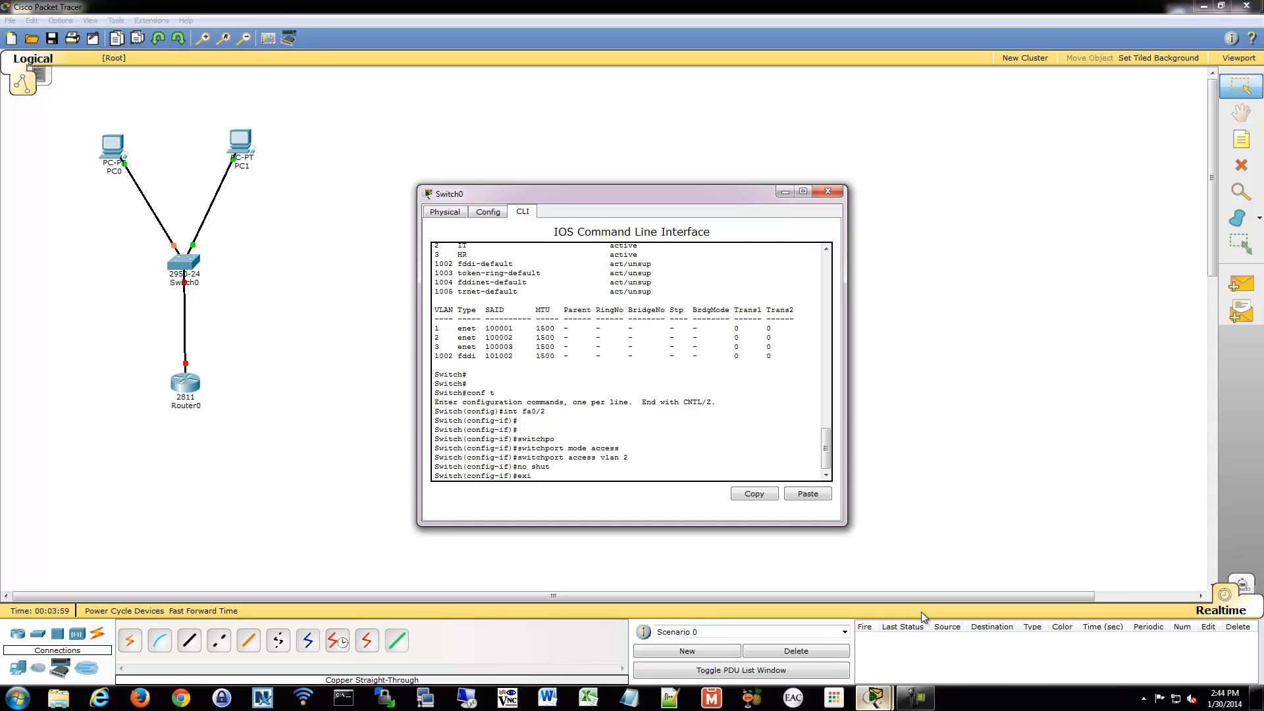
{"action": "key", "text": "Return"}
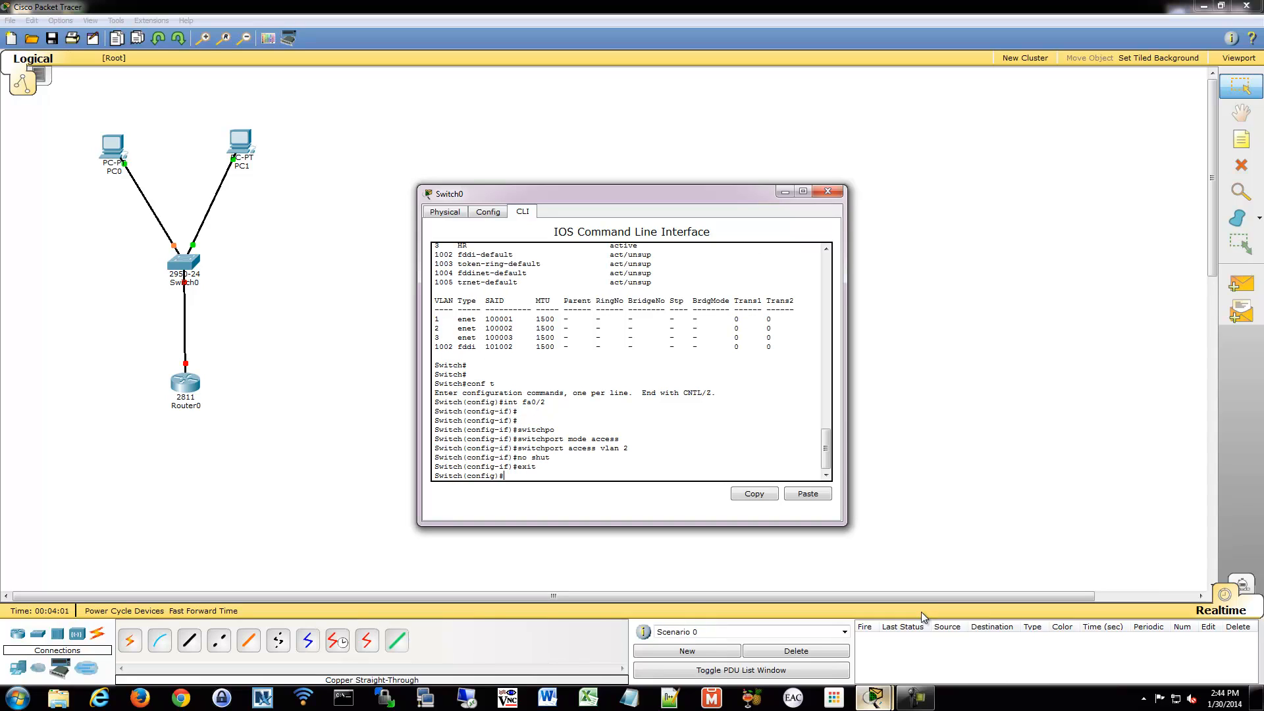
Make Fa0/3 an access port in VLAN 3, then verify with sh ip int br and sh vlan.
{"action": "type", "text": "int fa0/3"}
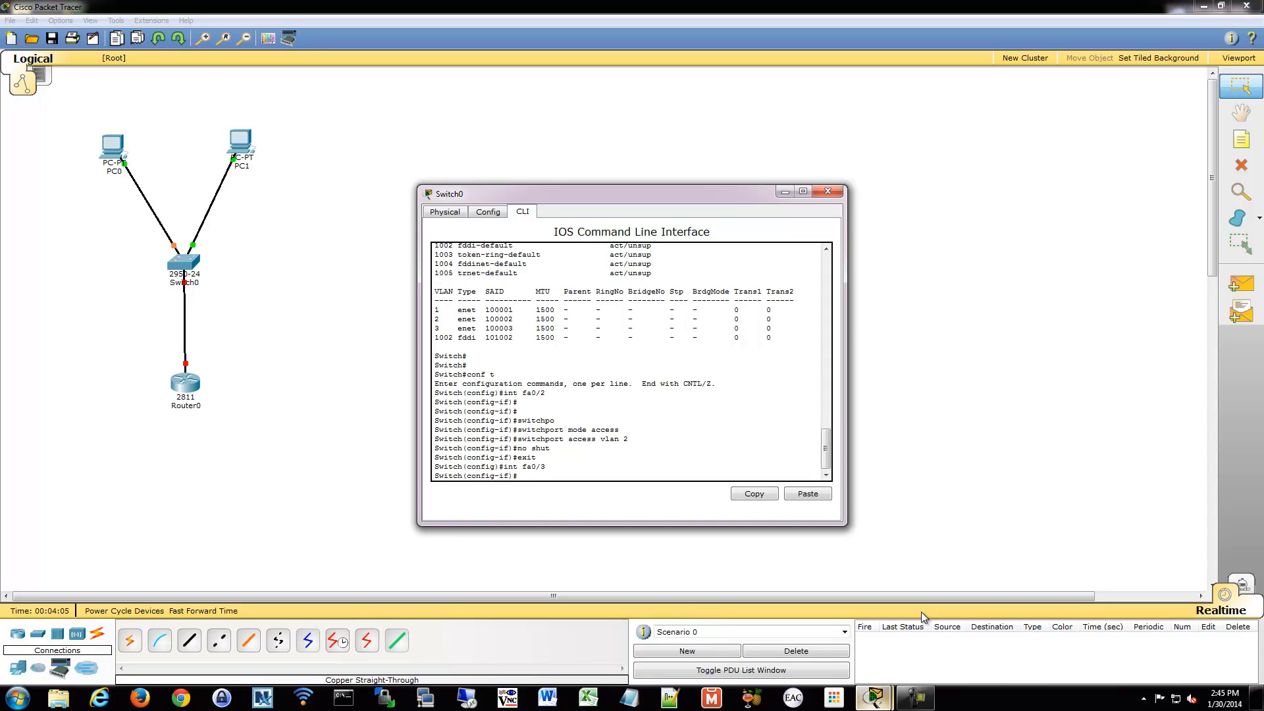
{"action": "type", "text": "switchport mode acces"}
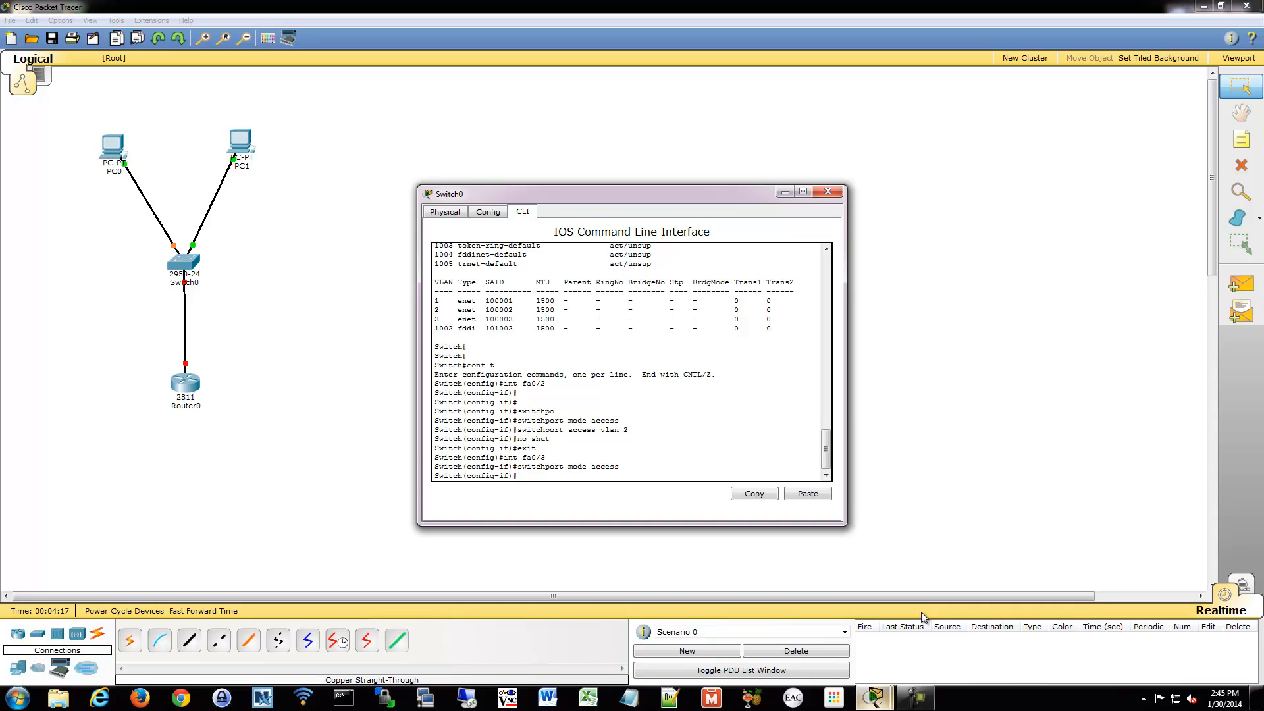
{"action": "type", "text": "switchport access vlan 3"}
{"action": "type", "text": "no shut"}
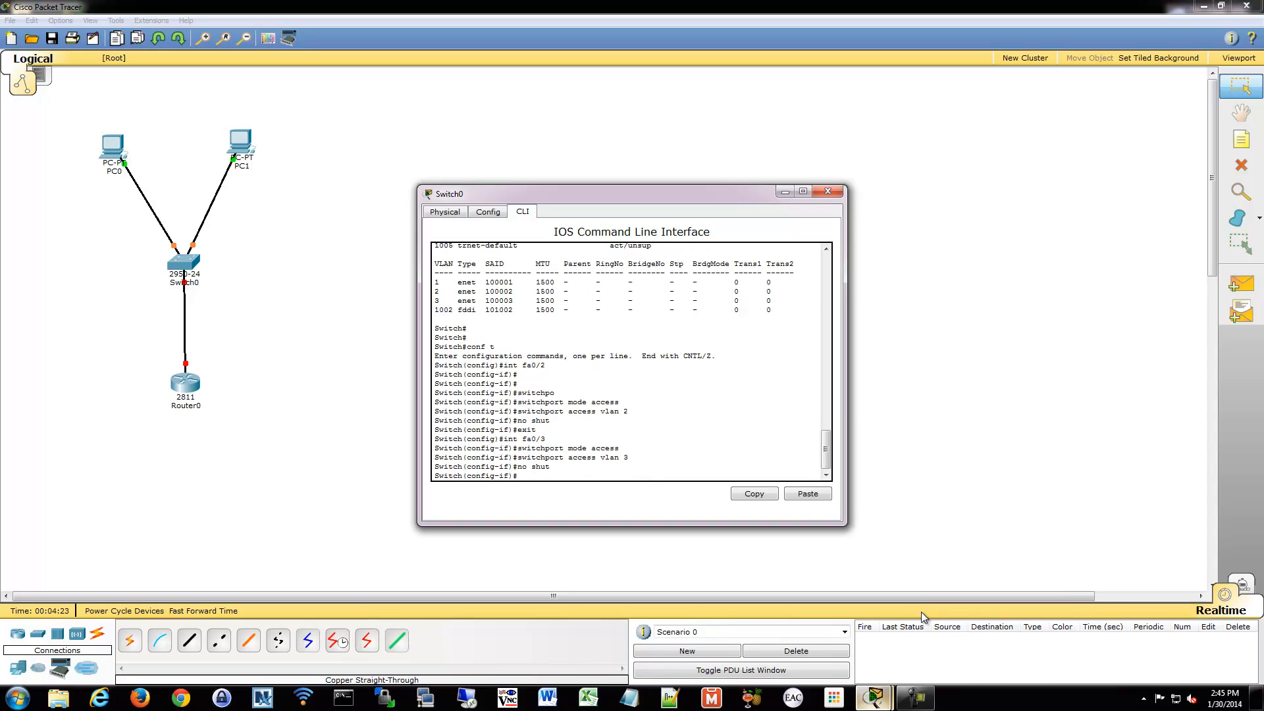
{"action": "type", "text": "exit"}
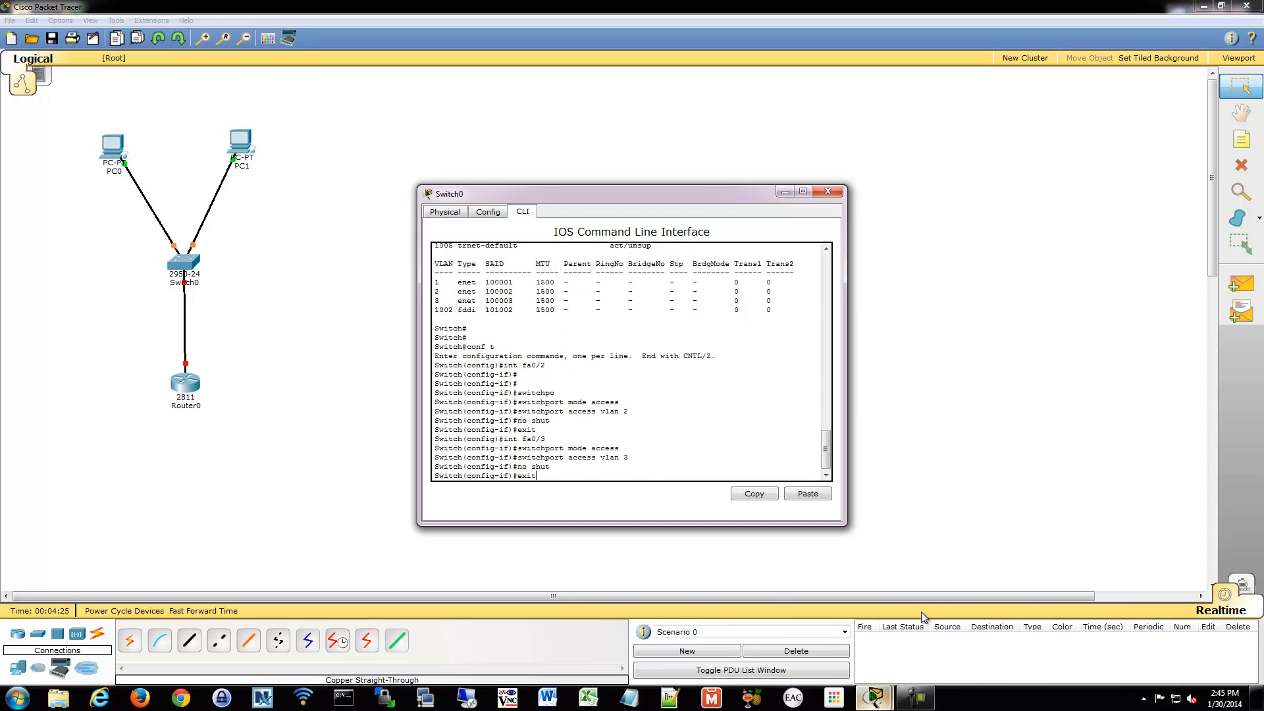
{"action": "type", "text": "exit"}
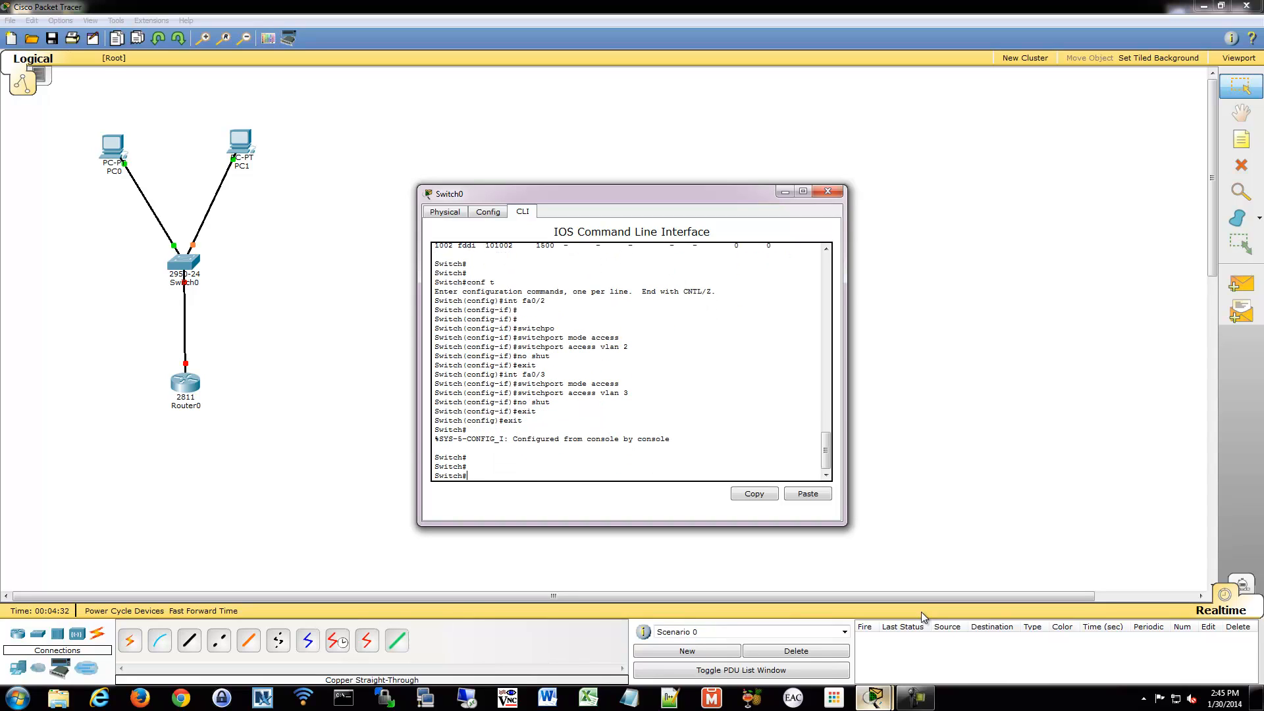
{"action": "type", "text": "sh ip int br"}
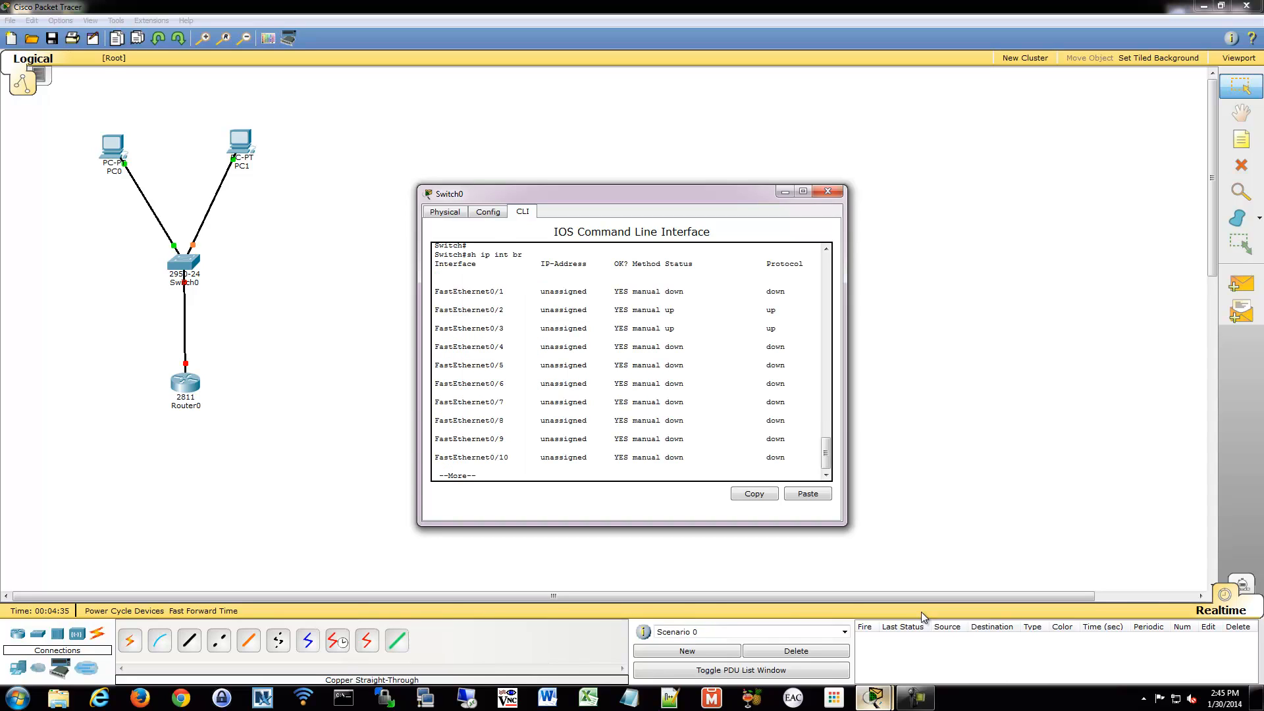
{"action": "type", "text": "sh vlan"}
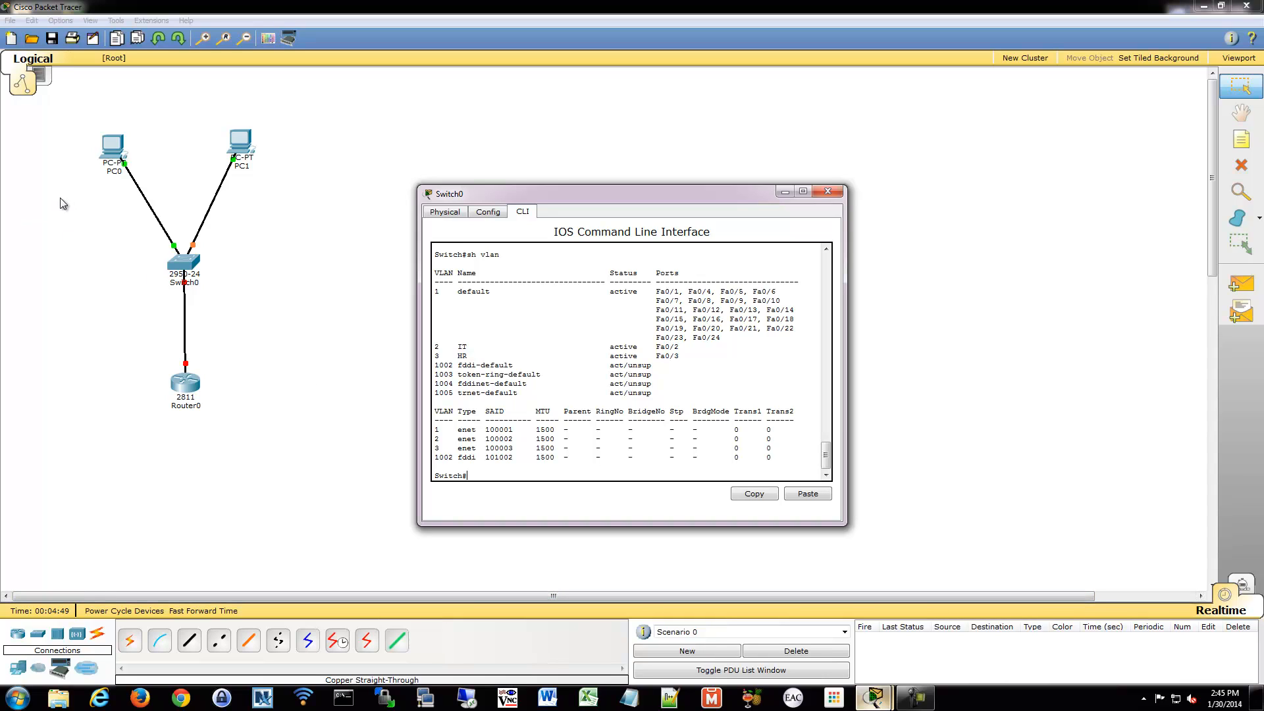
{"action": "mouse_move", "coordinate": [66, 102]}
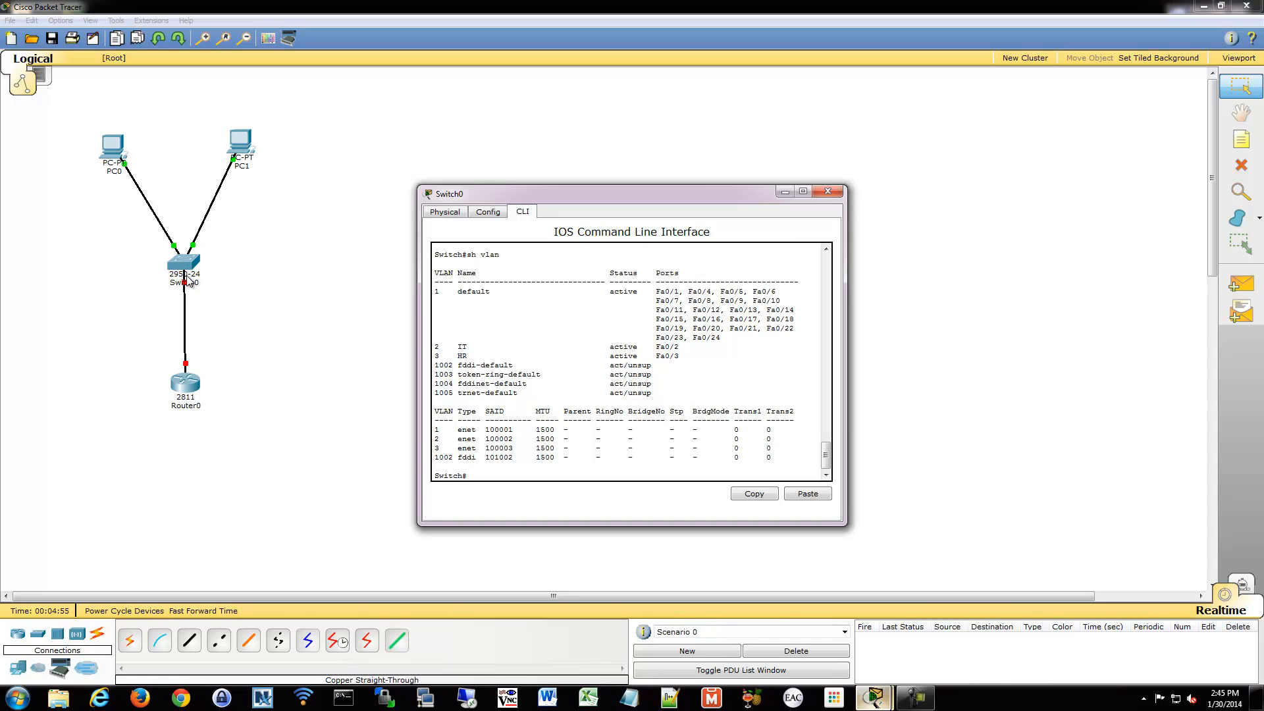
{"action": "mouse_move", "coordinate": [202, 396]}
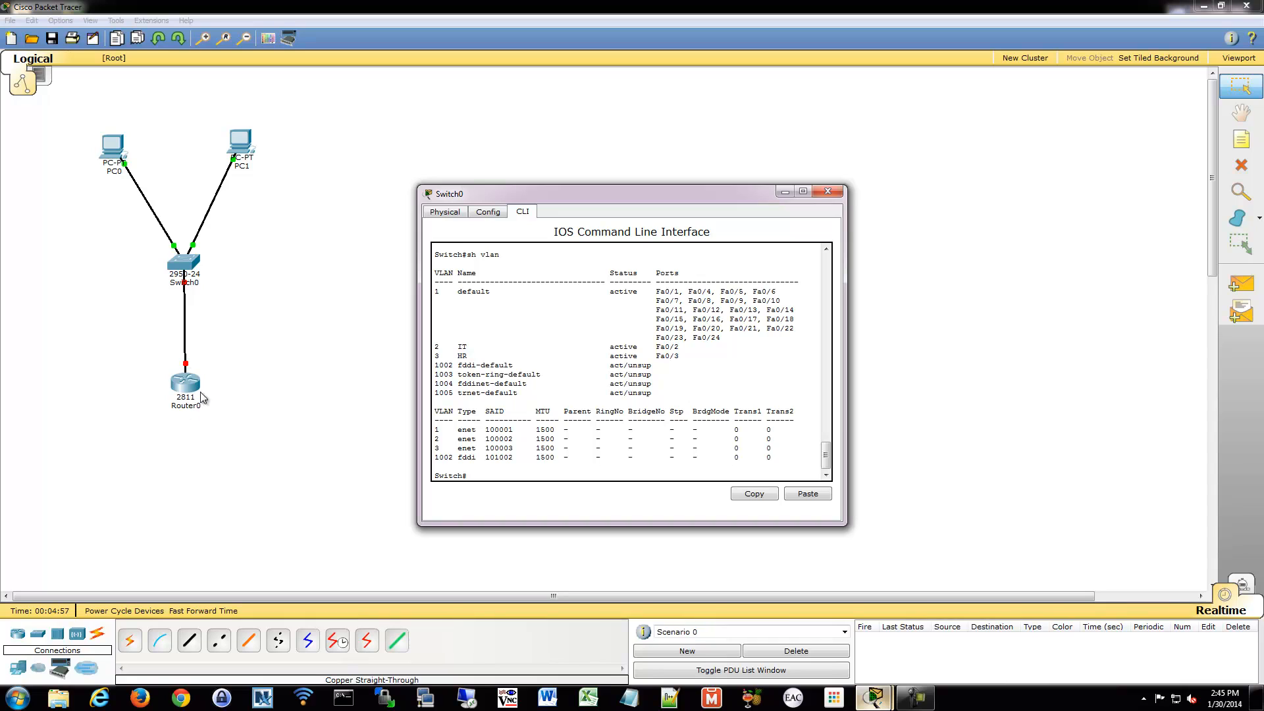
{"action": "mouse_move", "coordinate": [245, 355]}
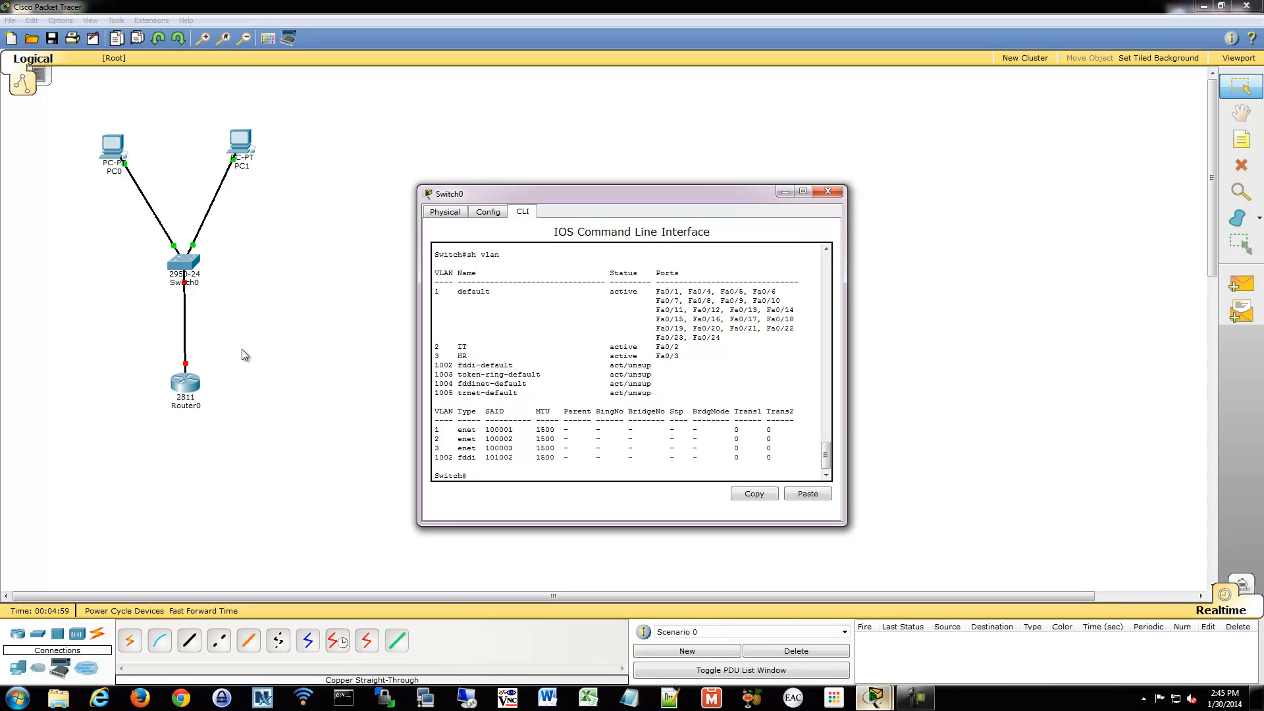
{"action": "mouse_move", "coordinate": [110, 407]}
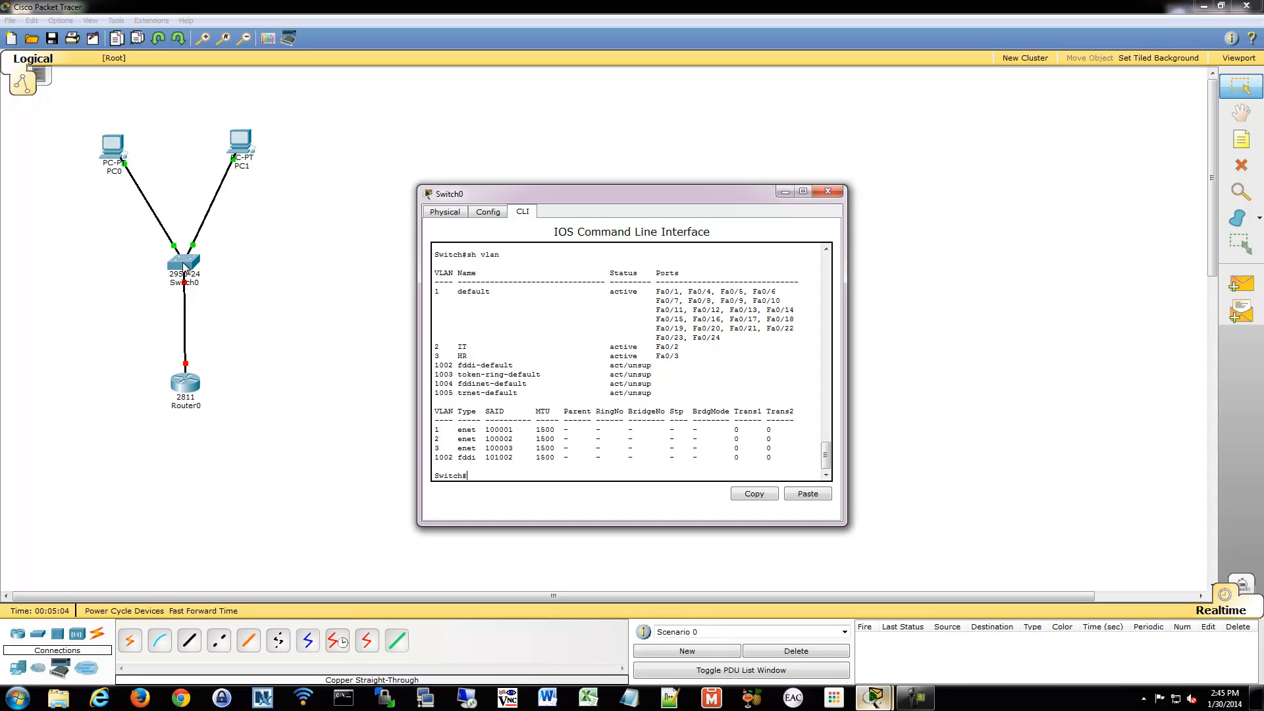
{"action": "mouse_move", "coordinate": [189, 342]}
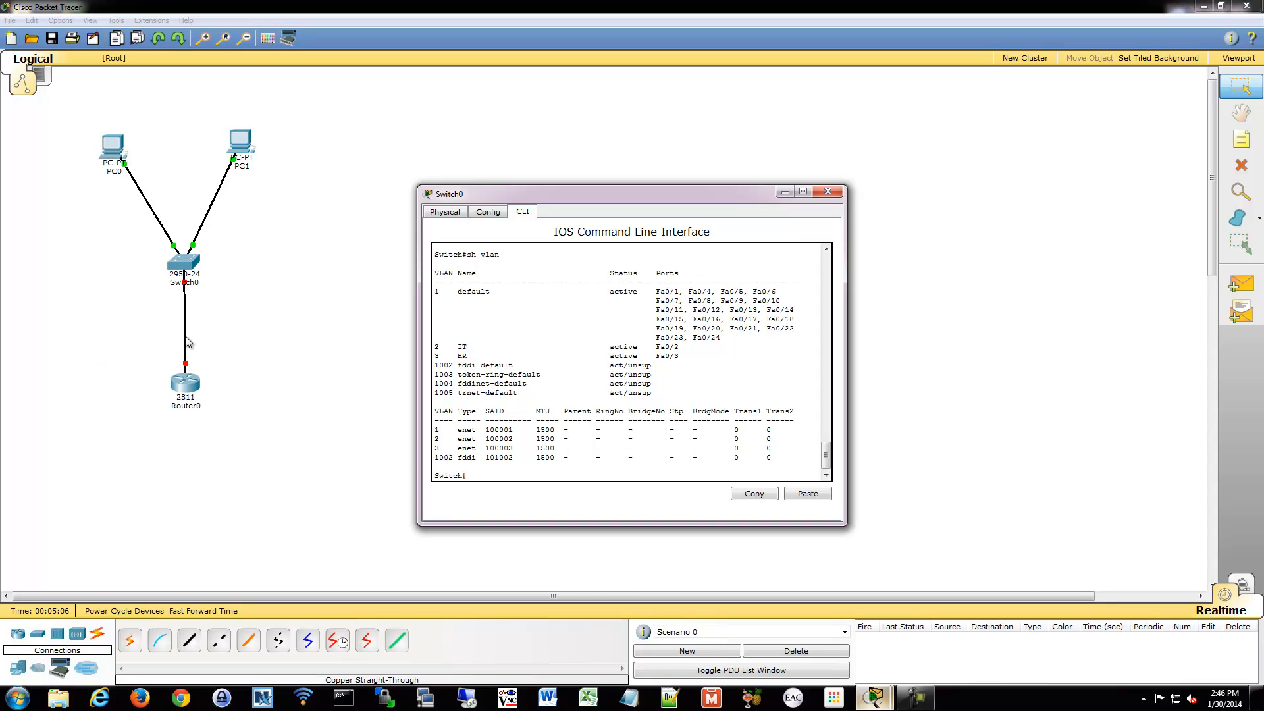
{"action": "mouse_move", "coordinate": [234, 338]}
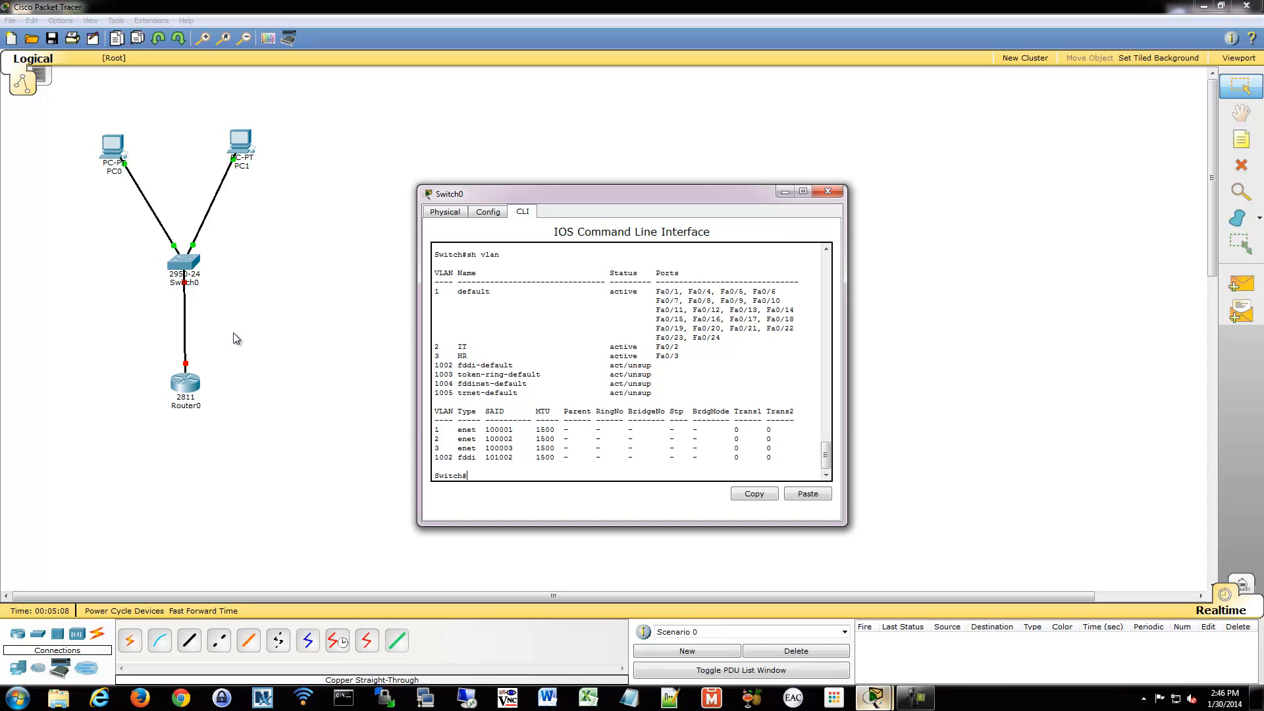
{"action": "mouse_move", "coordinate": [187, 292]}
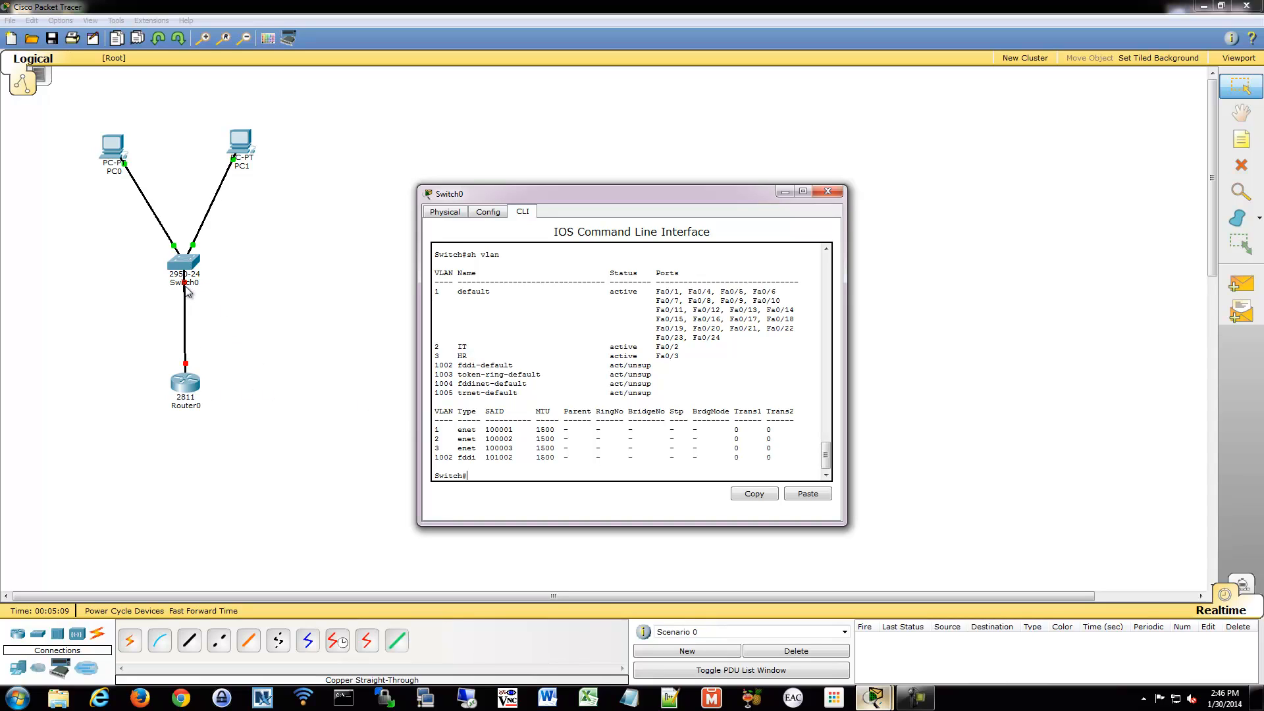
Set switch port Fa0/1 to switchport mode trunk and bring it up with no shut.
{"action": "left_click", "coordinate": [829, 191]}
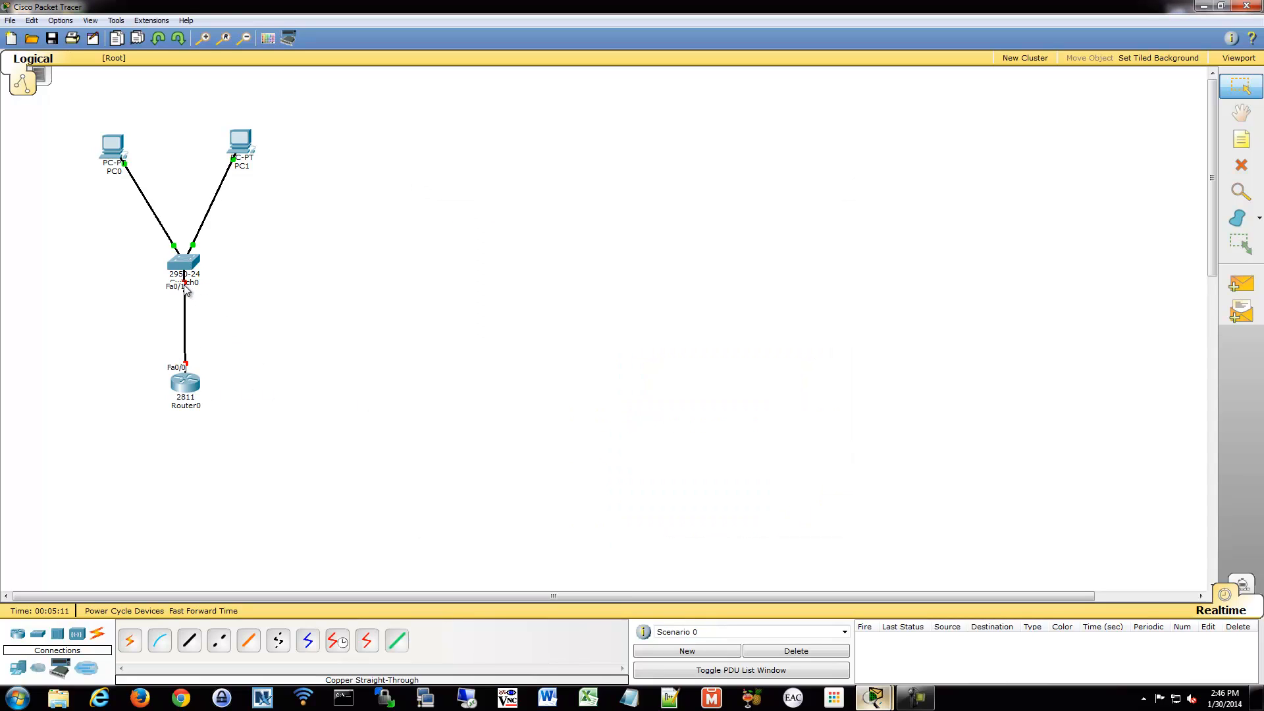
{"action": "mouse_move", "coordinate": [873, 698]}
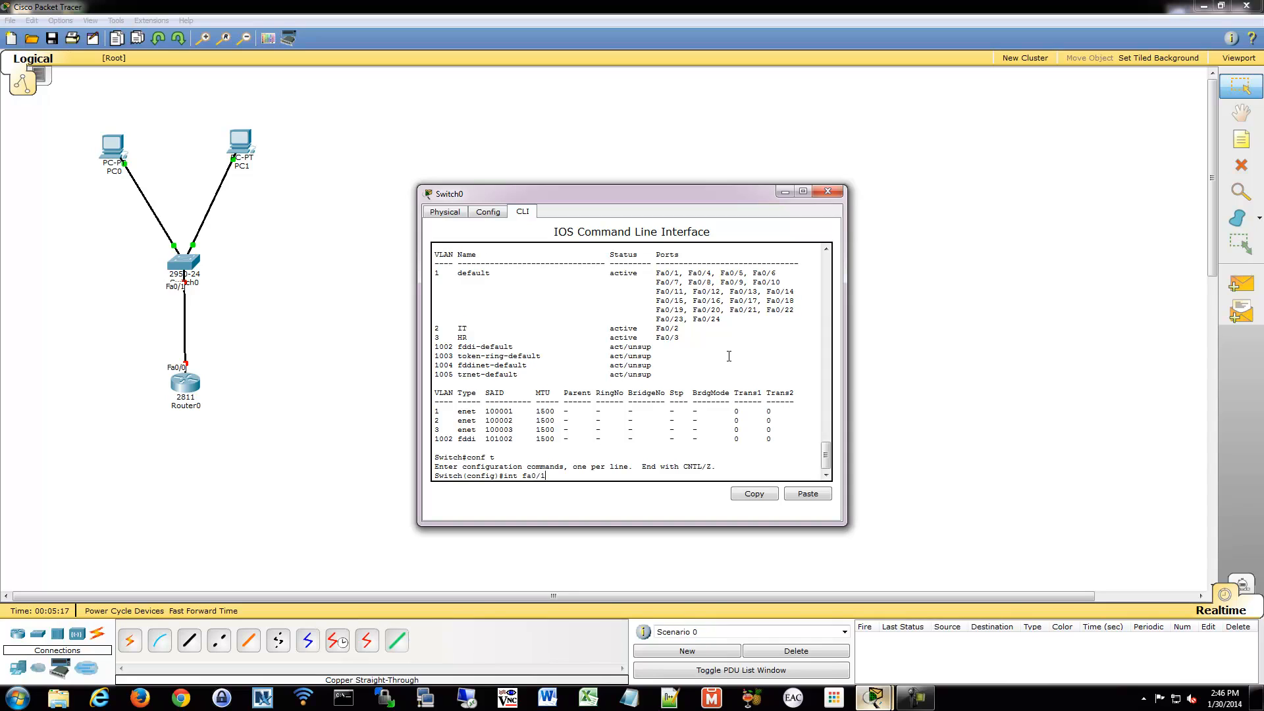
{"action": "type", "text": "switchport mode trunk"}
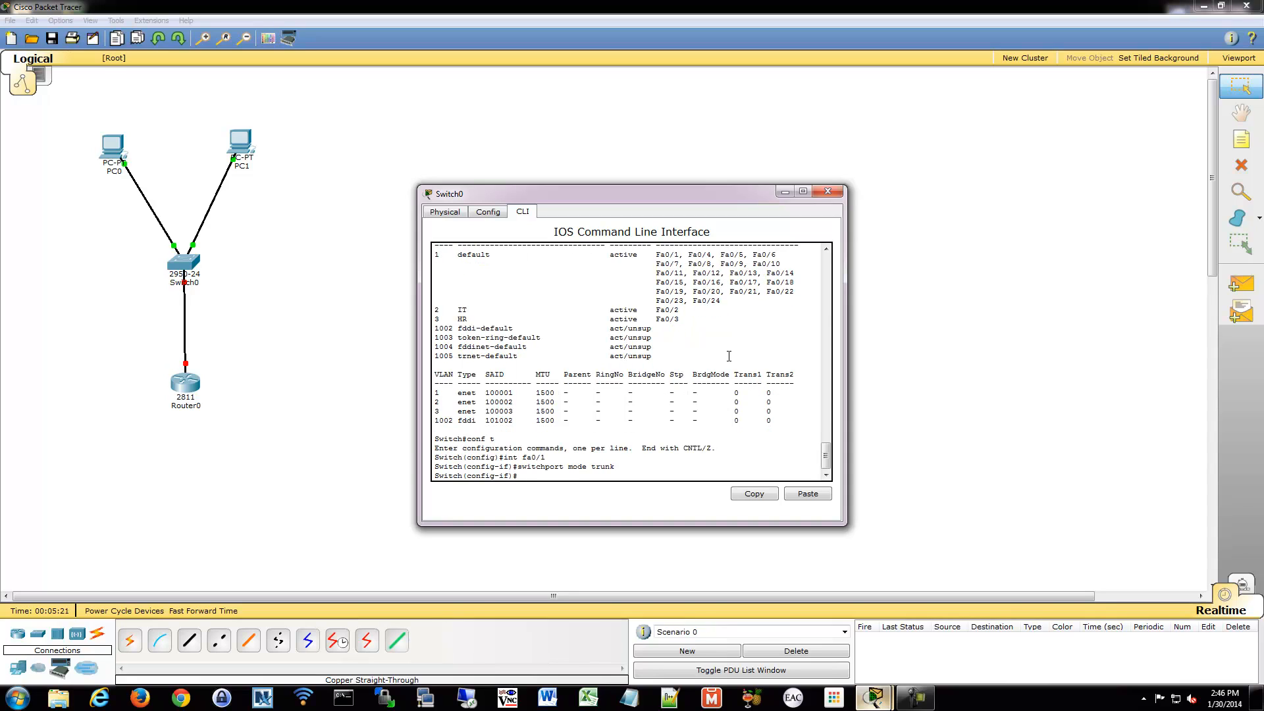
{"action": "type", "text": "switchpo"}
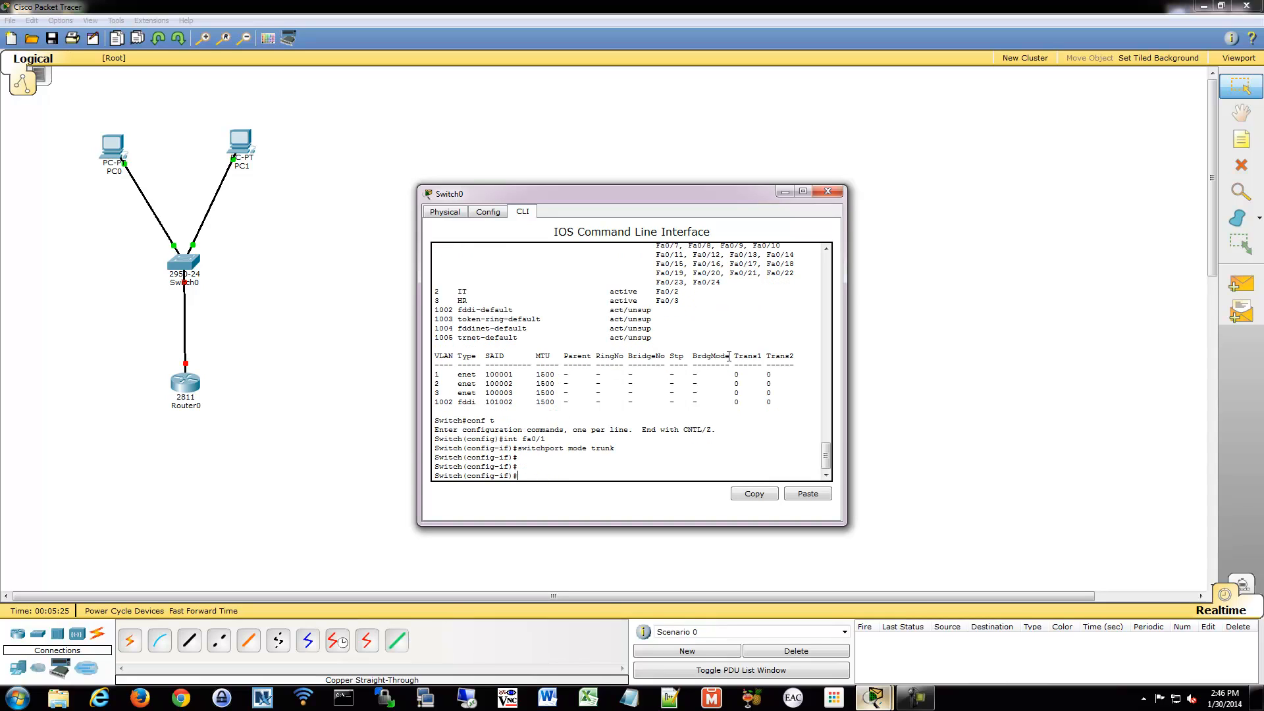
{"action": "type", "text": "no shut"}
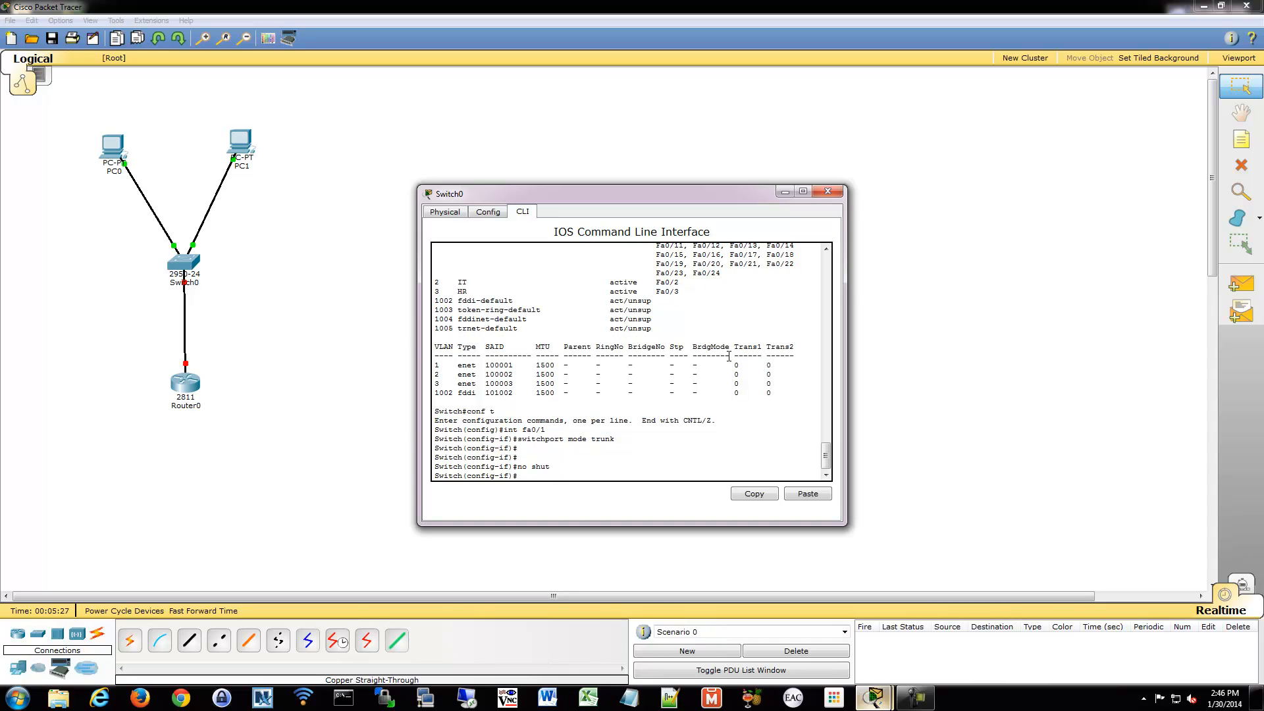
{"action": "mouse_move", "coordinate": [643, 369]}
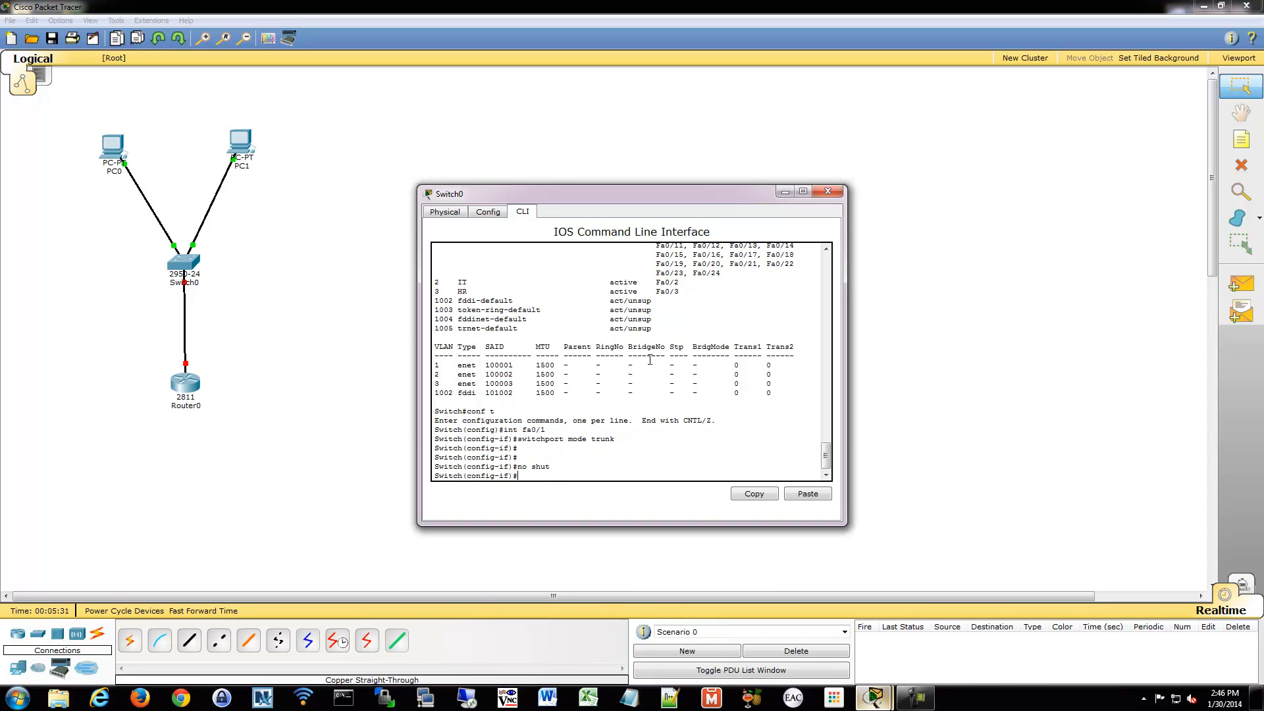
Check the result with do sh vlan and do sh interface trunk.
{"action": "type", "text": "do sh"}
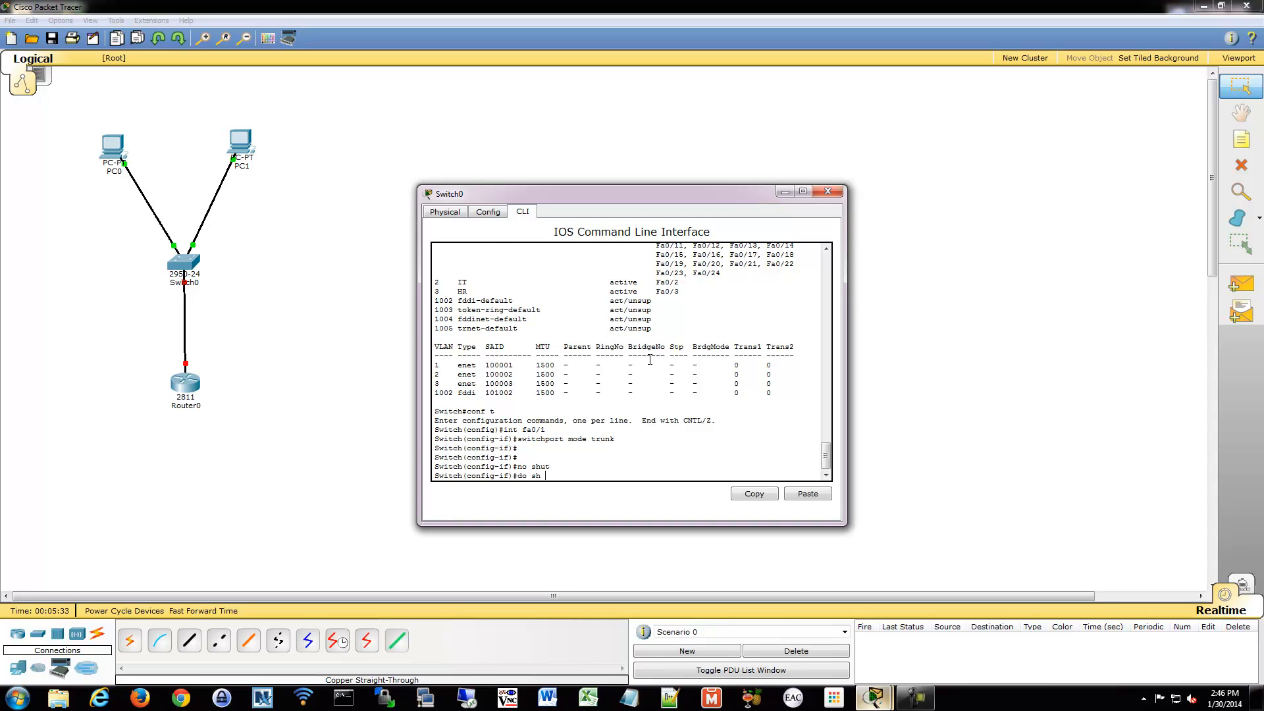
{"action": "type", "text": "vlan"}
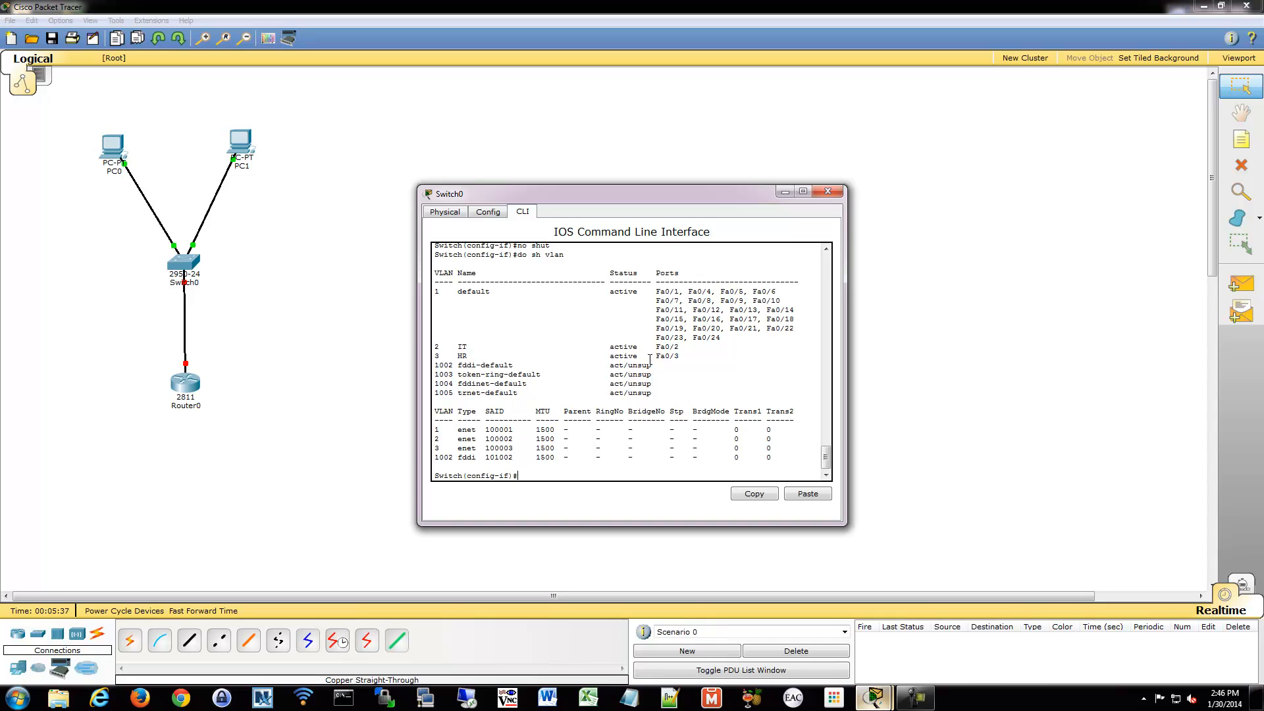
{"action": "type", "text": "do sh interf"}
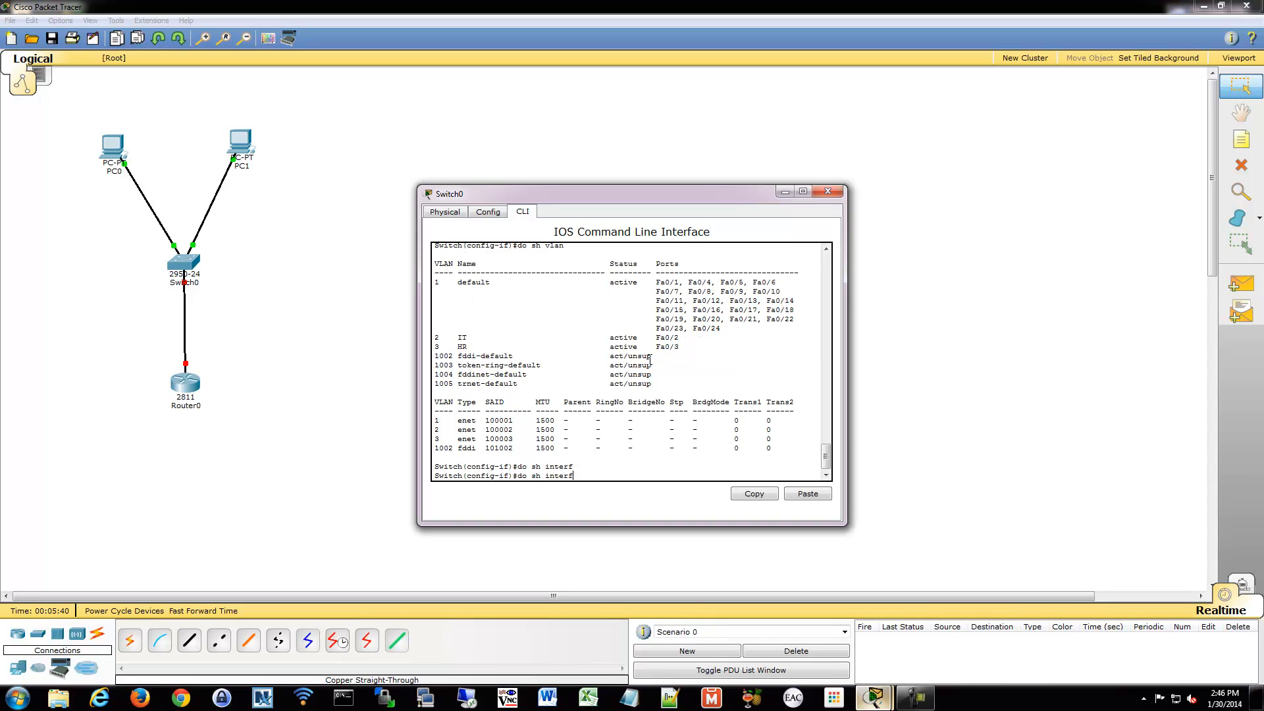
{"action": "type", "text": "trunk"}
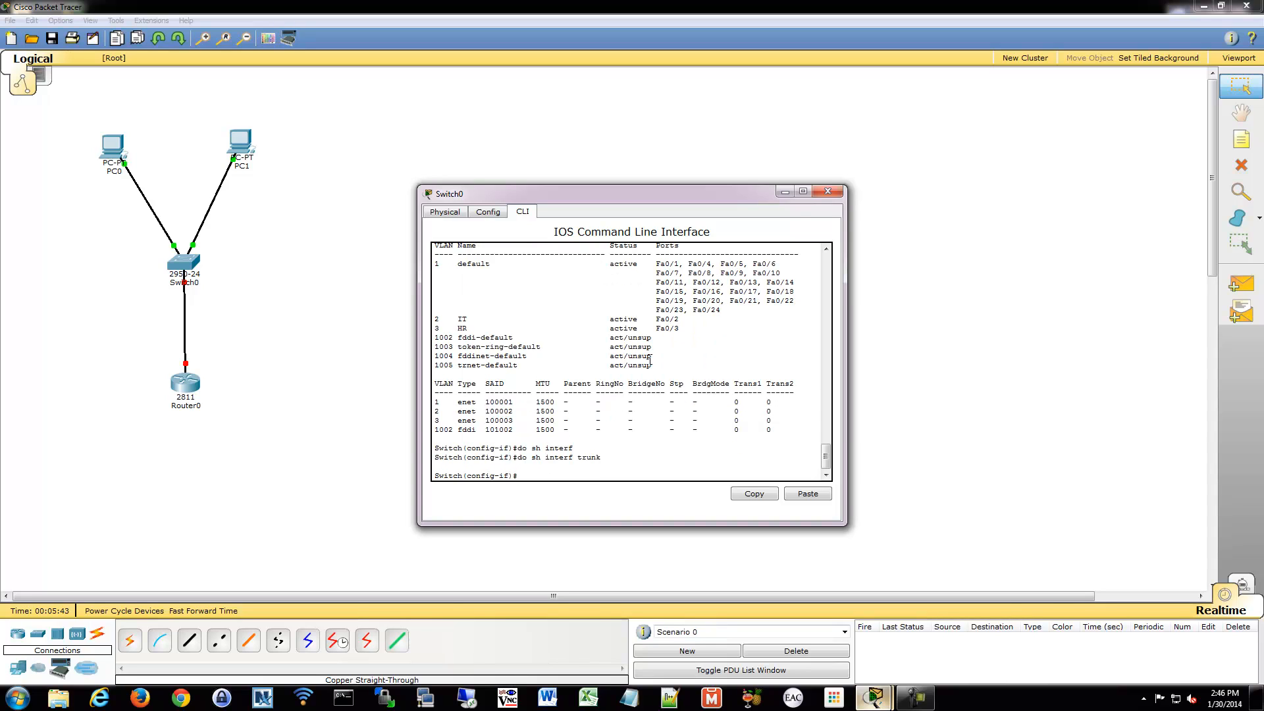
Move to Router0's console, skip the setup dialog and enter global configuration.
{"action": "left_click", "coordinate": [827, 191]}
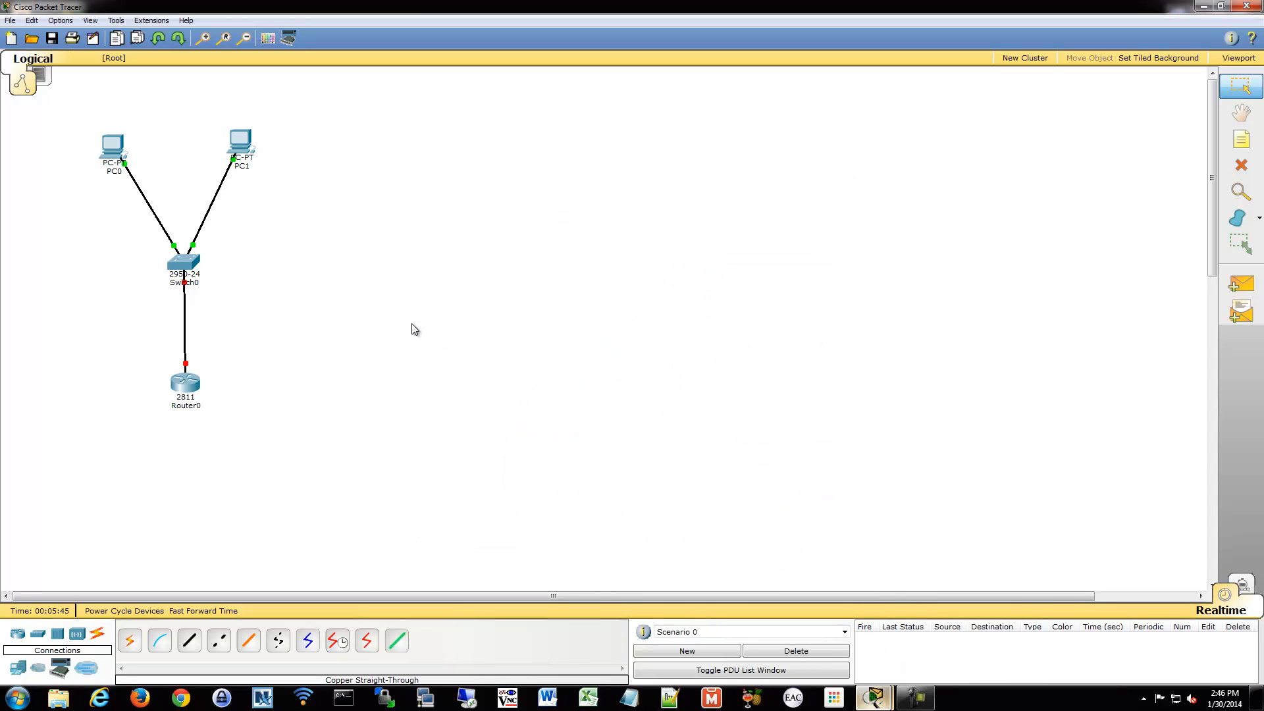
{"action": "mouse_move", "coordinate": [179, 387]}
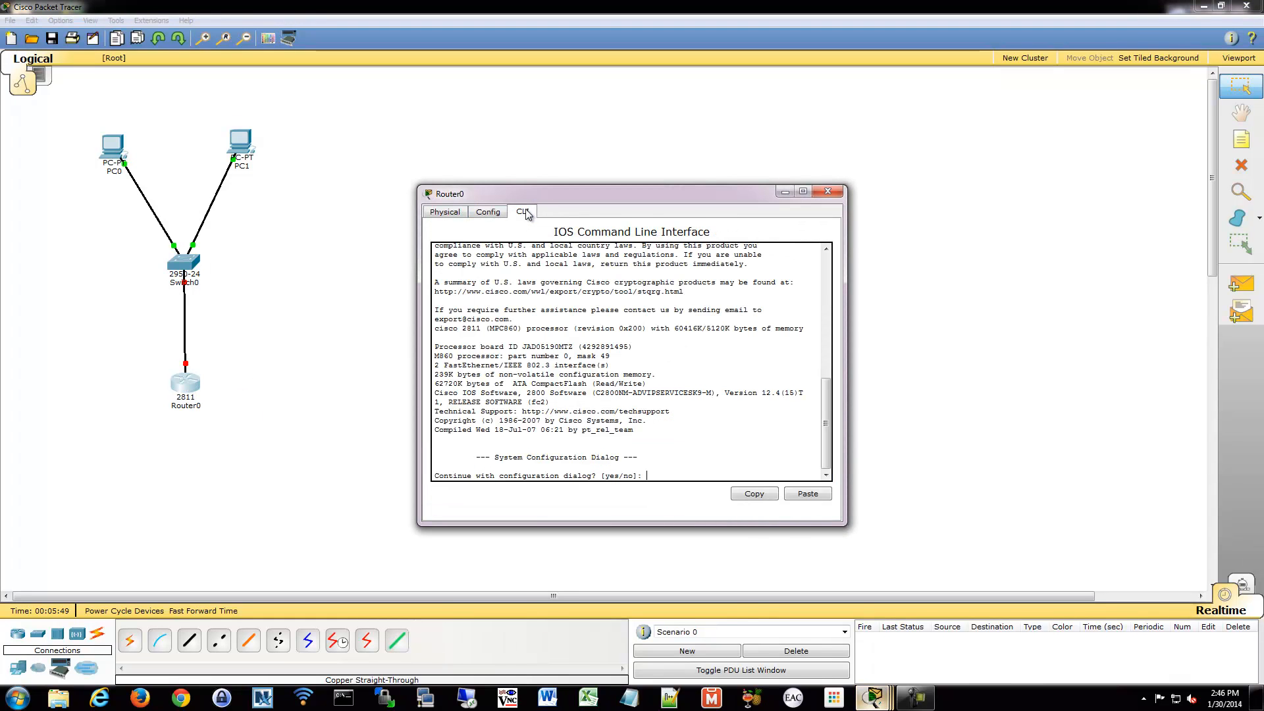
{"action": "type", "text": "no"}
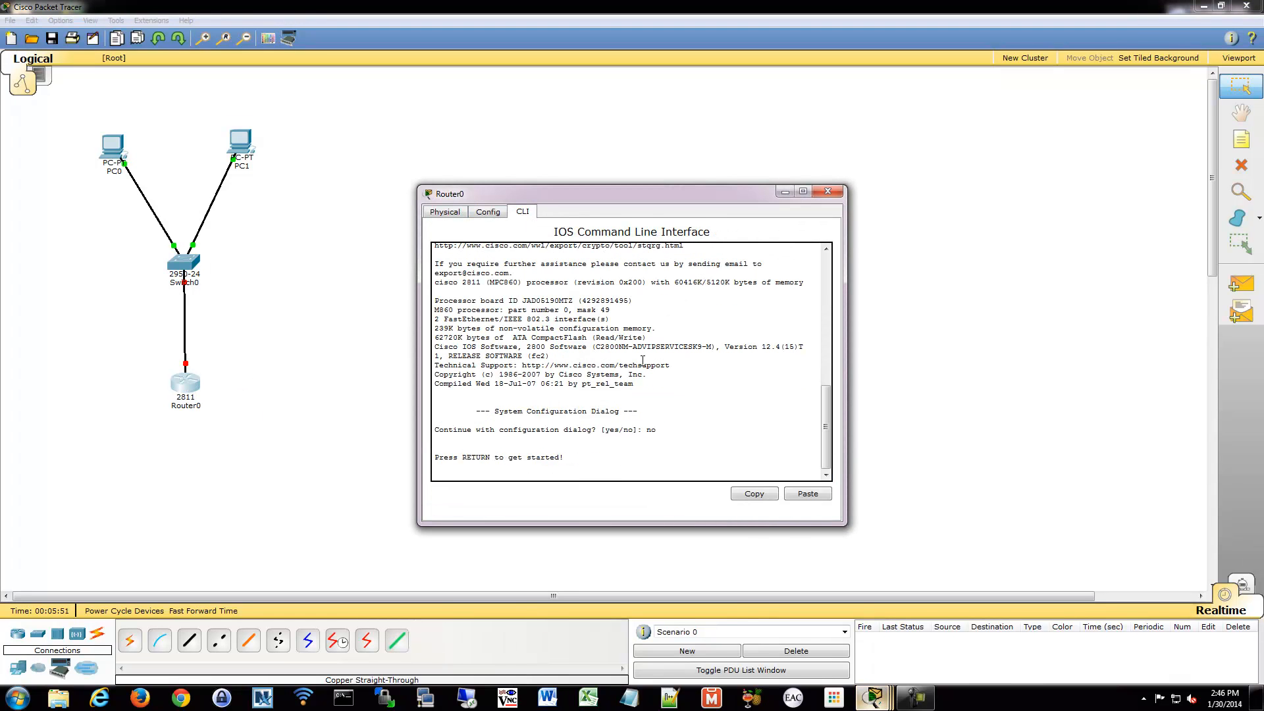
{"action": "type", "text": "en"}
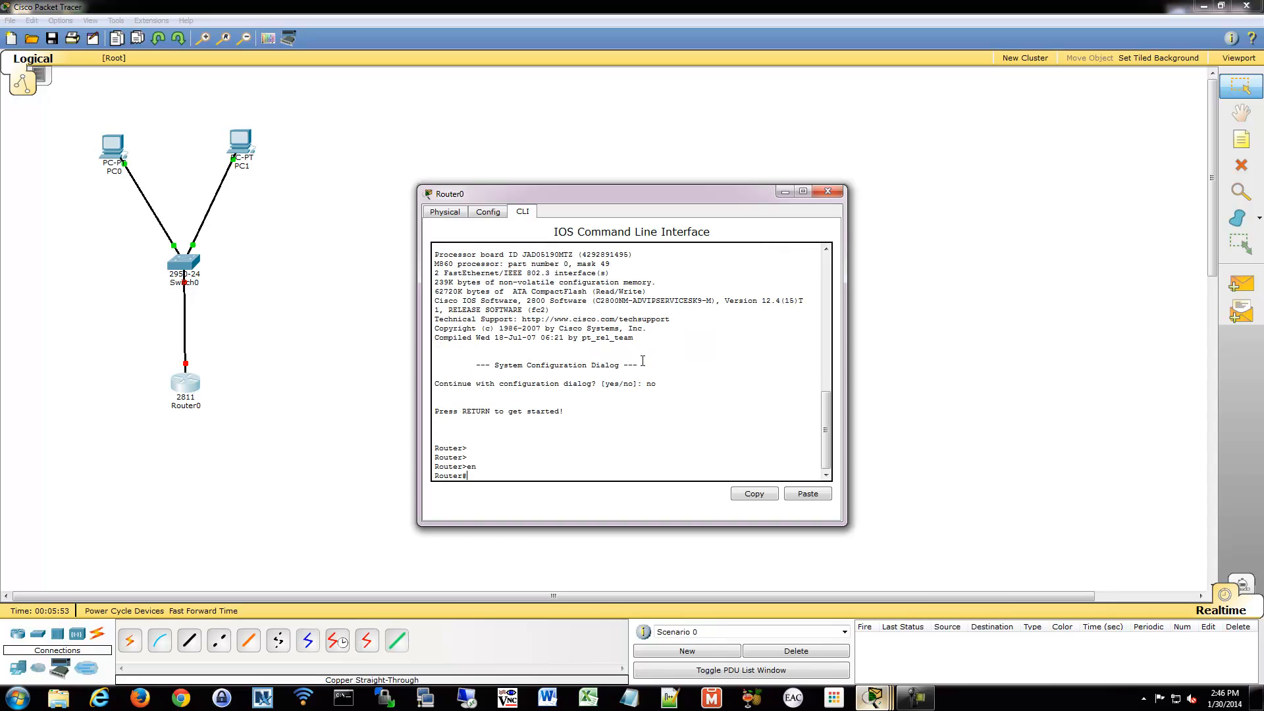
{"action": "type", "text": "conf t"}
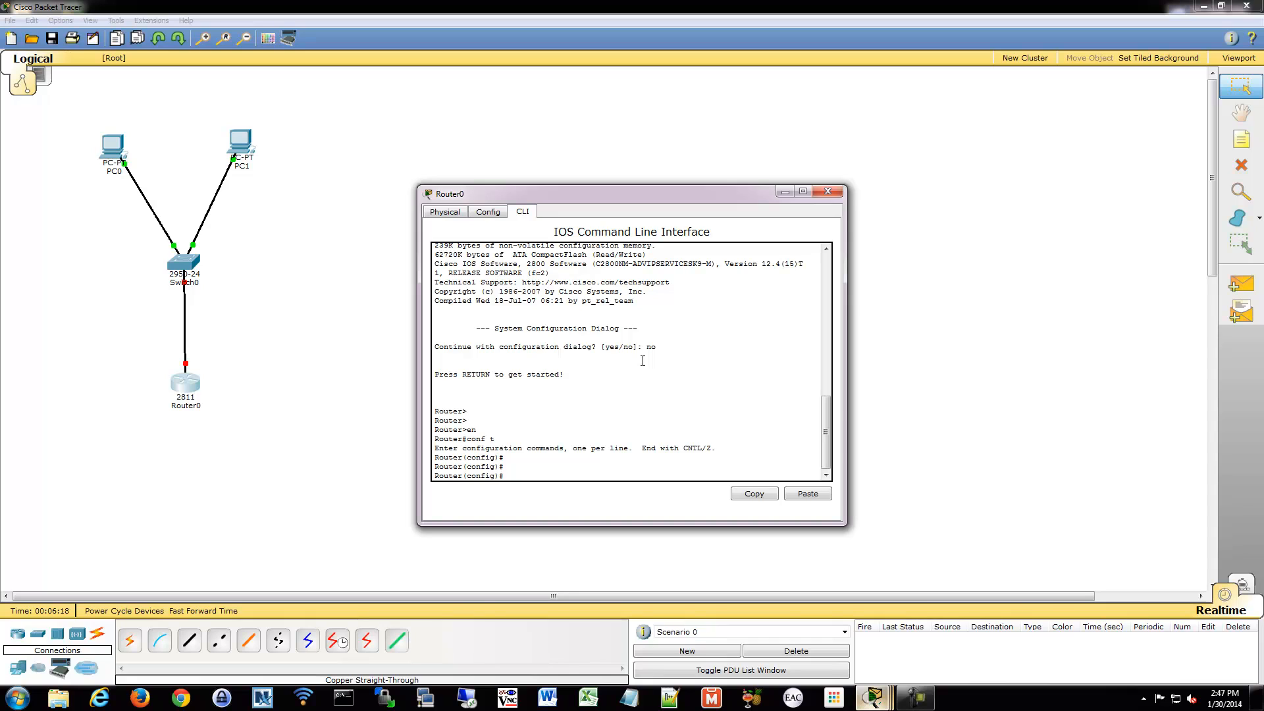
{"action": "mouse_move", "coordinate": [465, 308]}
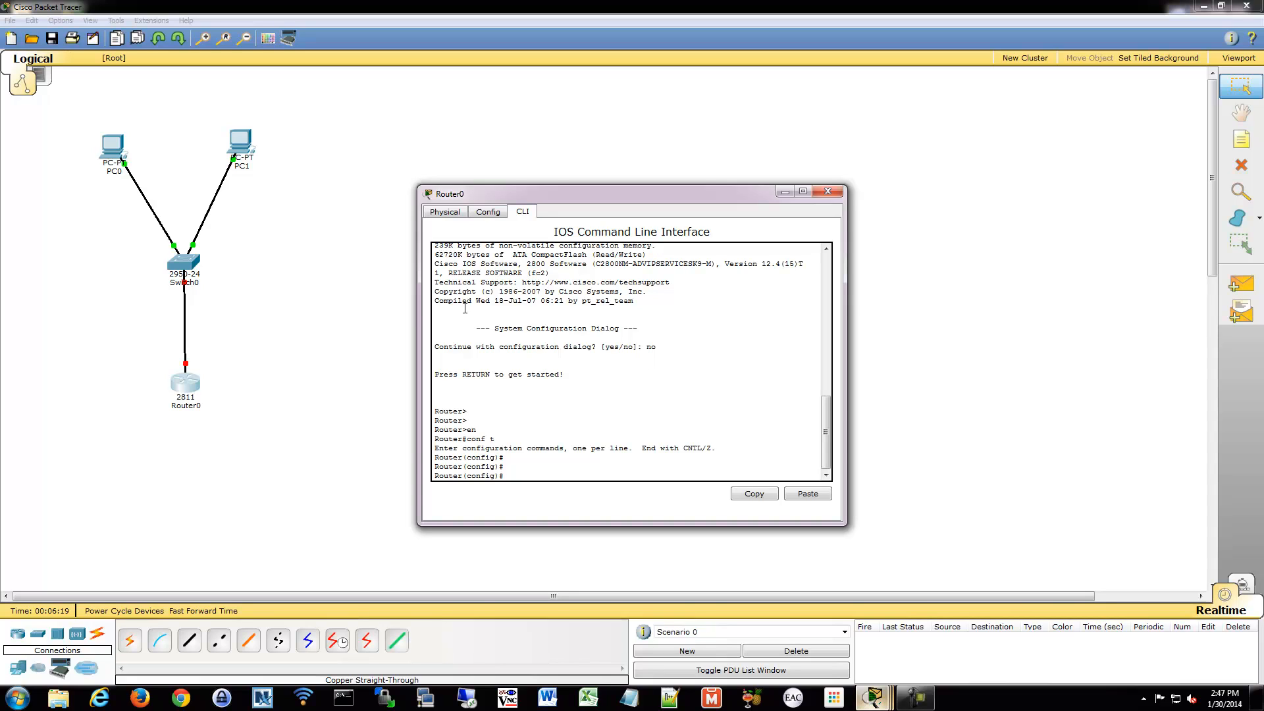
{"action": "mouse_move", "coordinate": [607, 380]}
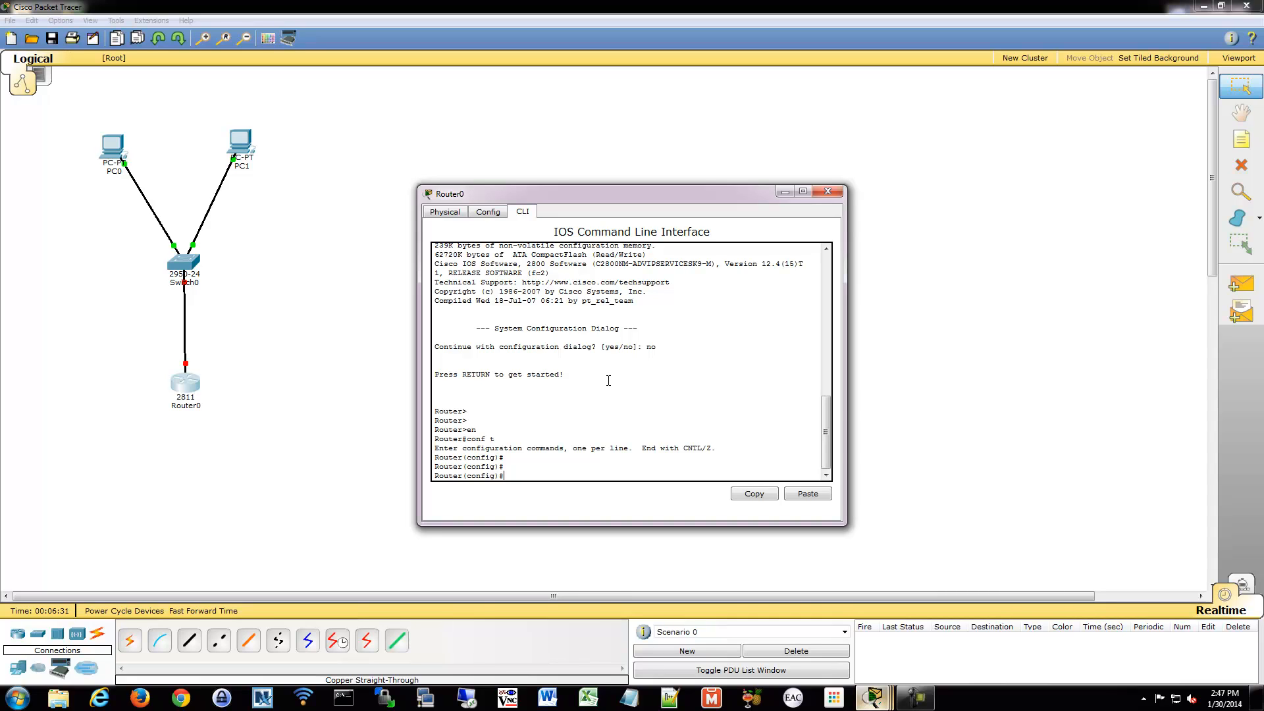
Enable the router's Fa0/0 interface with no shut so the switch link comes up.
{"action": "left_click", "coordinate": [827, 191]}
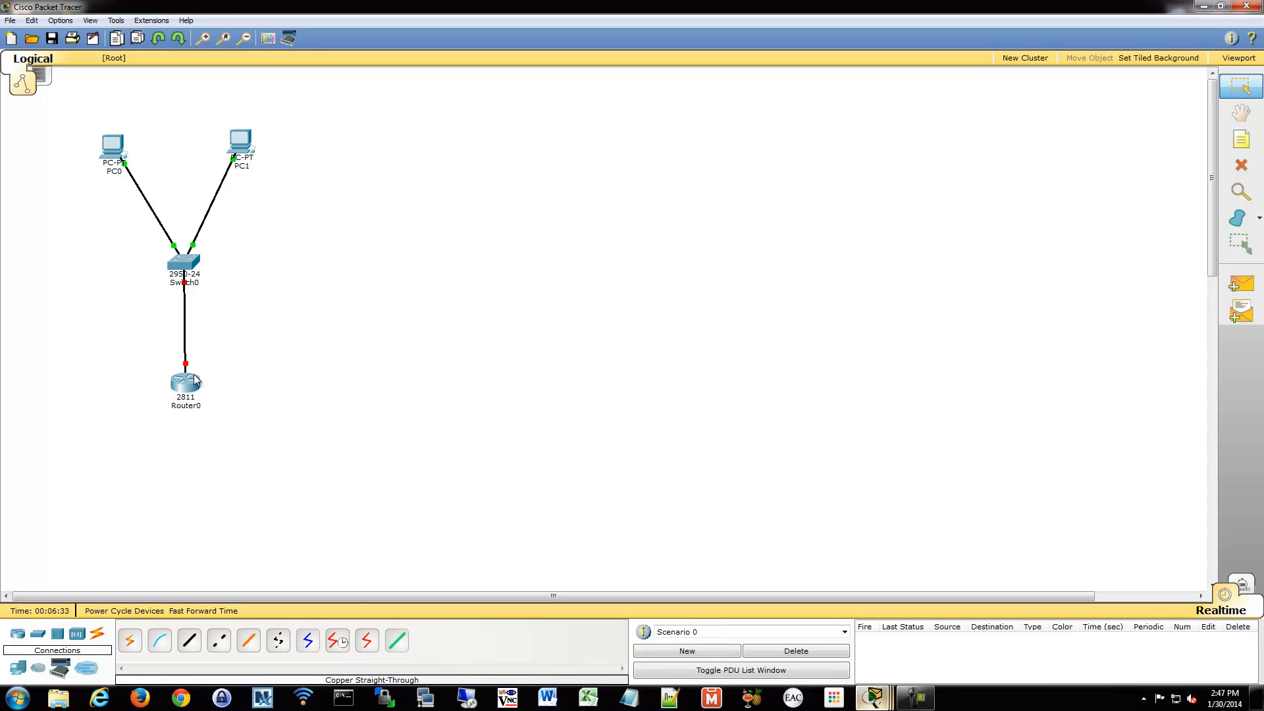
{"action": "mouse_move", "coordinate": [189, 373]}
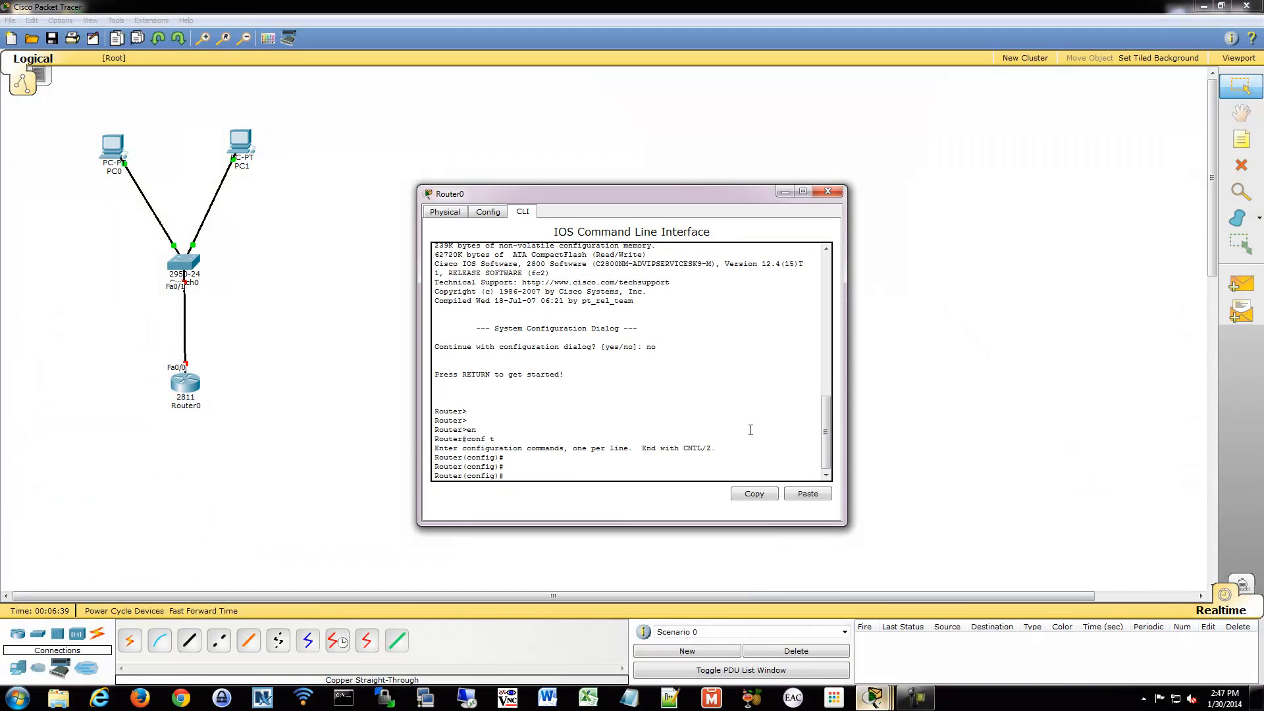
{"action": "type", "text": "i"}
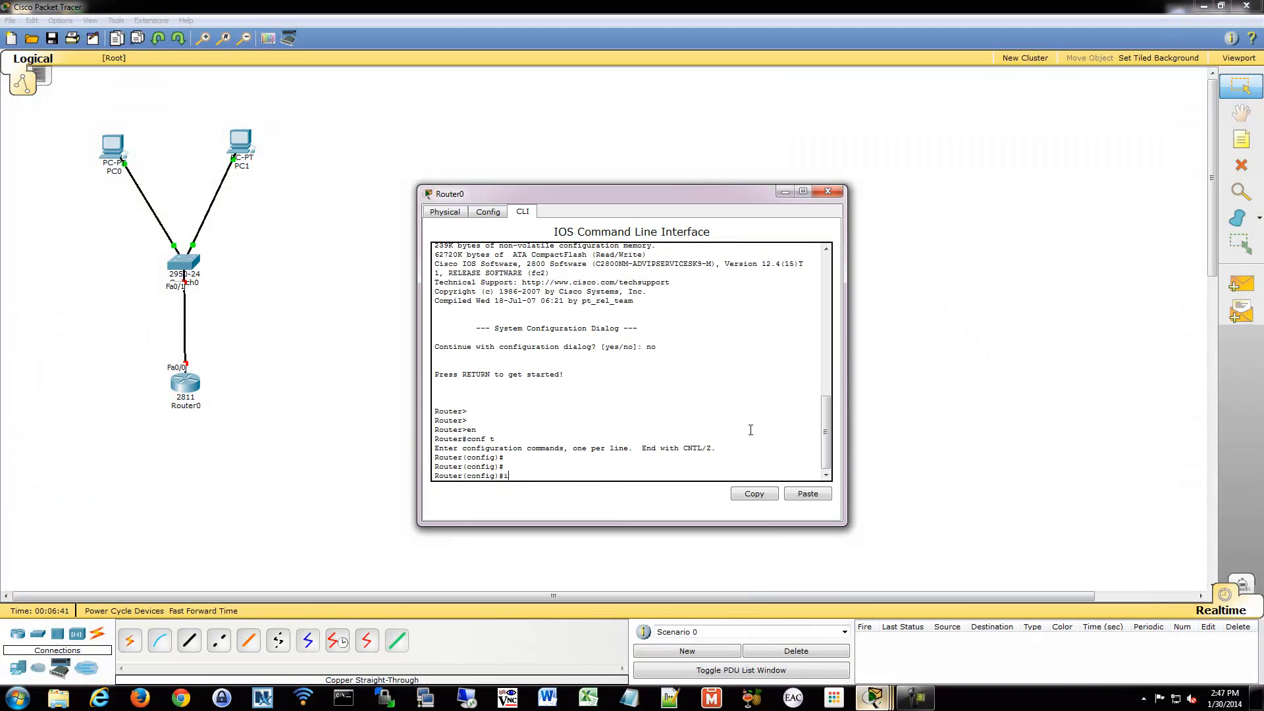
{"action": "type", "text": "nt fa0/0"}
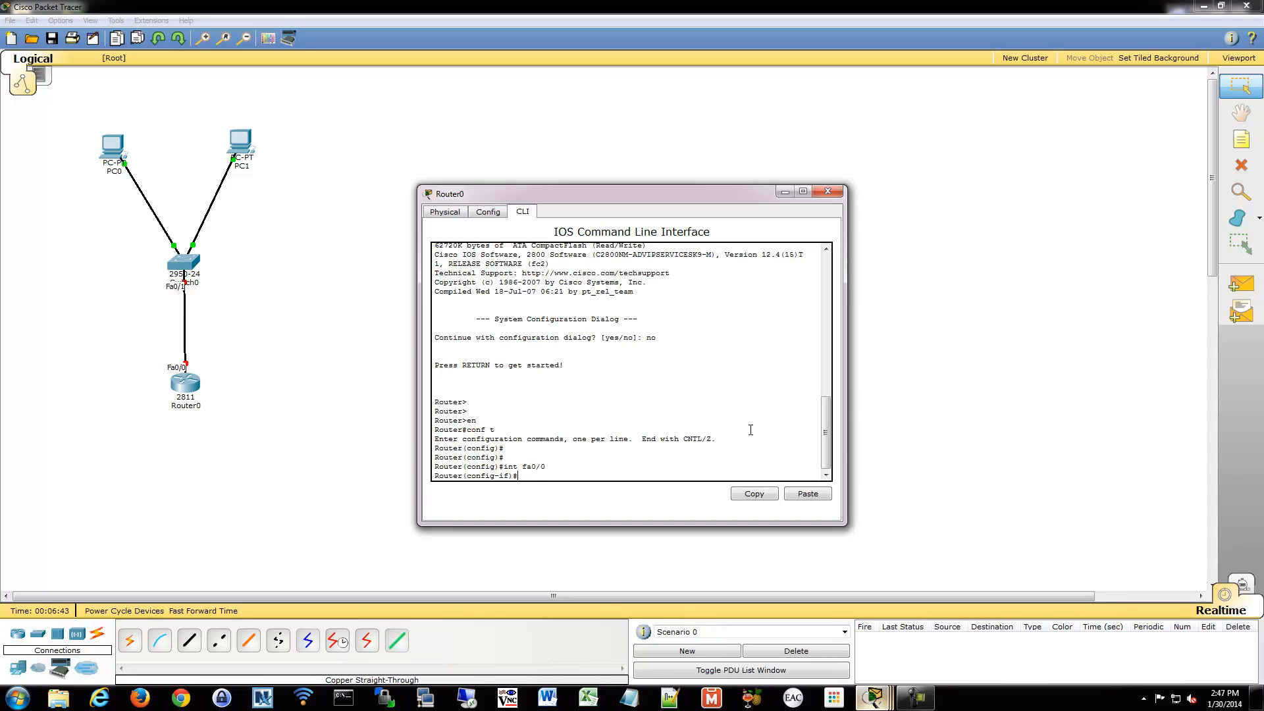
{"action": "type", "text": "no shut"}
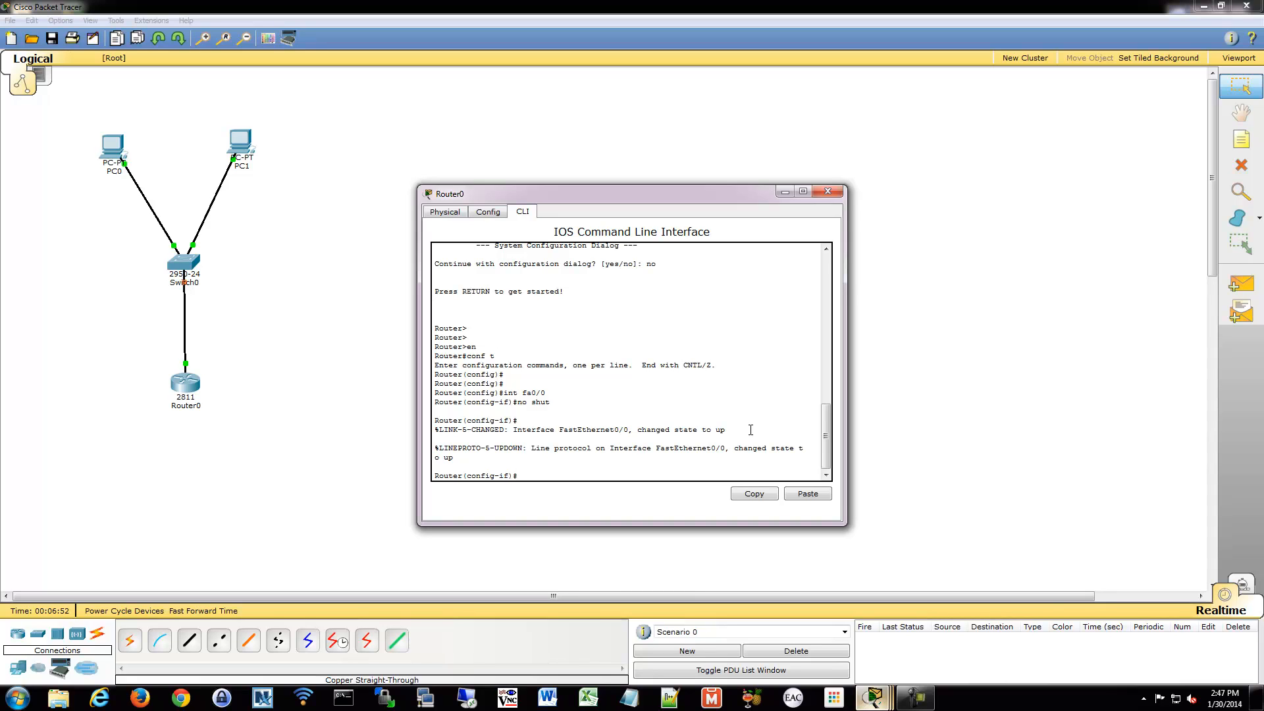
{"action": "type", "text": "int"}
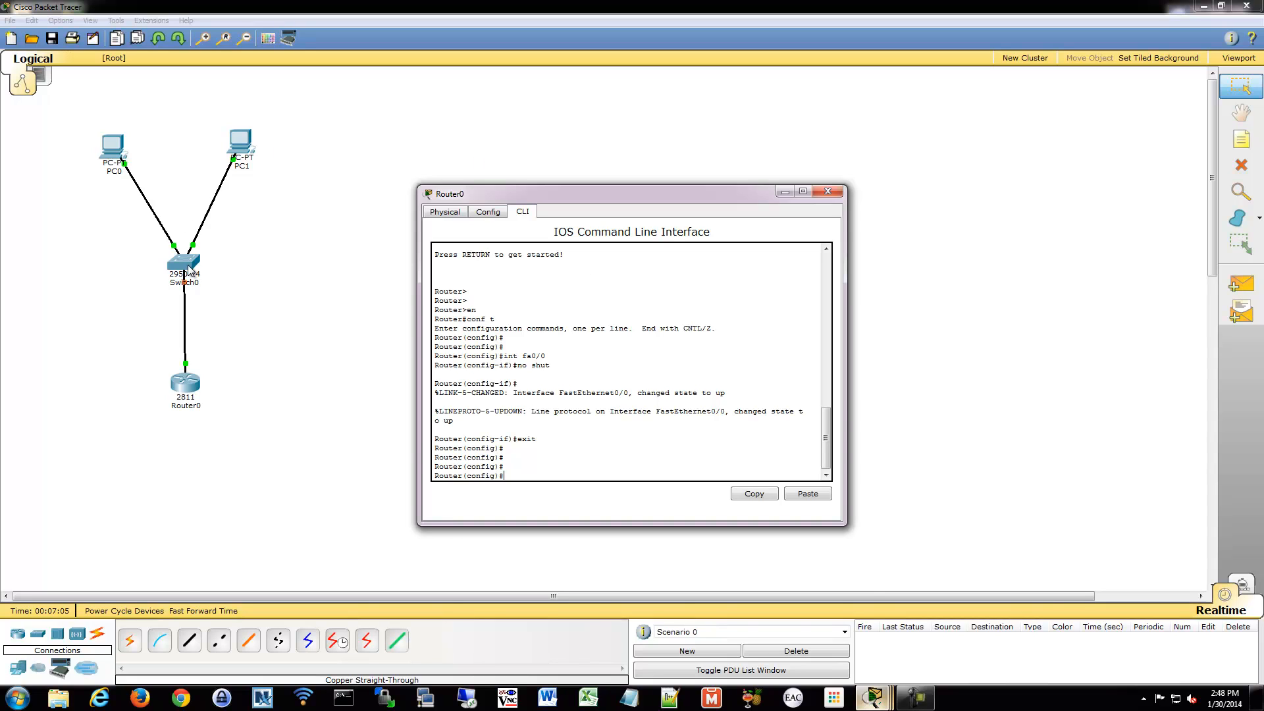
On Switch0 set trunk port Fa0/1 to switchport trunk native vlan 99.
{"action": "left_click", "coordinate": [185, 260]}
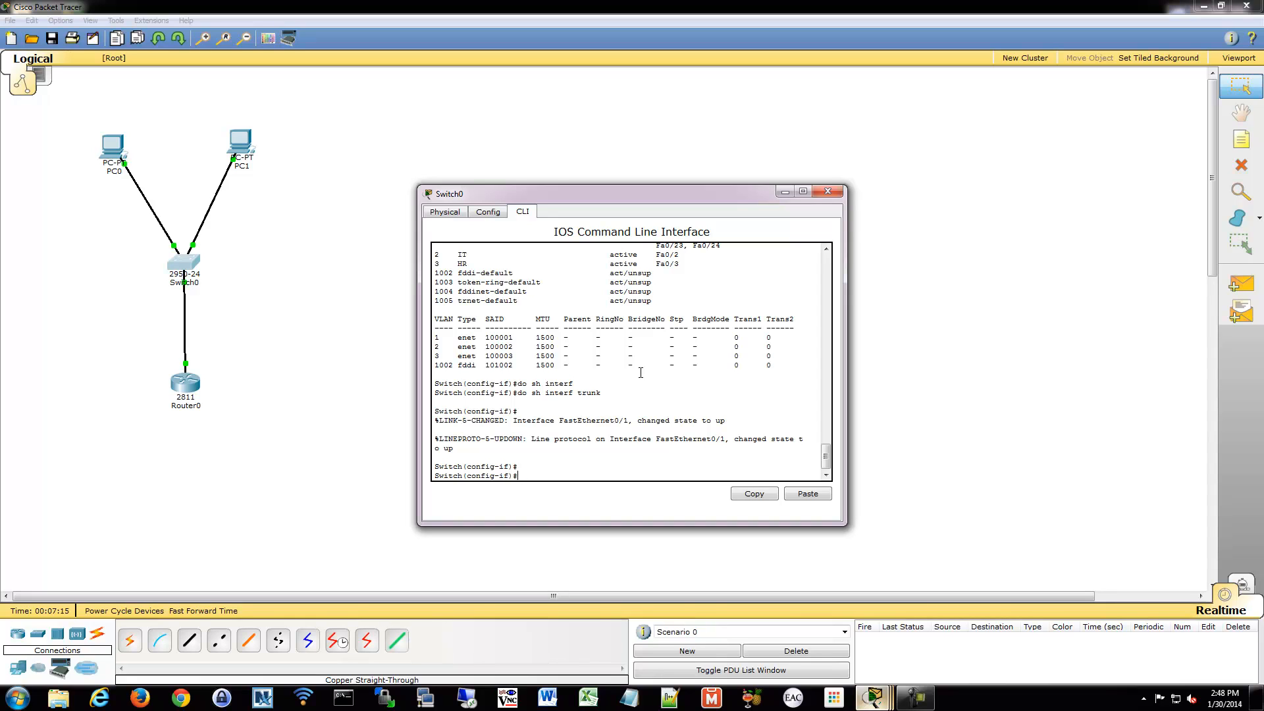
{"action": "type", "text": "exit"}
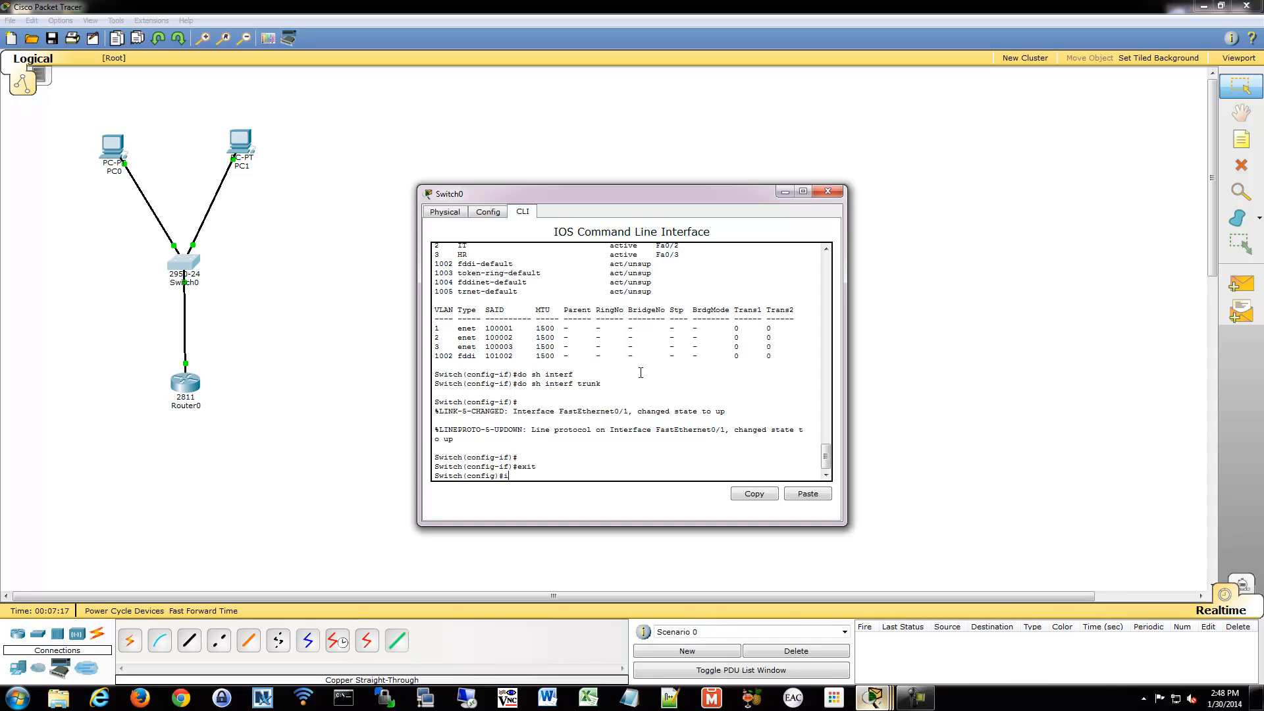
{"action": "type", "text": "nt fa0/1"}
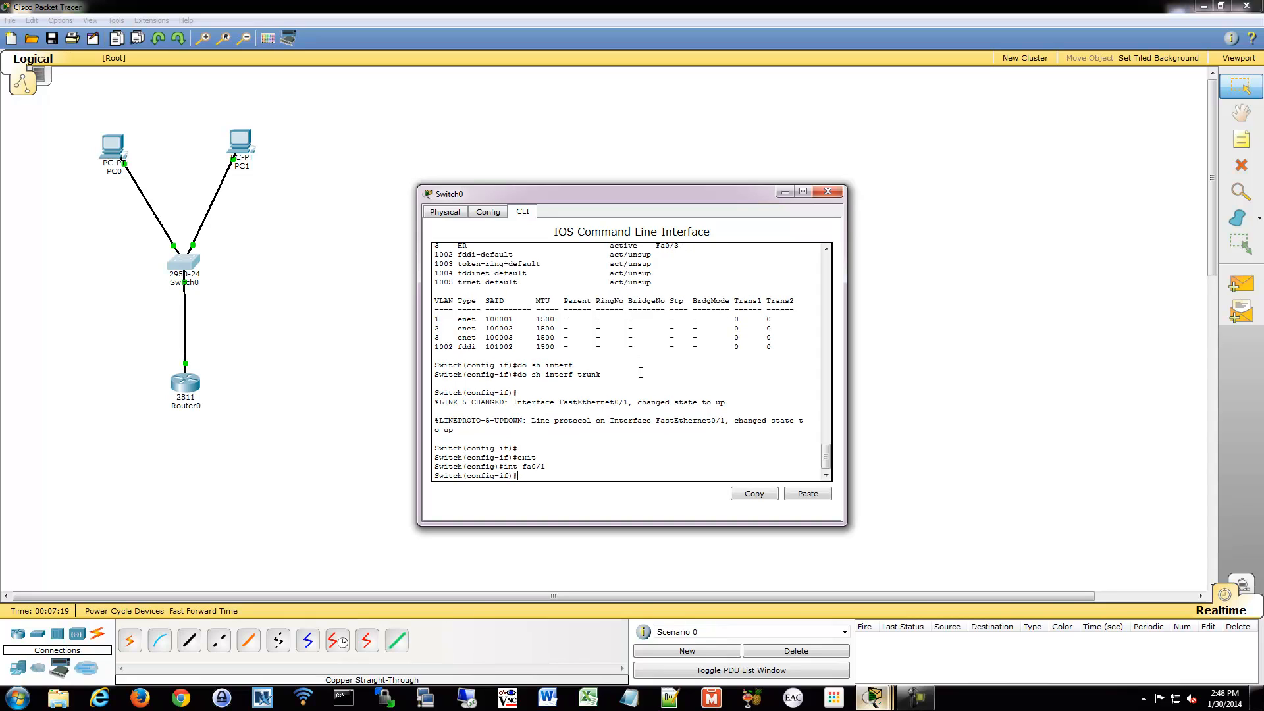
{"action": "type", "text": "switchport trunk native"}
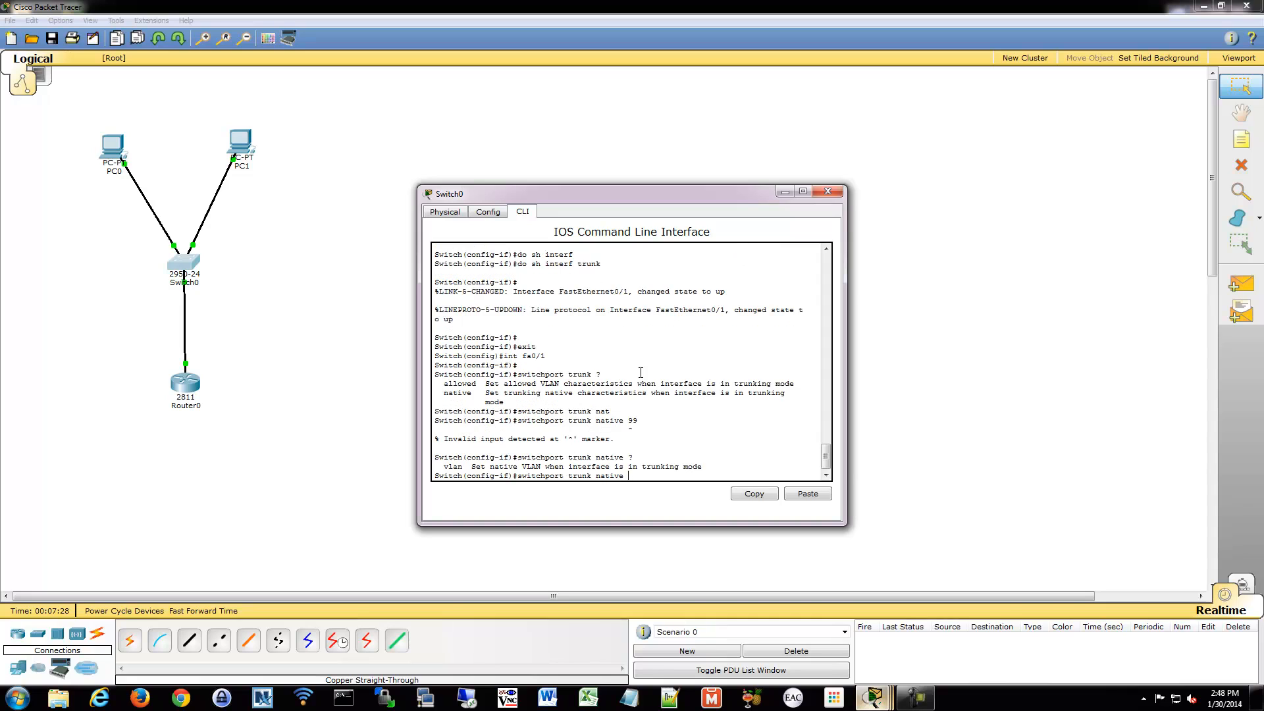
{"action": "type", "text": "vlan 99"}
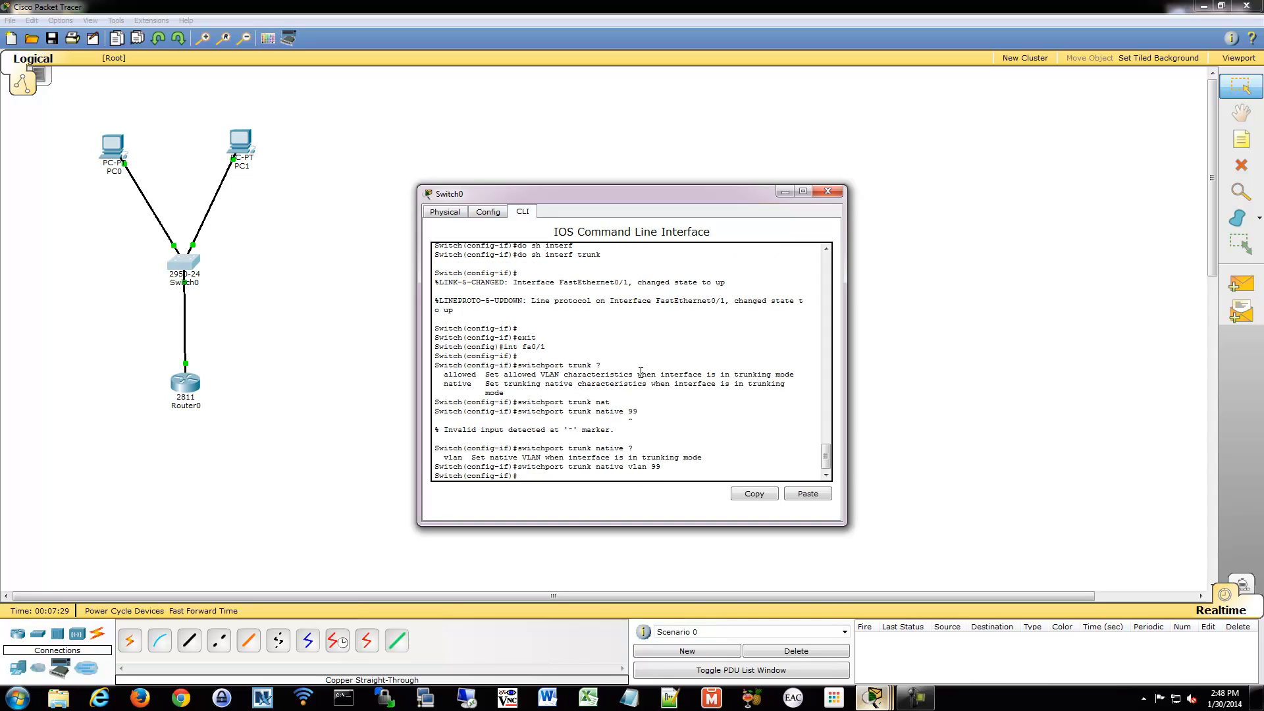
{"action": "type", "text": "exit"}
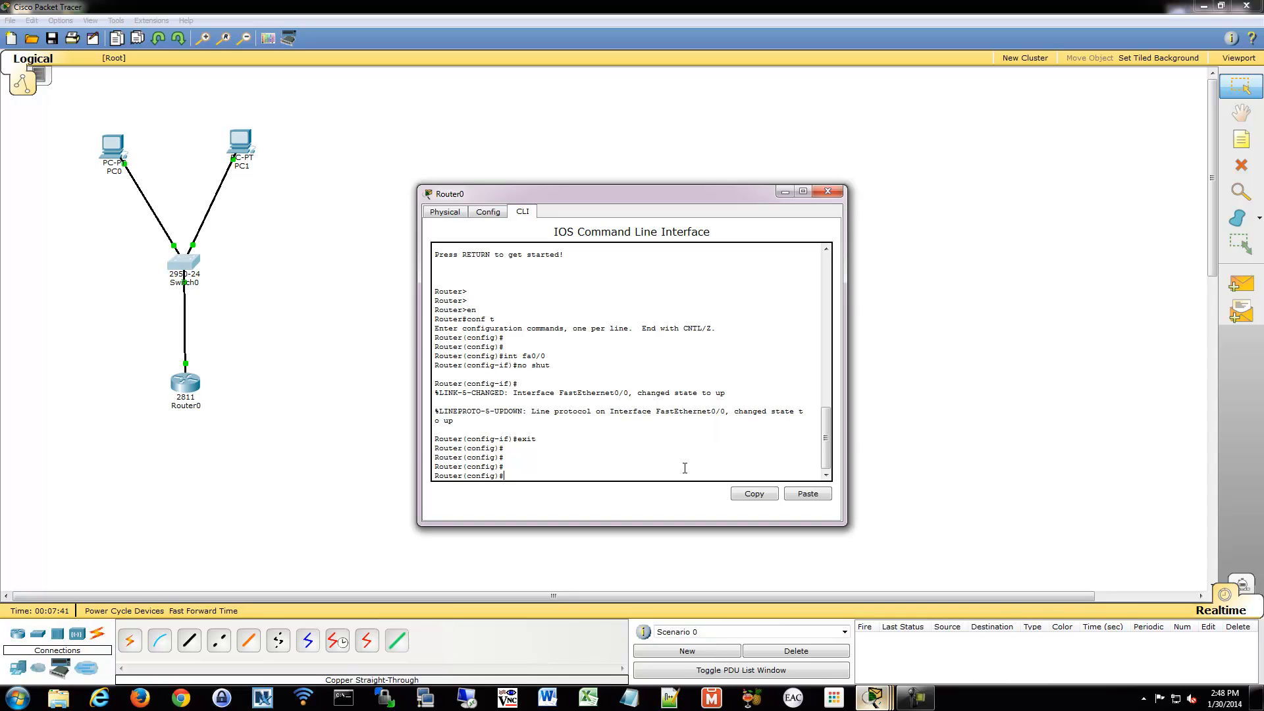
Create router subinterface Fa0/0.2 with encapsulation dot1Q 2.
{"action": "type", "text": "int"}
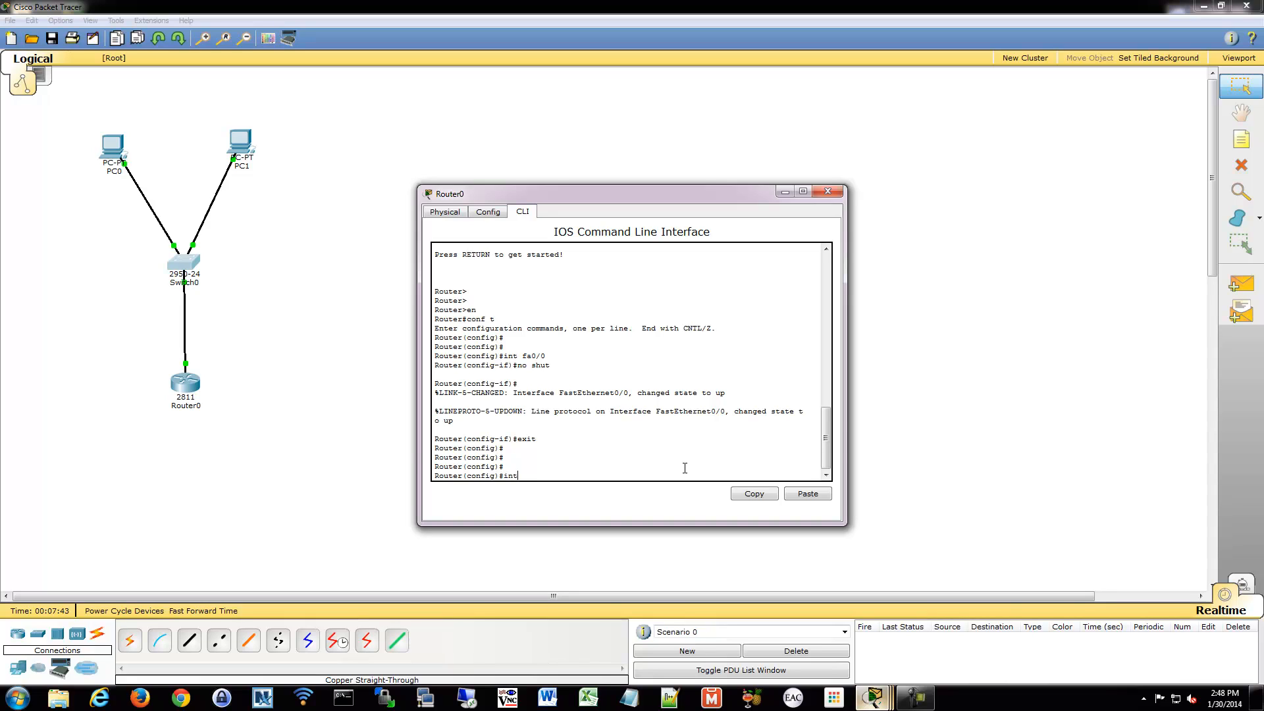
{"action": "type", "text": "interface fa"}
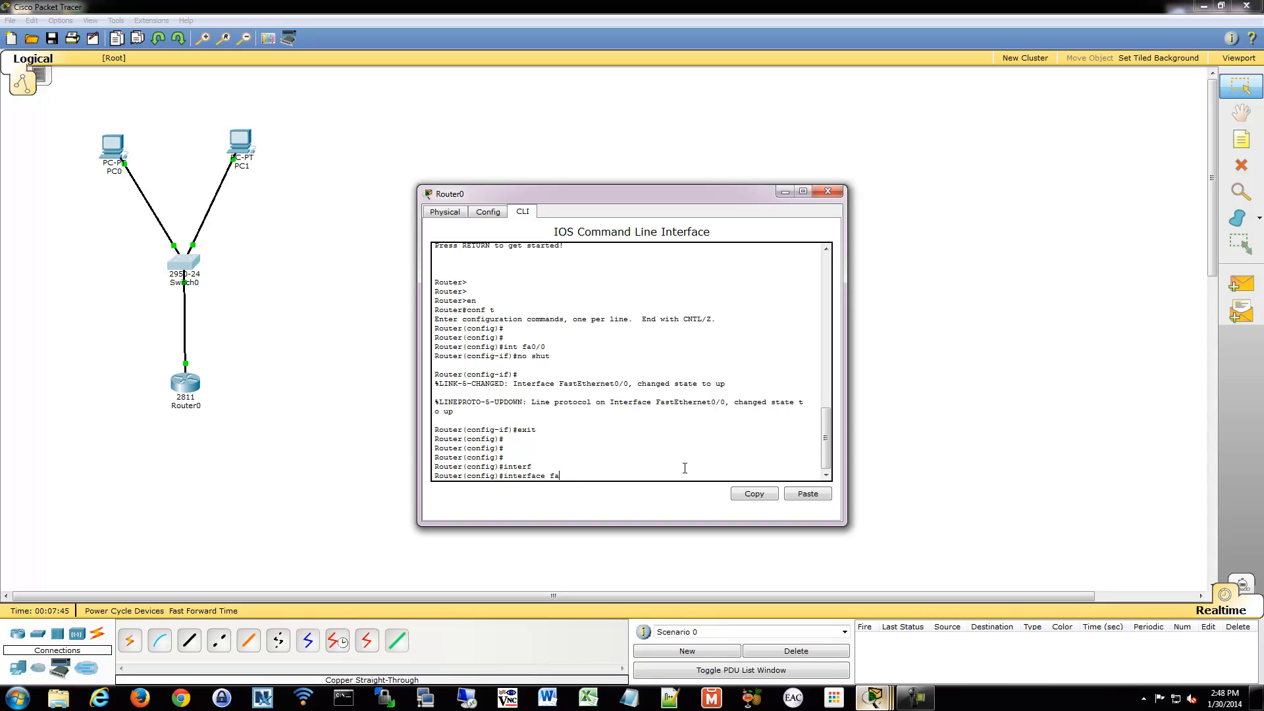
{"action": "type", "text": "0/0"}
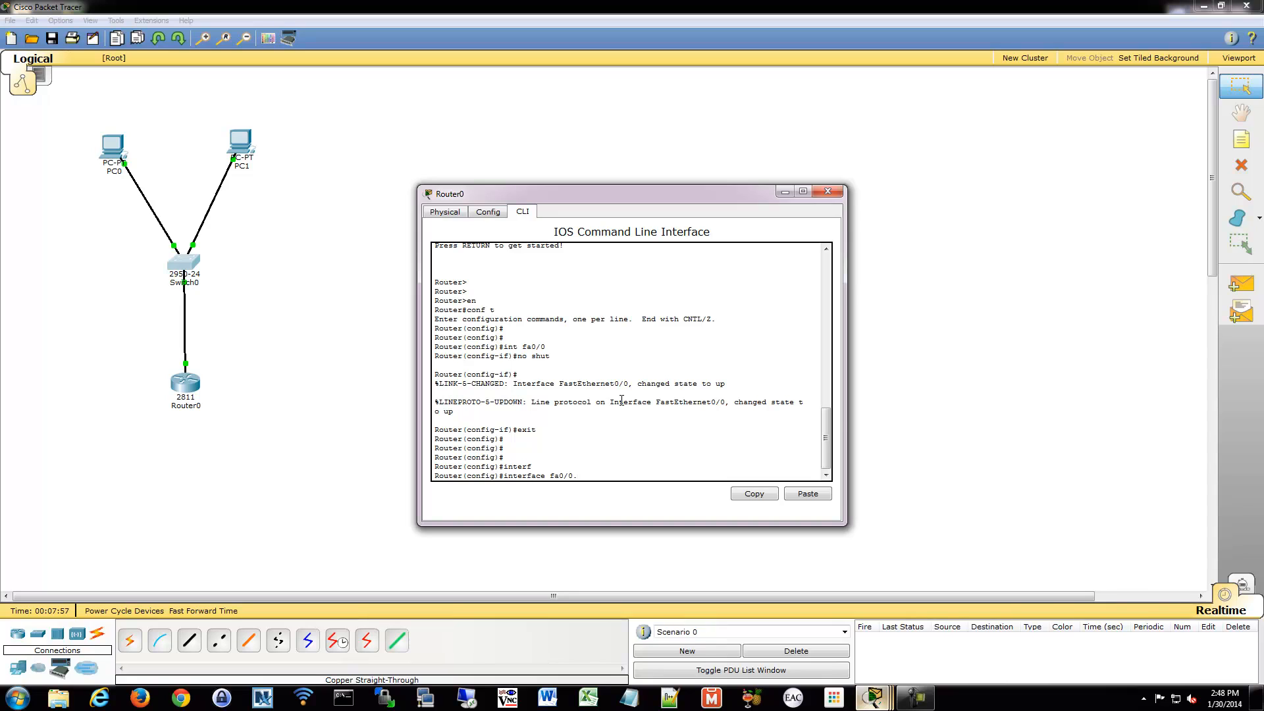
{"action": "type", "text": ".2"}
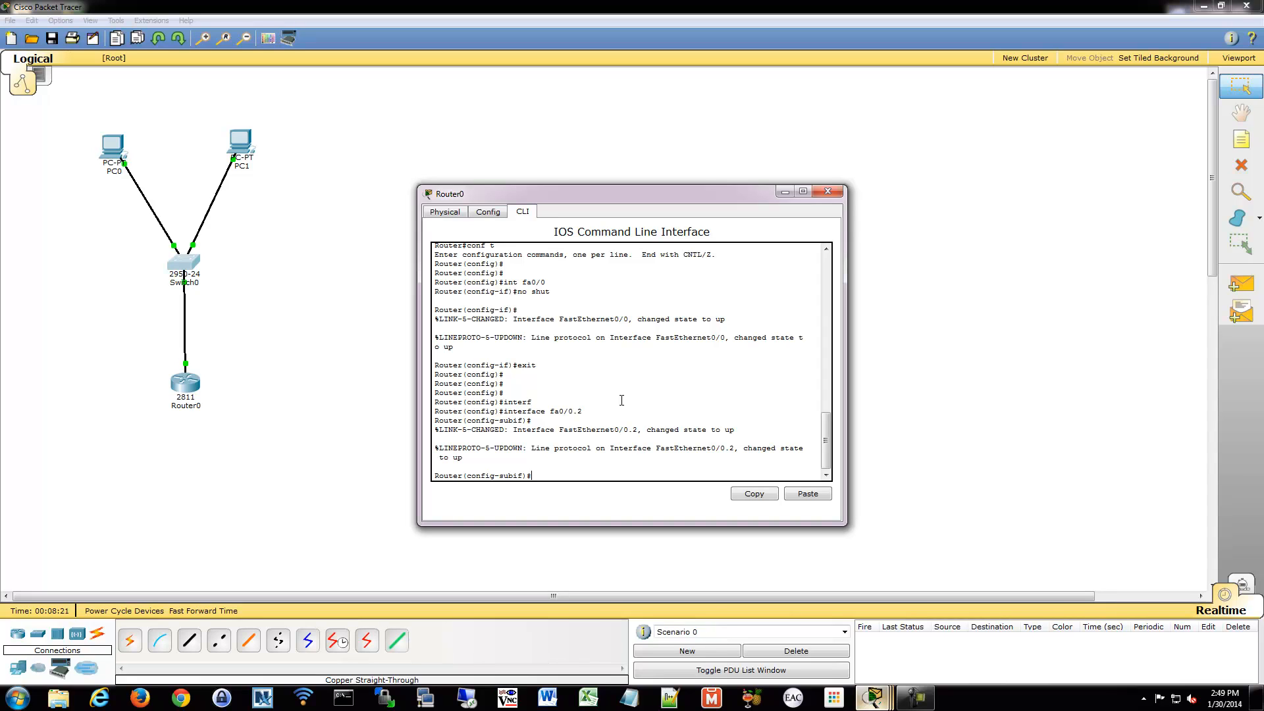
{"action": "type", "text": "switch"}
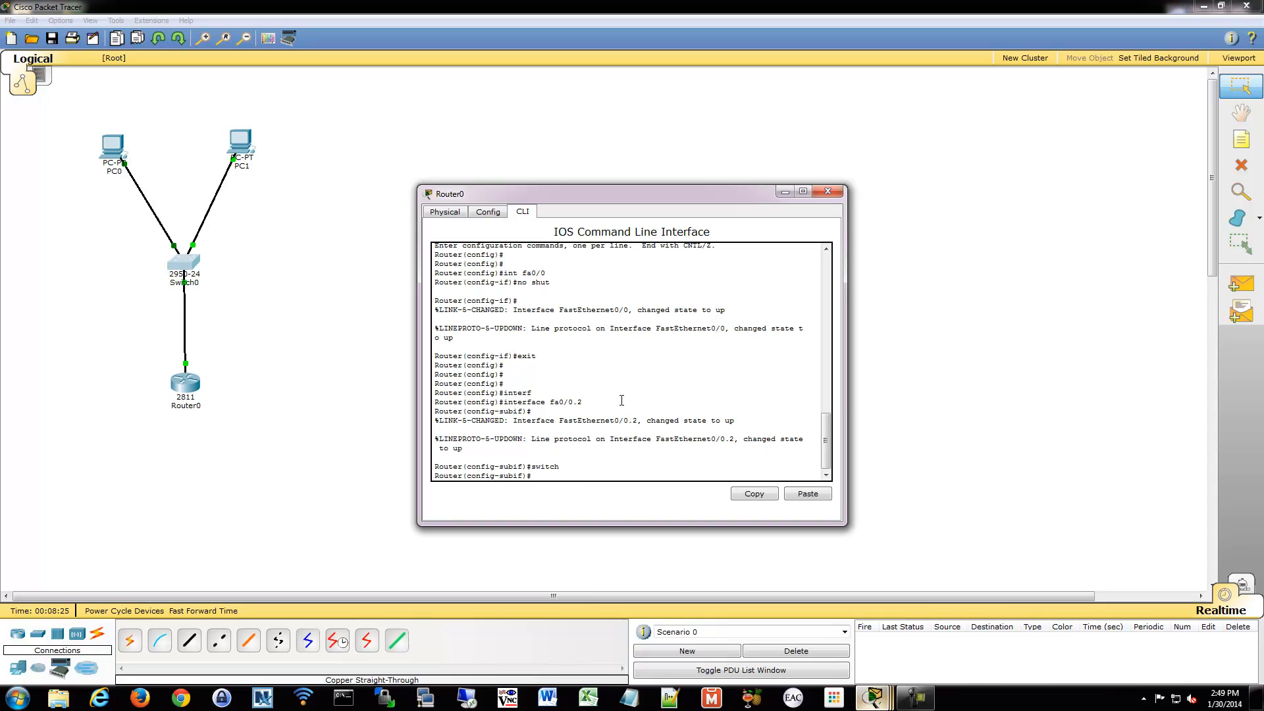
{"action": "type", "text": "encapsulation dot1Q 2"}
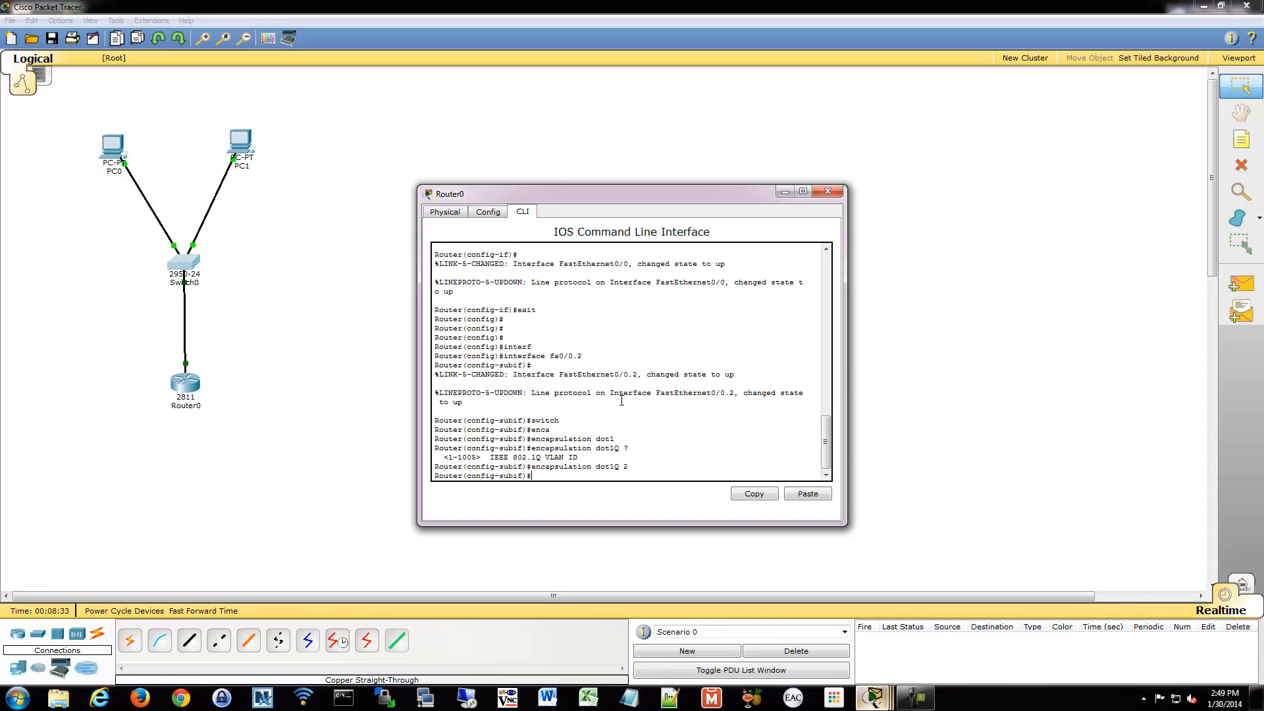
{"action": "type", "text": "exit"}
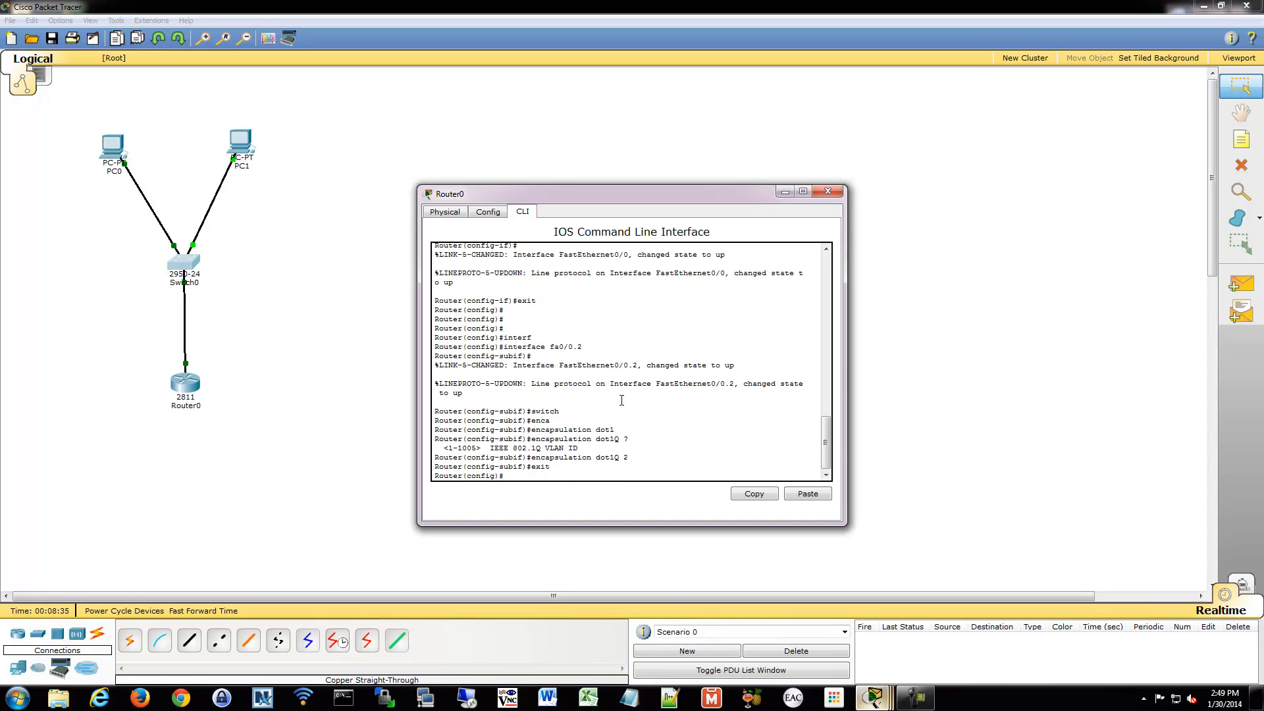
Create router subinterface Fa0/0.3 with encapsulation dot1Q 3.
{"action": "type", "text": "int fa0/0.3"}
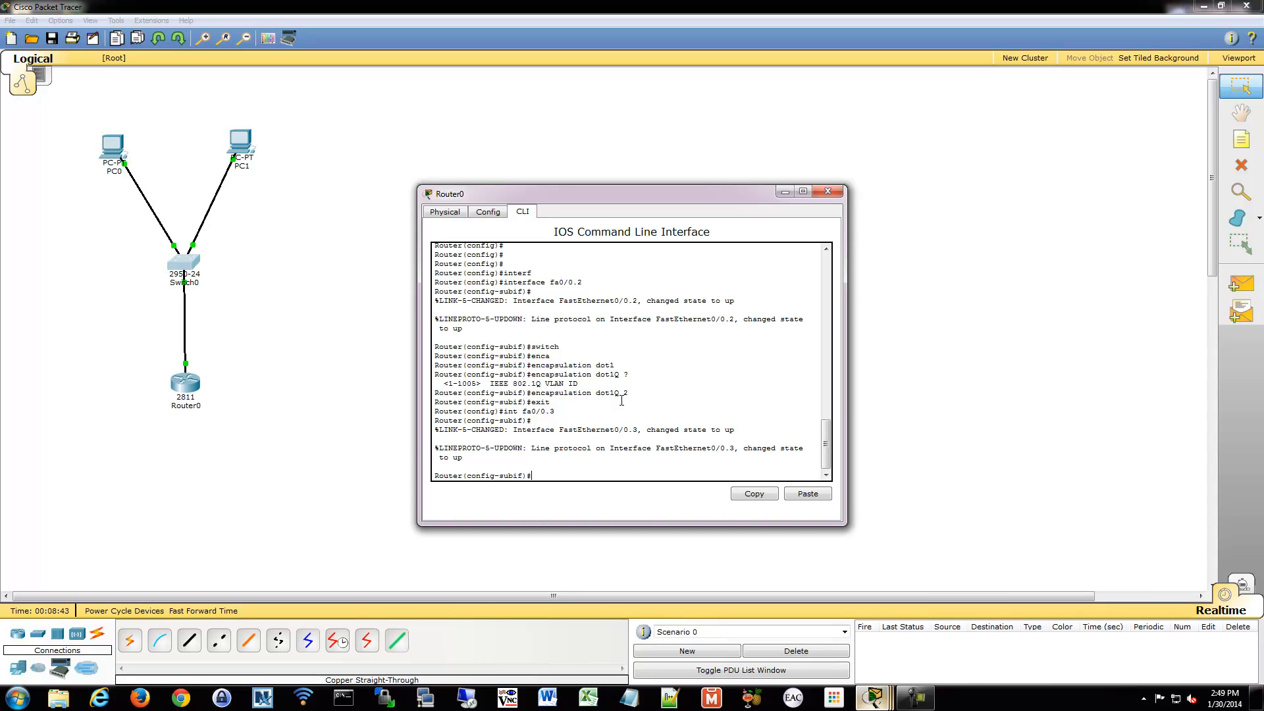
{"action": "left_click_drag", "start_coordinate": [453, 420], "coordinate": [475, 457]}
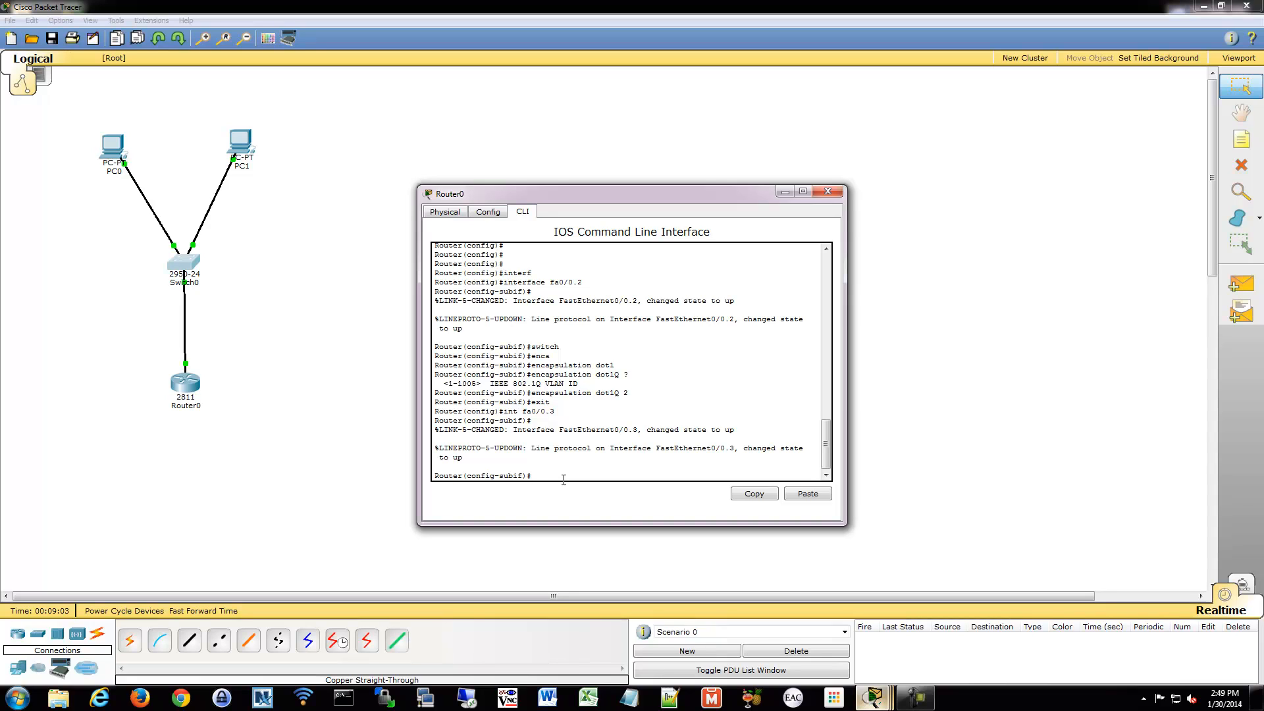
{"action": "type", "text": "encap"}
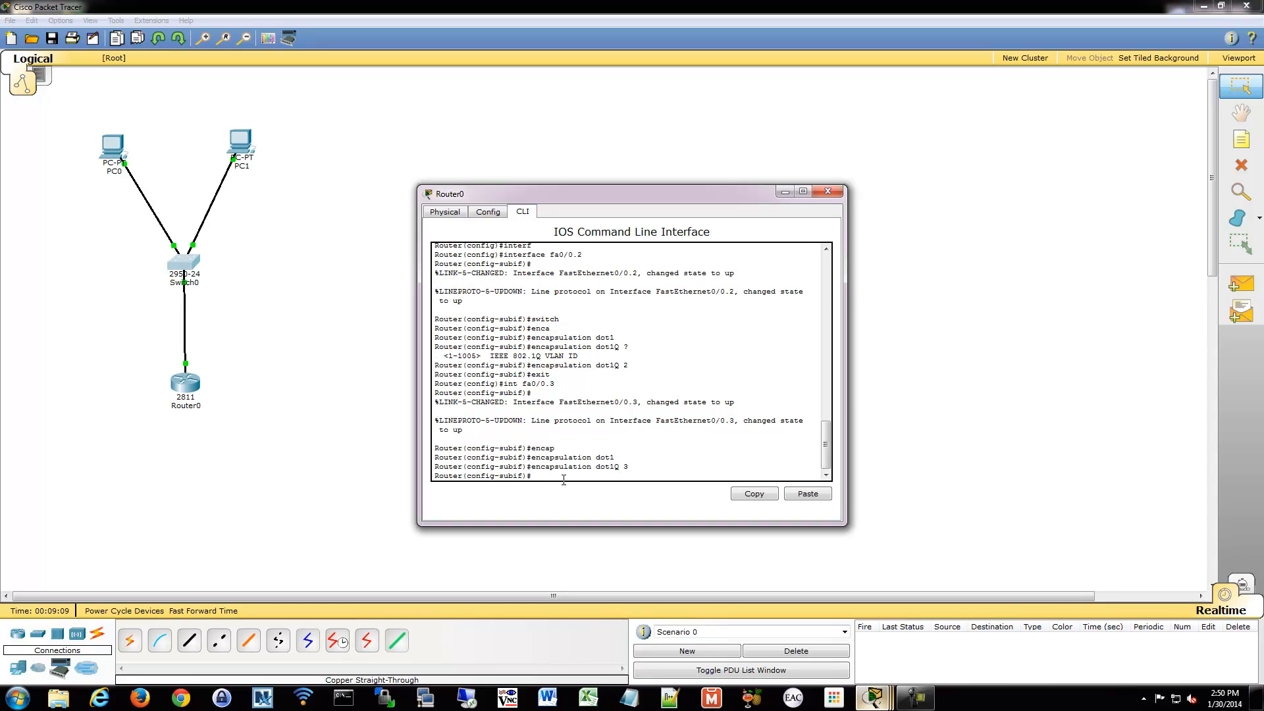
{"action": "type", "text": "exit"}
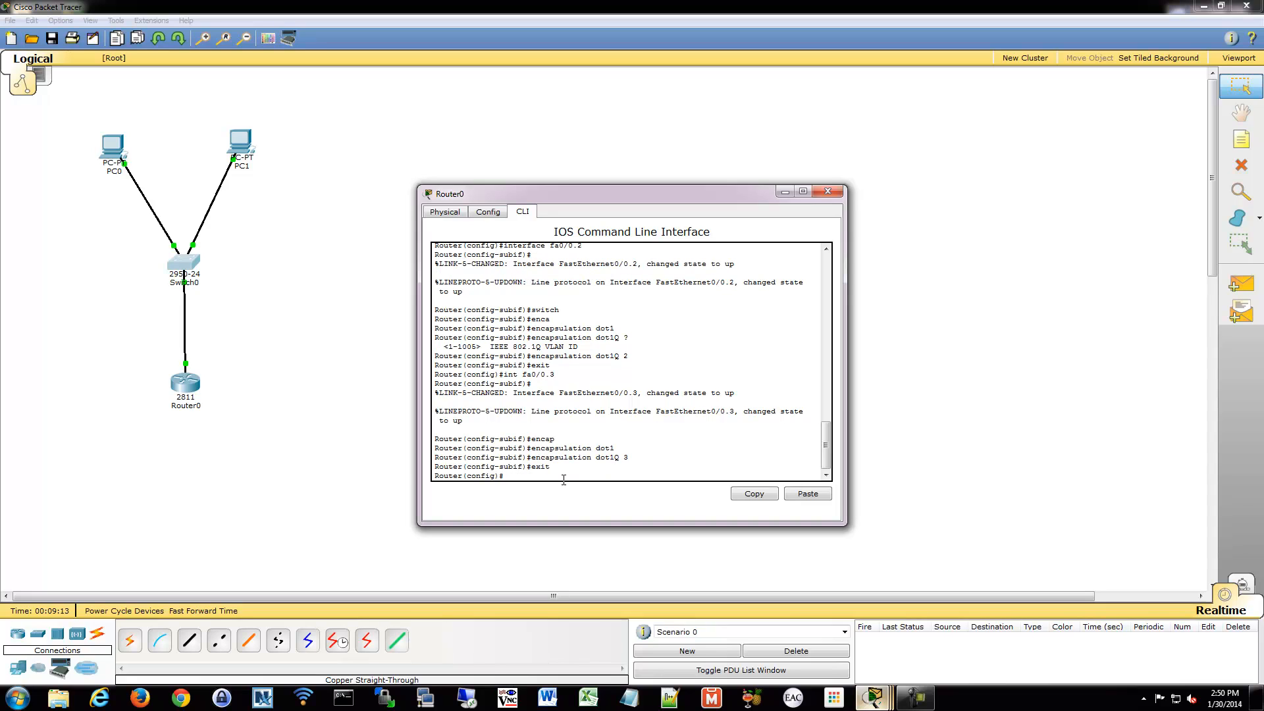
{"action": "type", "text": "int fa0/0.3"}
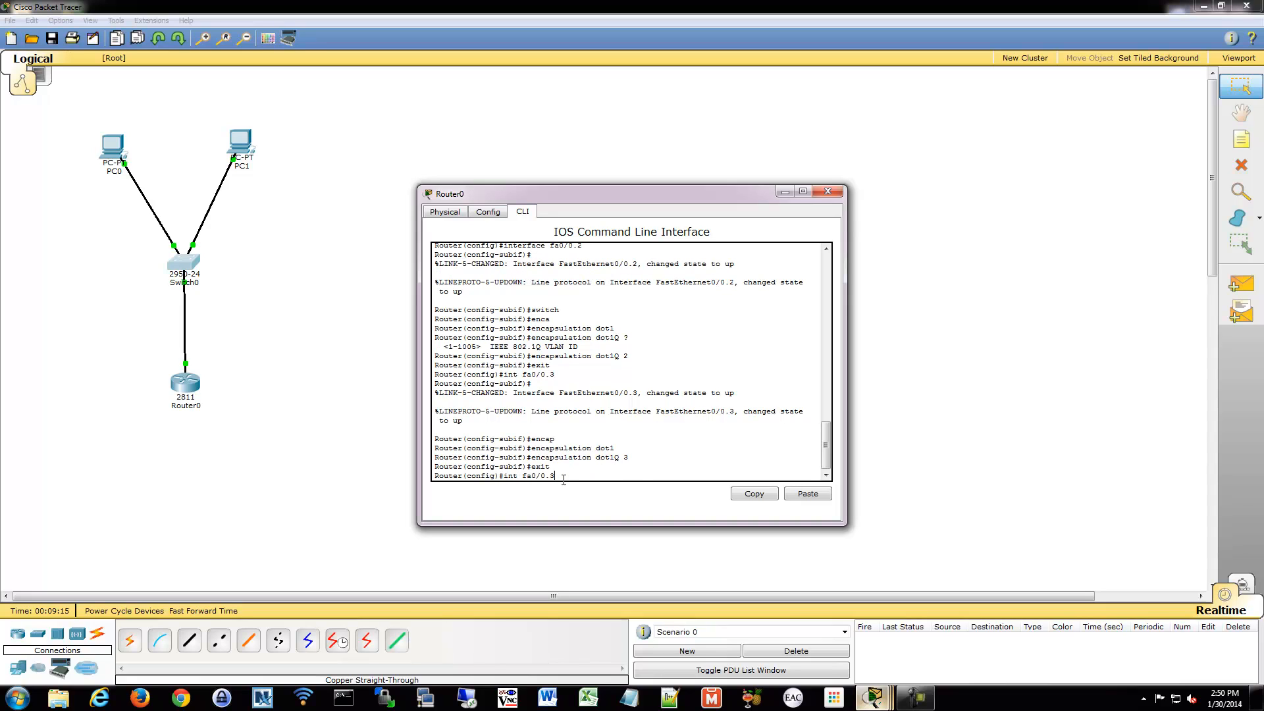
Add subinterface Fa0/0.99 with encapsulation dot1Q 99 native and confirm all subinterfaces up in sh ip int br.
{"action": "type", "text": "99"}
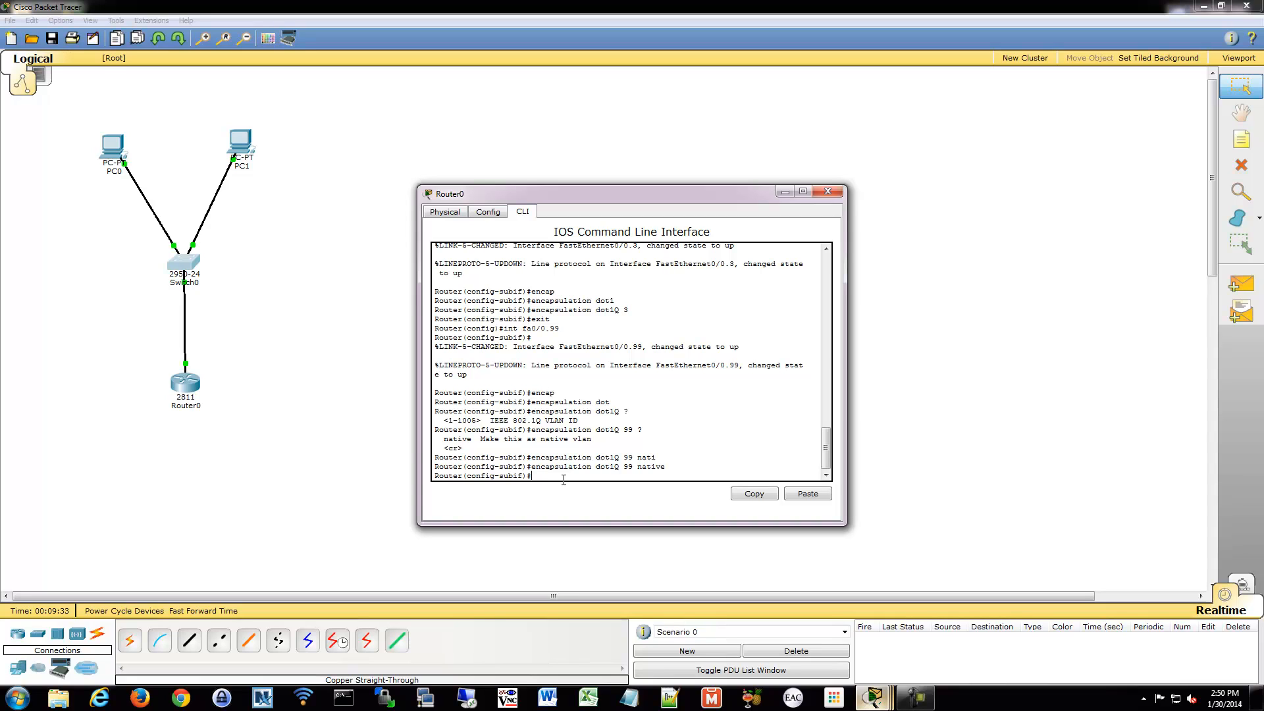
{"action": "type", "text": "end"}
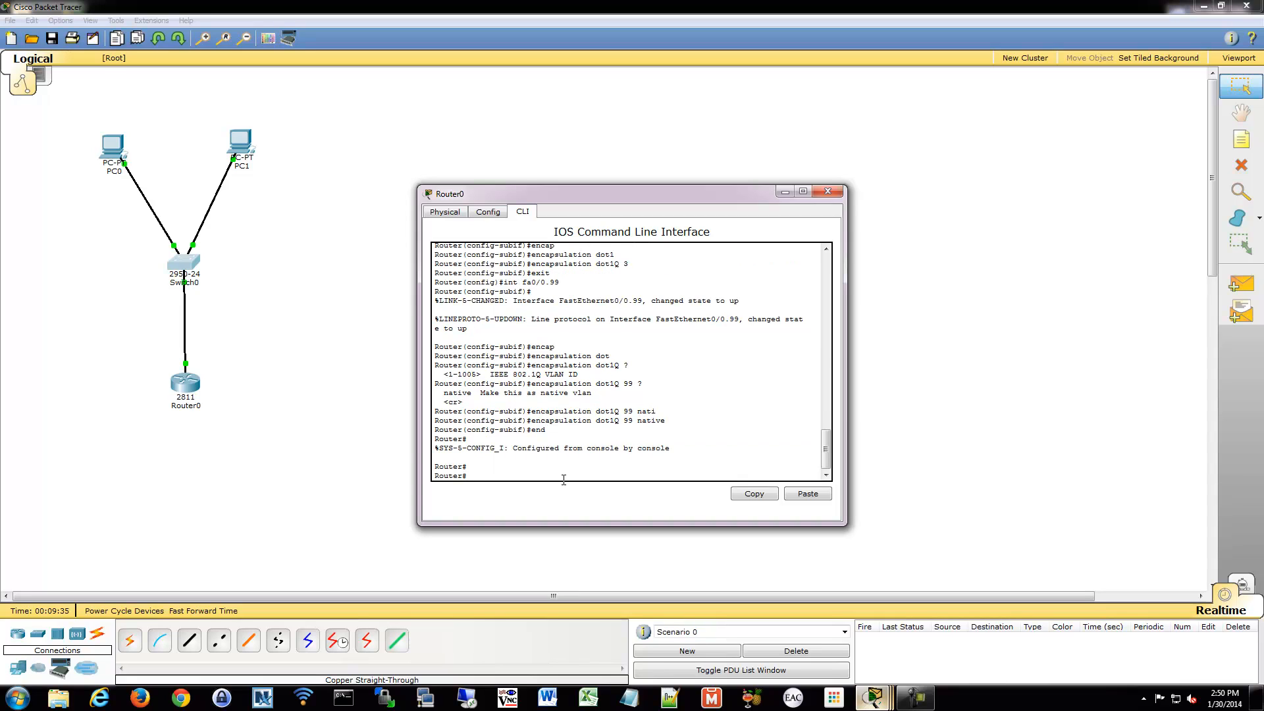
{"action": "type", "text": "sh ip int br"}
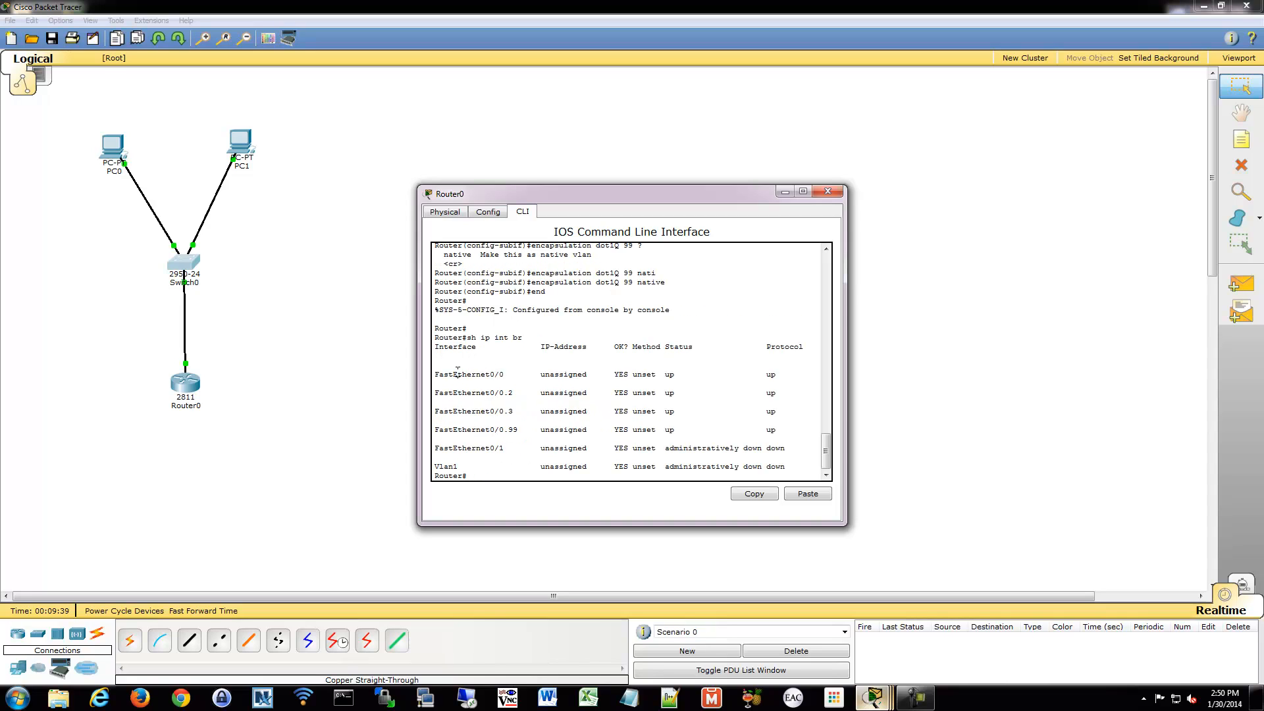
{"action": "left_click_drag", "start_coordinate": [460, 374], "coordinate": [717, 374]}
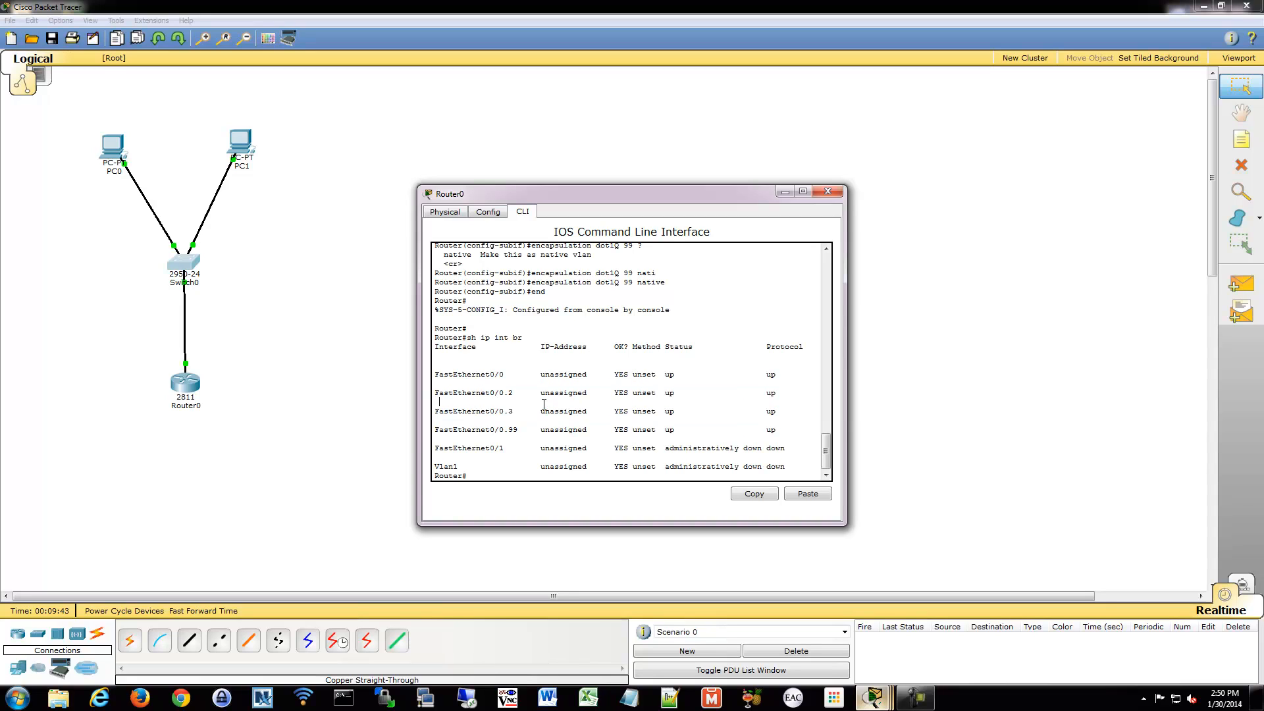
{"action": "double_click", "coordinate": [474, 411]}
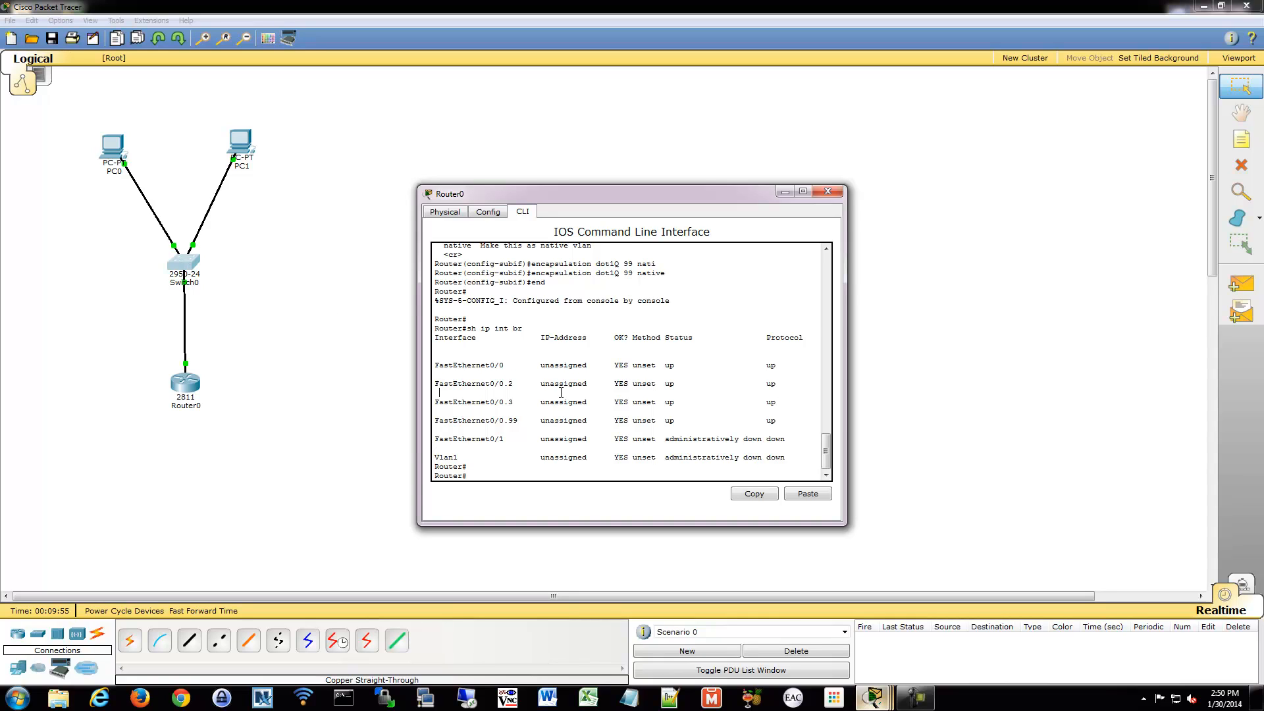
{"action": "type", "text": "conf t"}
{"action": "type", "text": "int f0/0.2"}
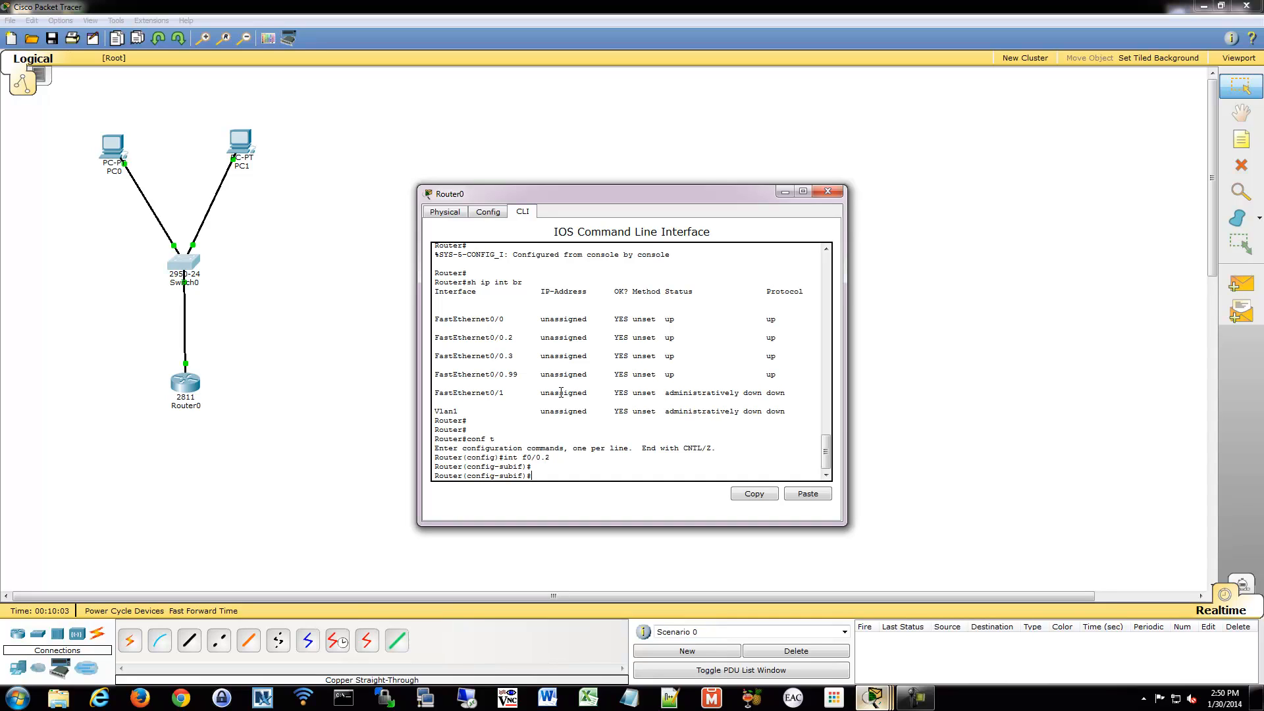
Give subinterface Fa0/0.2 the address 192.168.2.1 255.255.255.0.
{"action": "type", "text": "ip a"}
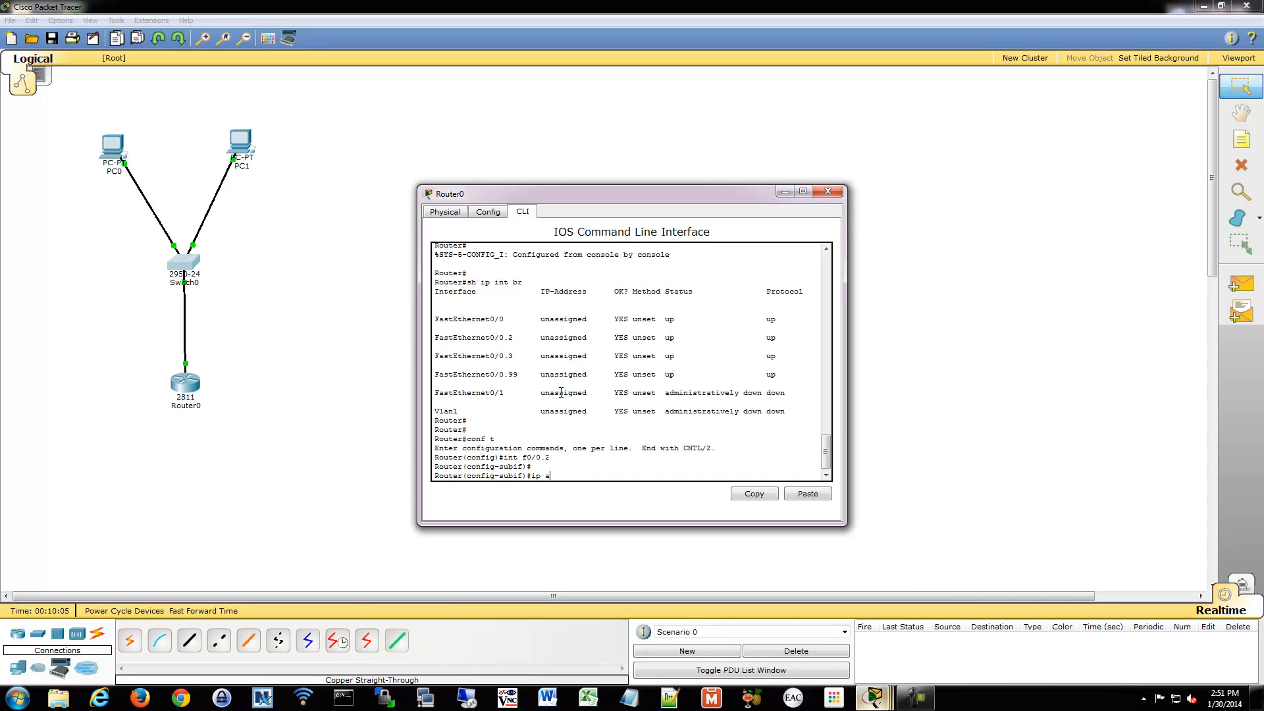
{"action": "type", "text": "ddress"}
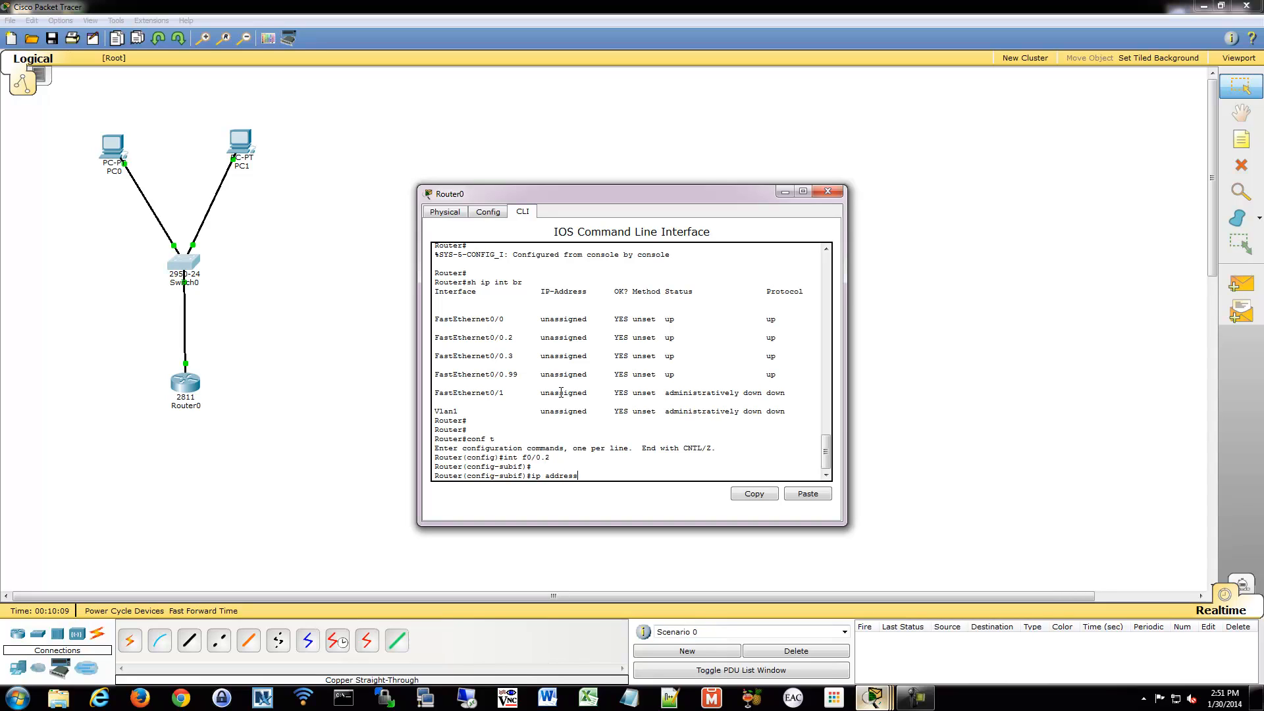
{"action": "type", "text": "192.168."}
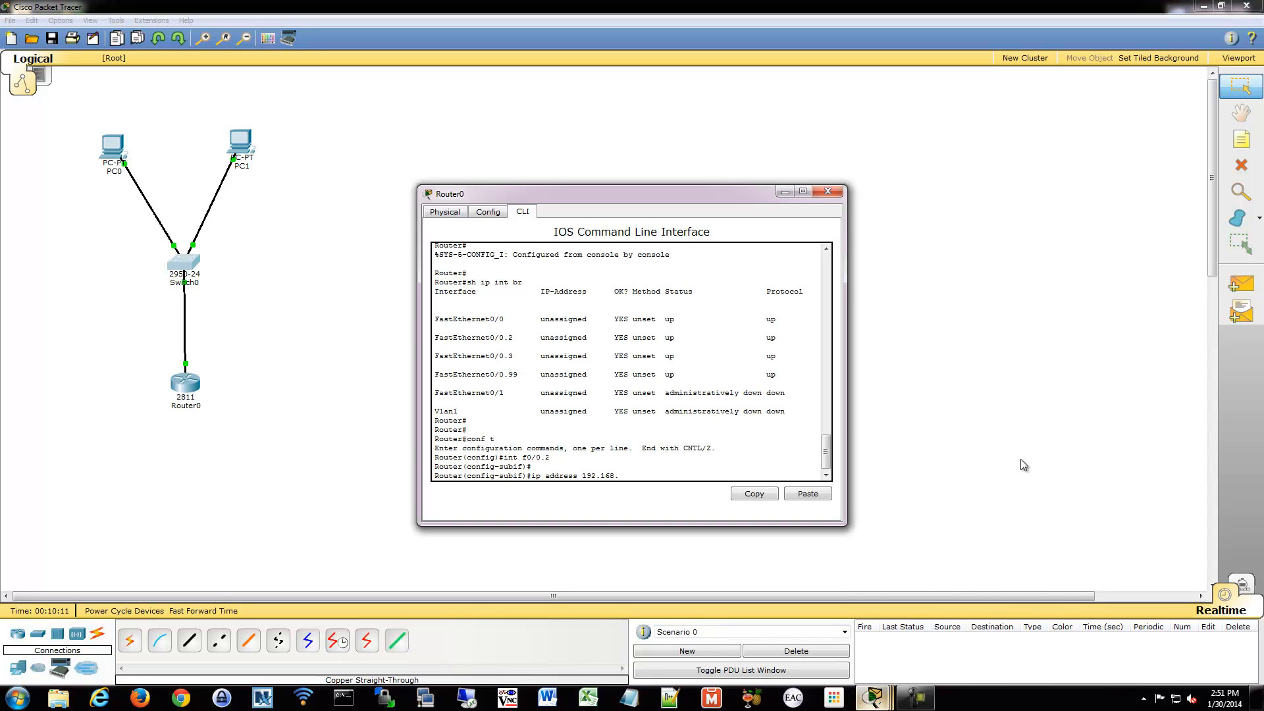
{"action": "type", "text": "2.1 255.25"}
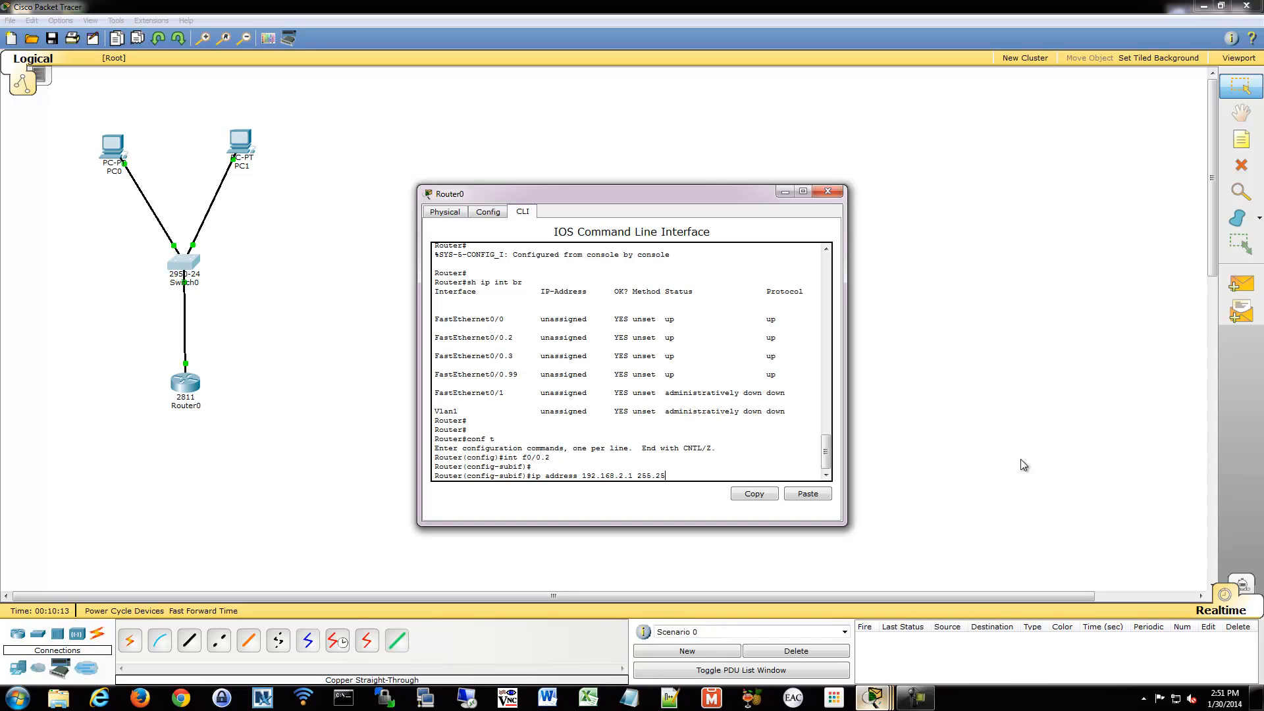
{"action": "type", "text": "5.255.0"}
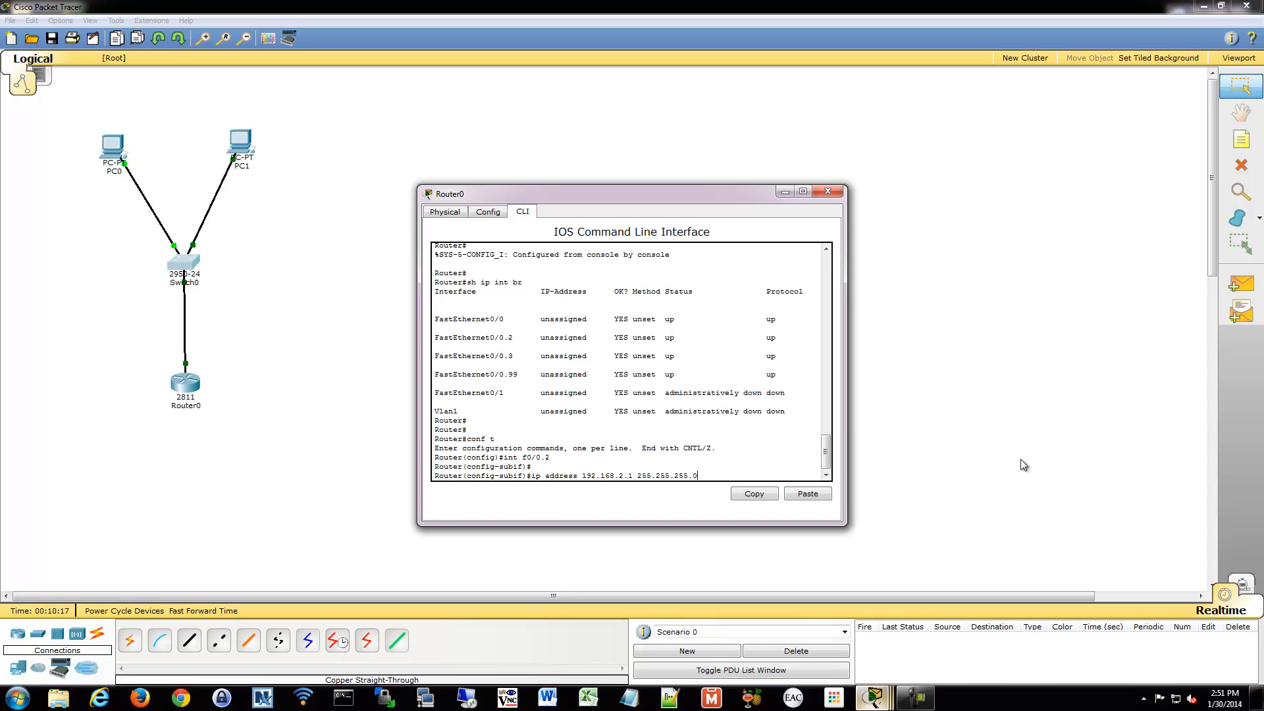
{"action": "key", "text": "enter"}
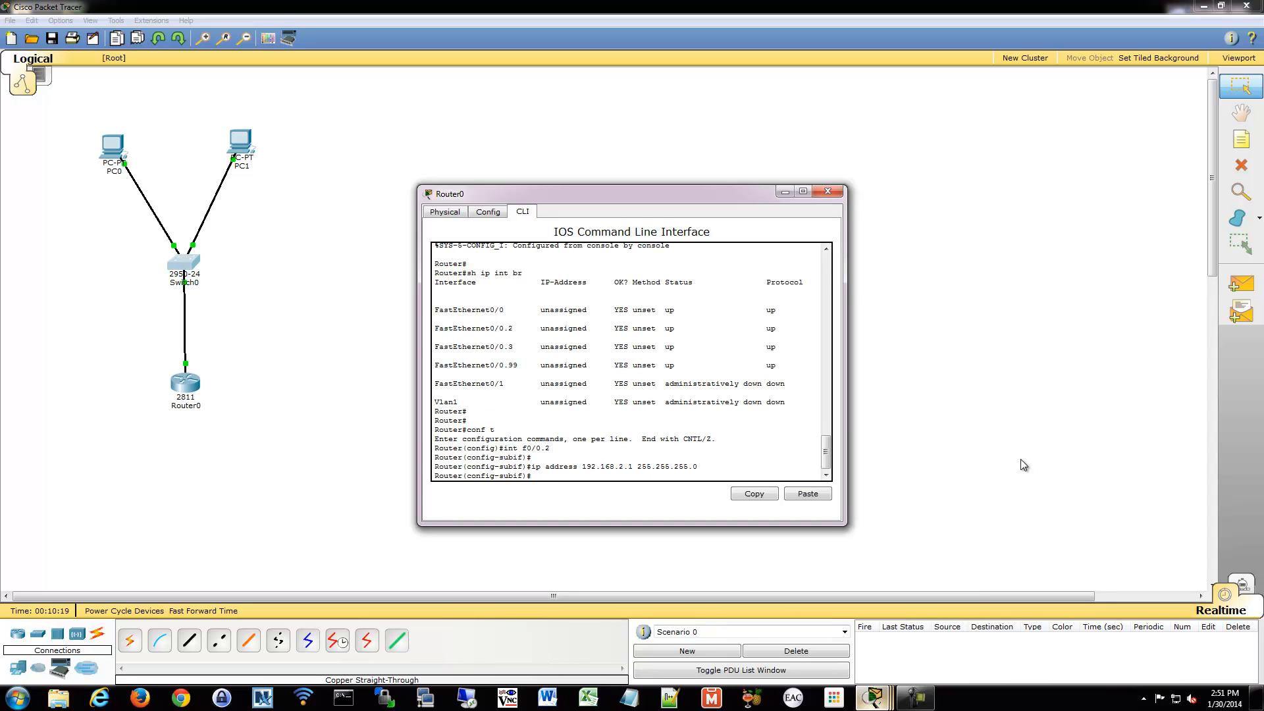
Give Fa0/0.3 the address 192.168.3.1 255.255.255.0 and confirm both in sh ip int br.
{"action": "type", "text": "int"}
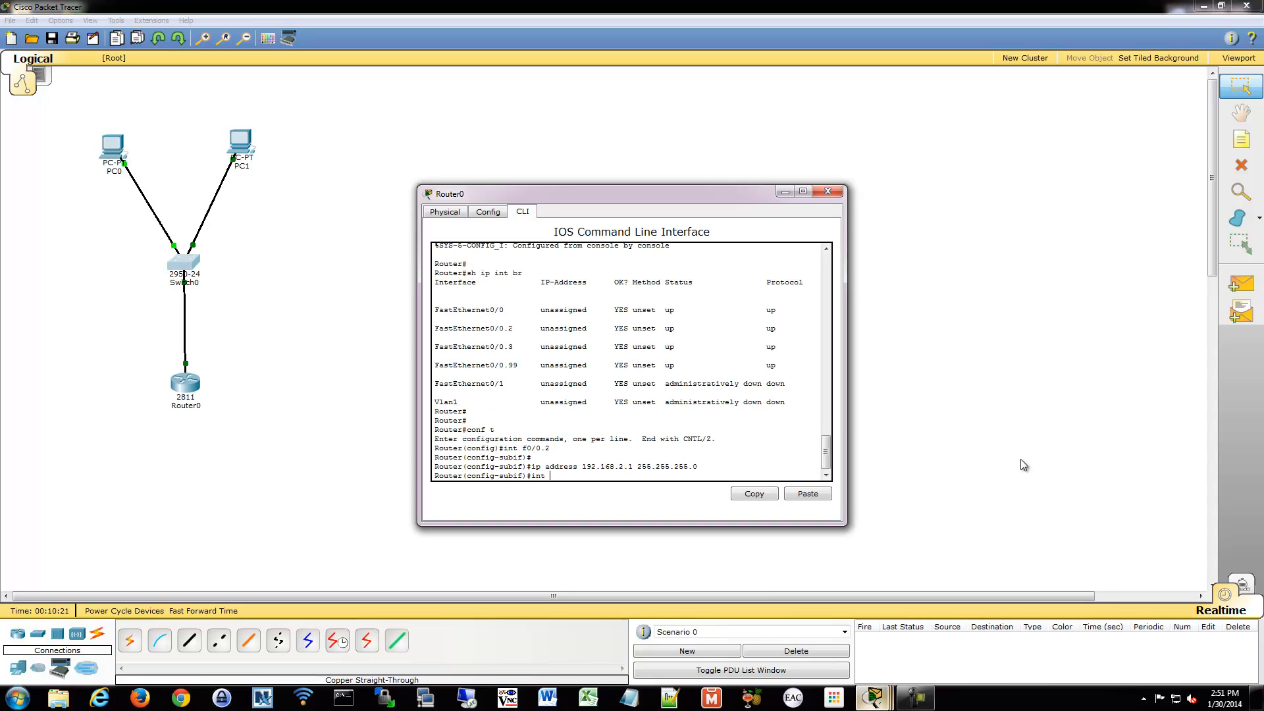
{"action": "type", "text": "fa0/0.3"}
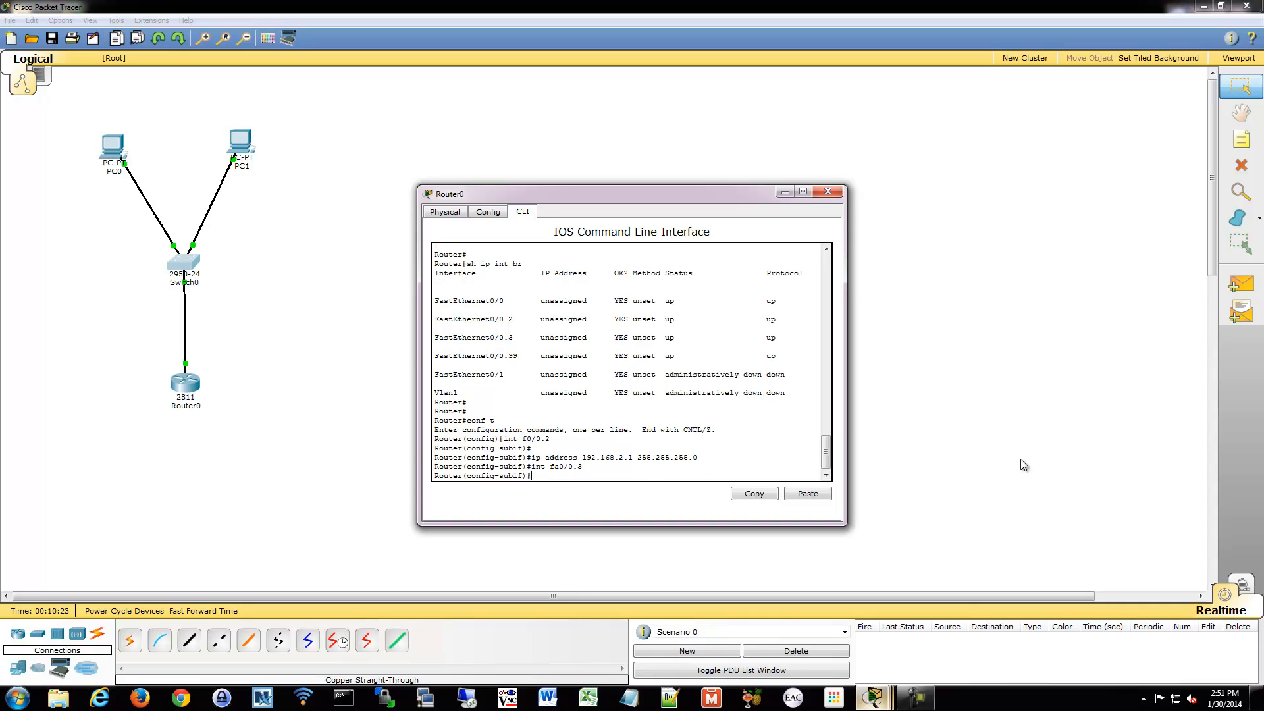
{"action": "type", "text": "ip"}
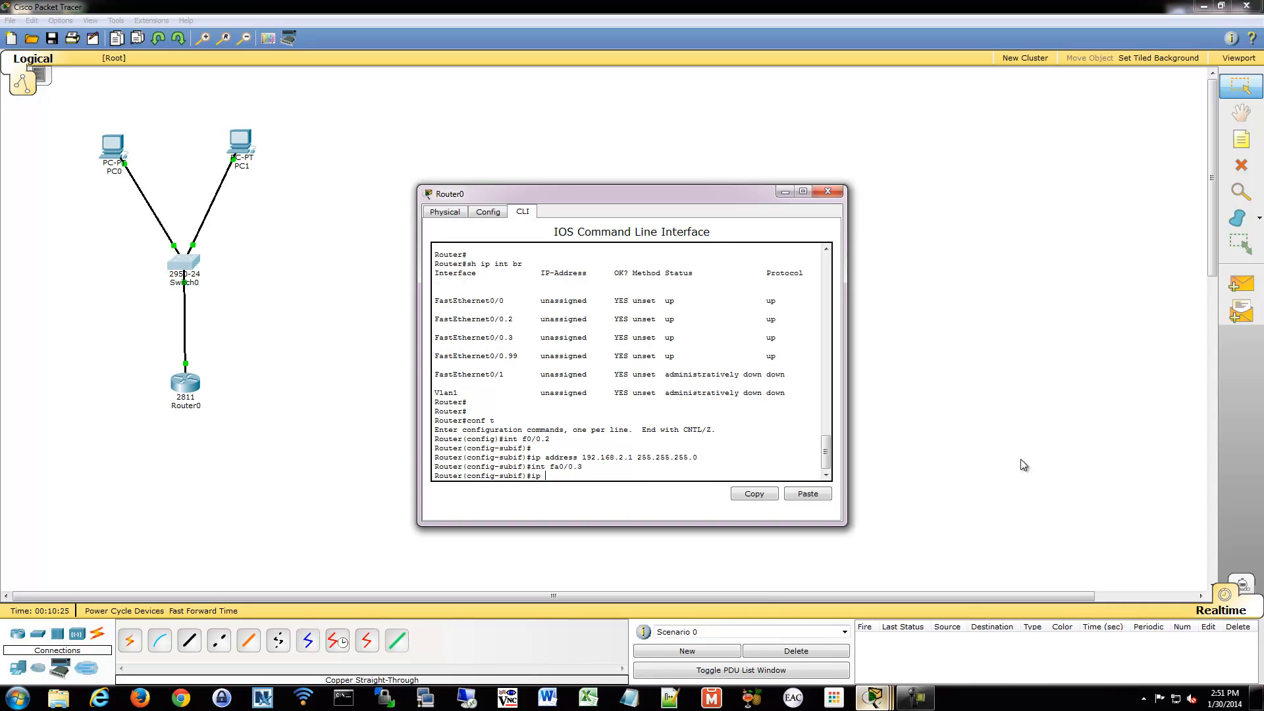
{"action": "type", "text": "address 192."}
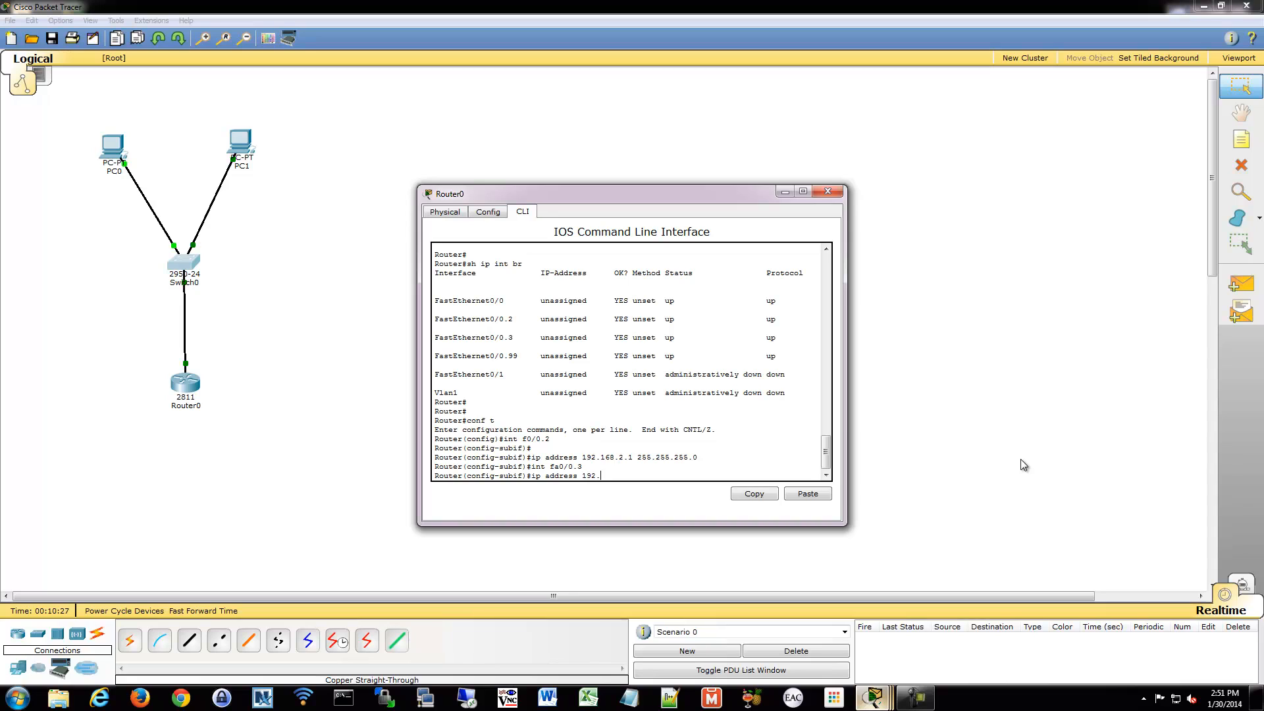
{"action": "type", "text": "168.3.1 255.255.255.0"}
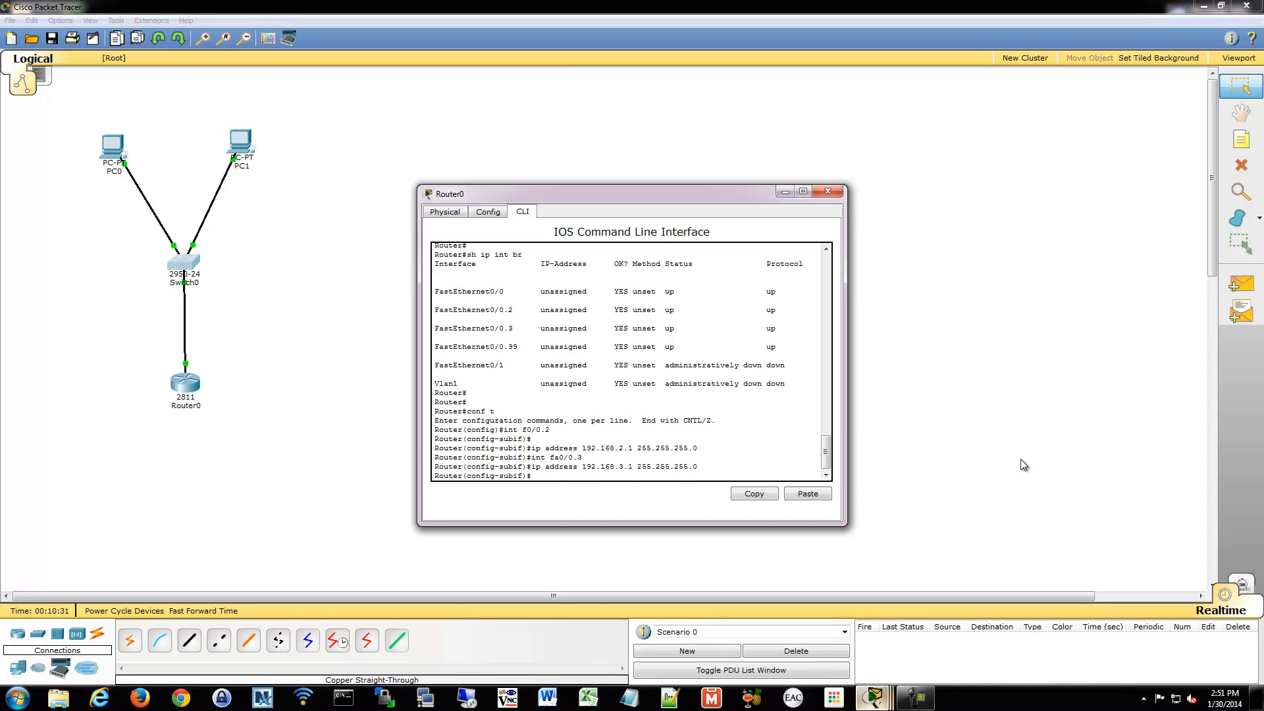
{"action": "type", "text": "exit"}
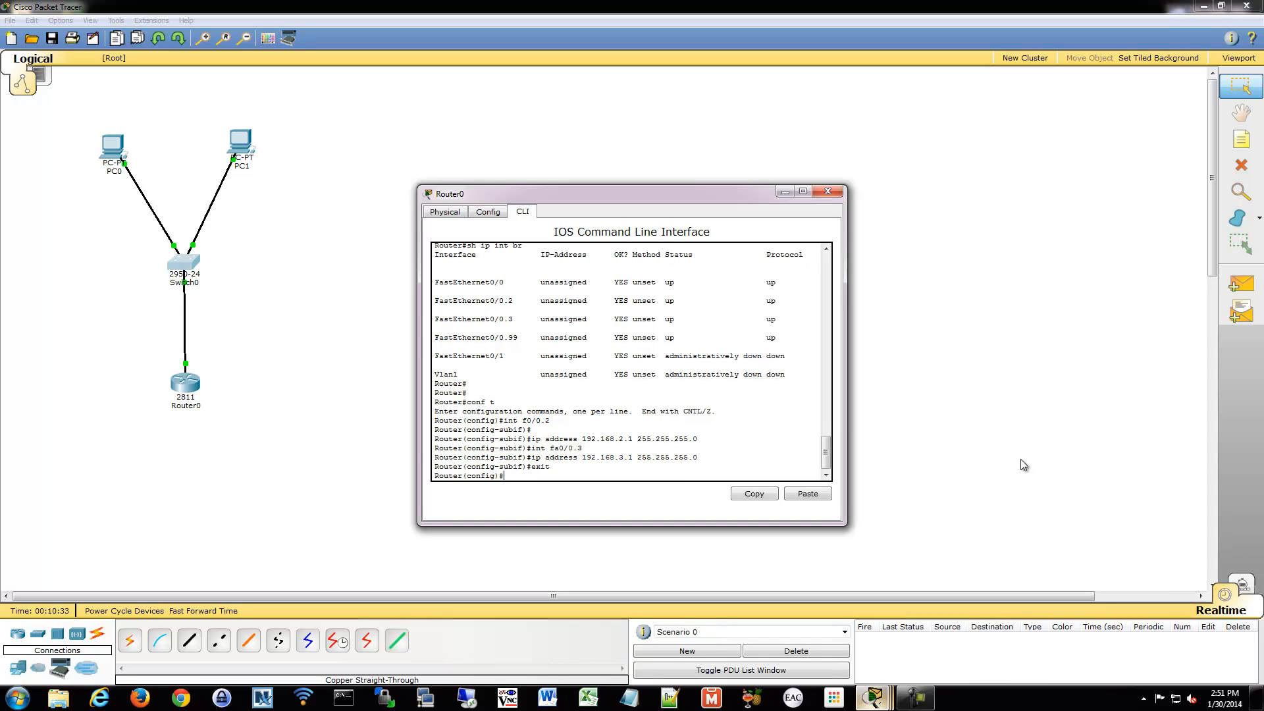
{"action": "type", "text": "sh ip int br"}
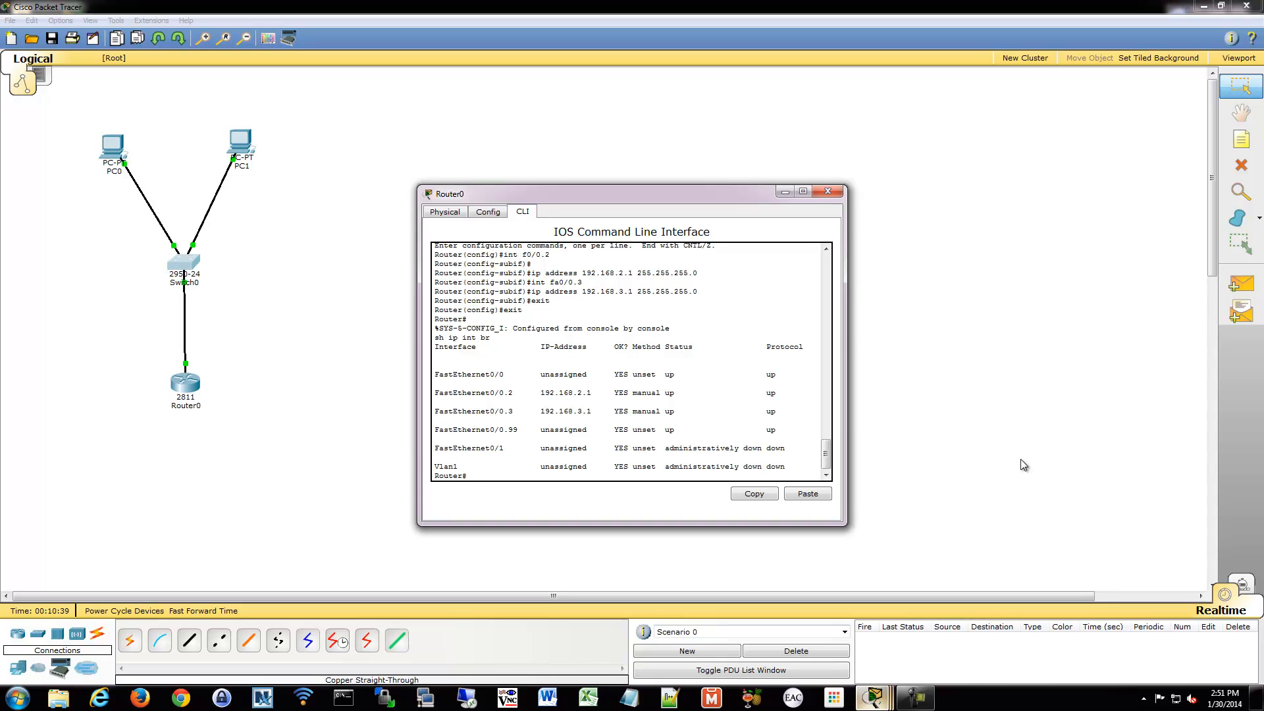
{"action": "mouse_move", "coordinate": [984, 292]}
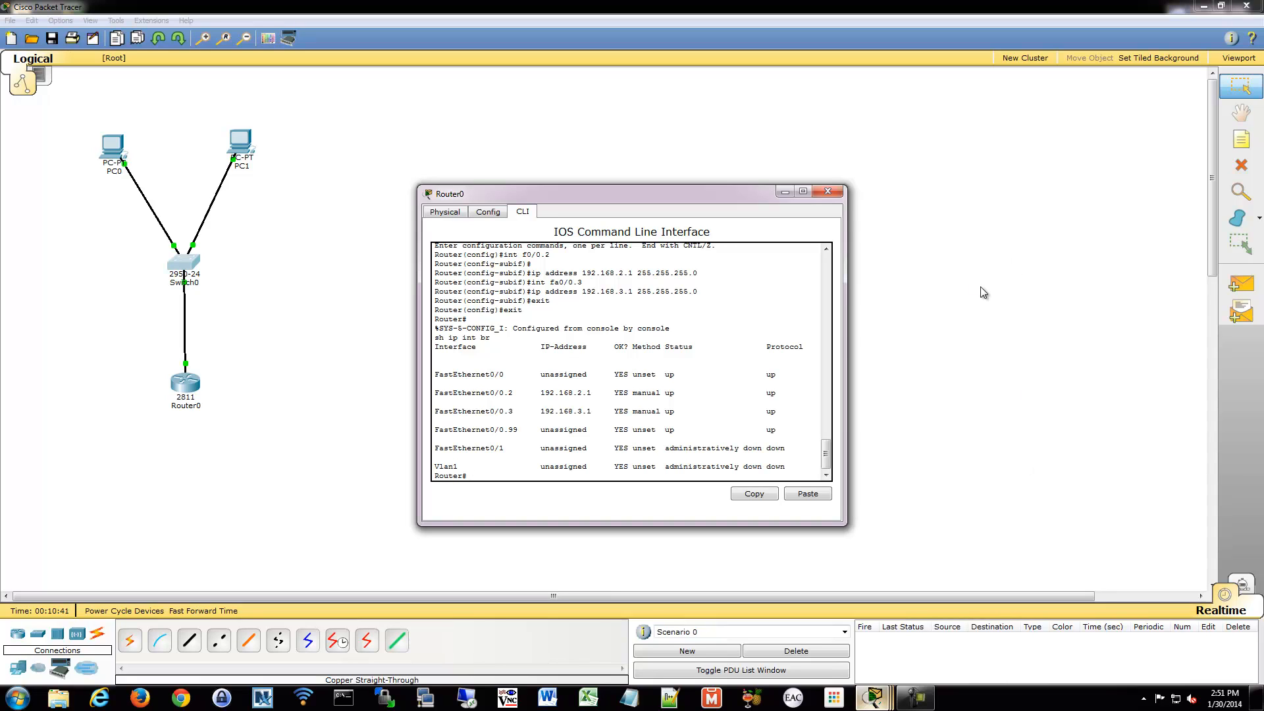
{"action": "left_click", "coordinate": [185, 265]}
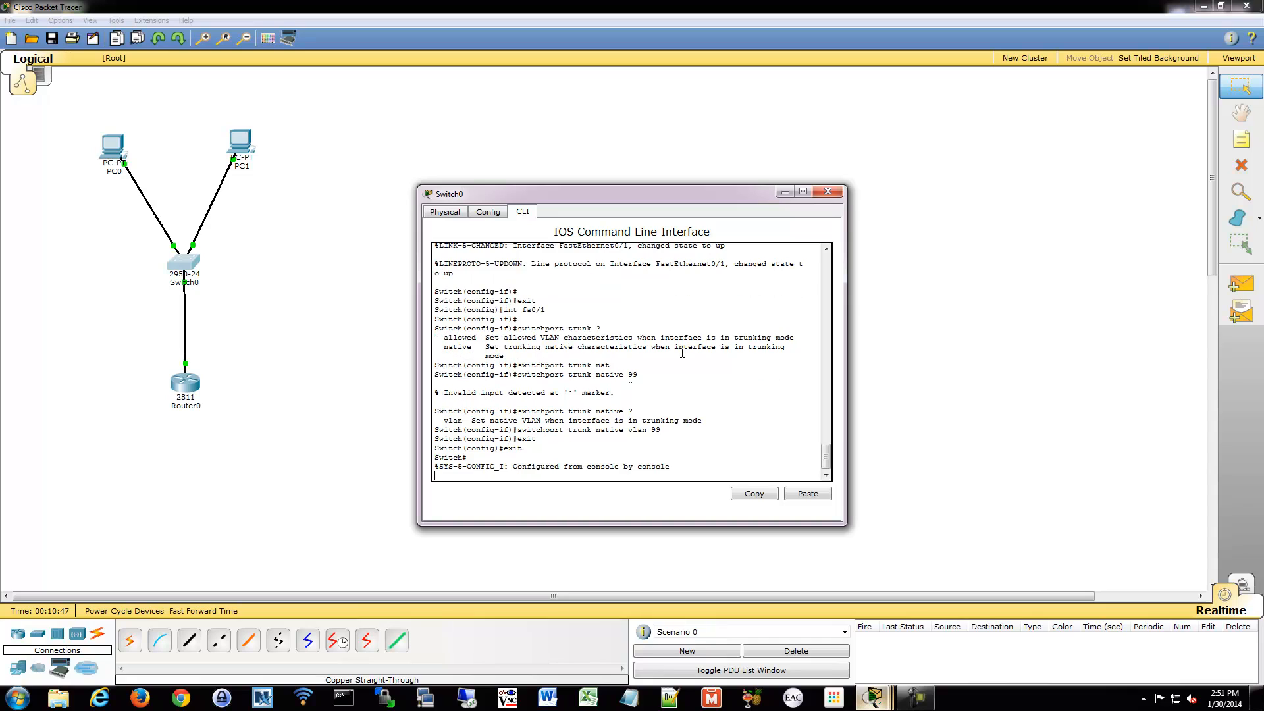
Run show interfaces trunk on Switch0 and confirm Fa0/1 is 802.1q with native VLAN 99.
{"action": "type", "text": "sh interfaces trunk"}
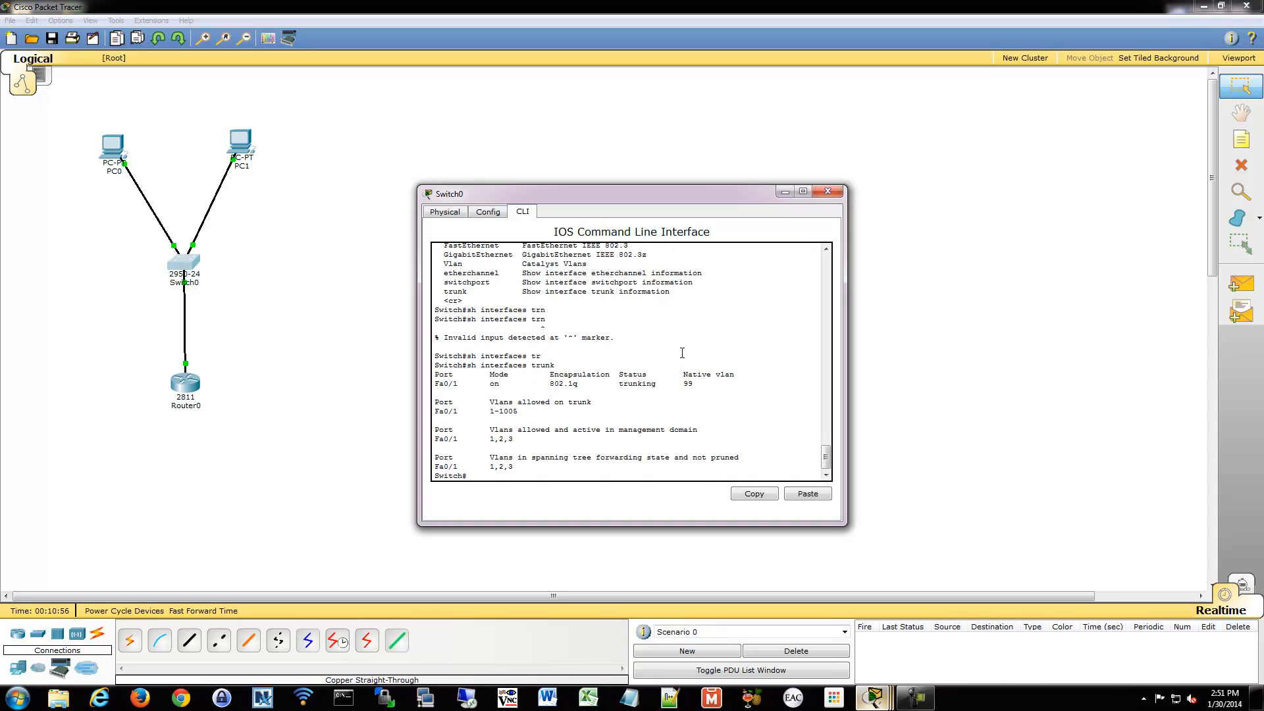
{"action": "mouse_move", "coordinate": [204, 260]}
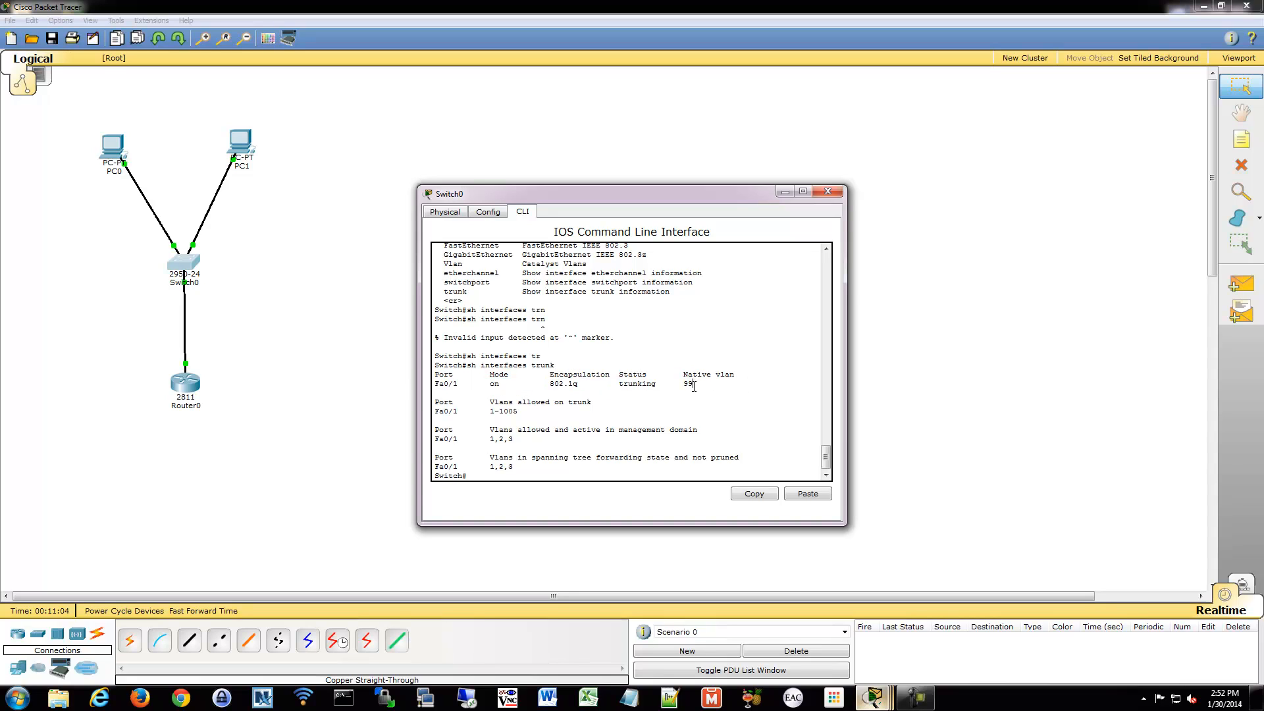
{"action": "double_click", "coordinate": [494, 383]}
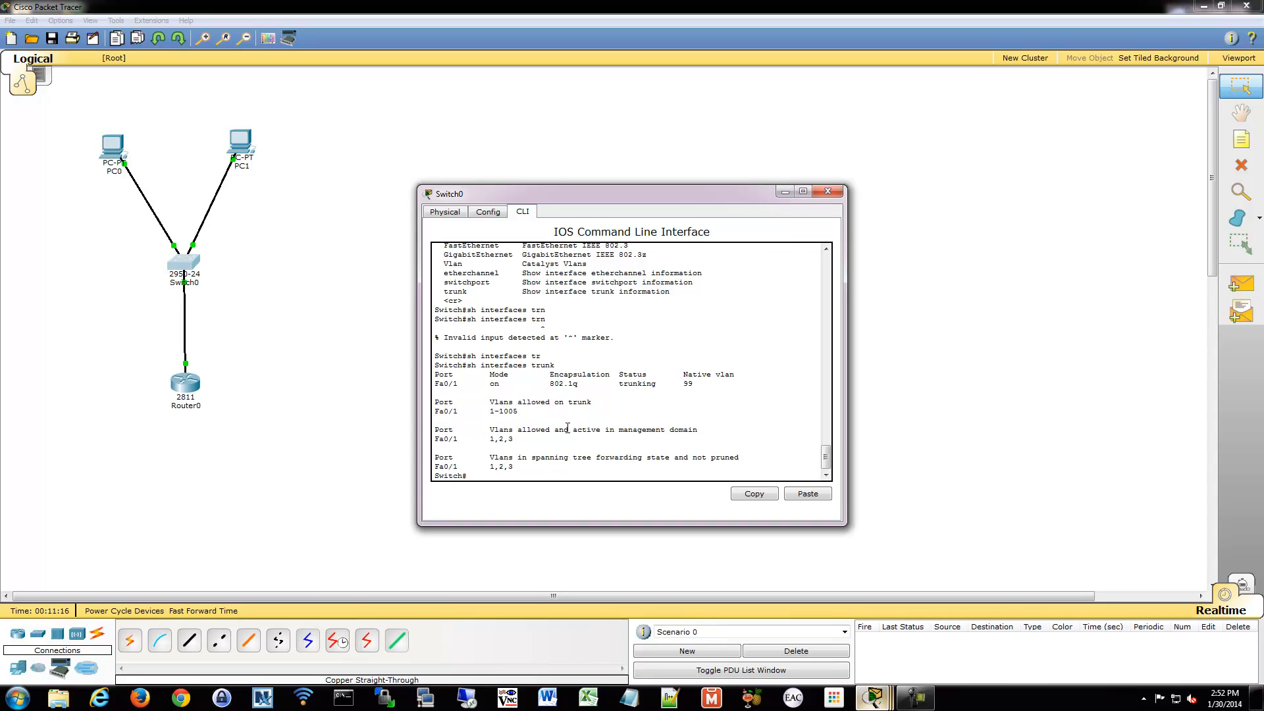
{"action": "mouse_move", "coordinate": [617, 416]}
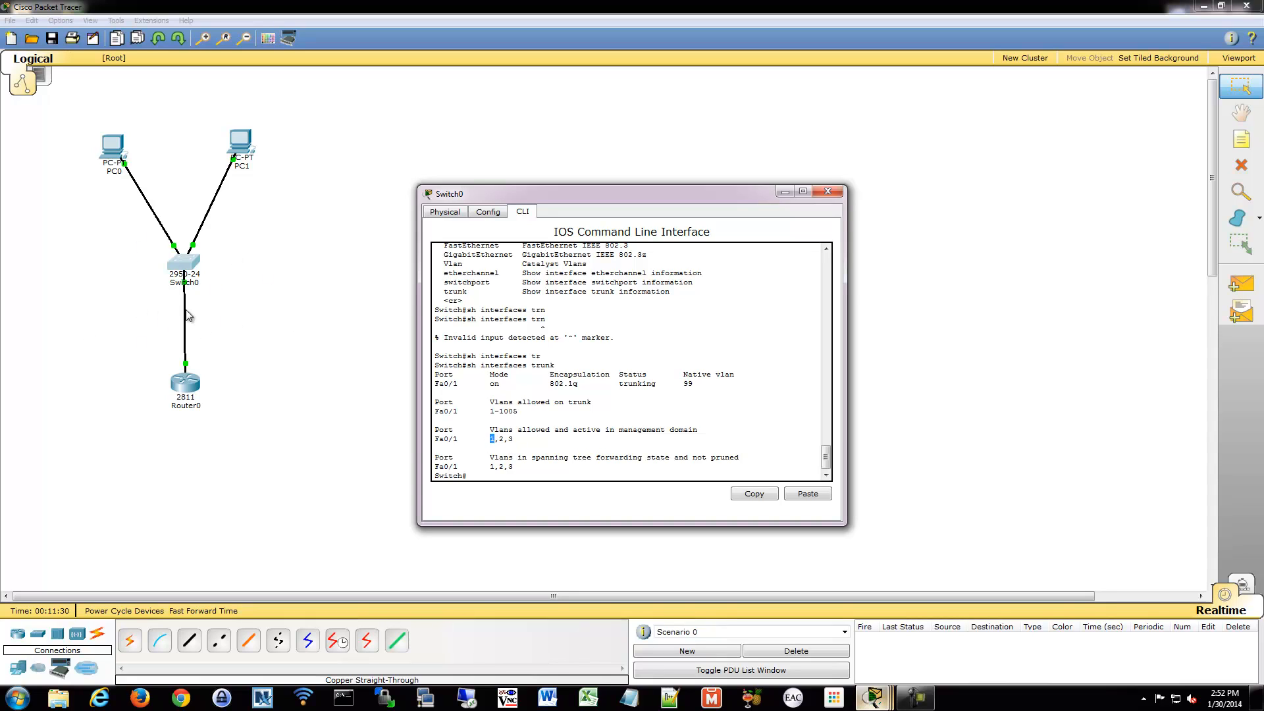
{"action": "mouse_move", "coordinate": [201, 305]}
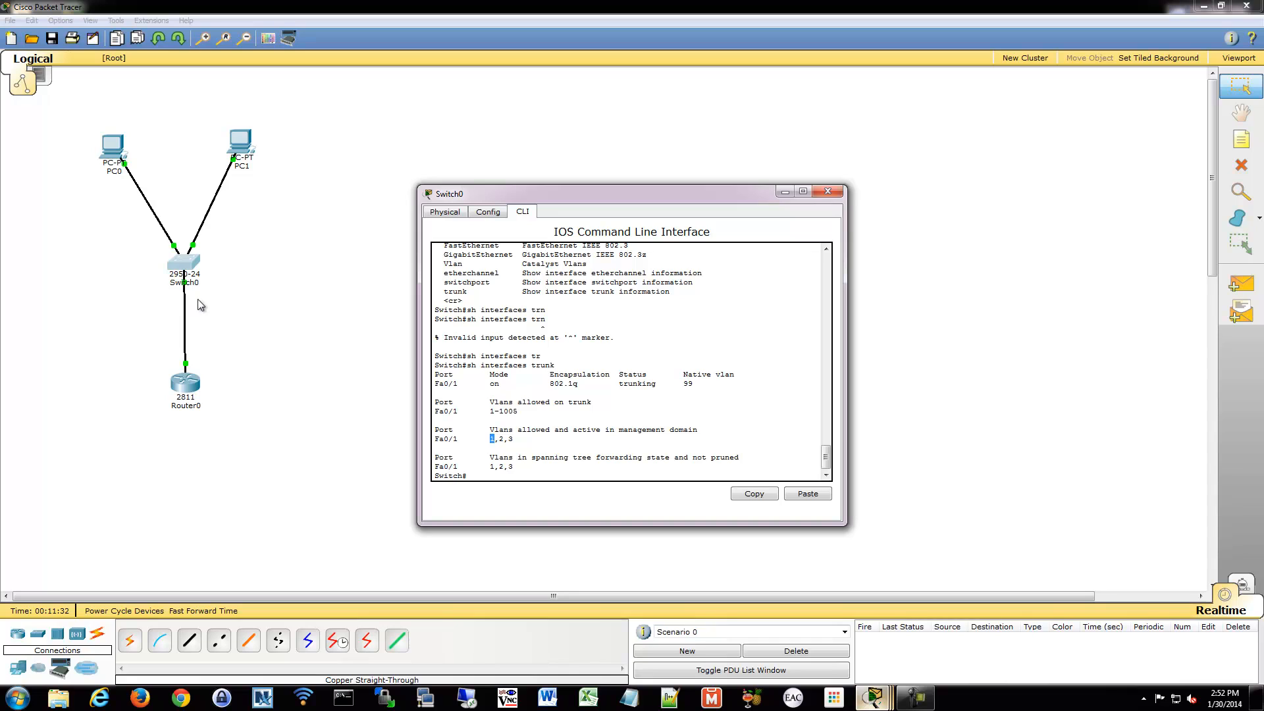
{"action": "mouse_move", "coordinate": [232, 259]}
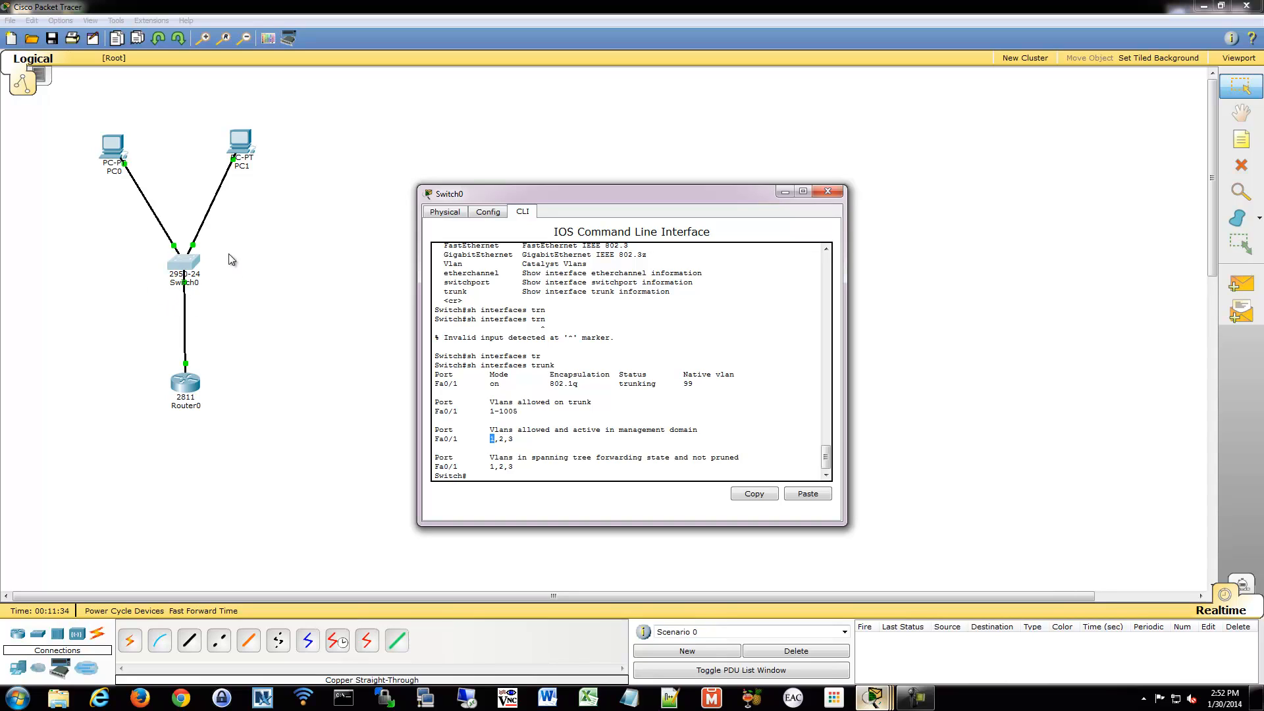
{"action": "mouse_move", "coordinate": [137, 229]}
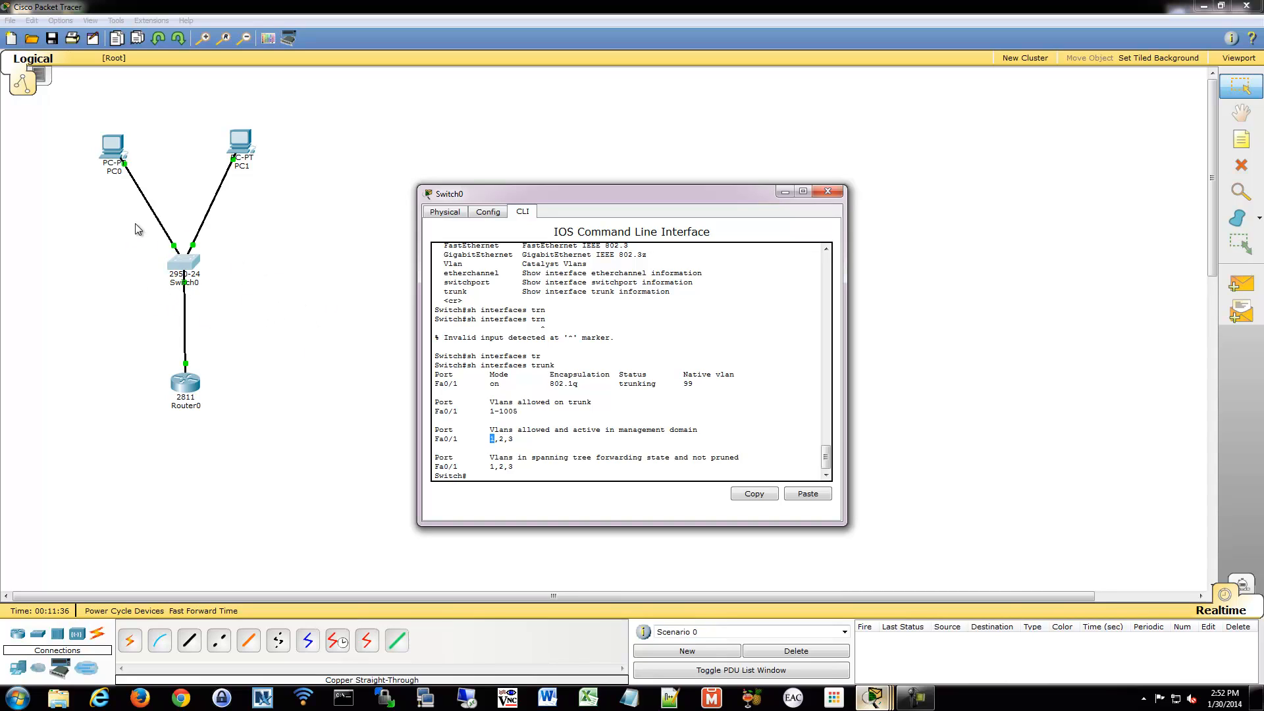
{"action": "mouse_move", "coordinate": [313, 559]}
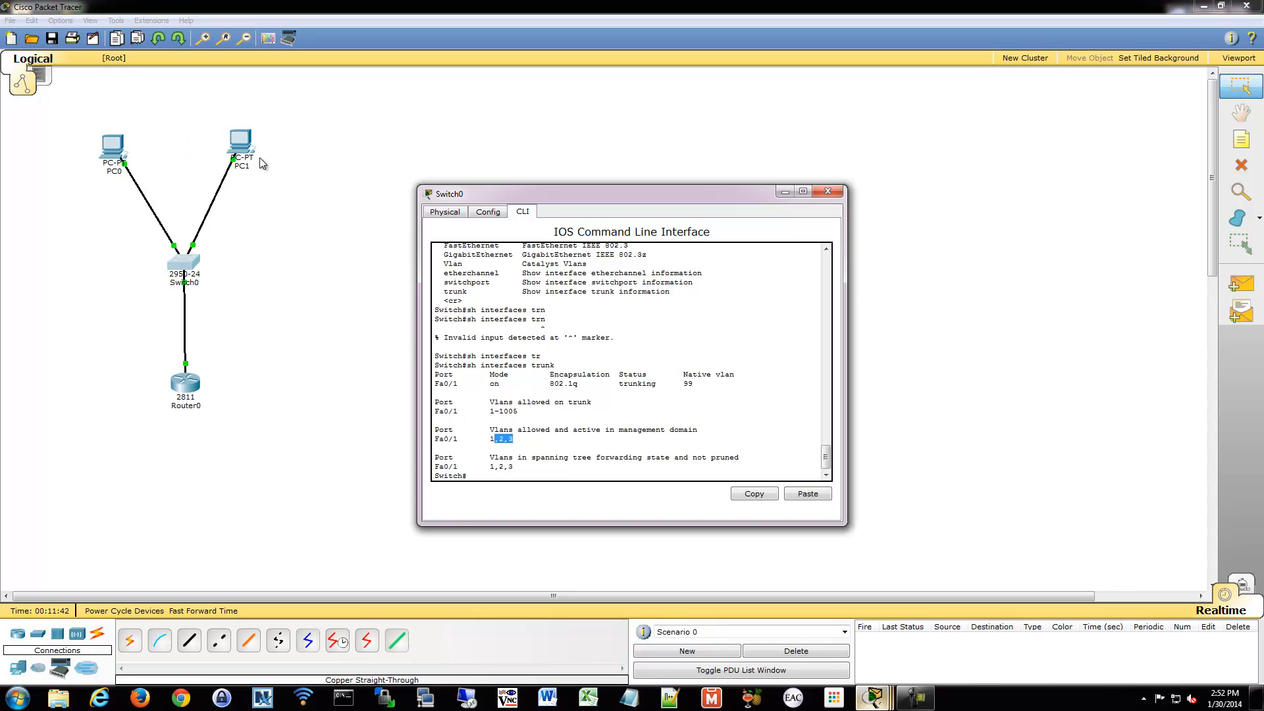
{"action": "mouse_move", "coordinate": [260, 227]}
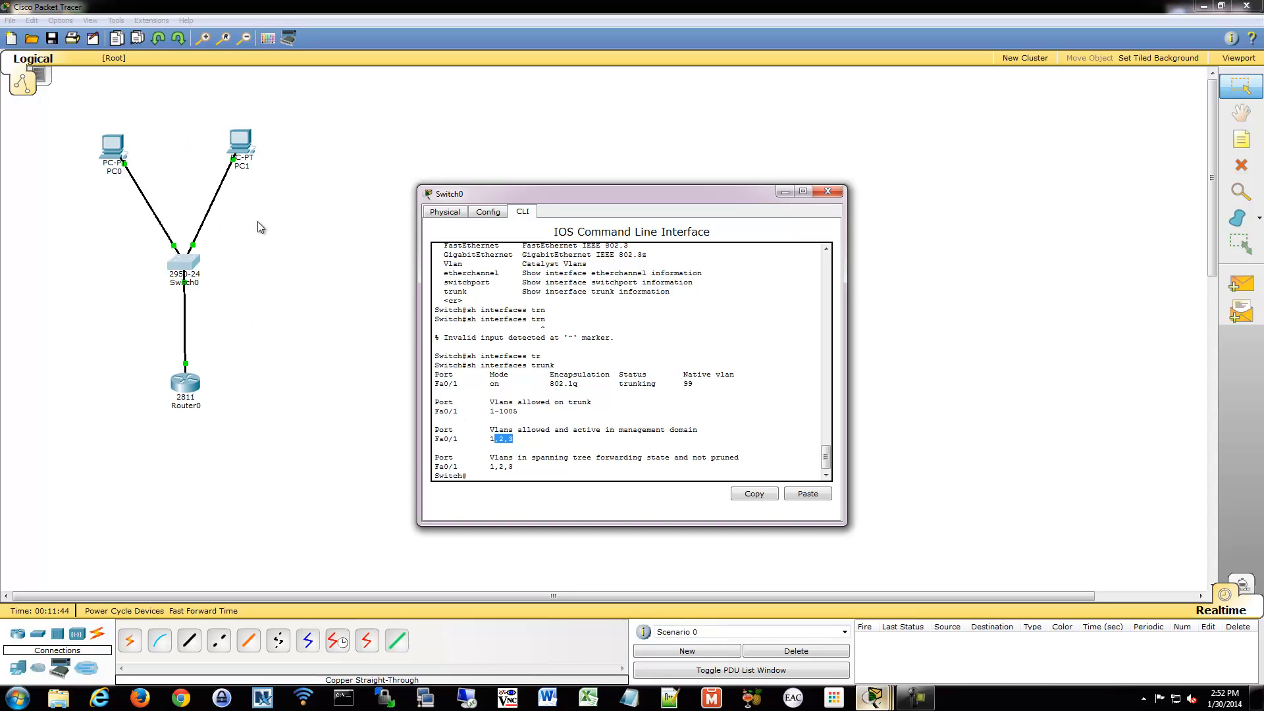
{"action": "mouse_move", "coordinate": [230, 259]}
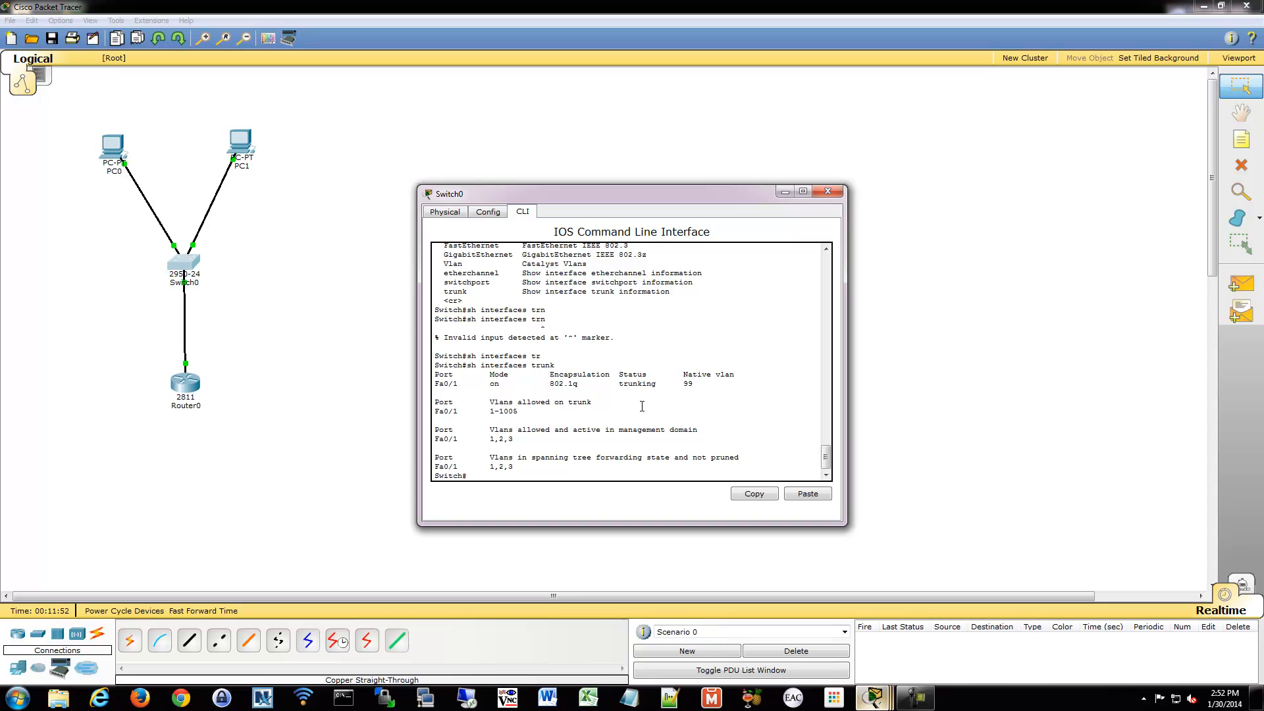
{"action": "key", "text": "enter"}
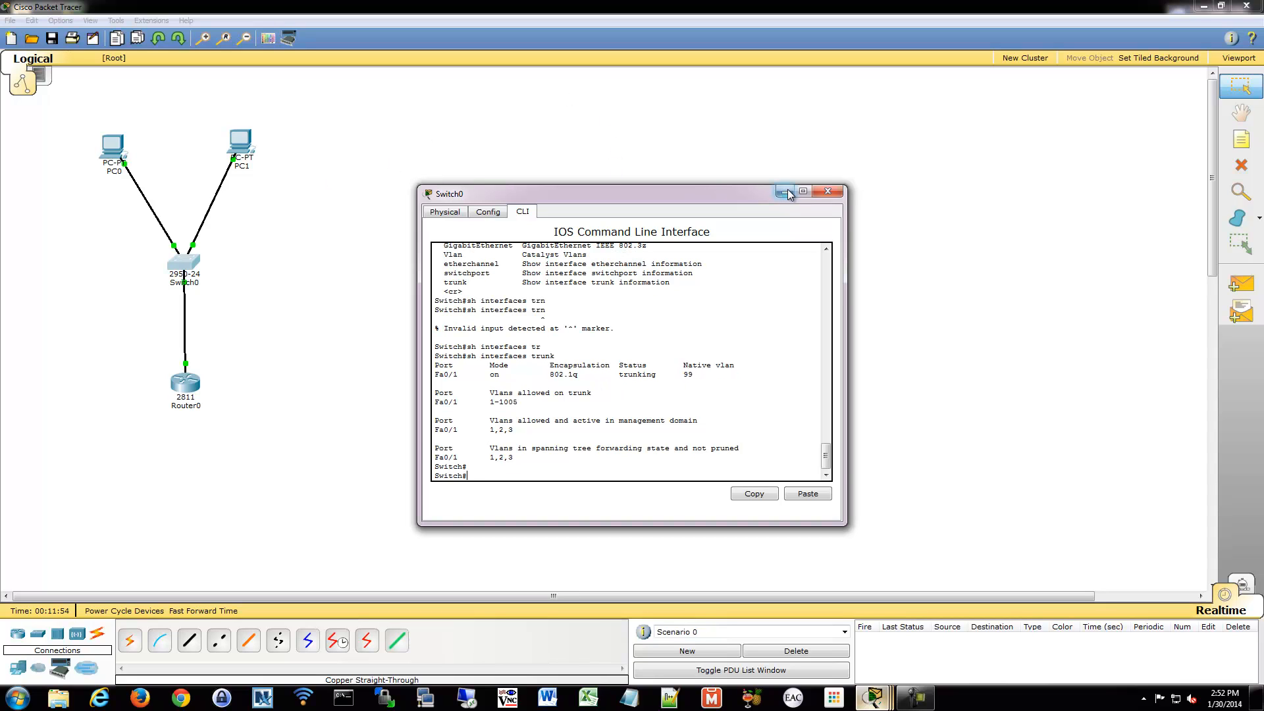
Give PC0 address 192.168.2.2 / 255.255.255.0 with default gateway 192.168.2.1.
{"action": "left_click", "coordinate": [113, 145]}
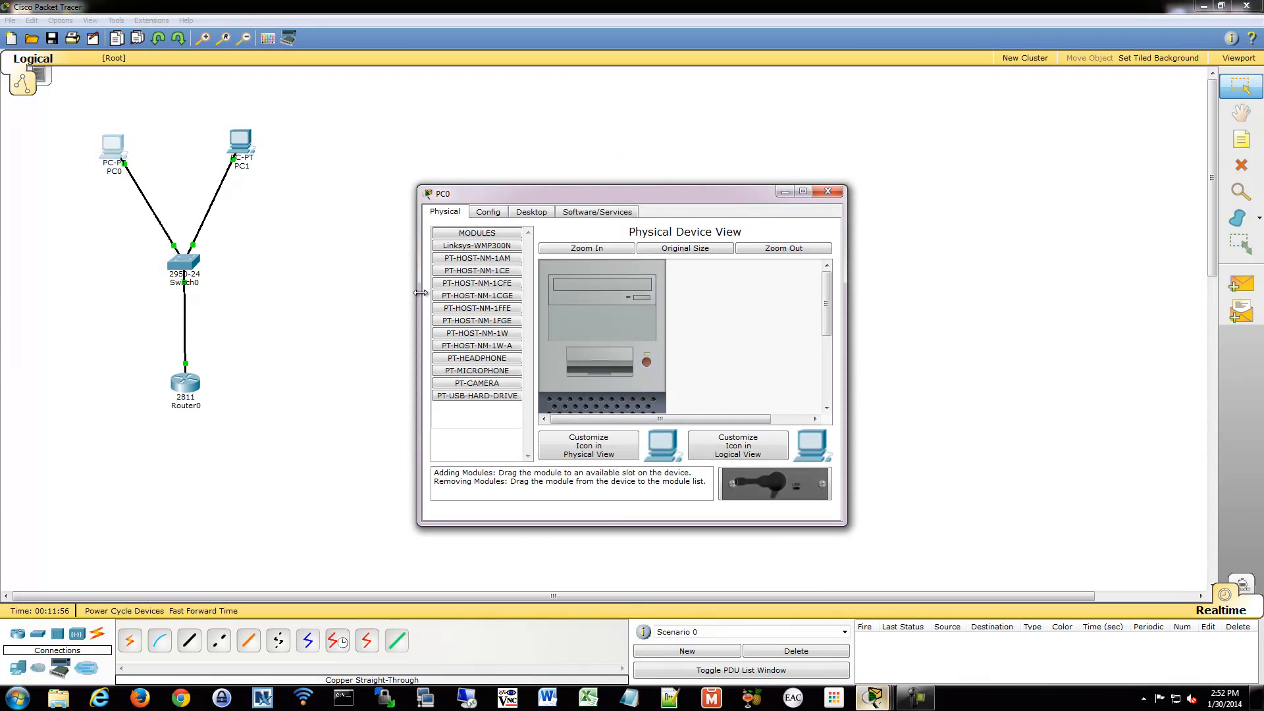
{"action": "left_click", "coordinate": [487, 211]}
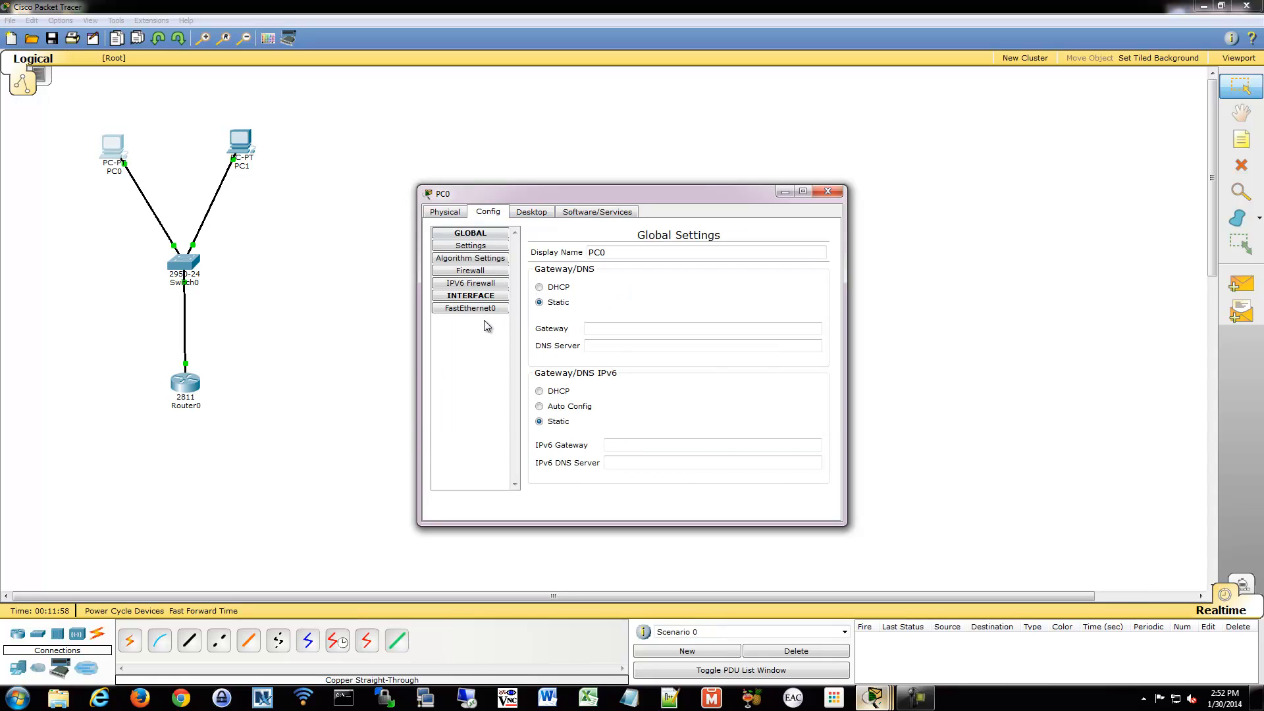
{"action": "left_click", "coordinate": [470, 308]}
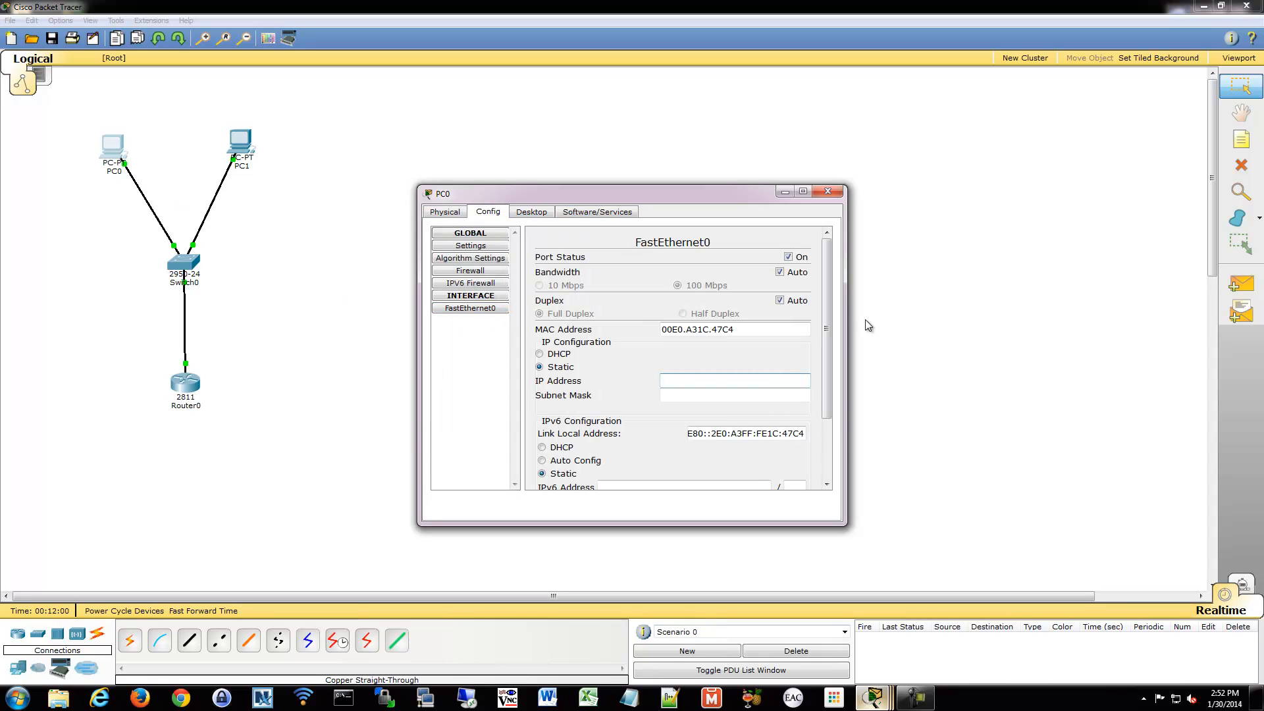
{"action": "type", "text": "192.168.2.2"}
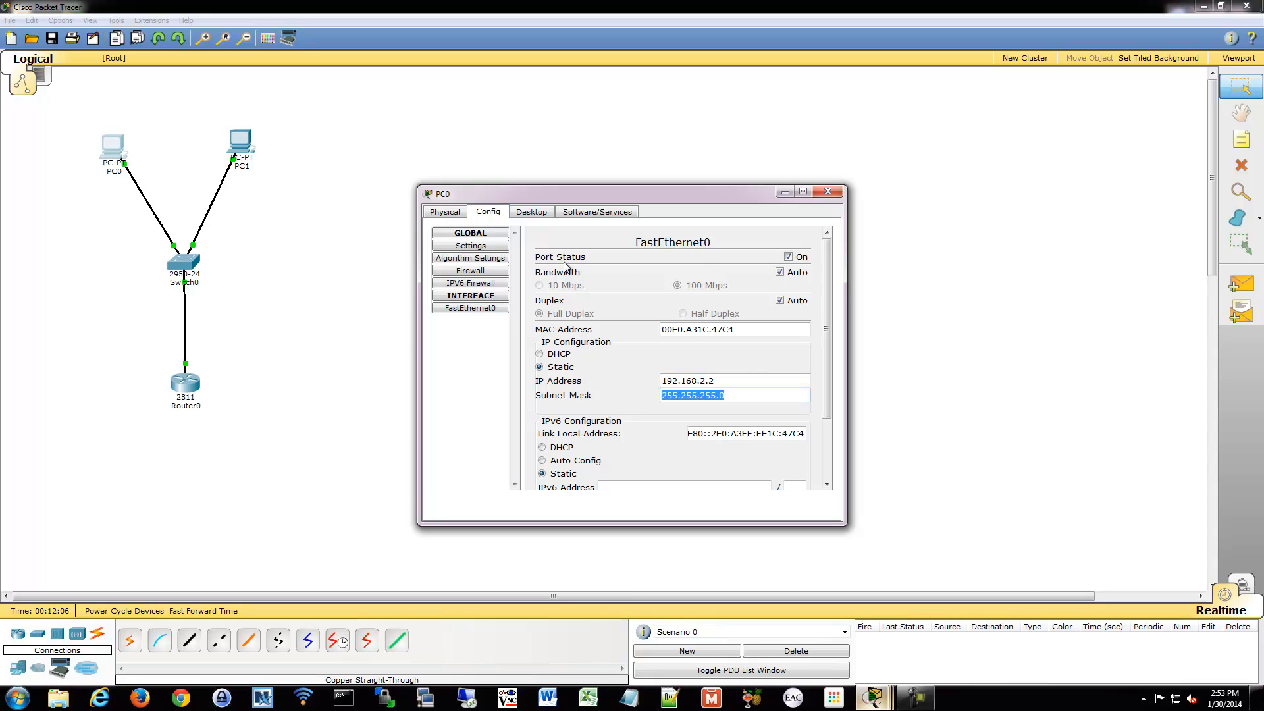
{"action": "left_click", "coordinate": [470, 245]}
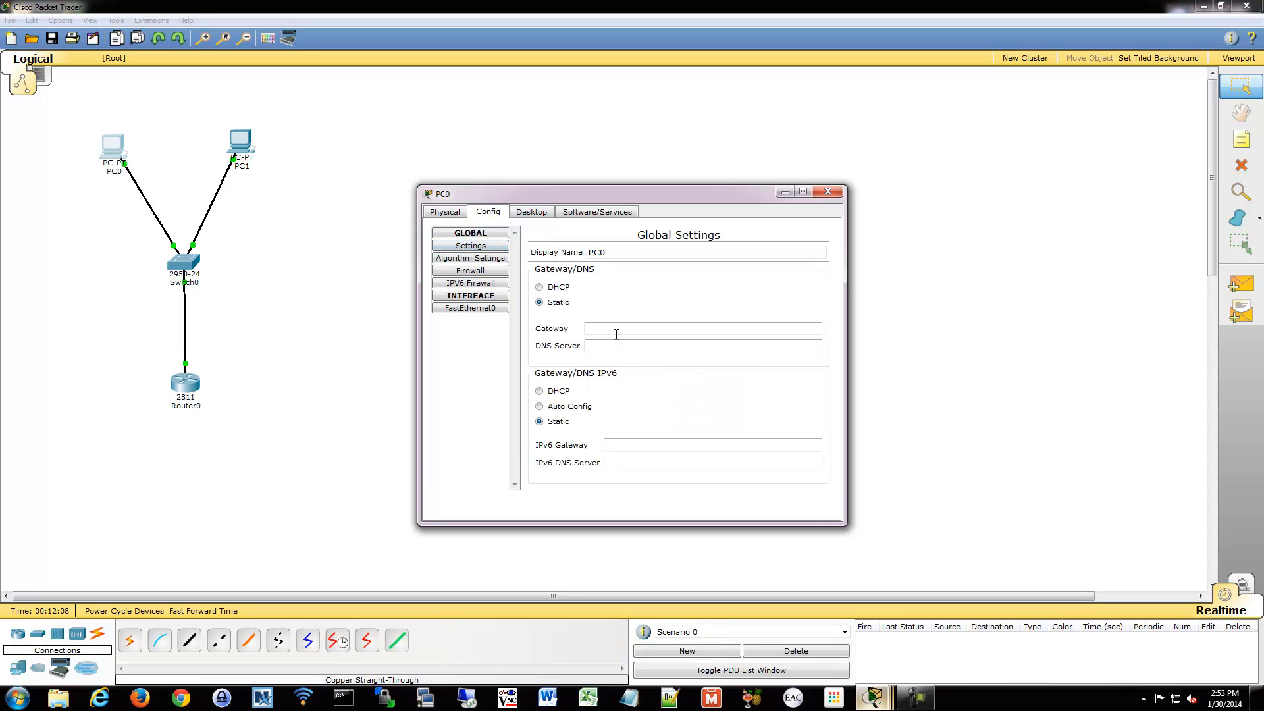
{"action": "type", "text": "192.168.2.1"}
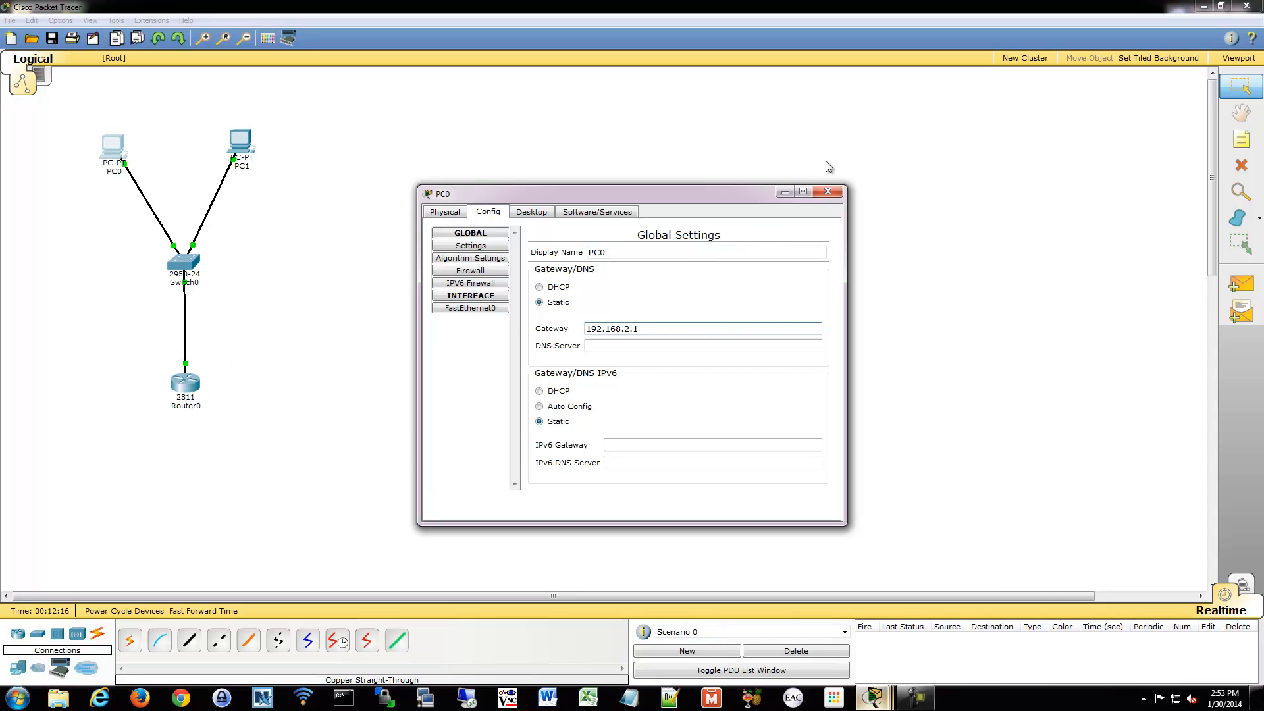
{"action": "left_click", "coordinate": [702, 327]}
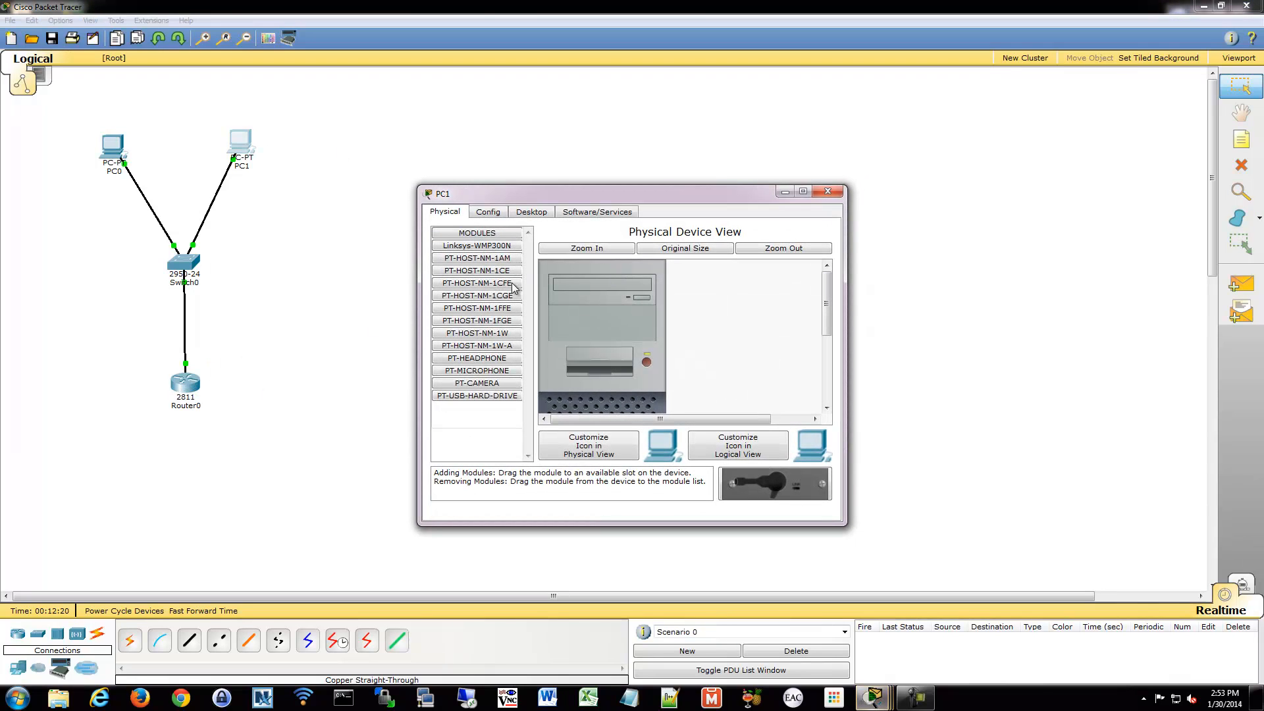
Give PC1 address 192.168.3.2 / 255.255.255.0 with default gateway 192.168.3.1.
{"action": "left_click", "coordinate": [487, 210]}
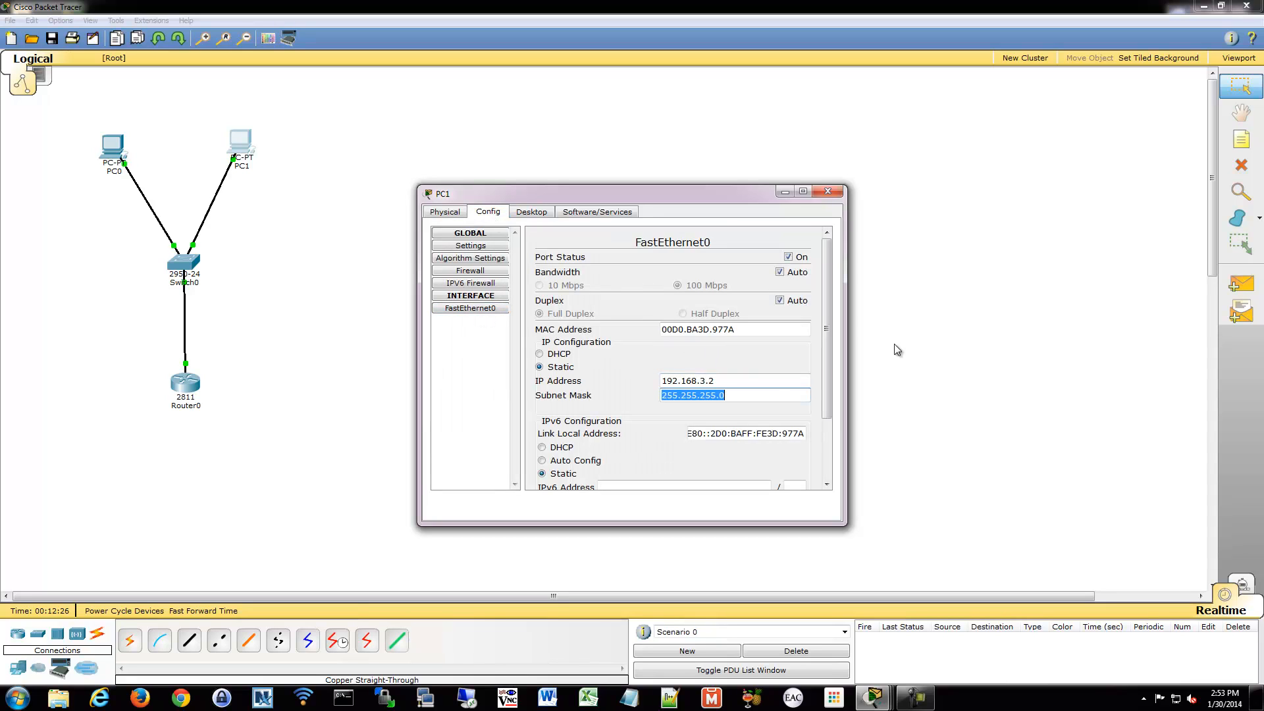
{"action": "left_click", "coordinate": [470, 245]}
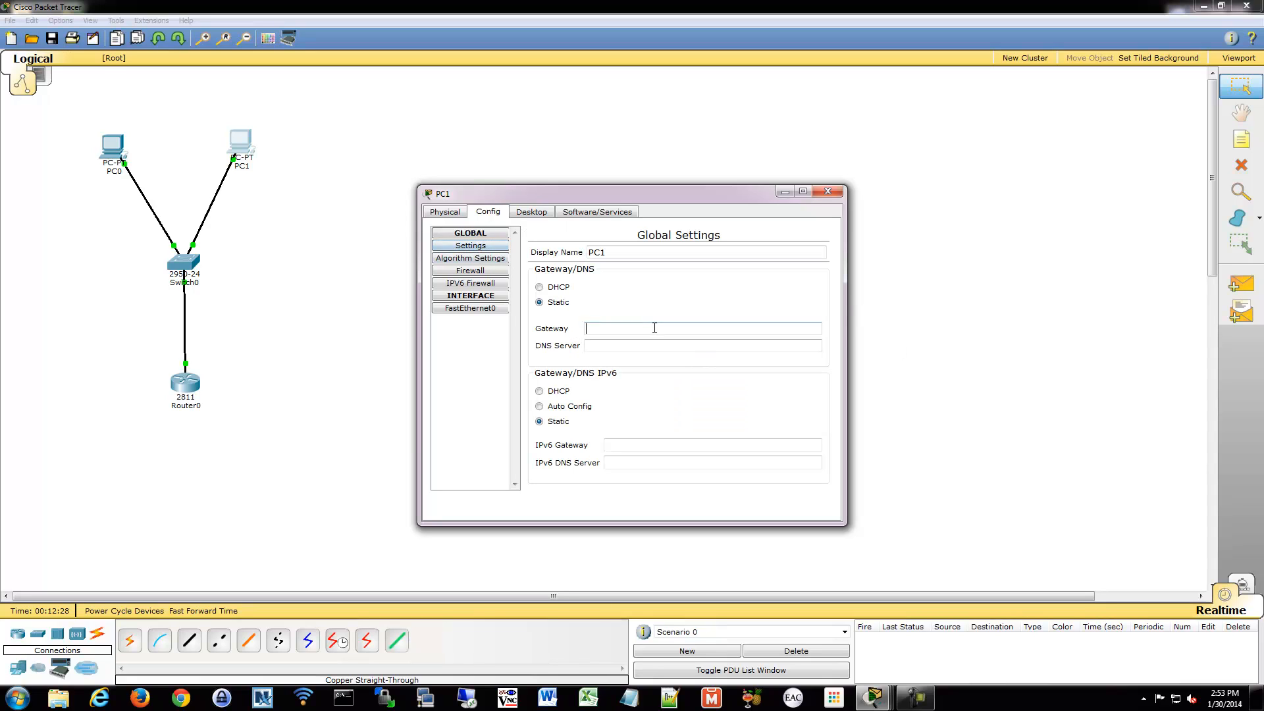
{"action": "type", "text": "192.168.3.1"}
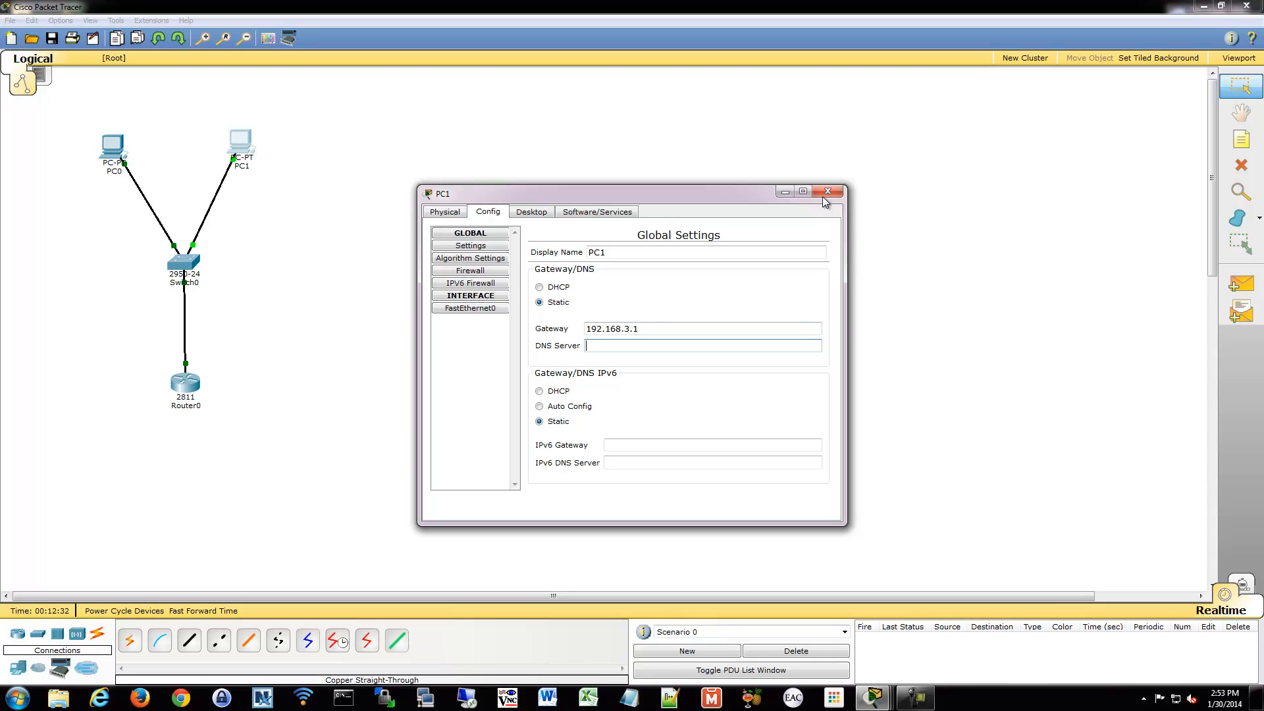
Check Router0's show ip route lists 192.168.2.0/24 and 192.168.3.0/24 as connected, then close it.
{"action": "left_click", "coordinate": [827, 191]}
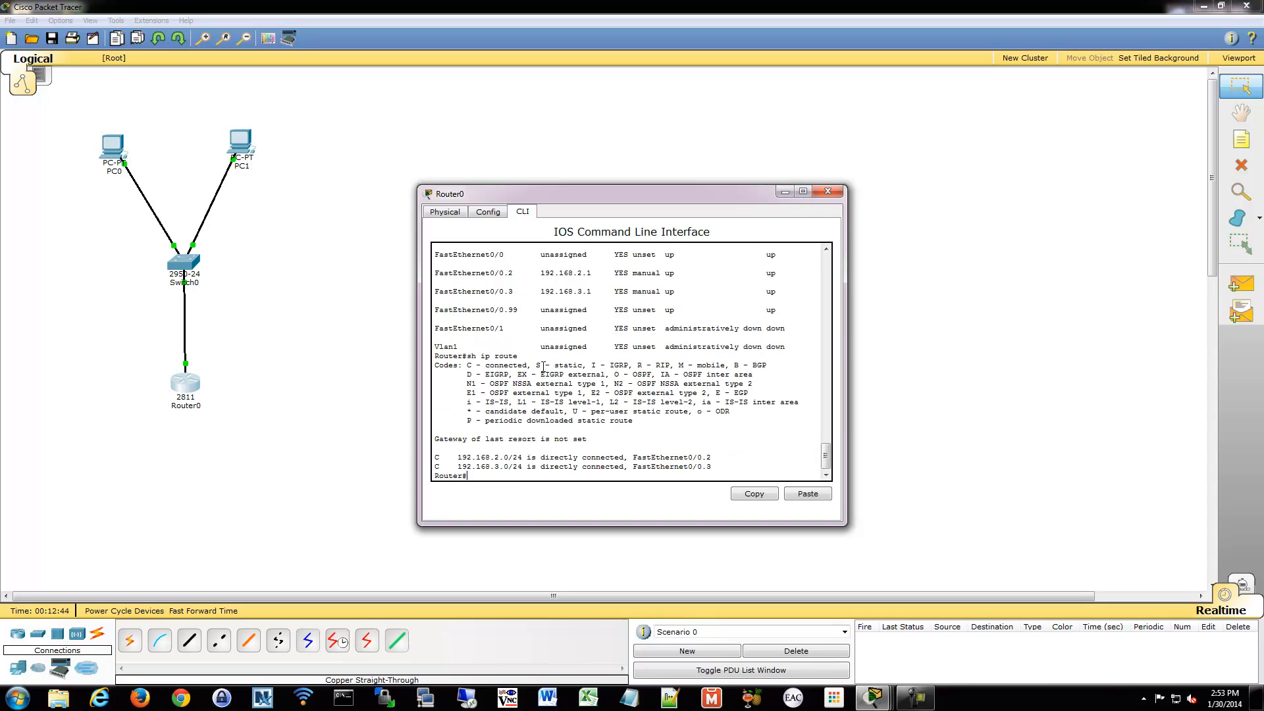
{"action": "left_click_drag", "start_coordinate": [473, 457], "coordinate": [616, 466]}
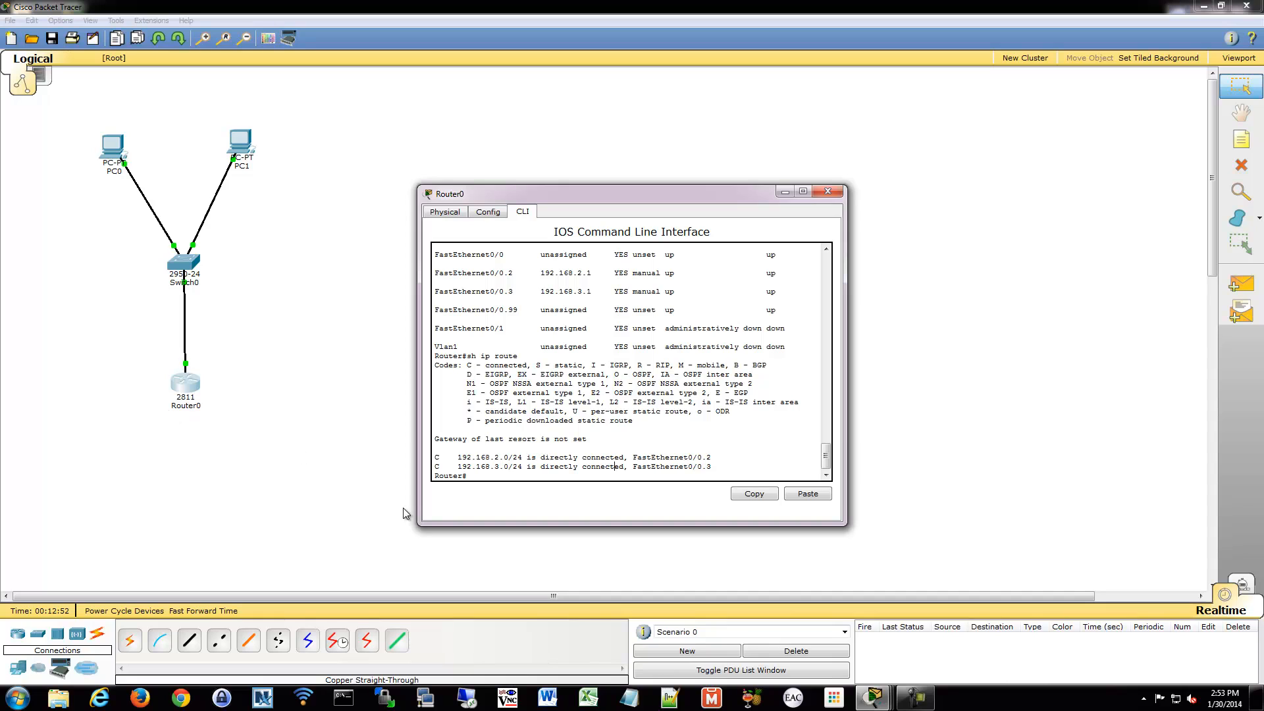
{"action": "left_click", "coordinate": [829, 191]}
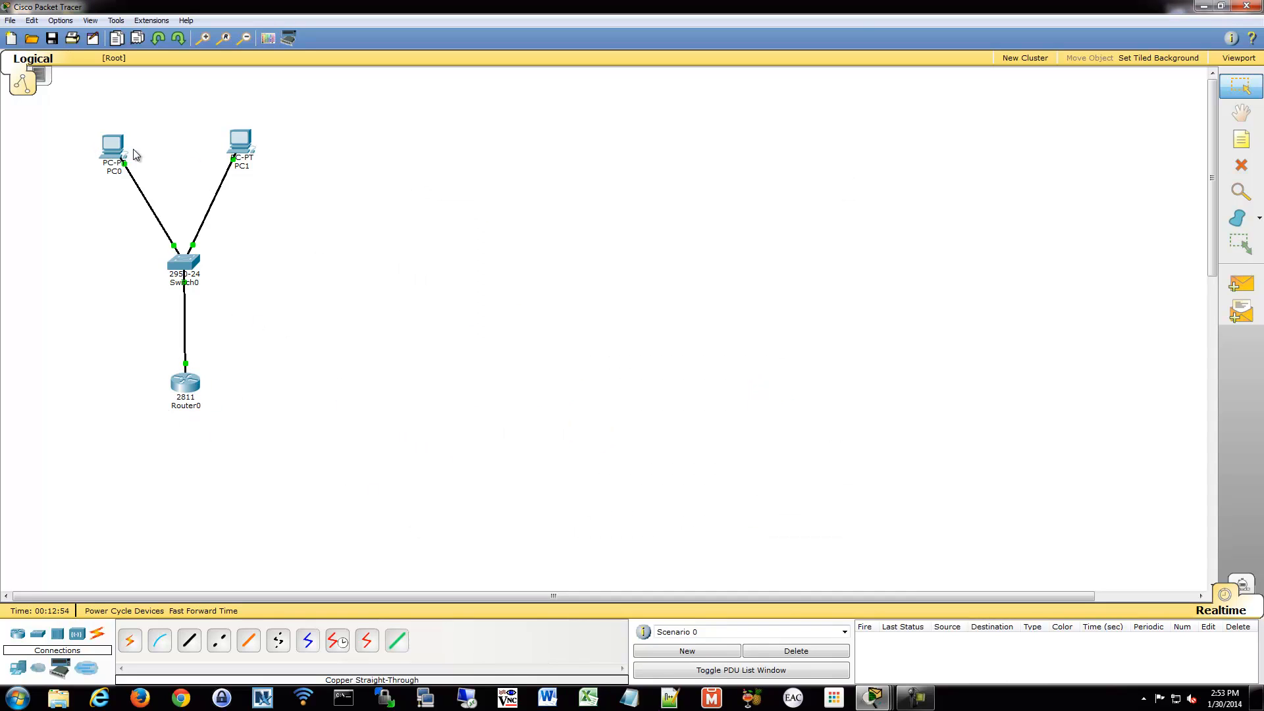
From PC0's command prompt ping 192.168.2.2 and 192.168.3.2 and get replies.
{"action": "double_click", "coordinate": [113, 143]}
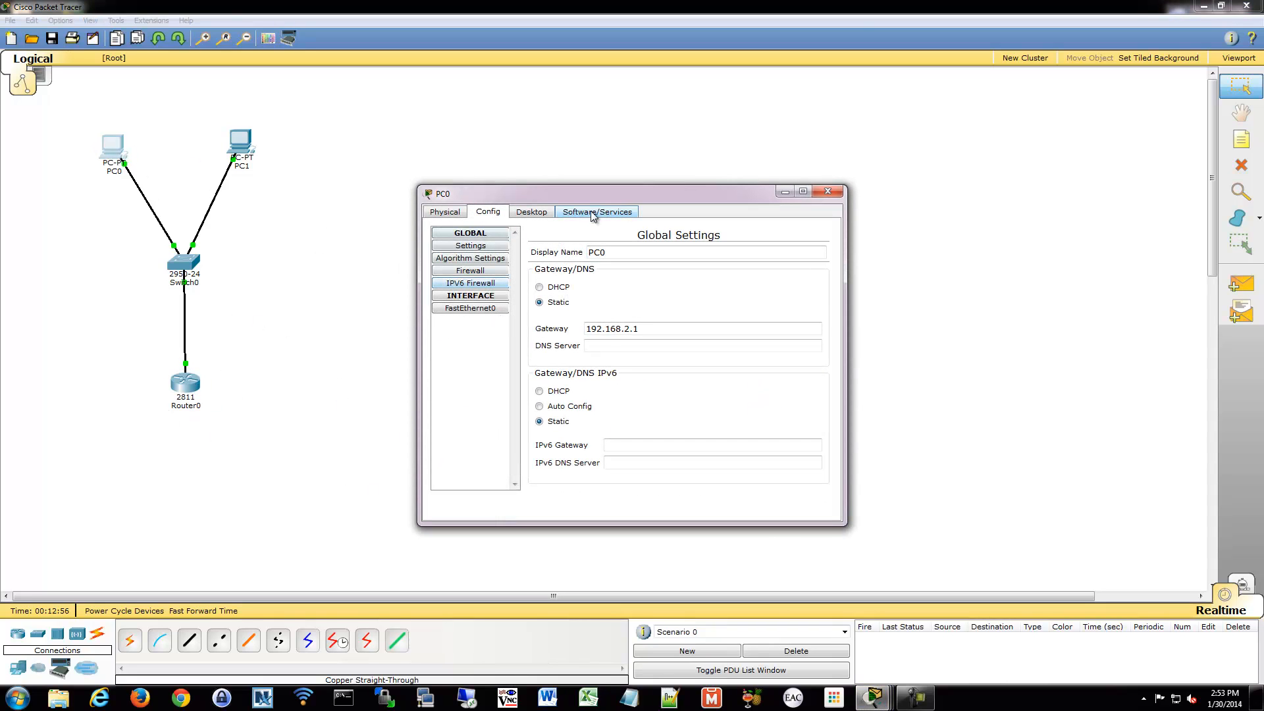
{"action": "left_click", "coordinate": [530, 211]}
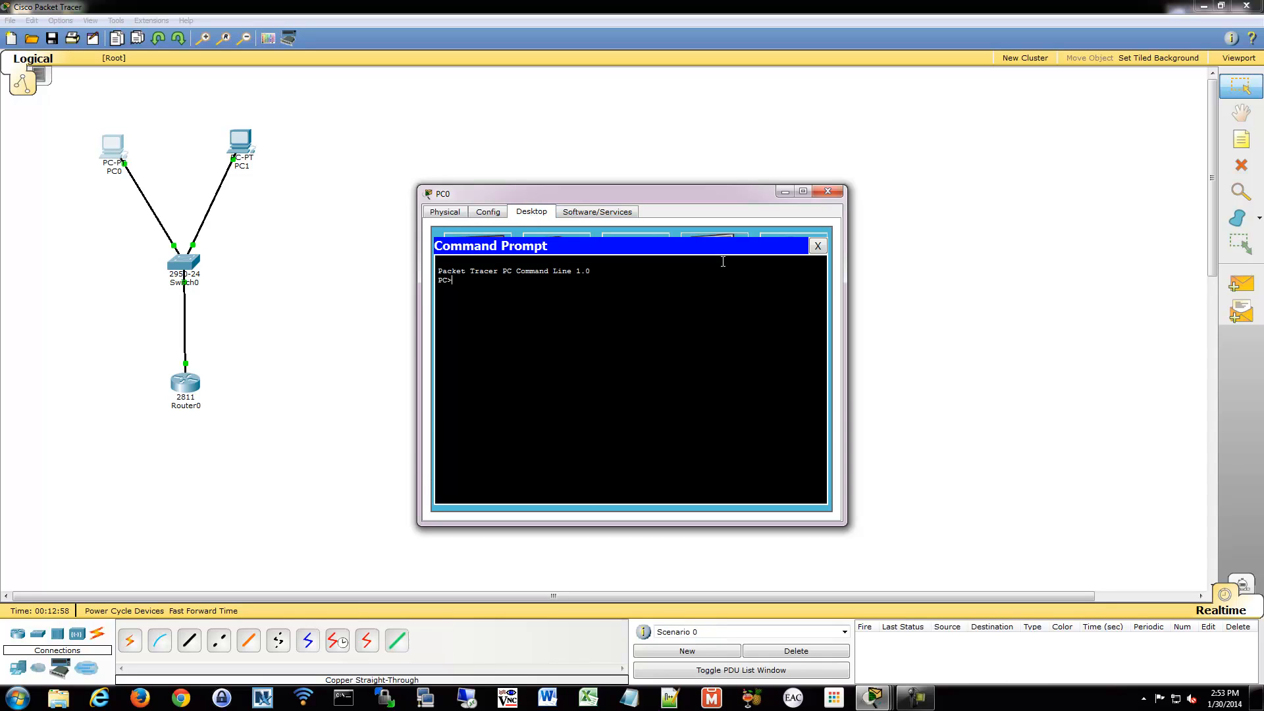
{"action": "type", "text": "ping 192.1"}
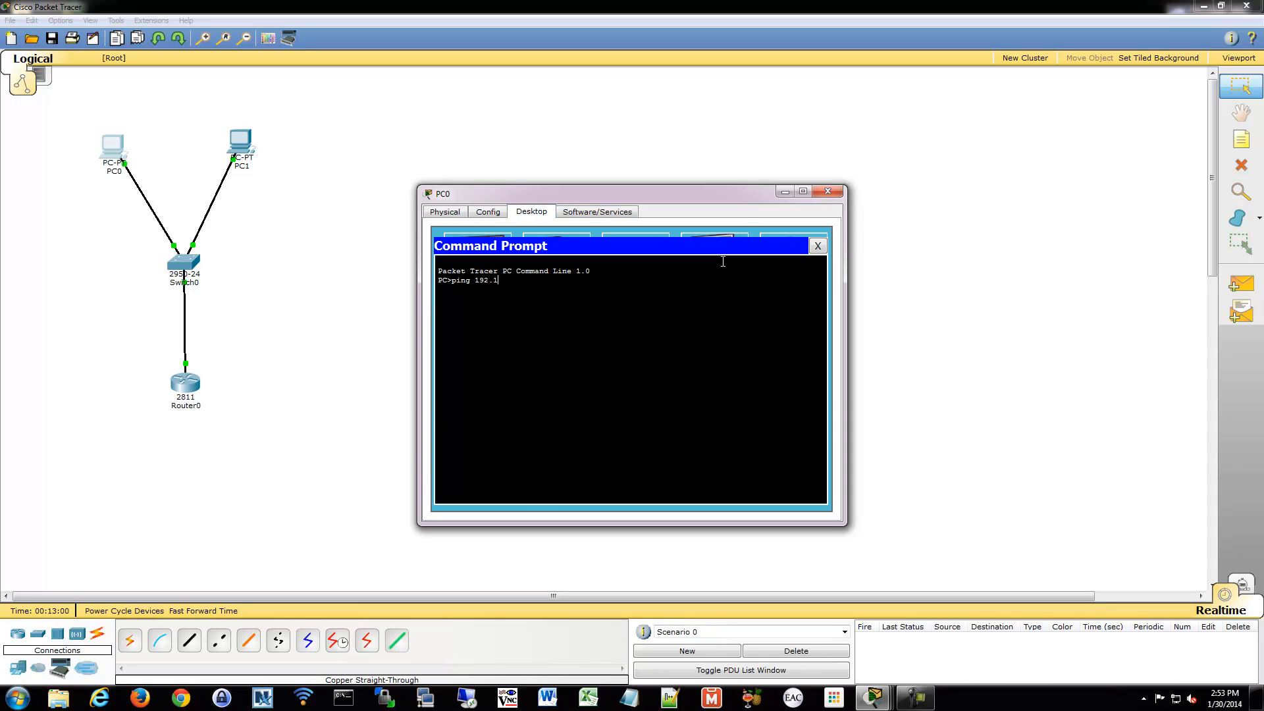
{"action": "type", "text": "68.2.2"}
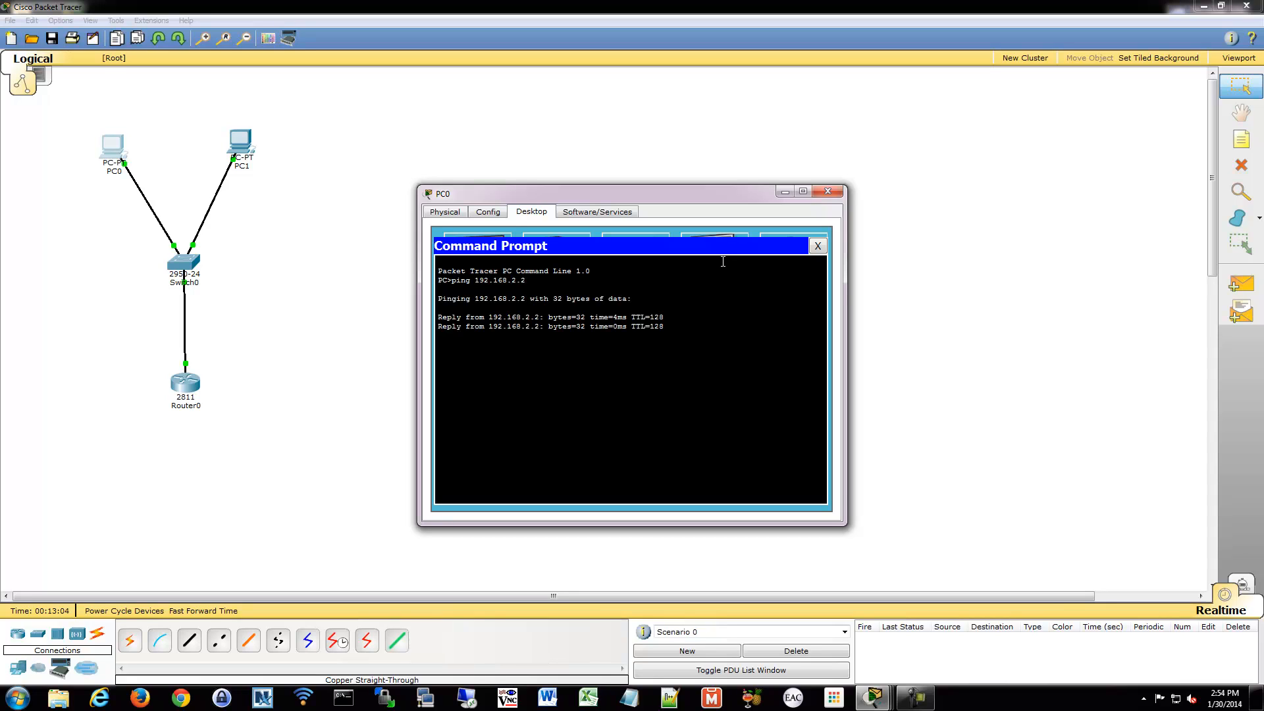
{"action": "type", "text": "ping 192.168.2.2"}
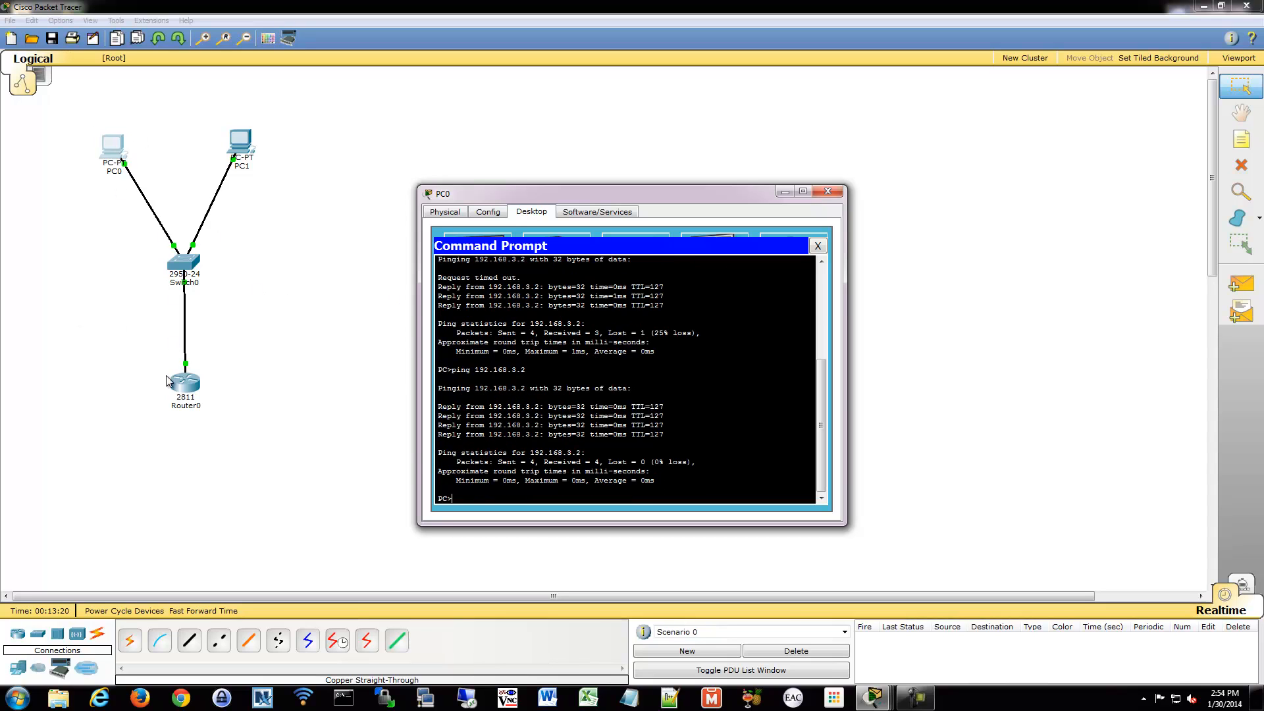
Close PC0, review Switch0's port VLANs and Fa0/1 trunk status, and return to the topology.
{"action": "left_click", "coordinate": [827, 191]}
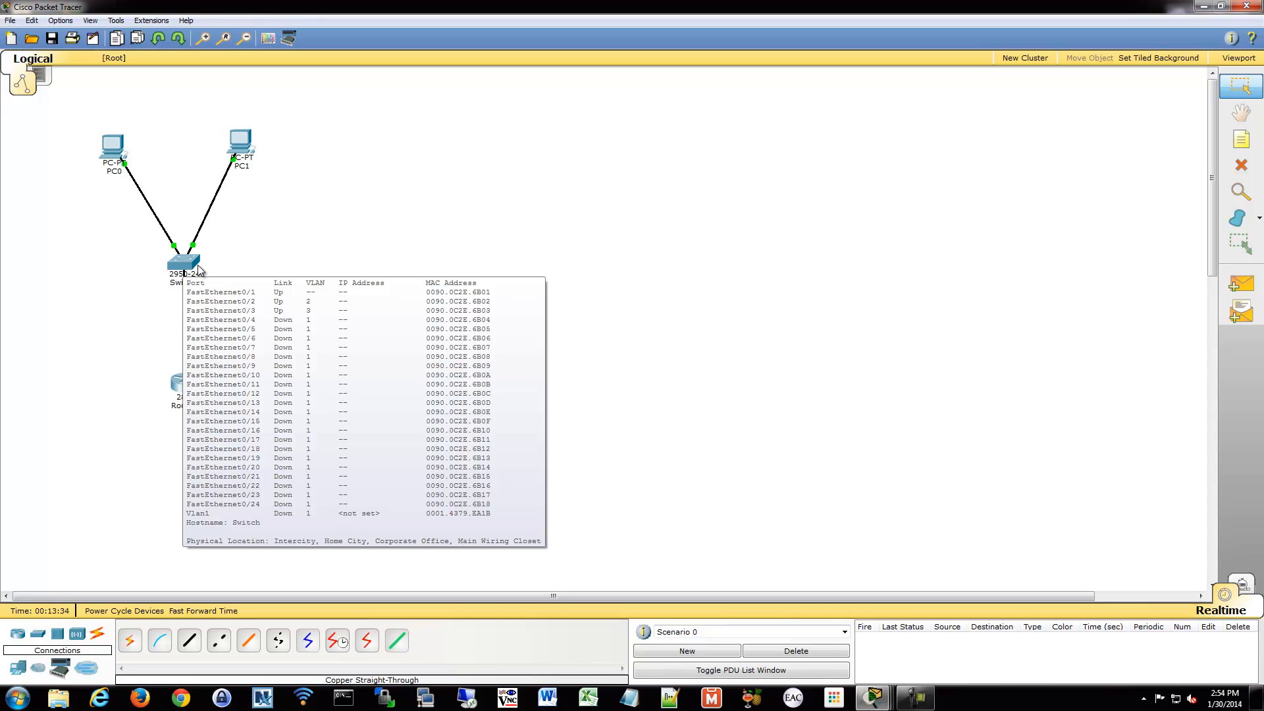
{"action": "mouse_move", "coordinate": [184, 297]}
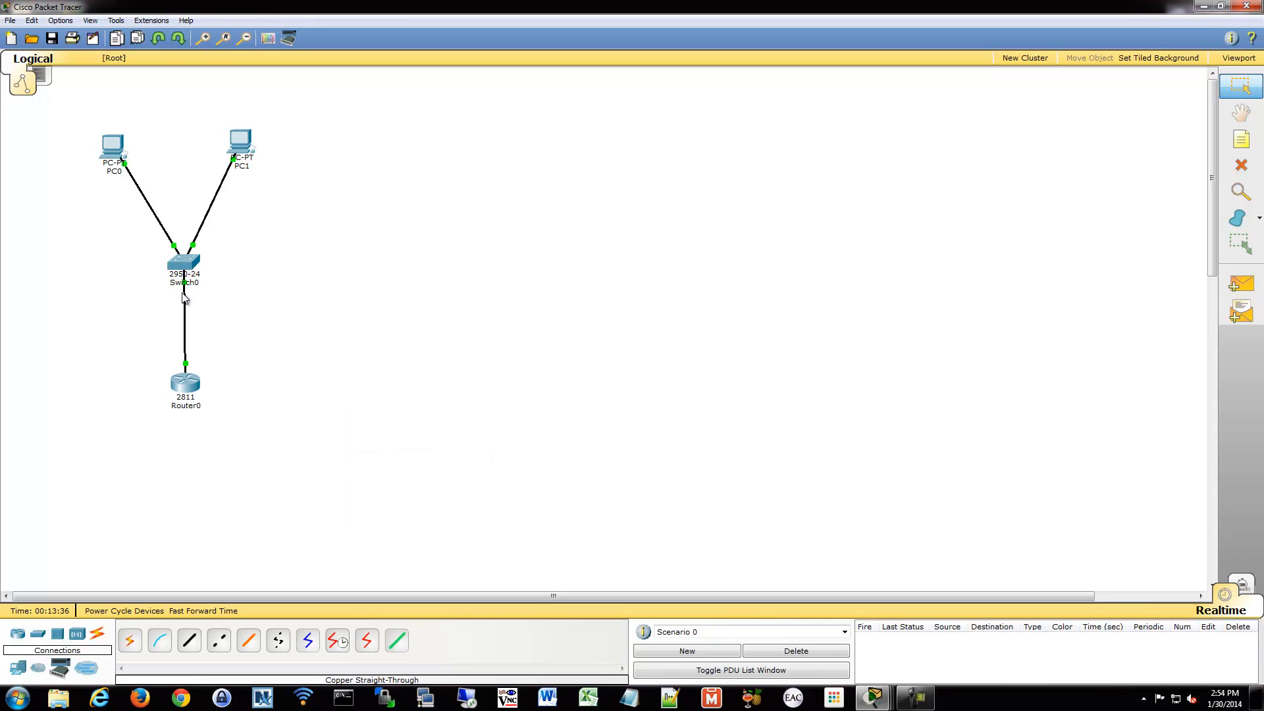
{"action": "mouse_move", "coordinate": [185, 381]}
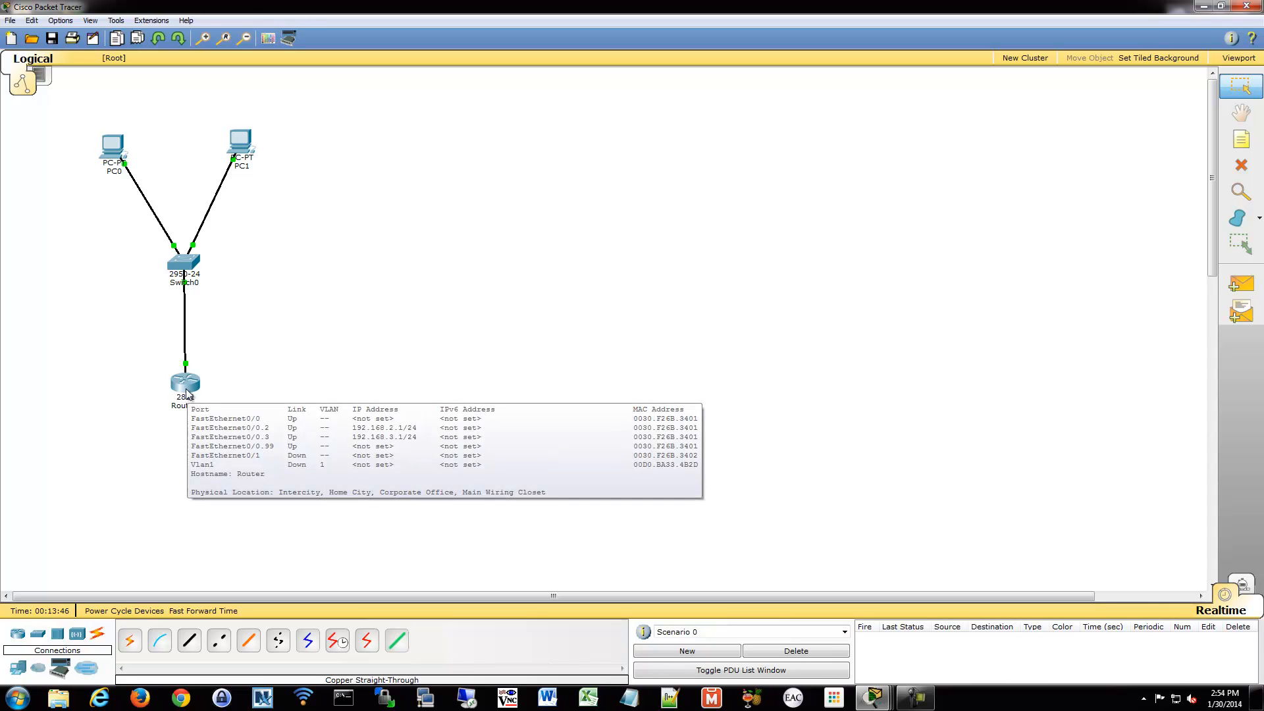
{"action": "mouse_move", "coordinate": [186, 336]}
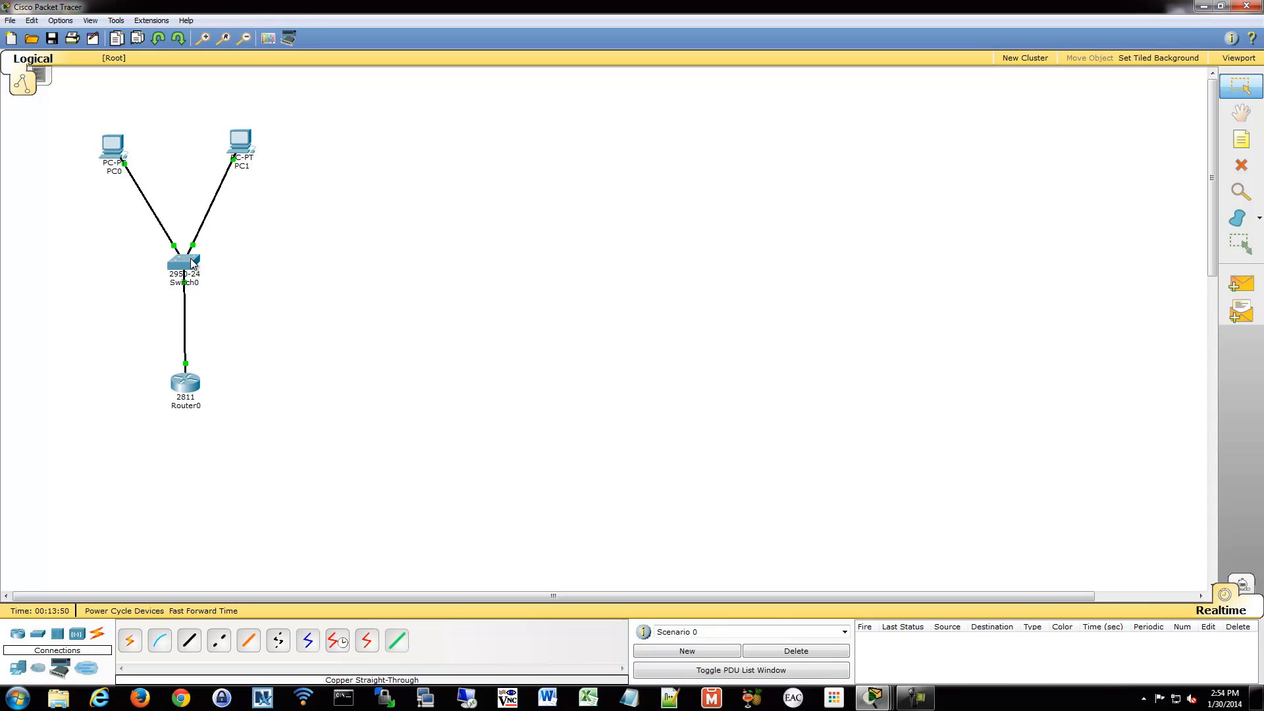
{"action": "mouse_move", "coordinate": [186, 262]}
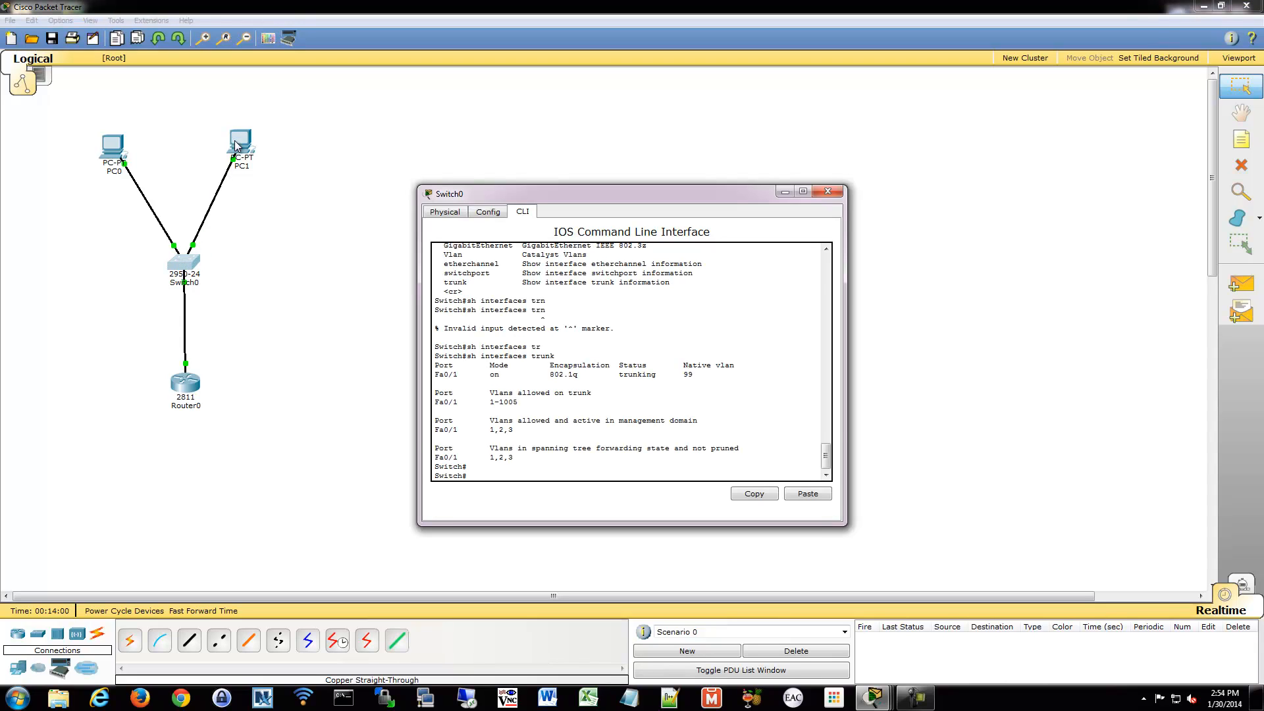
{"action": "mouse_move", "coordinate": [159, 244]}
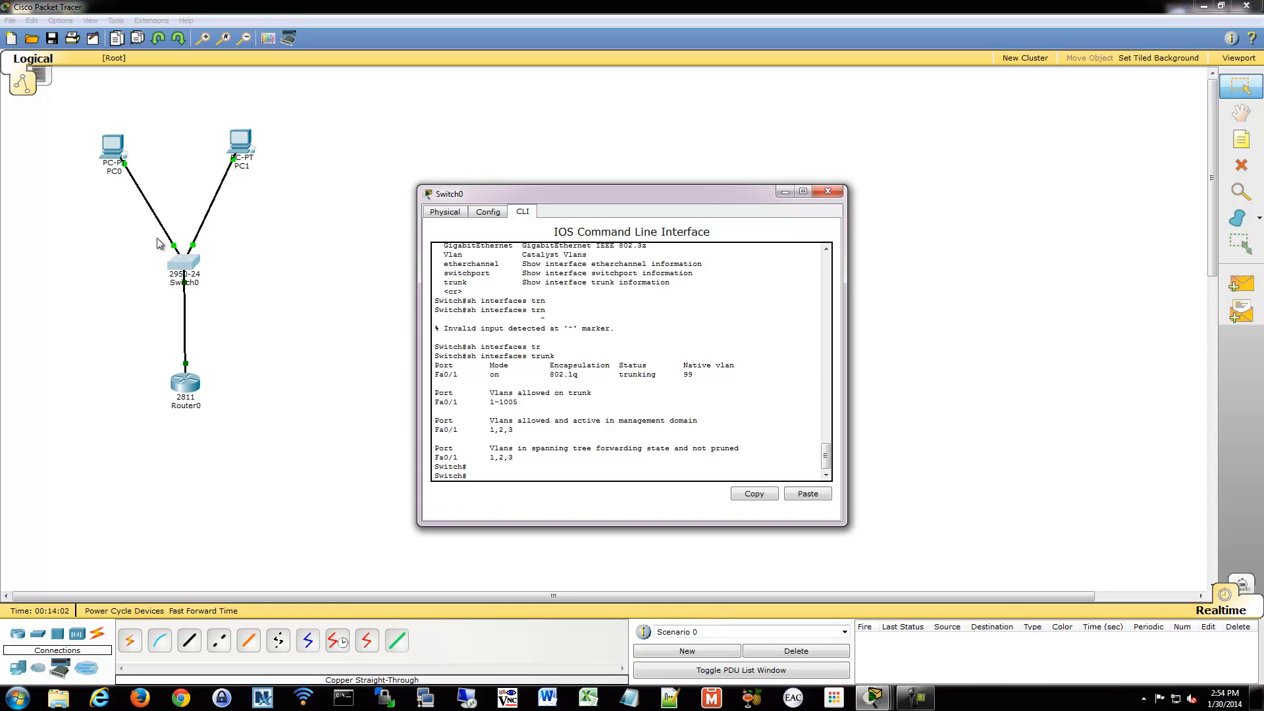
{"action": "left_click", "coordinate": [827, 191]}
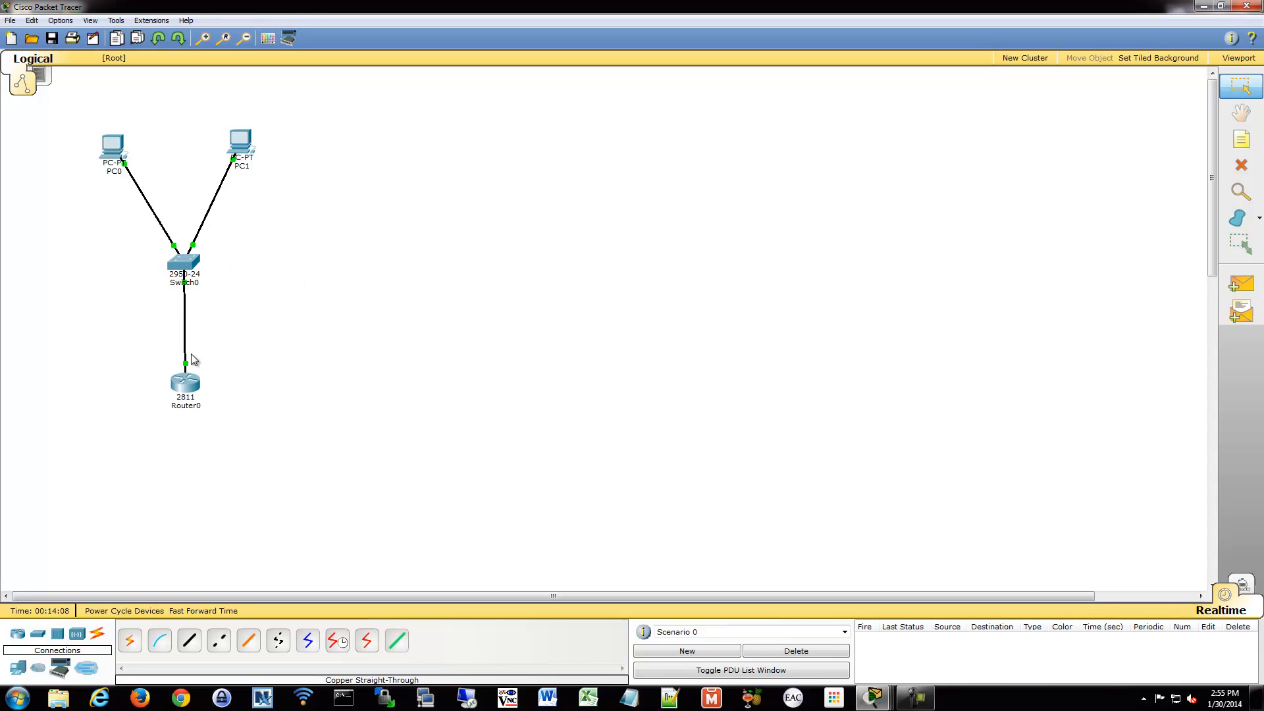
{"action": "mouse_move", "coordinate": [188, 353]}
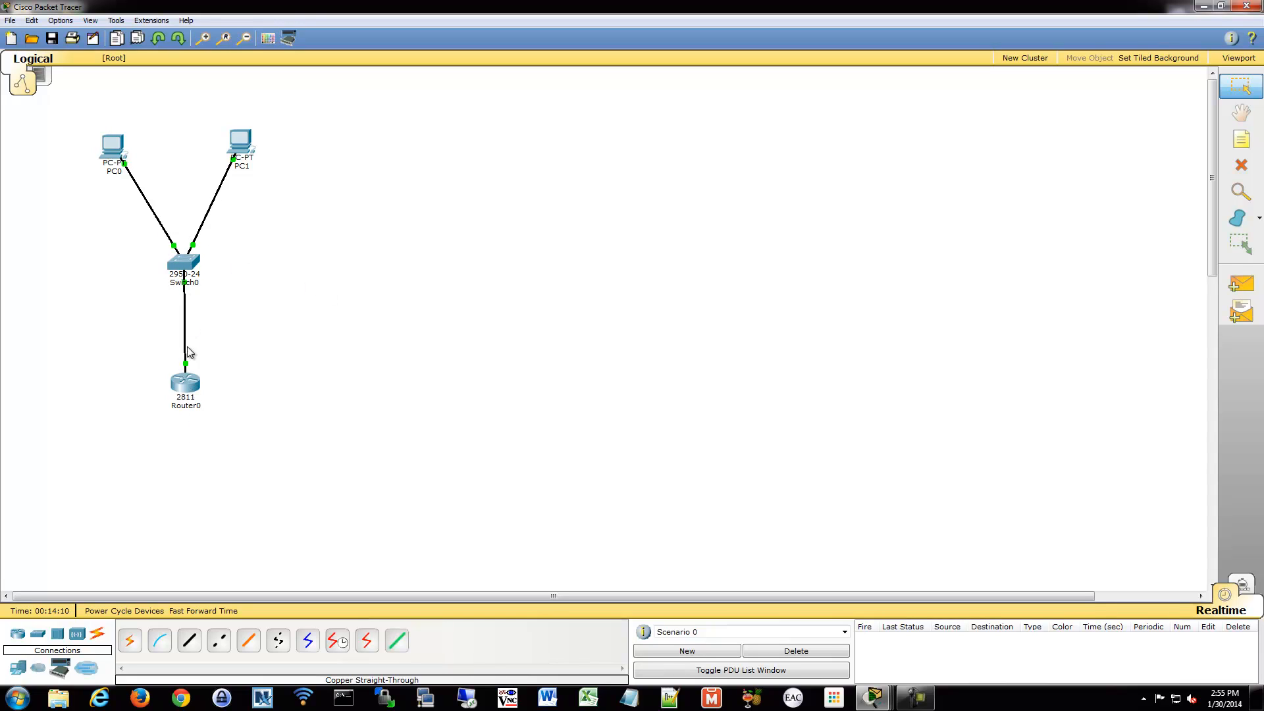
{"action": "mouse_move", "coordinate": [199, 354]}
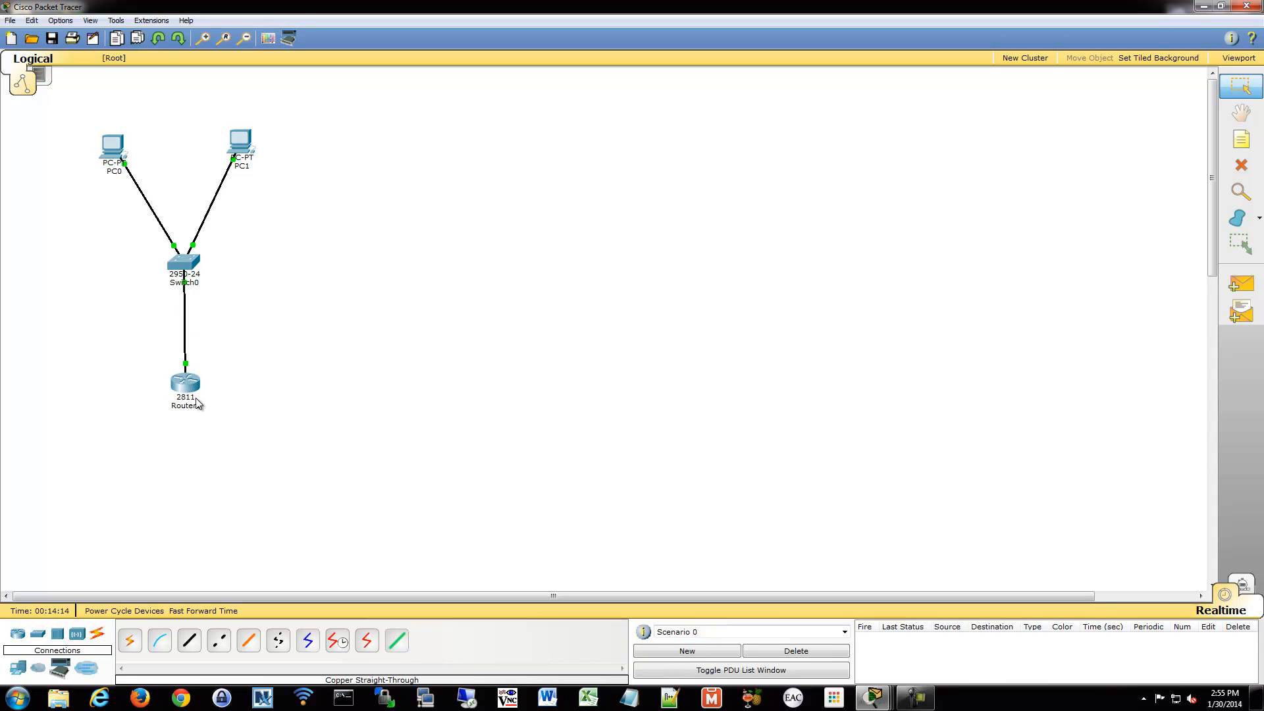
{"action": "mouse_move", "coordinate": [263, 266]}
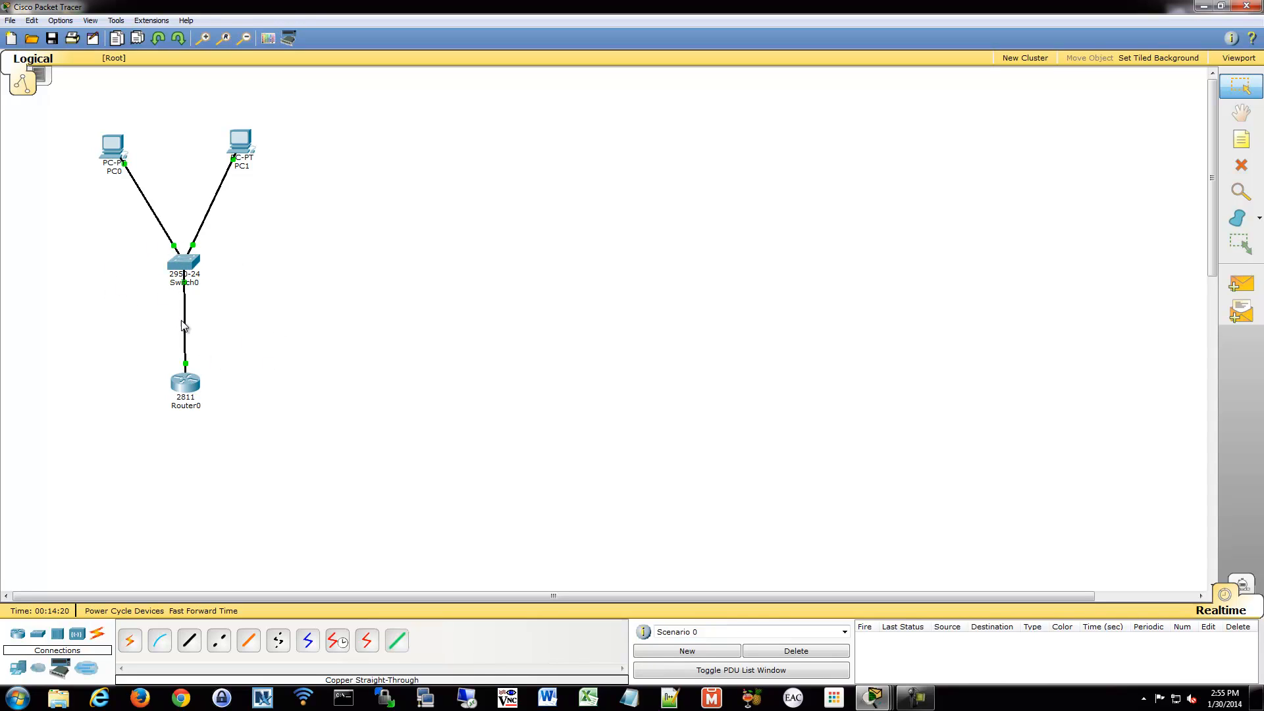
{"action": "mouse_move", "coordinate": [191, 295]}
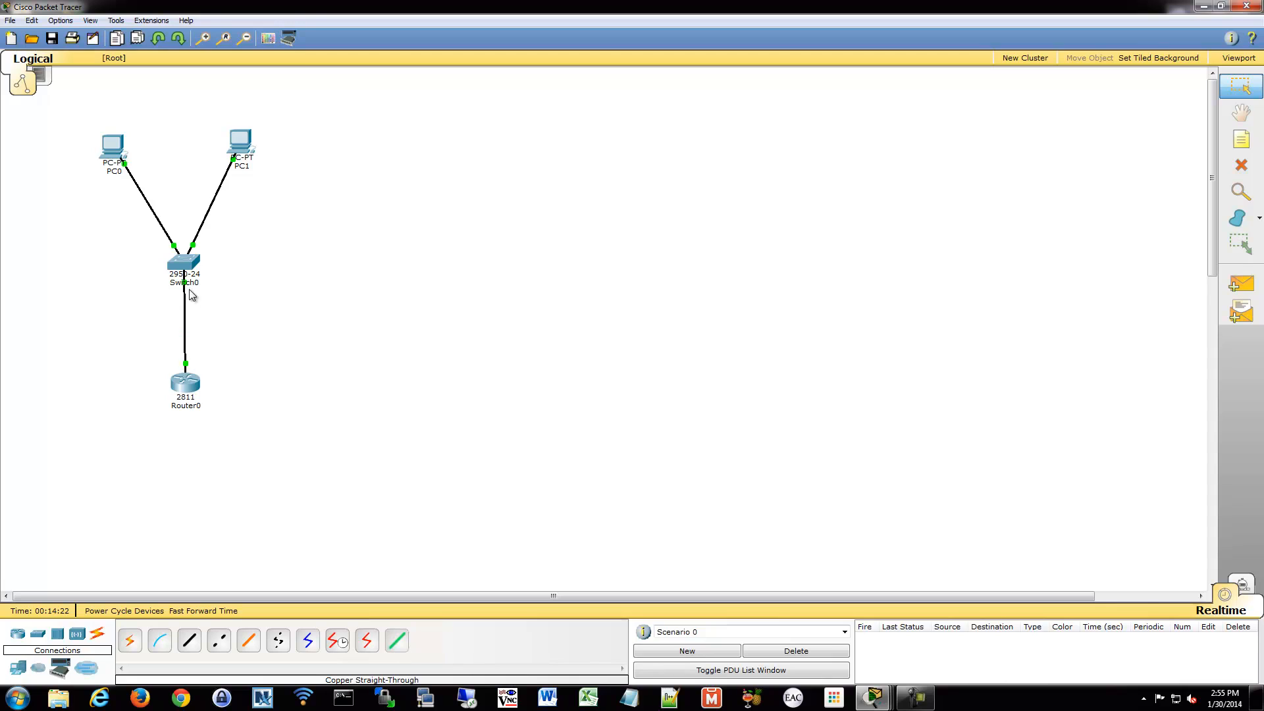
{"action": "mouse_move", "coordinate": [487, 176]}
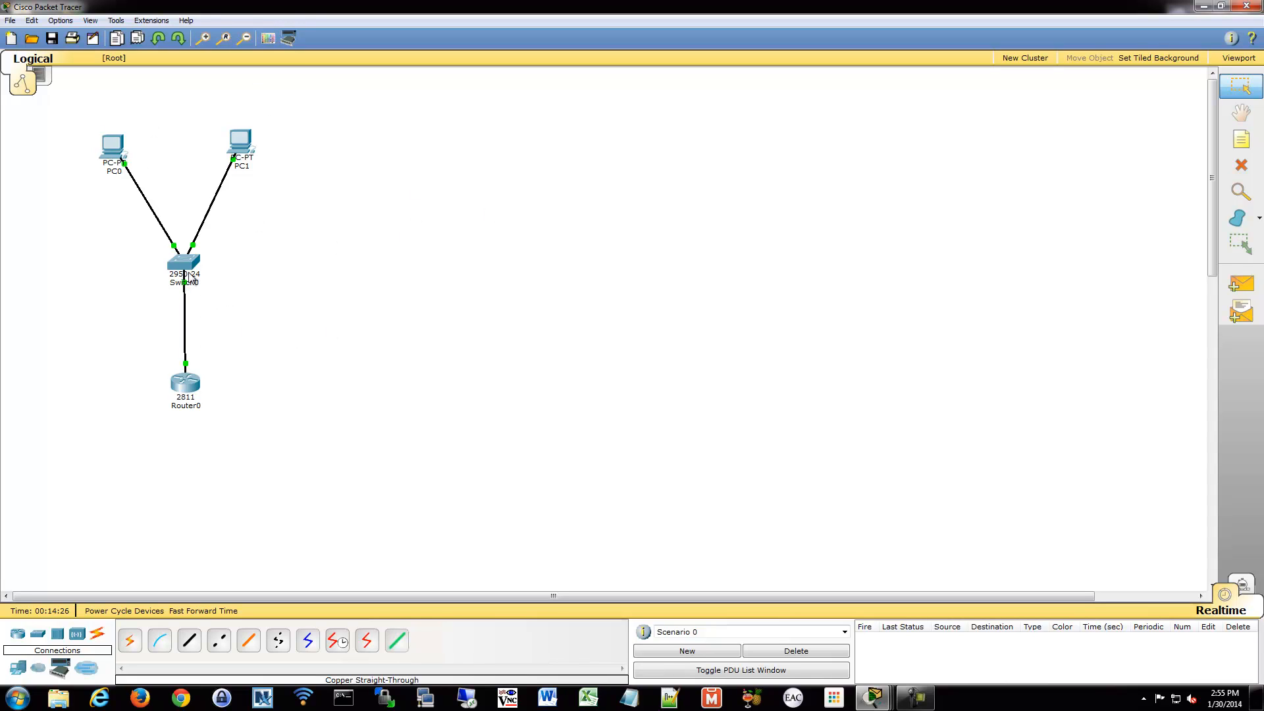
{"action": "mouse_move", "coordinate": [194, 299]}
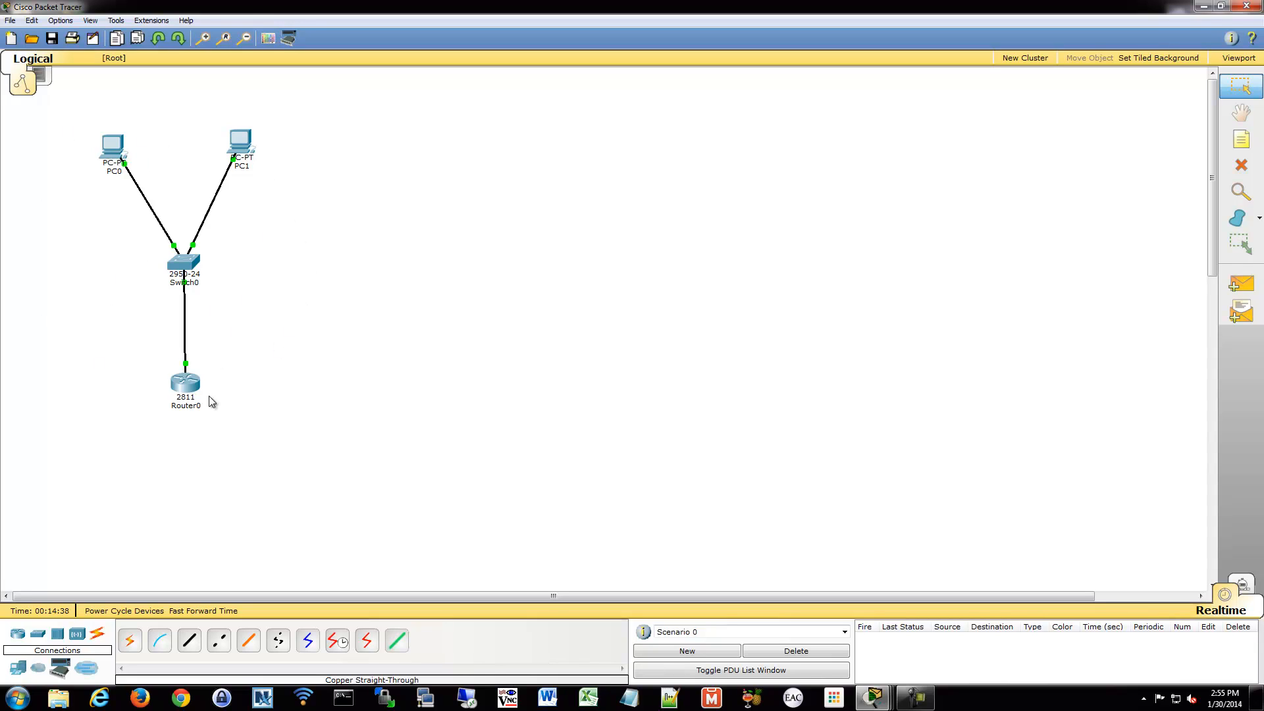
{"action": "mouse_move", "coordinate": [227, 360]}
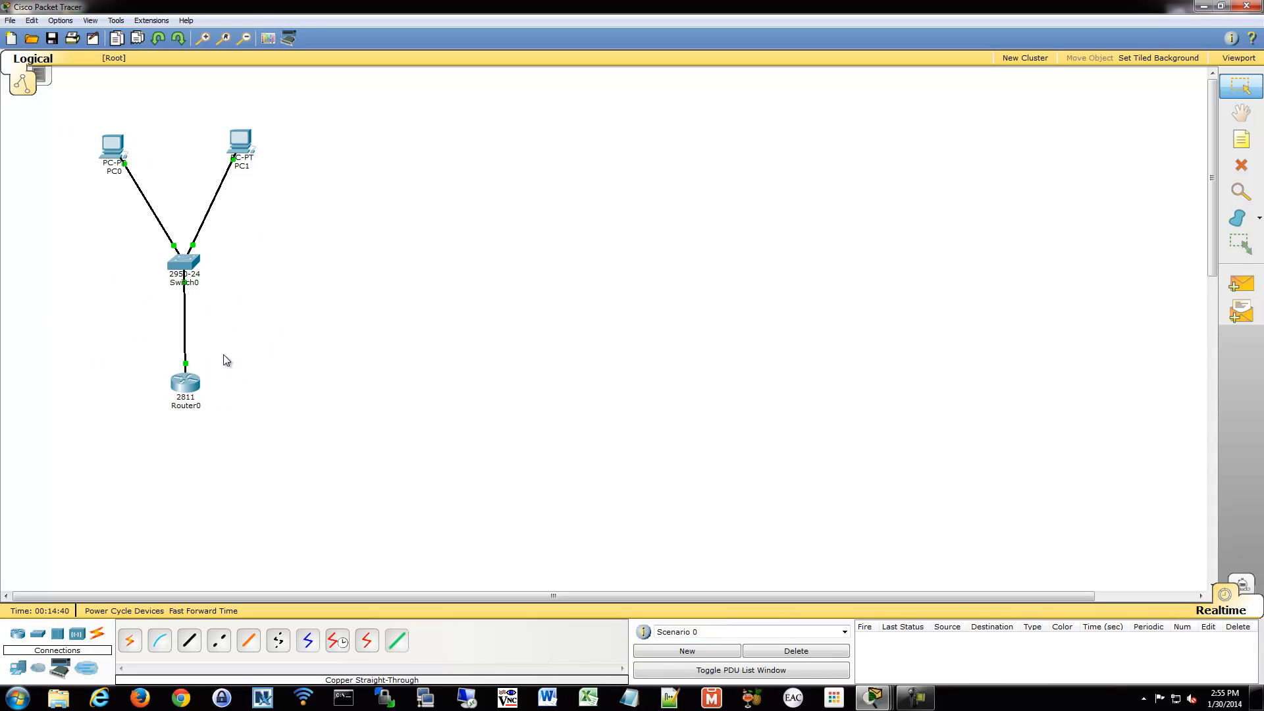
{"action": "mouse_move", "coordinate": [914, 697]}
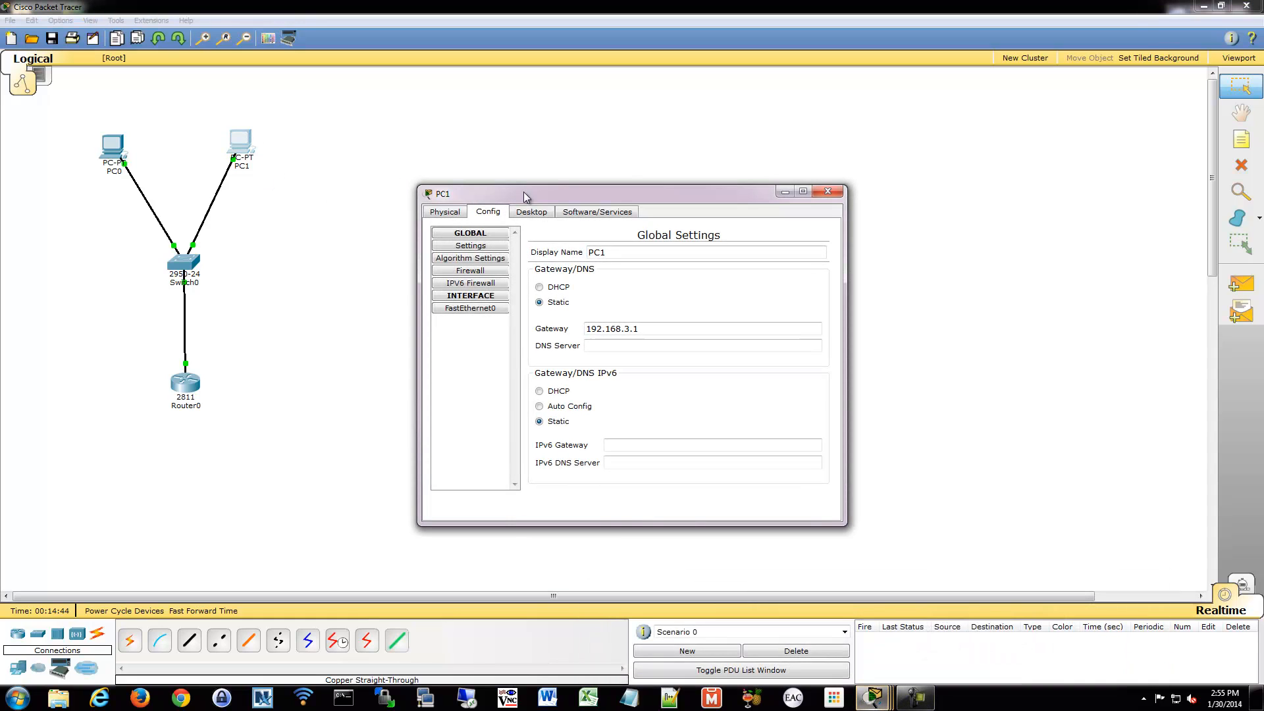
Bring up PC1's command prompt and begin a ping to 192.168.
{"action": "left_click", "coordinate": [531, 210]}
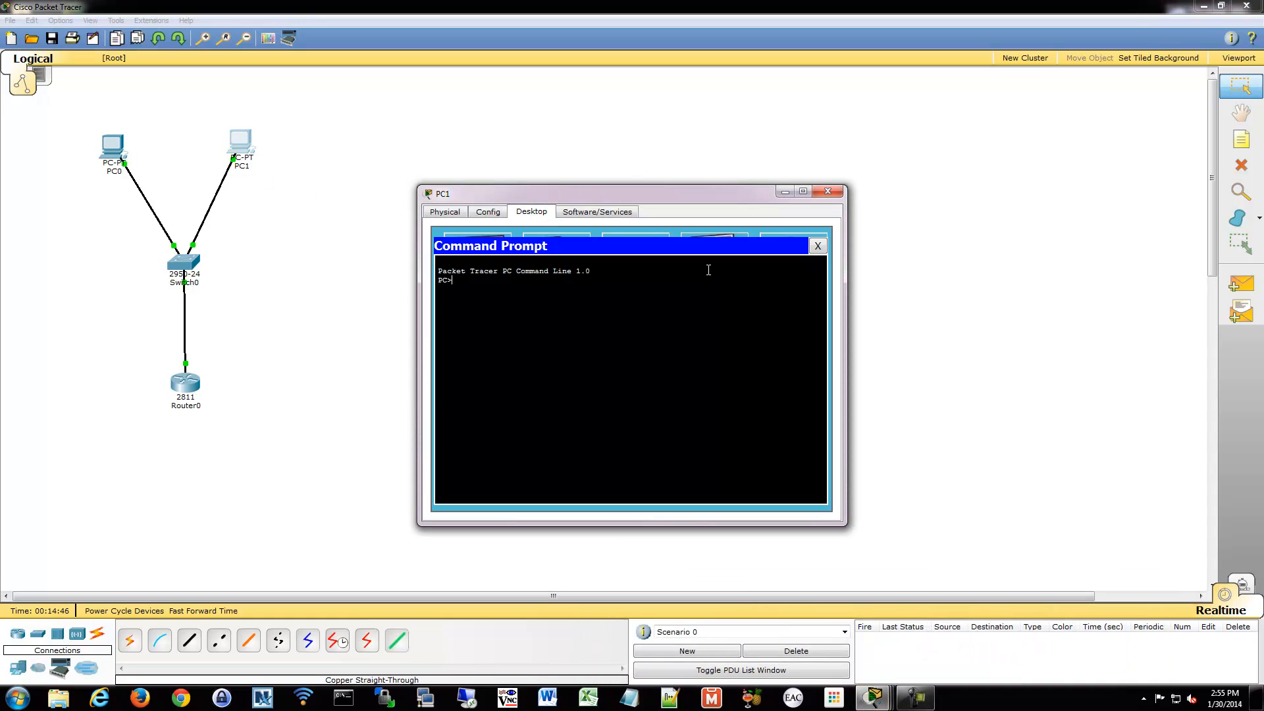
{"action": "type", "text": "ping 192.168"}
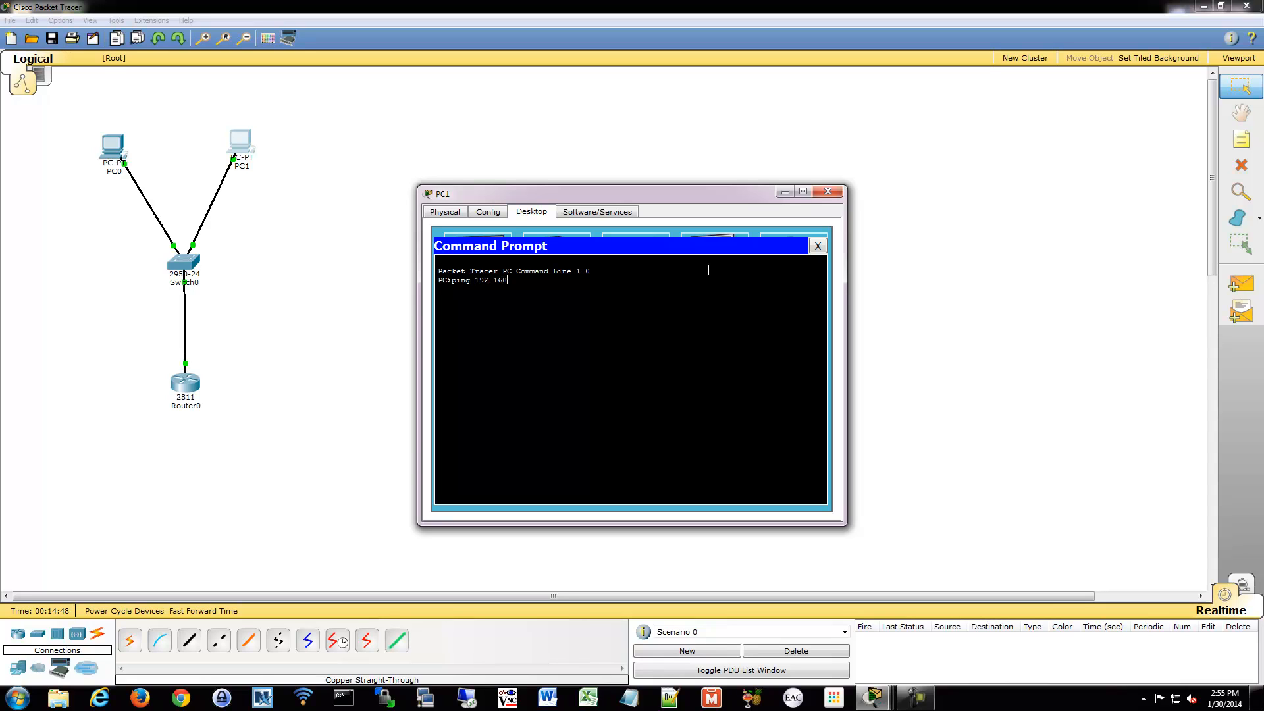